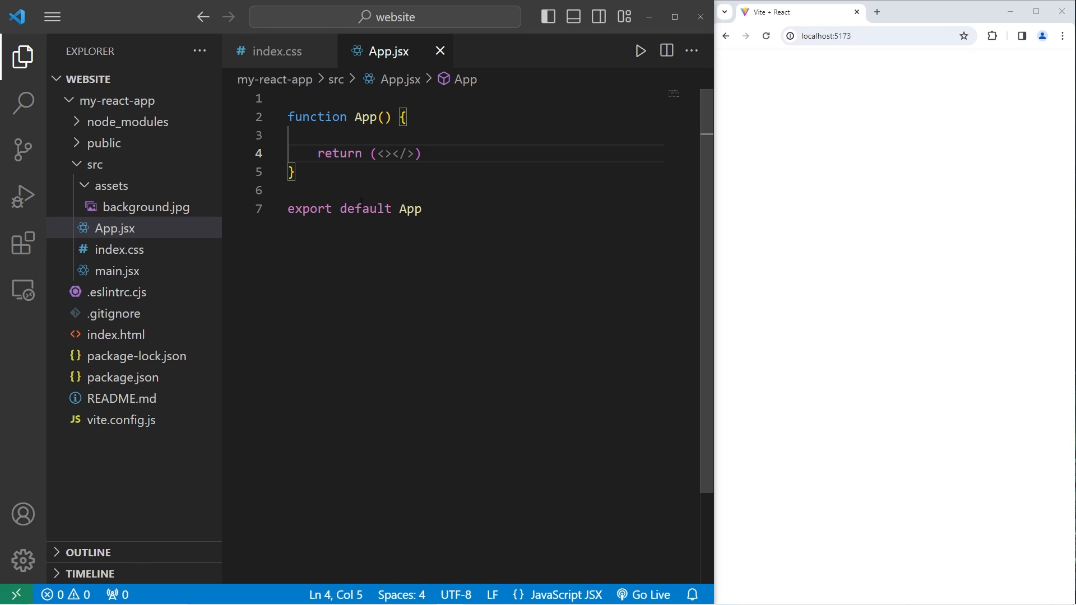
mouse_move(748, 81)
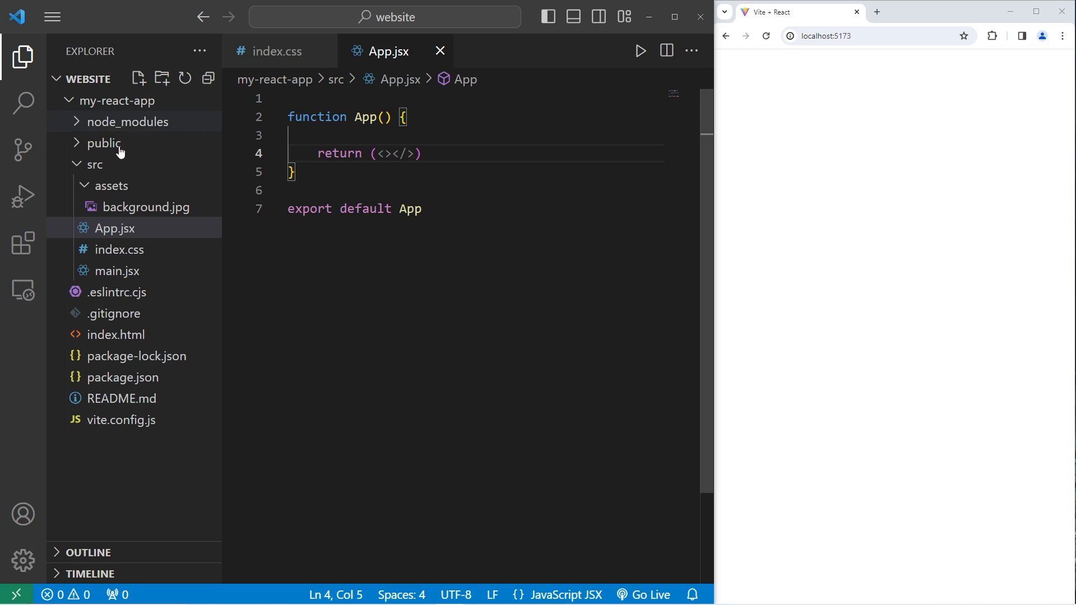
- Create DigitalClock.jsx in the src folder via the folder's New File action
left_click(145, 206)
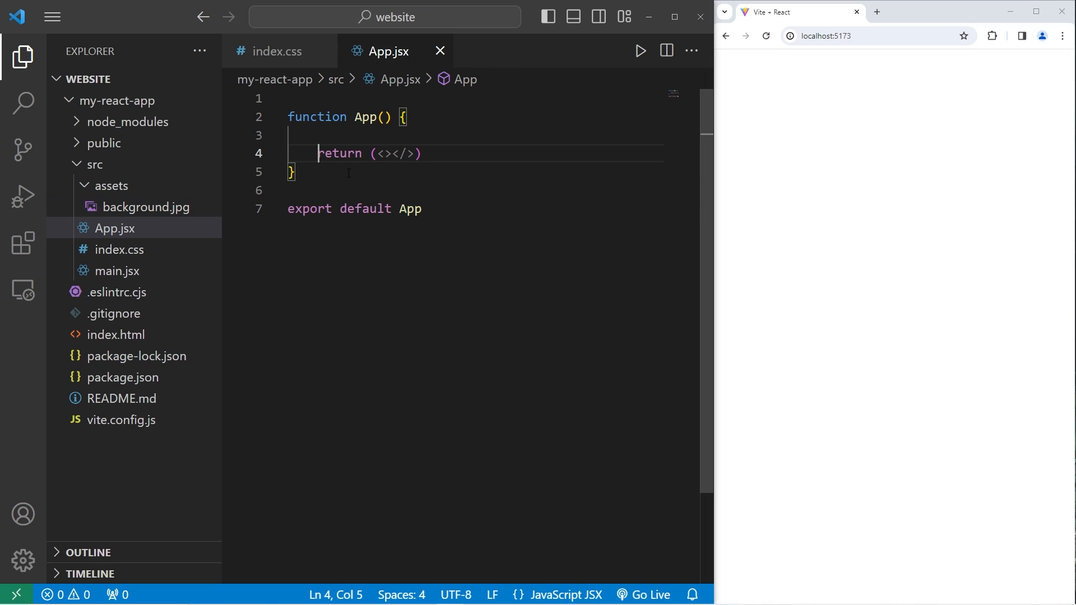
right_click(93, 163)
type("D")
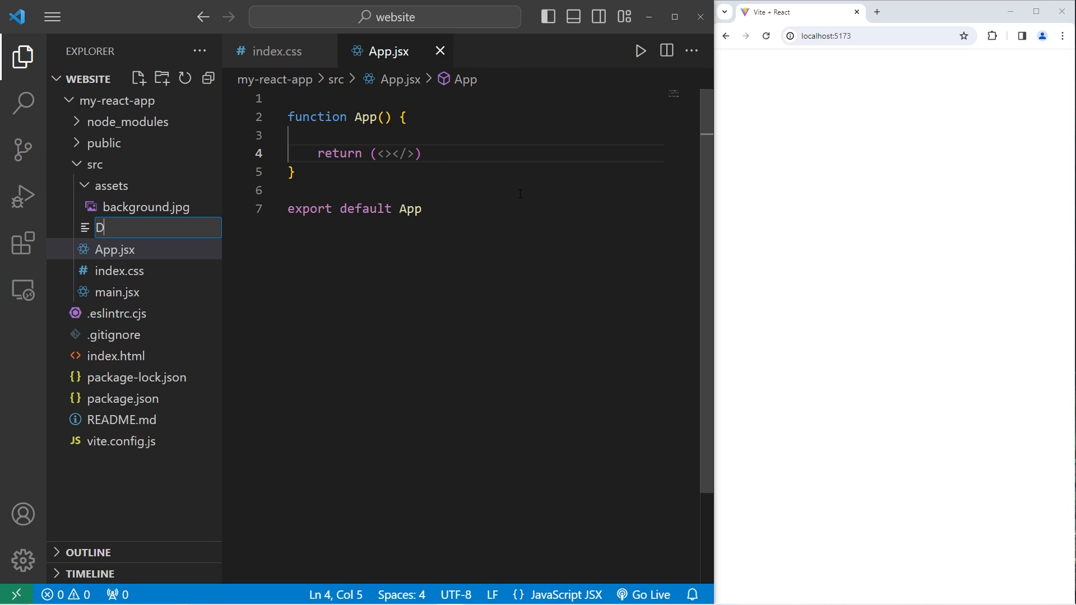
type("igitalClock")
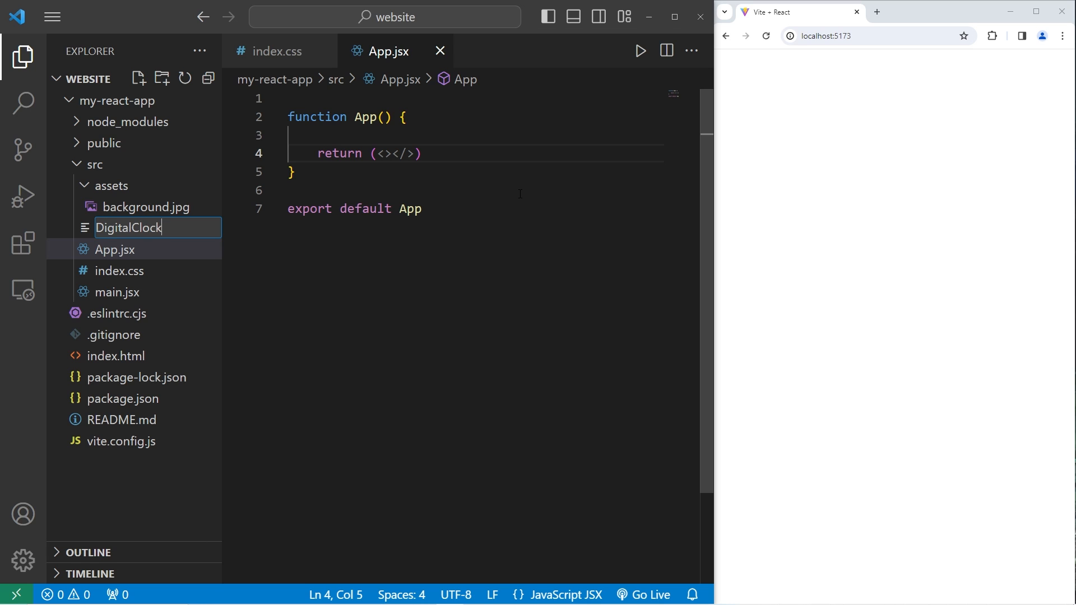
key("Enter")
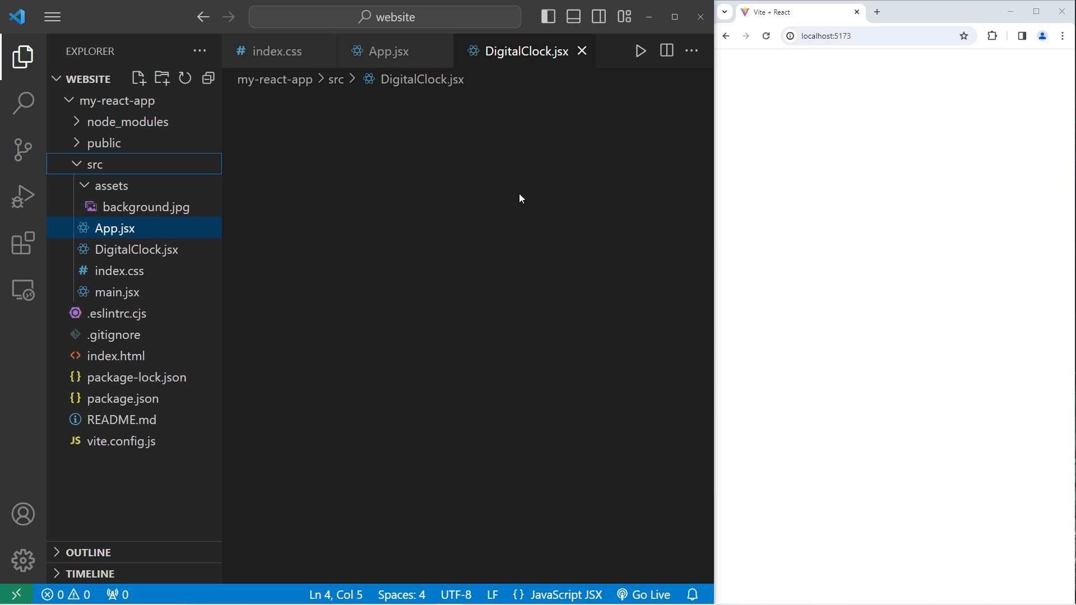
- Import React with {useState, useEffect} from 'react' at the top of DigitalClock.jsx
type("im")
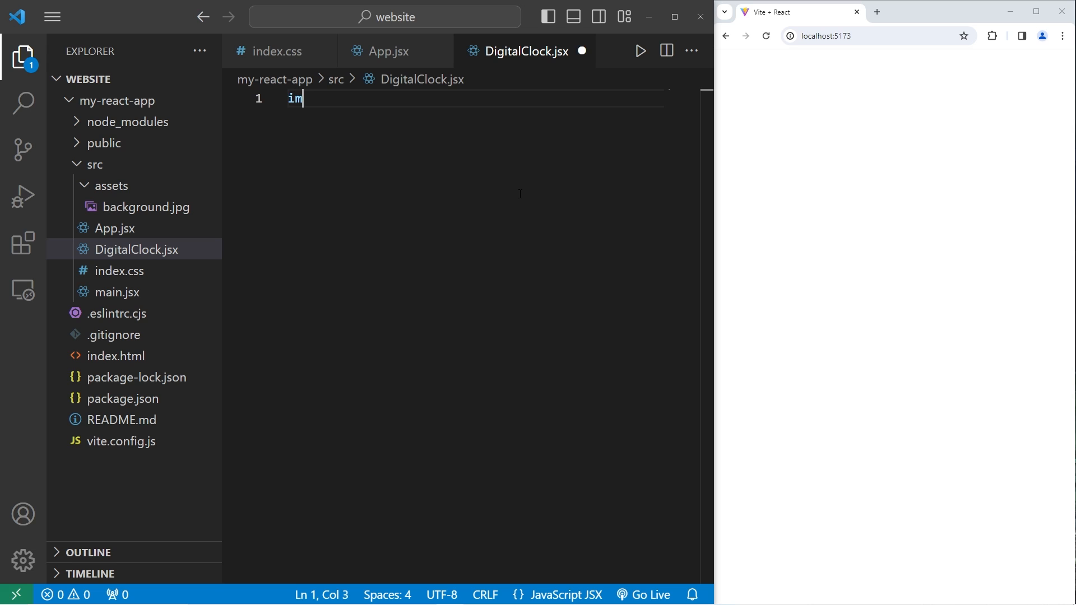
type("port React, {")
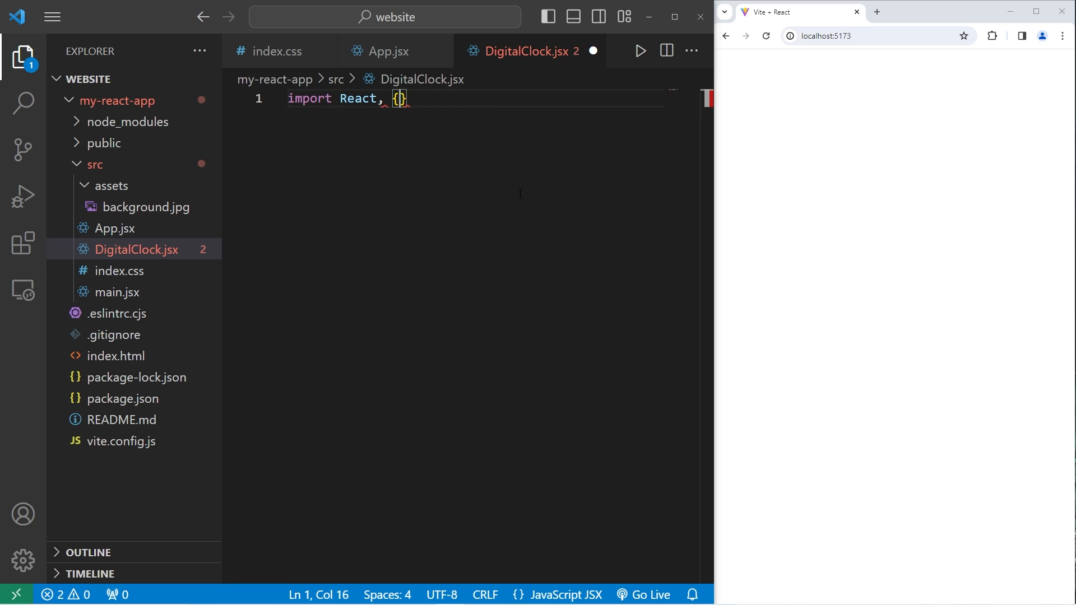
type("use")
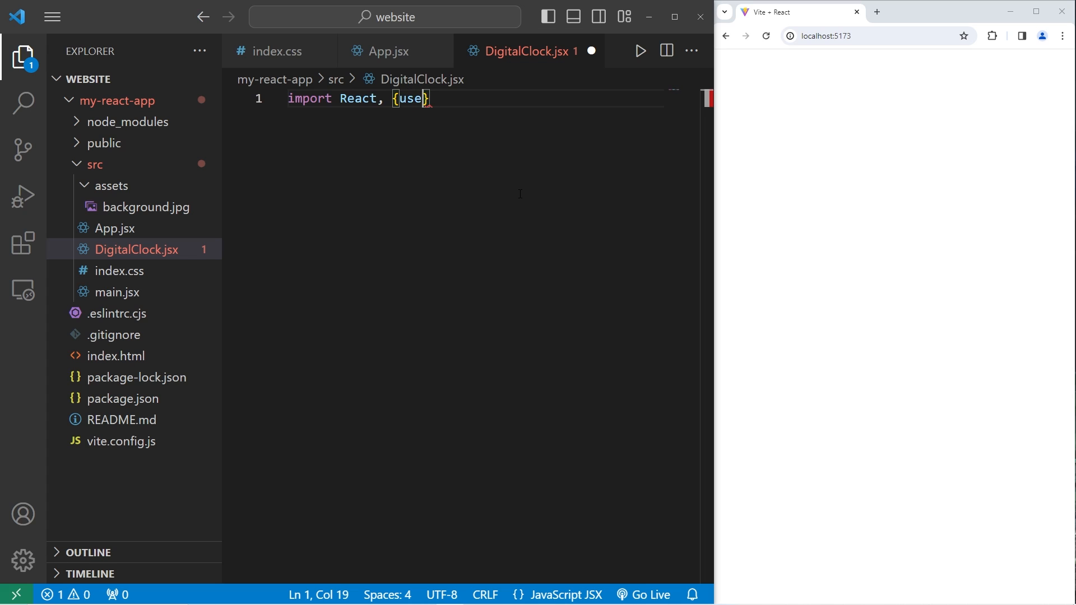
type("State")
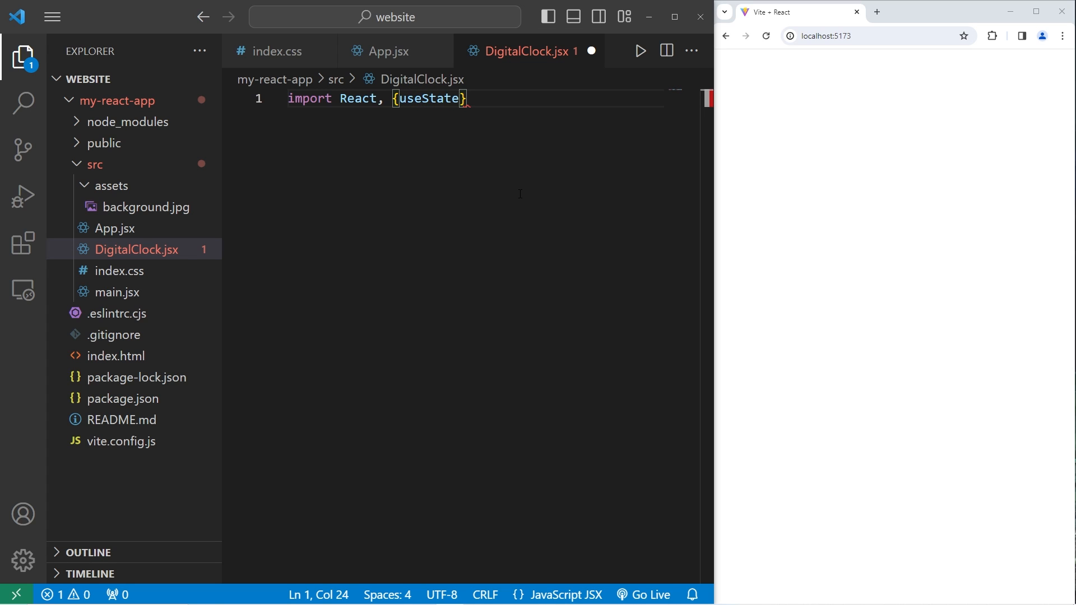
type(", useEffe")
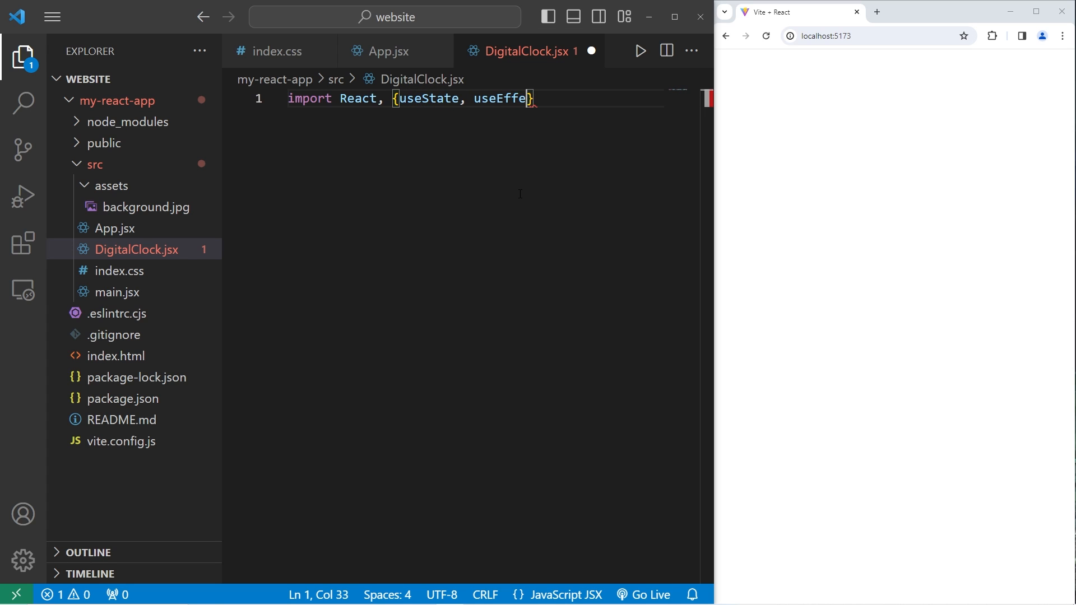
type("ct} from")
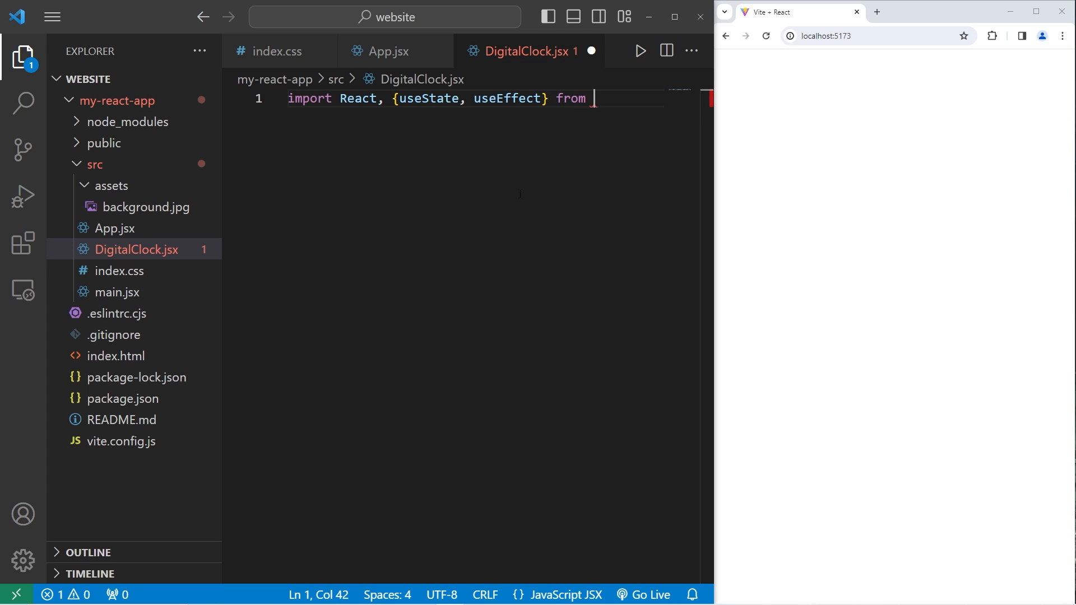
type("'react'")
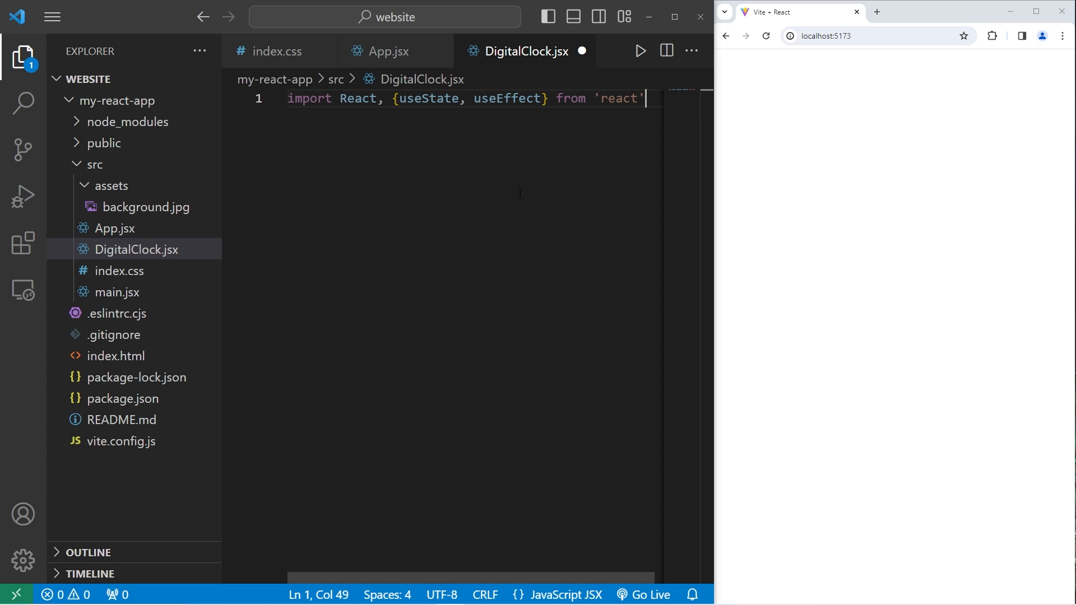
key("Enter")
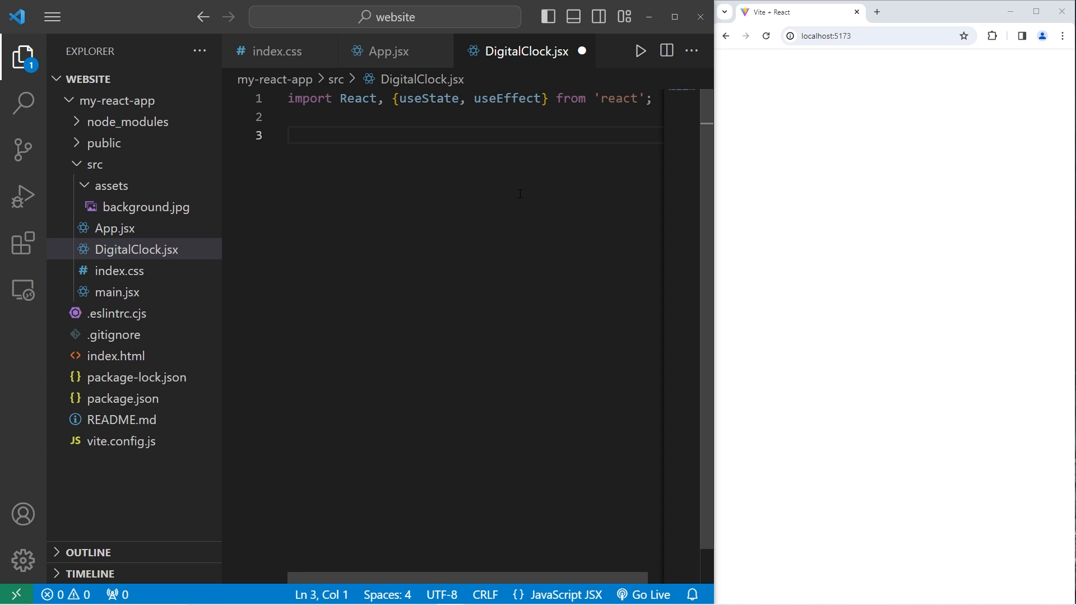
- Declare function DigitalClock() with an empty return() and export default DigitalClock
type("function")
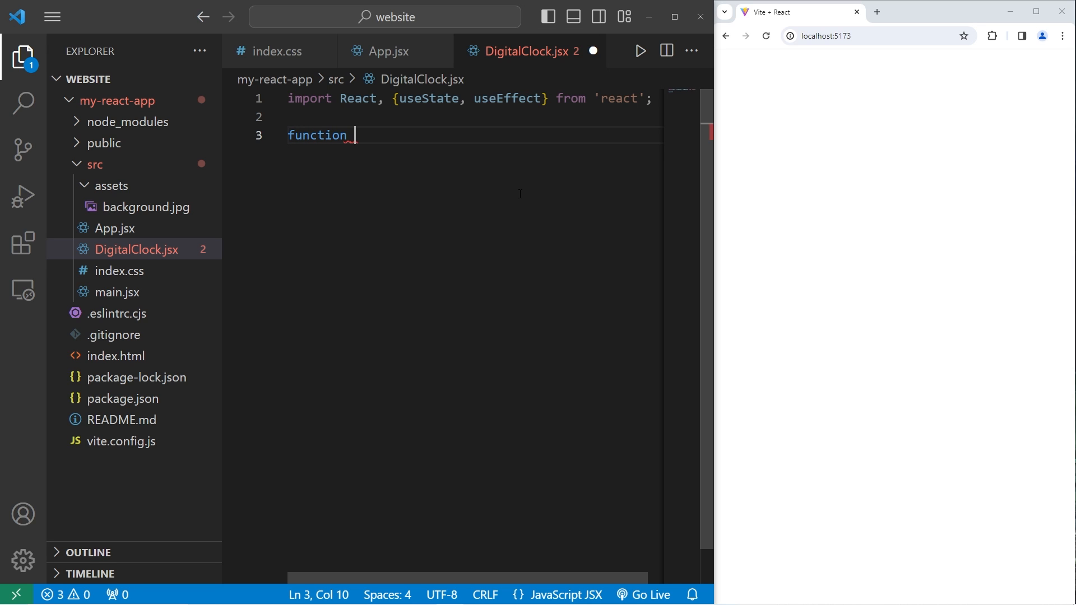
type("Digi")
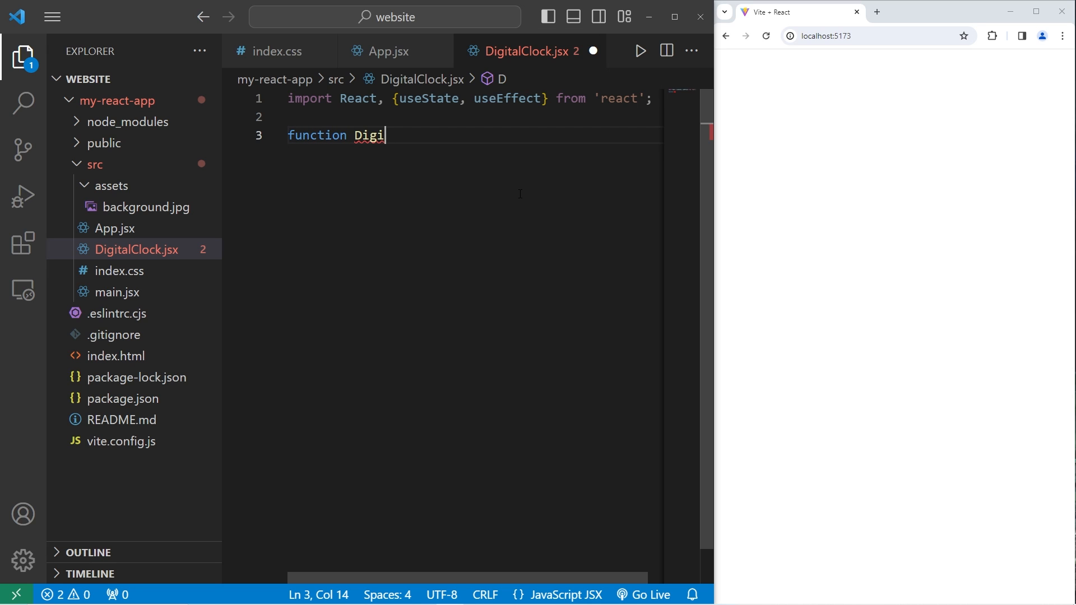
type("talClock")
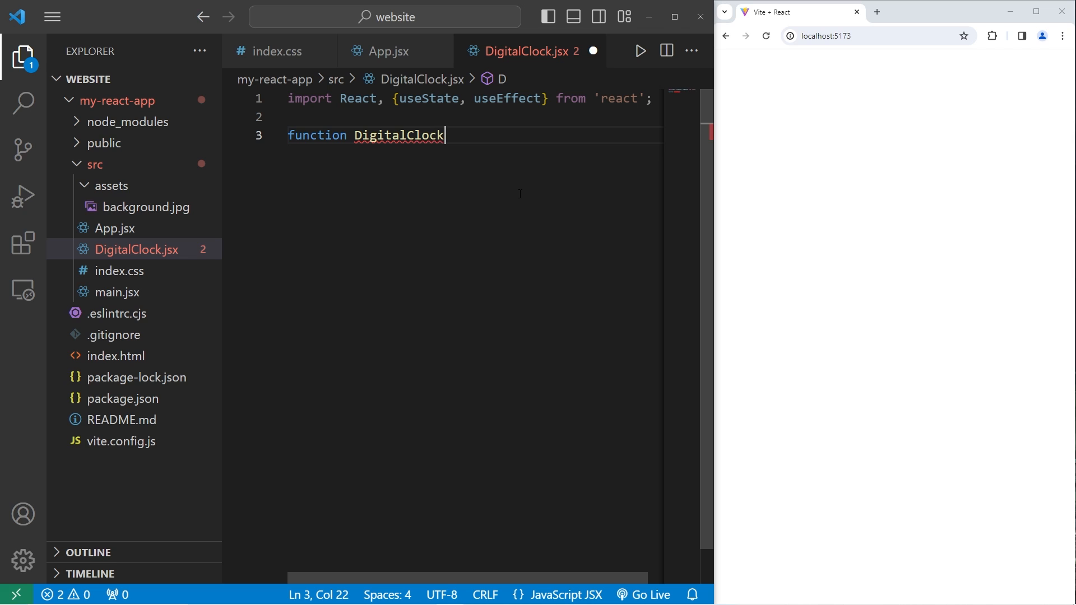
type("(){")
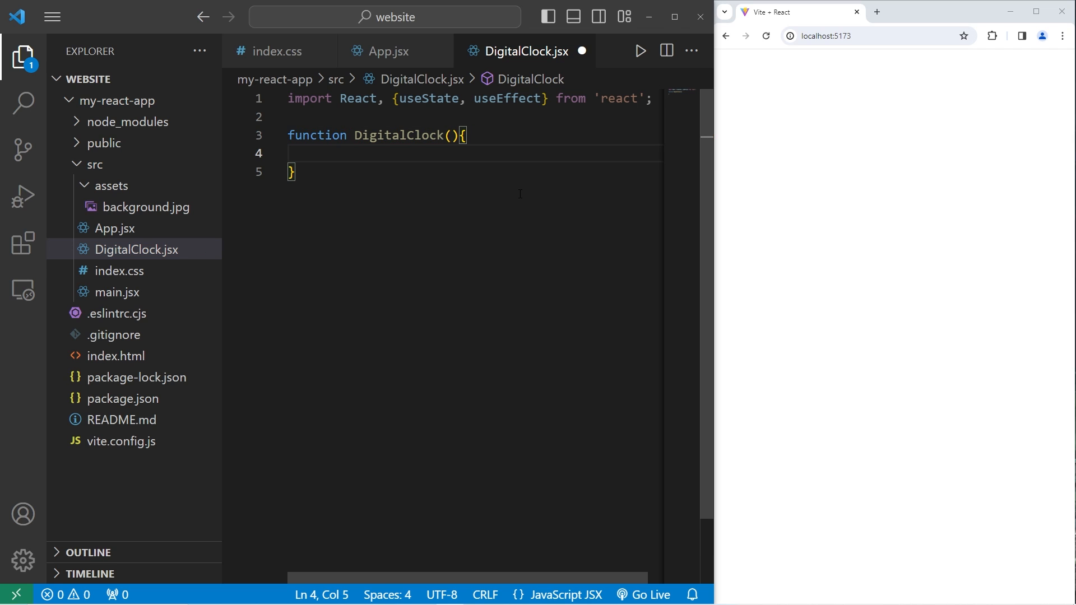
type("expo")
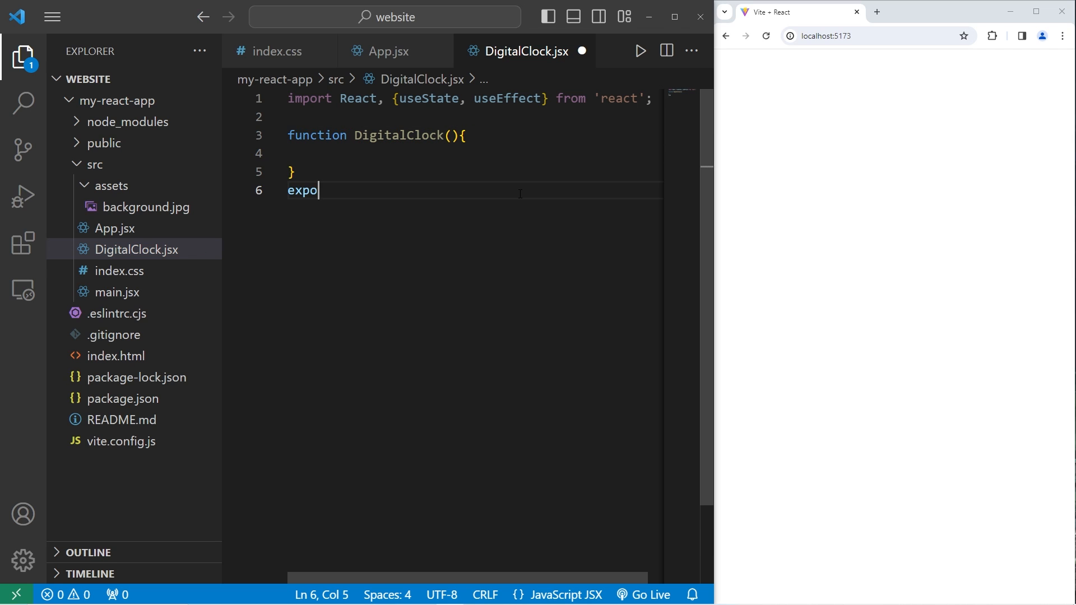
type("rt defauly")
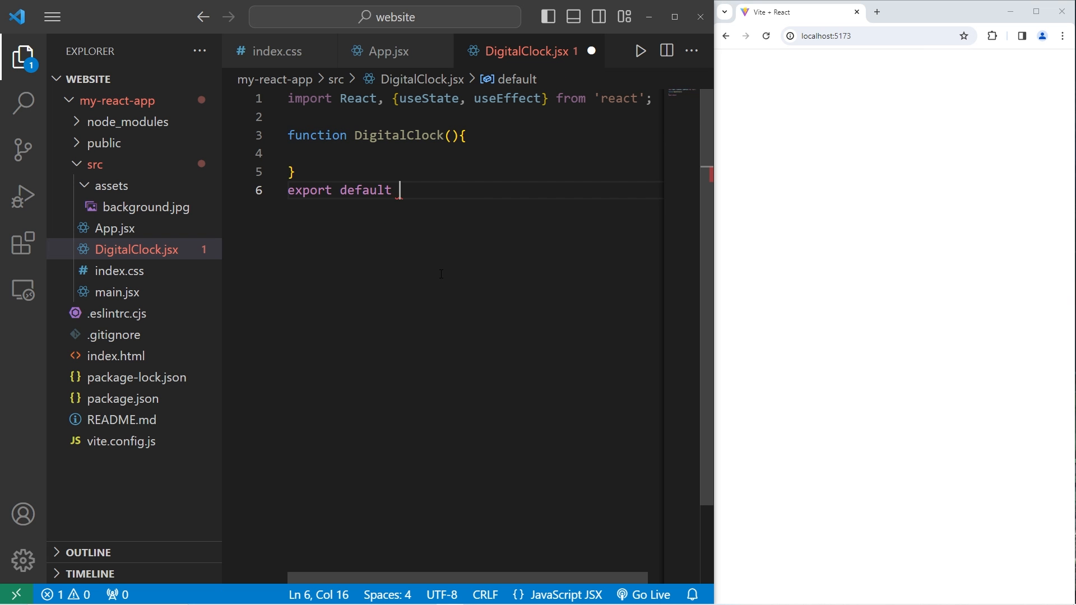
type("DigitalClock;")
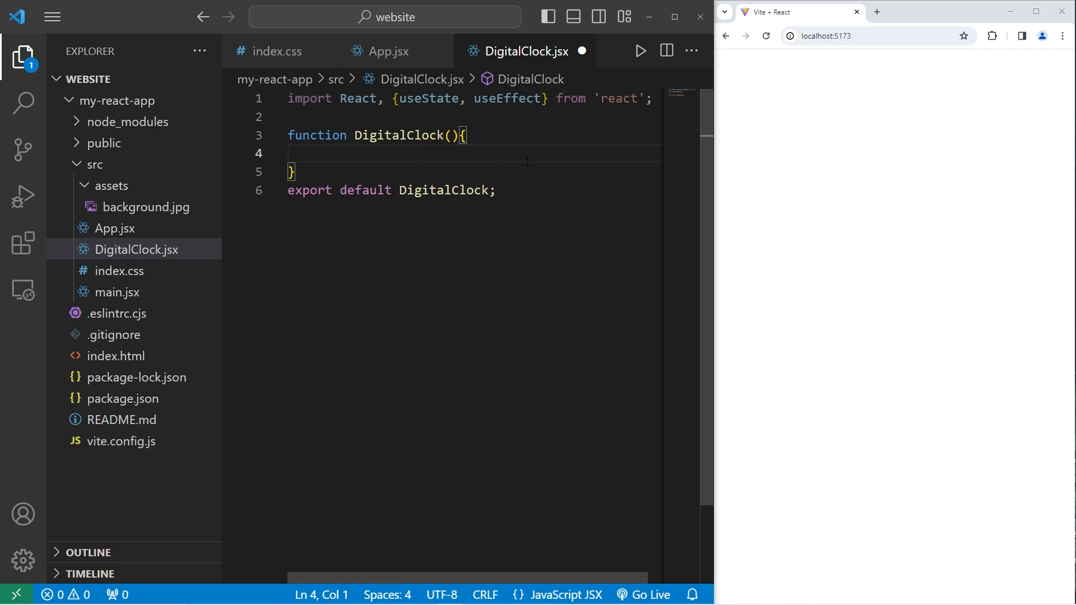
type("return")
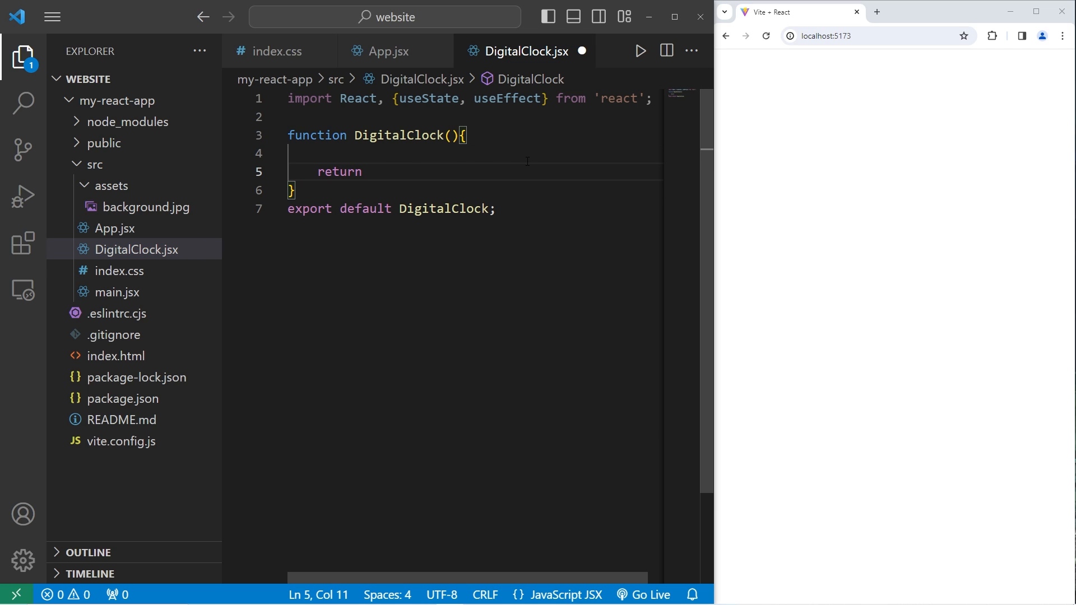
type("();")
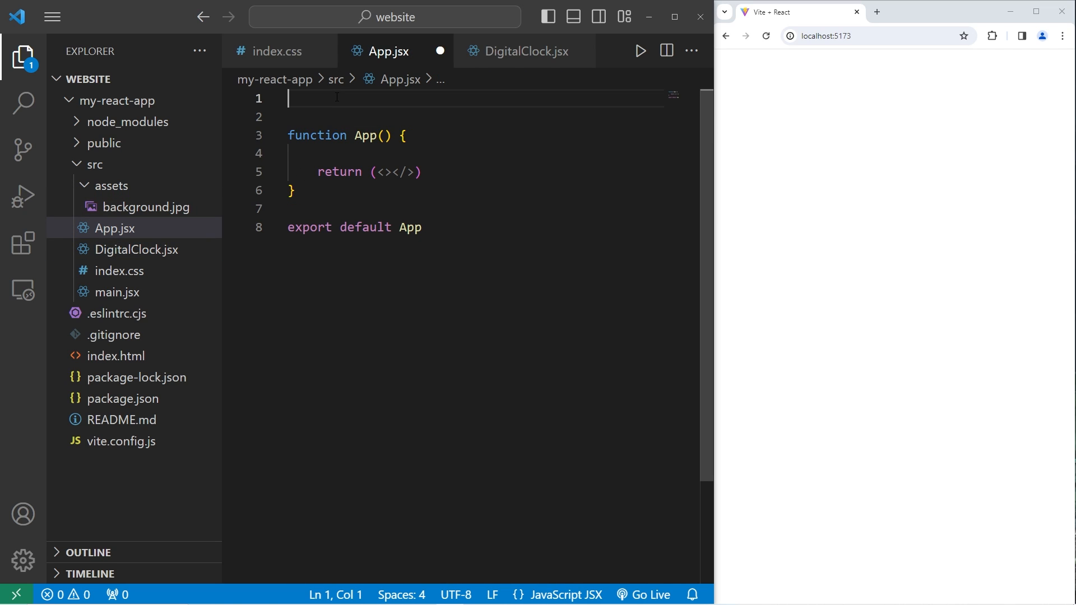
- Add import DigitalClock from './DigitalClock.jsx' to App.jsx
type("import")
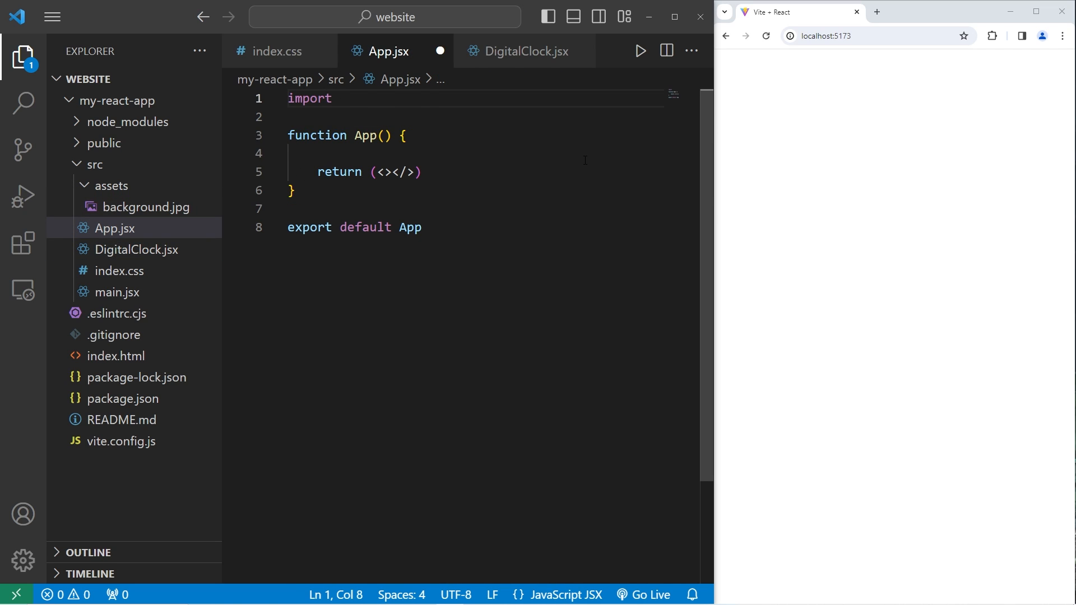
type("DigitalClock from")
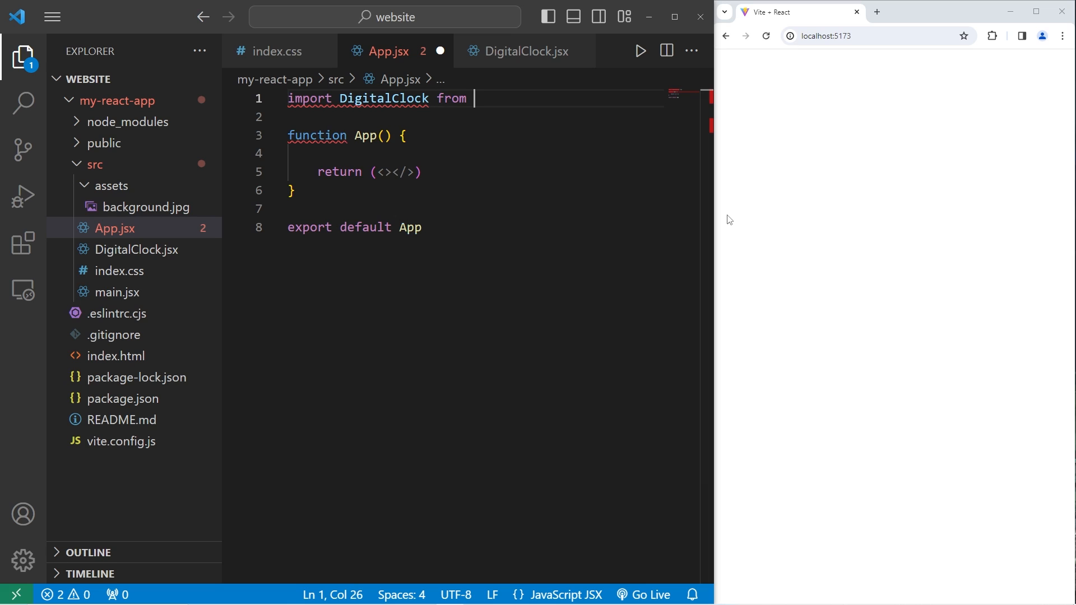
type("'.")
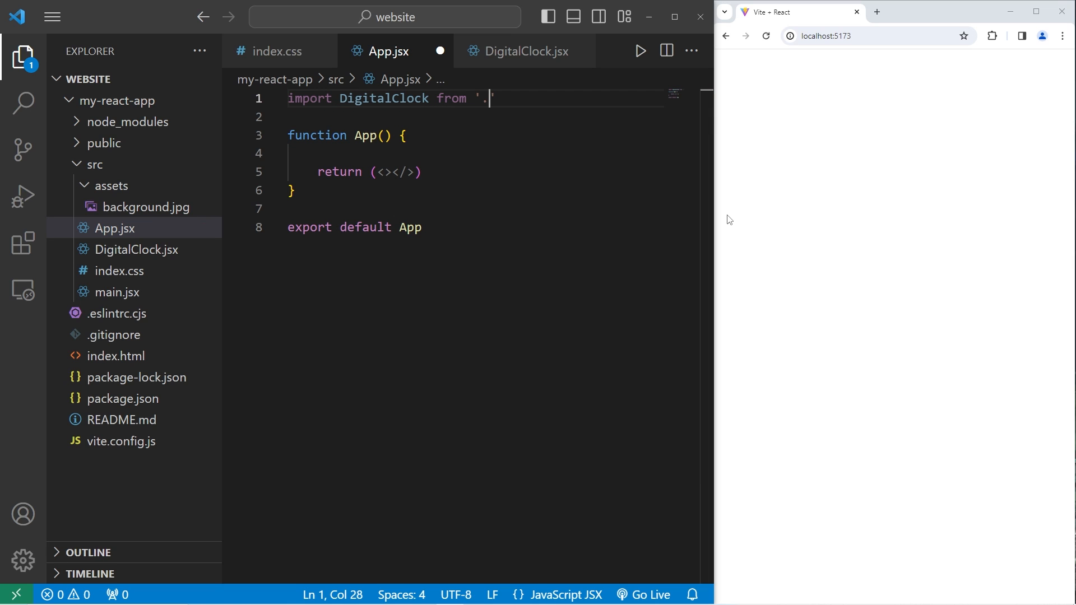
type("/DigitalClock'")
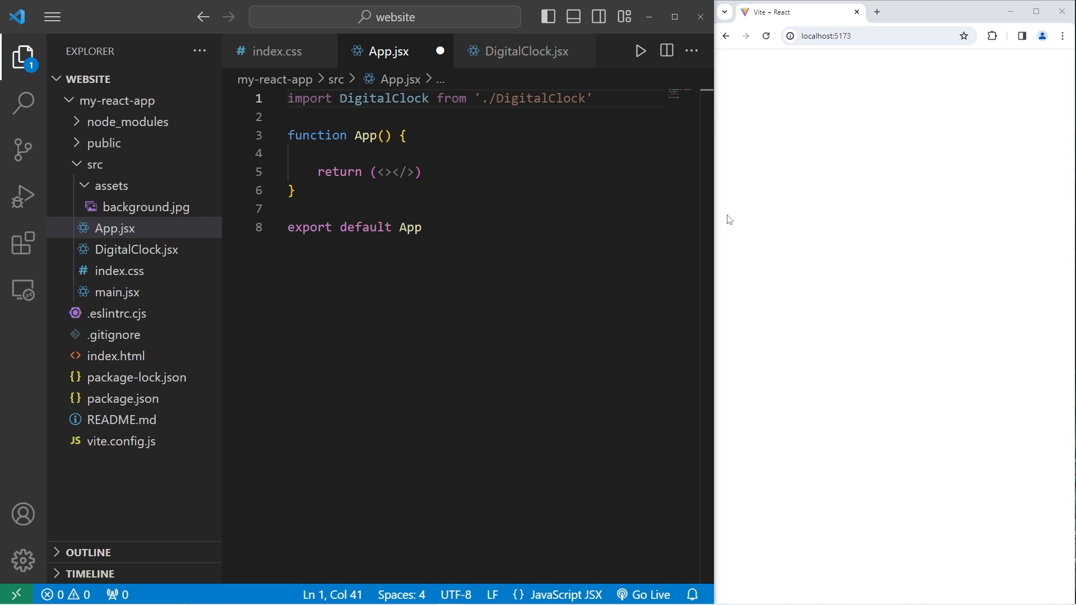
type(".jsx")
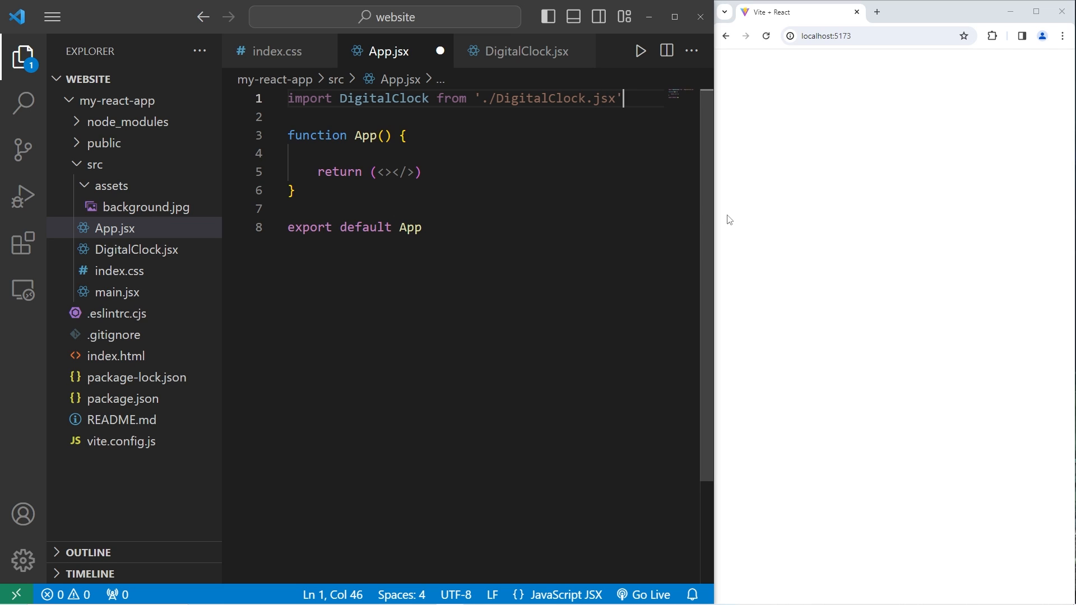
- Render <DigitalClock/> in App's return in place of the empty fragment
double_click(383, 98)
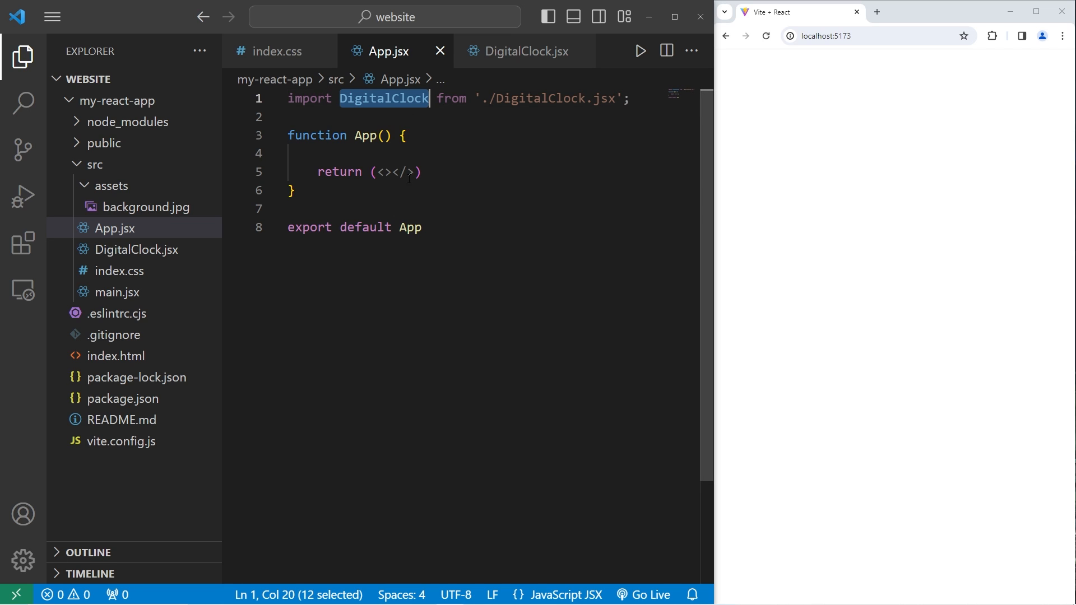
type("DigitalClock")
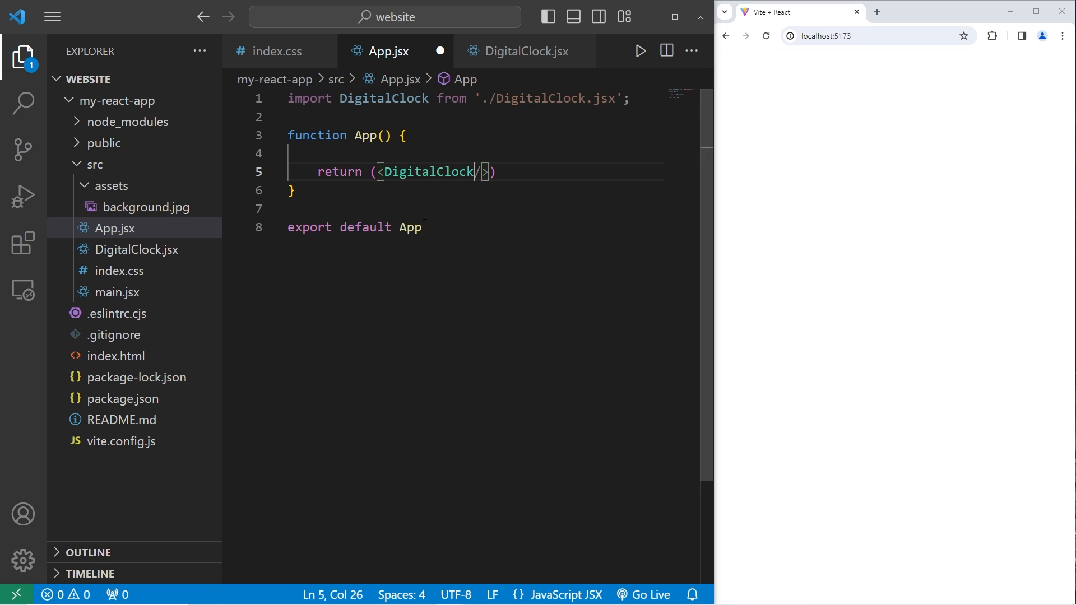
left_click(518, 51)
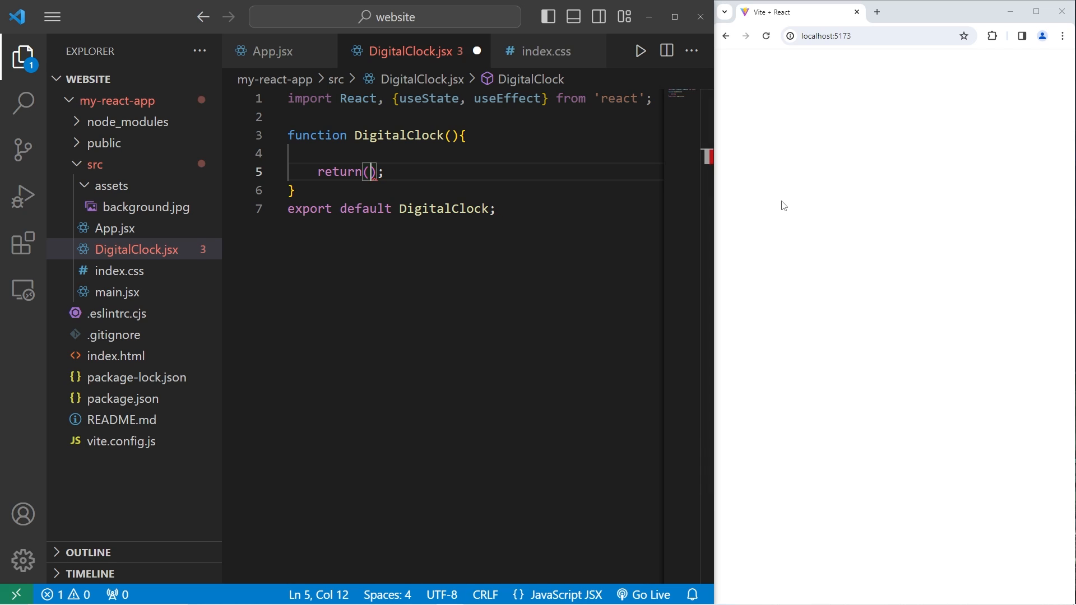
- Return a div with className="clock-container" from DigitalClock
type("<div>")
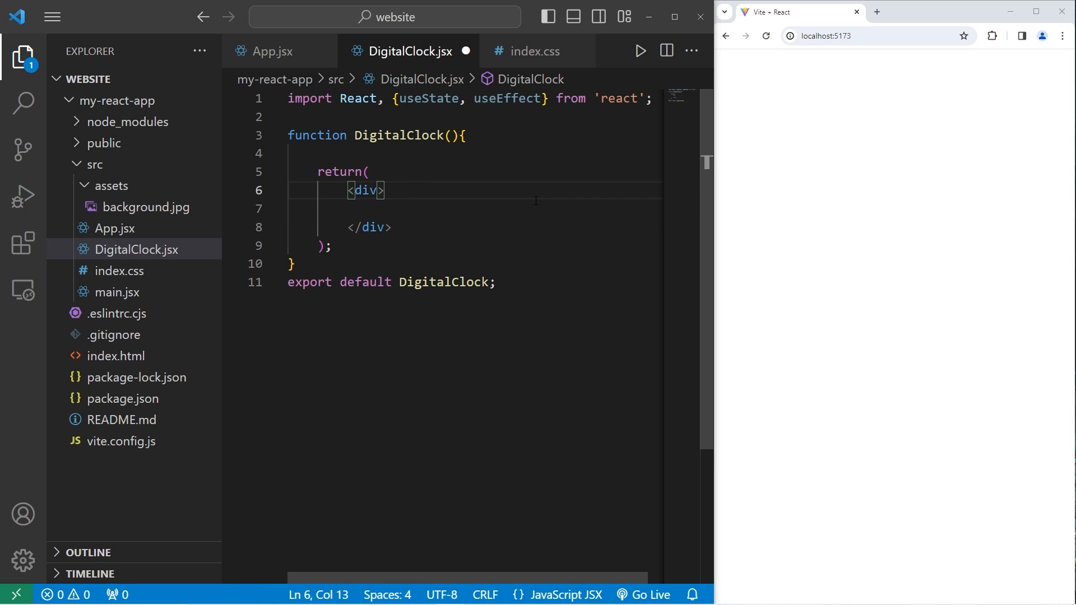
type("className")
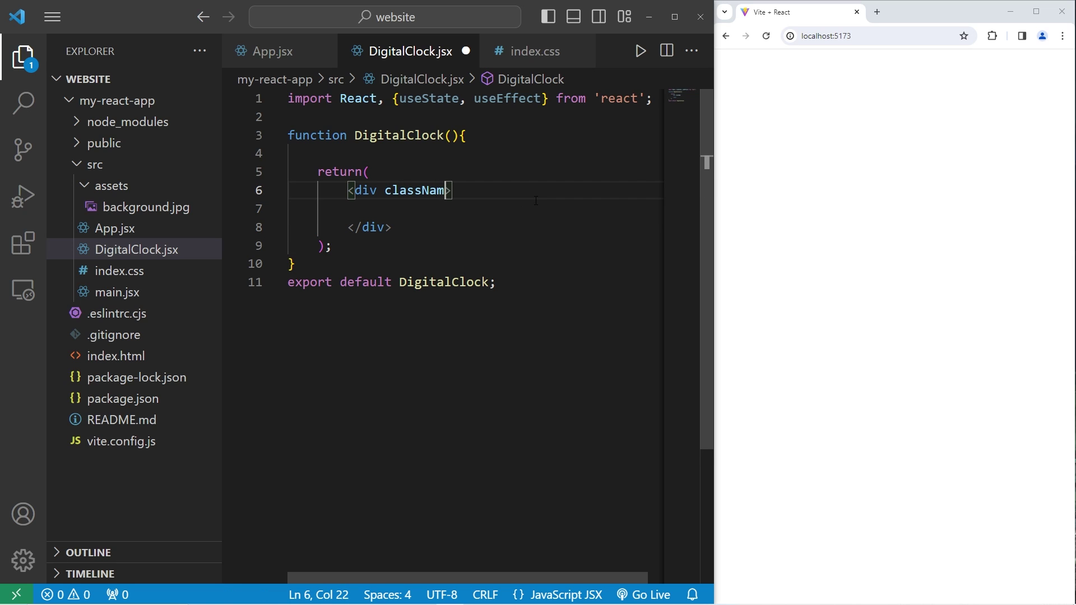
type("=\"")
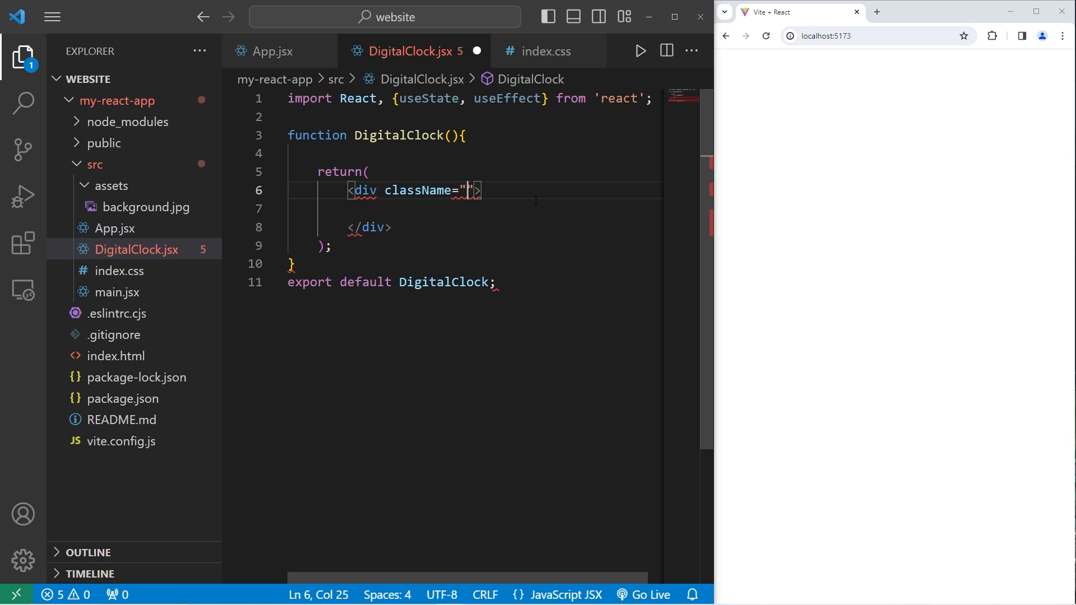
type("clock-container")
left_click(475, 208)
type("<div></div>")
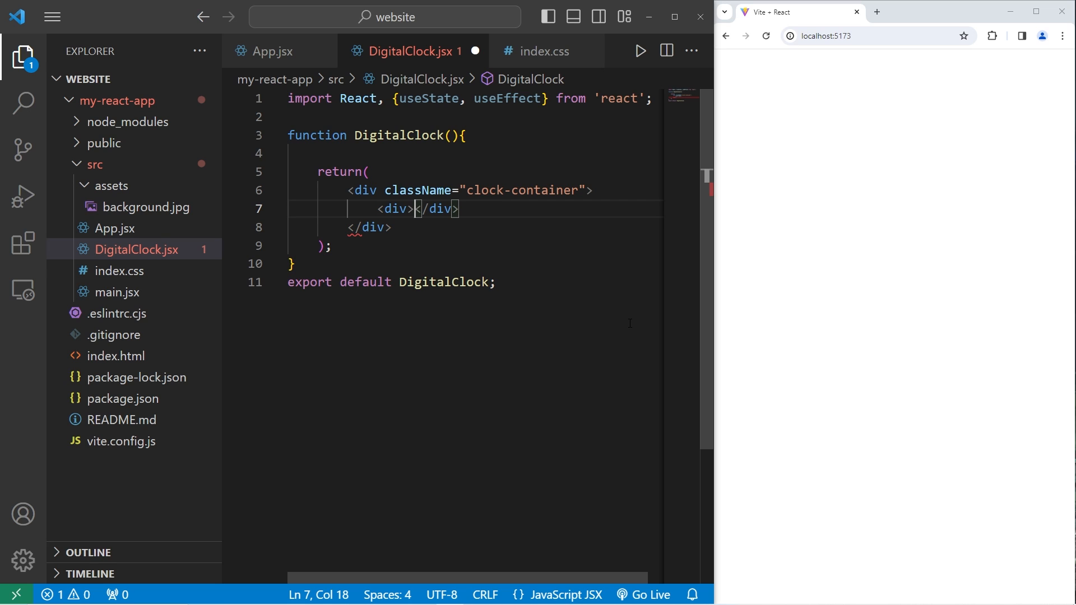
key("Enter")
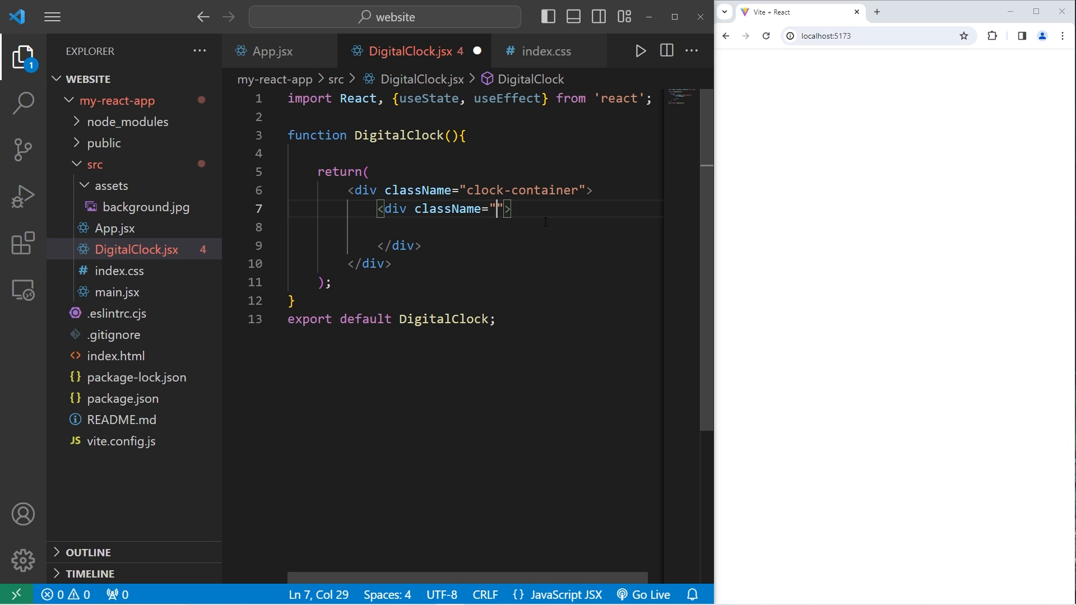
- Nest a className="clock" div holding a <span>00:00:00</span> and save
type("clock")
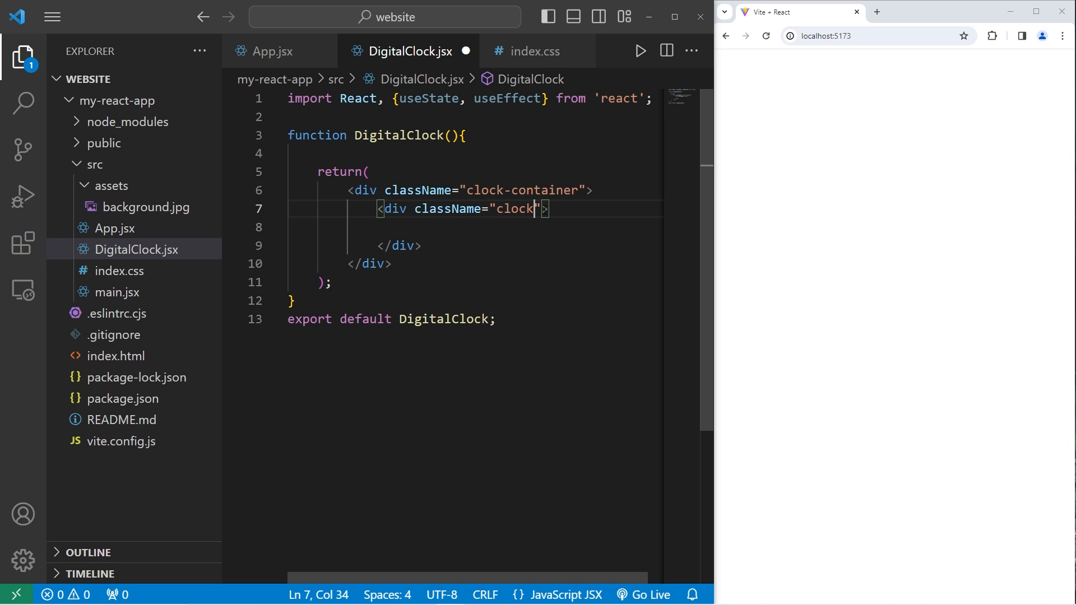
key("Enter")
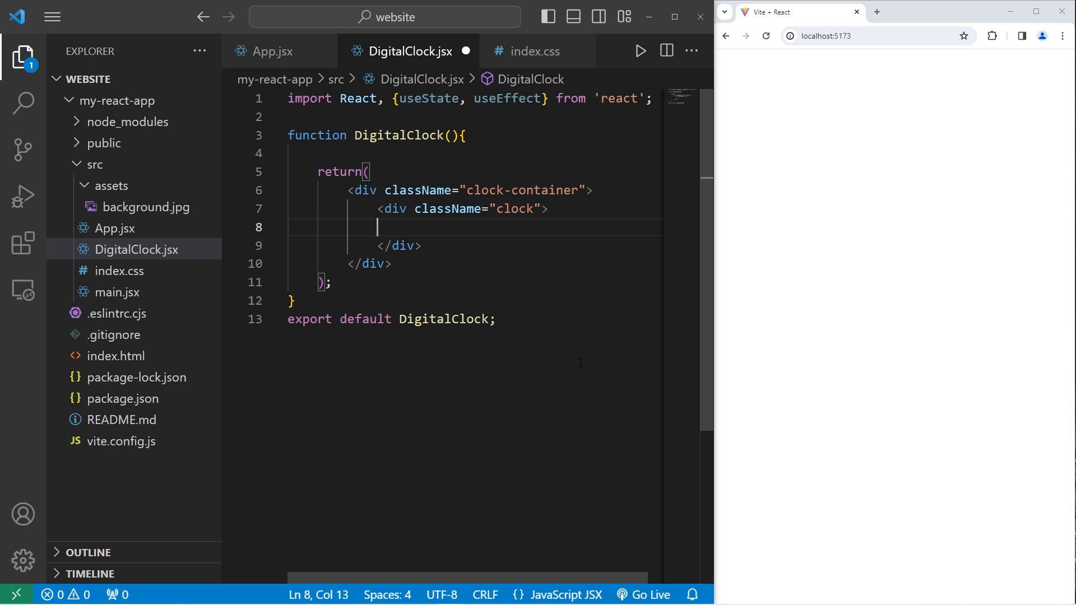
type("<span></span>")
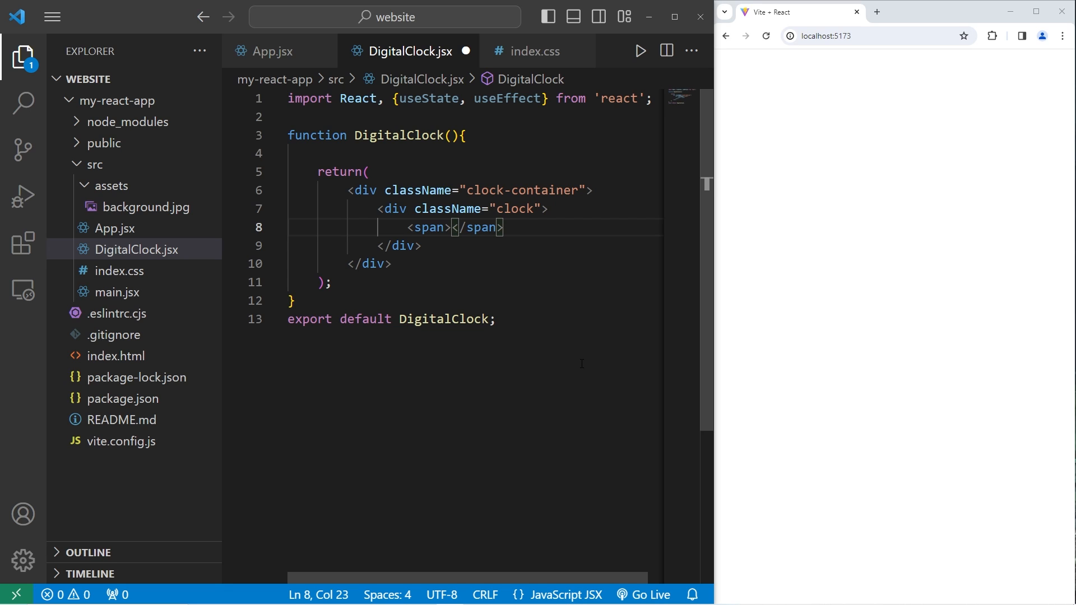
type("00")
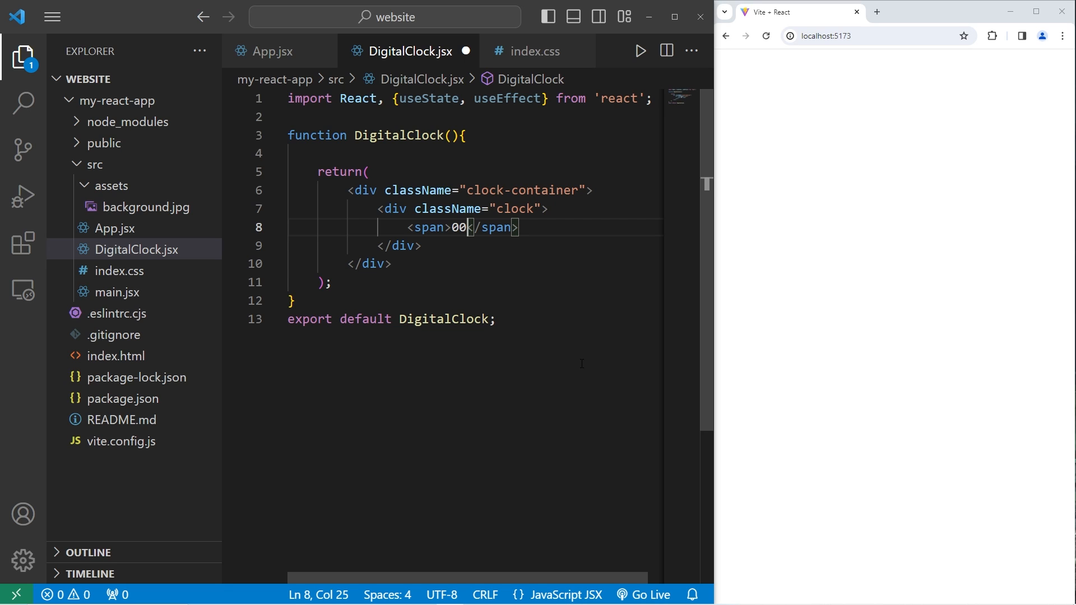
type(":00:00")
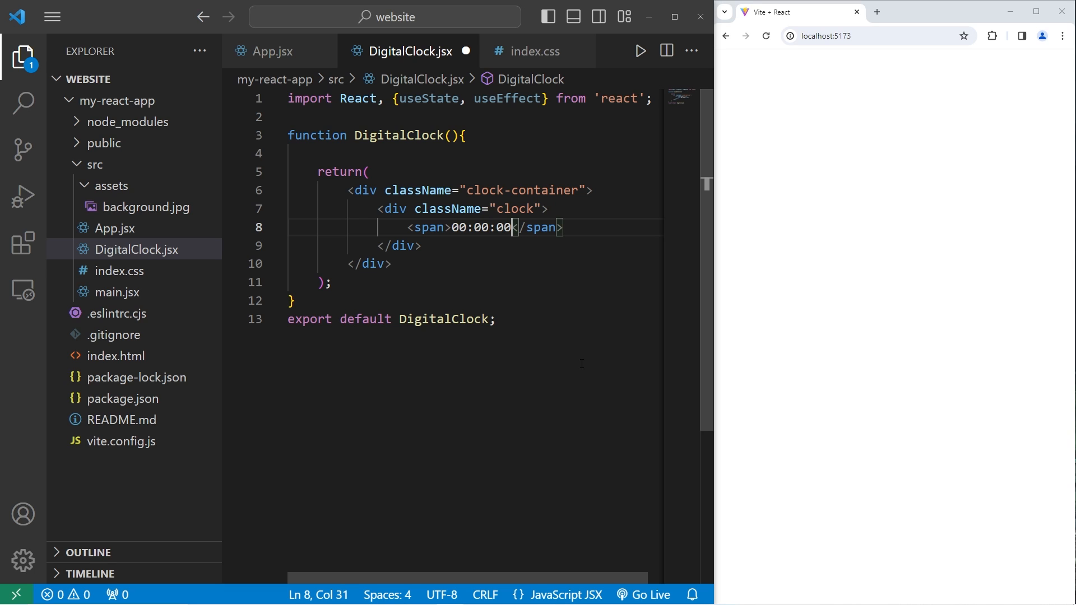
key("Ctrl+s")
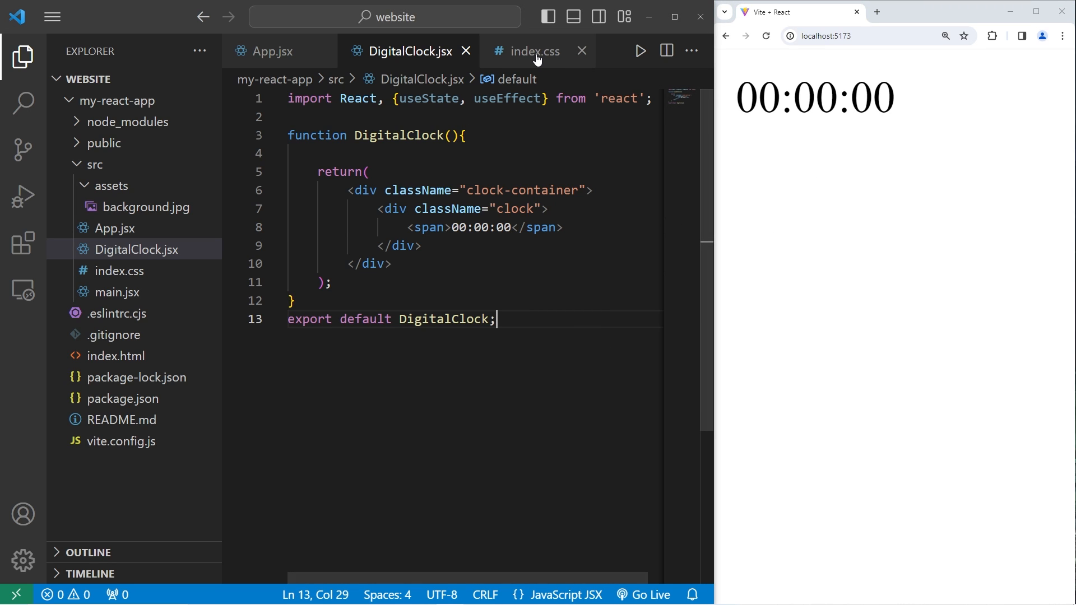
- Add empty body{}, .clock-container{} and .clock{} rules to index.css and preview background.jpg
left_click(531, 52)
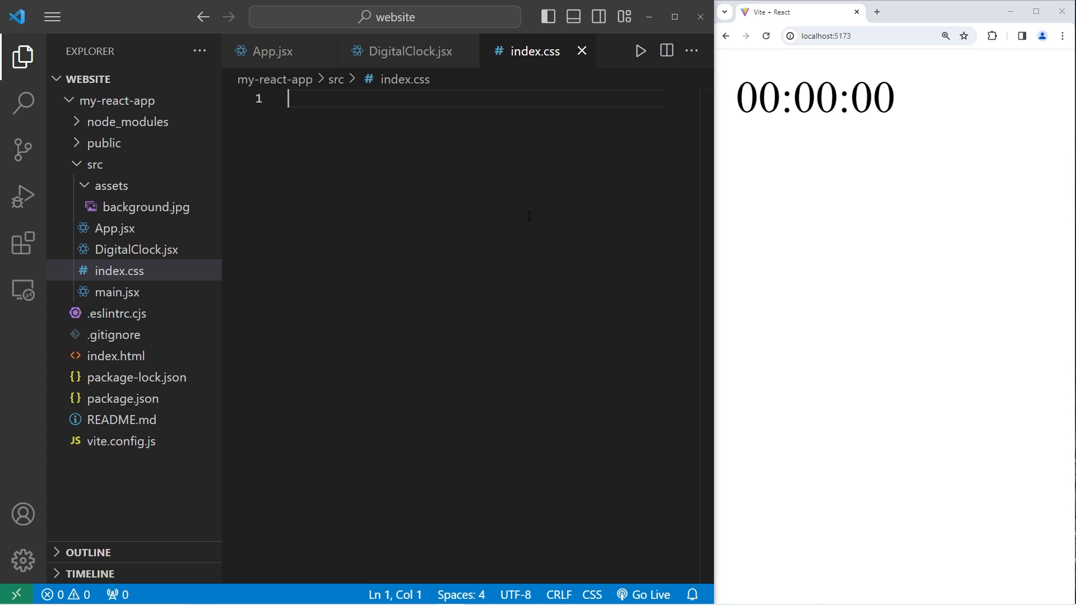
type("body")
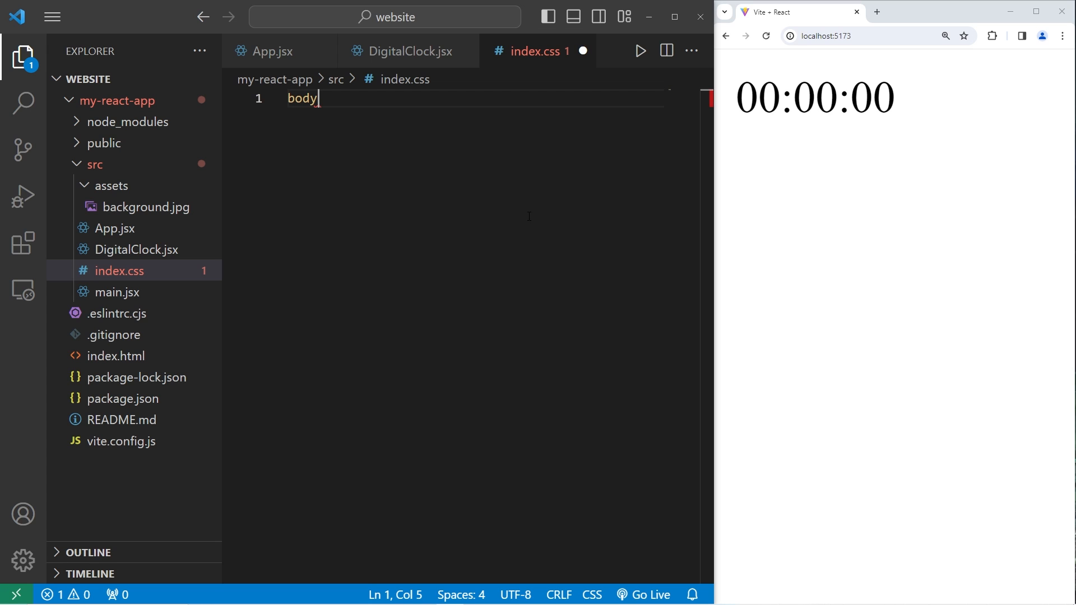
type("{")
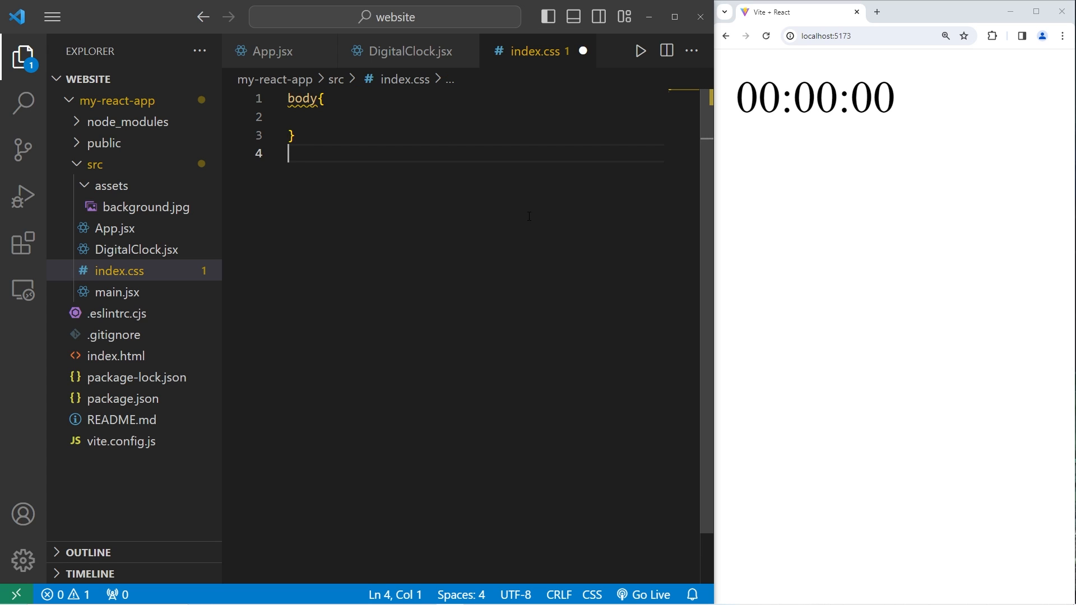
type(".clock-")
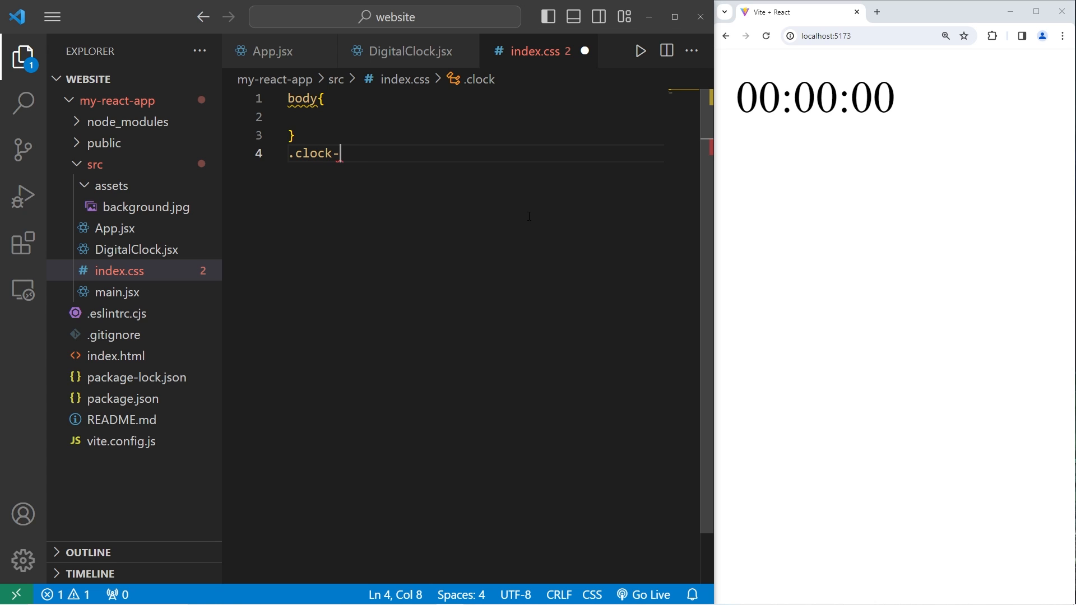
type("container{")
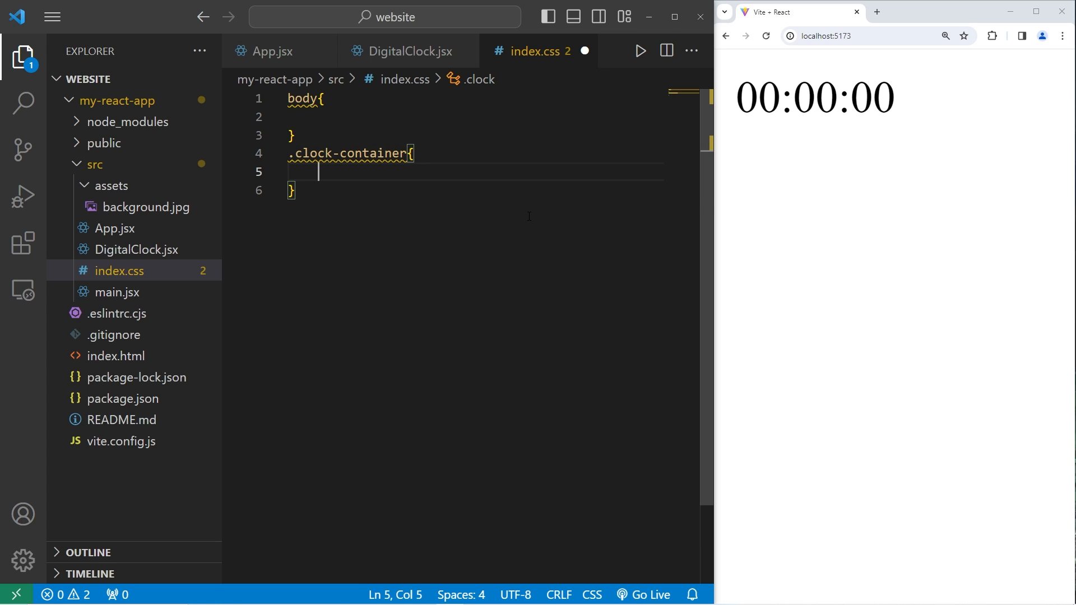
type(".clock")
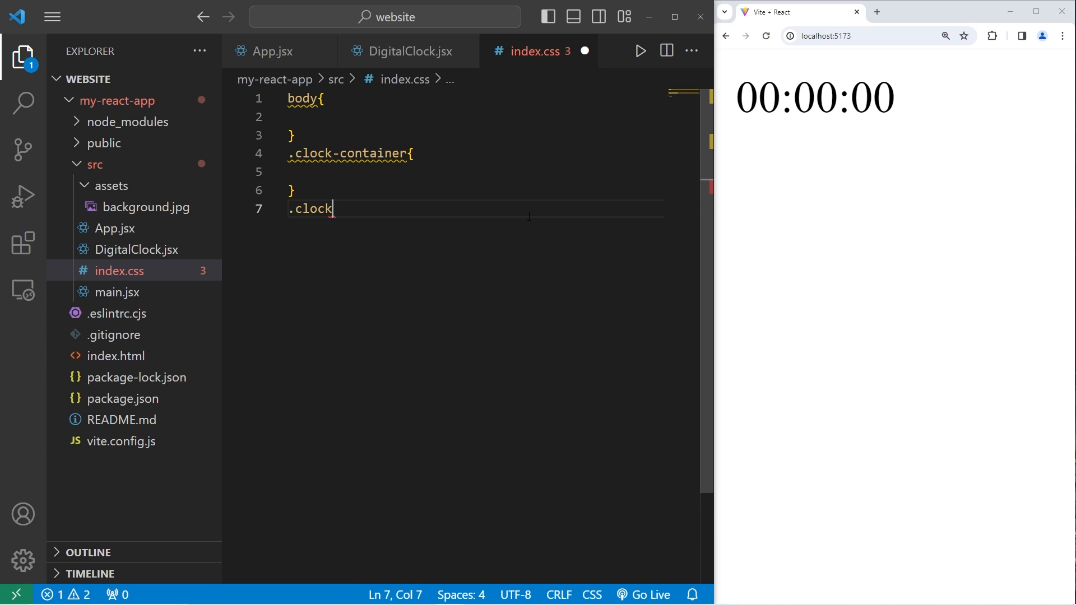
type("{")
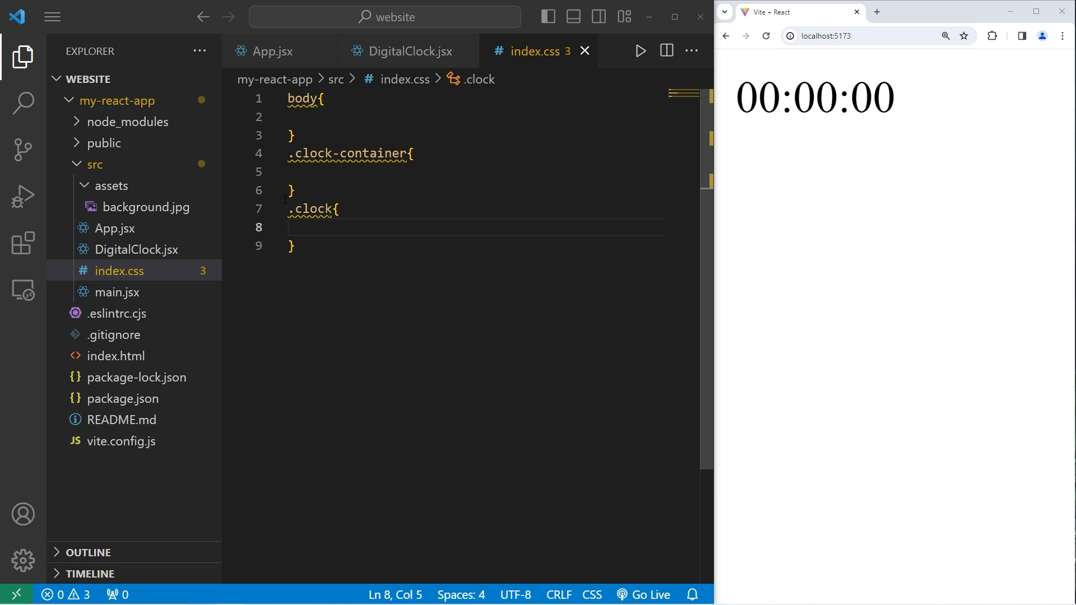
left_click(145, 206)
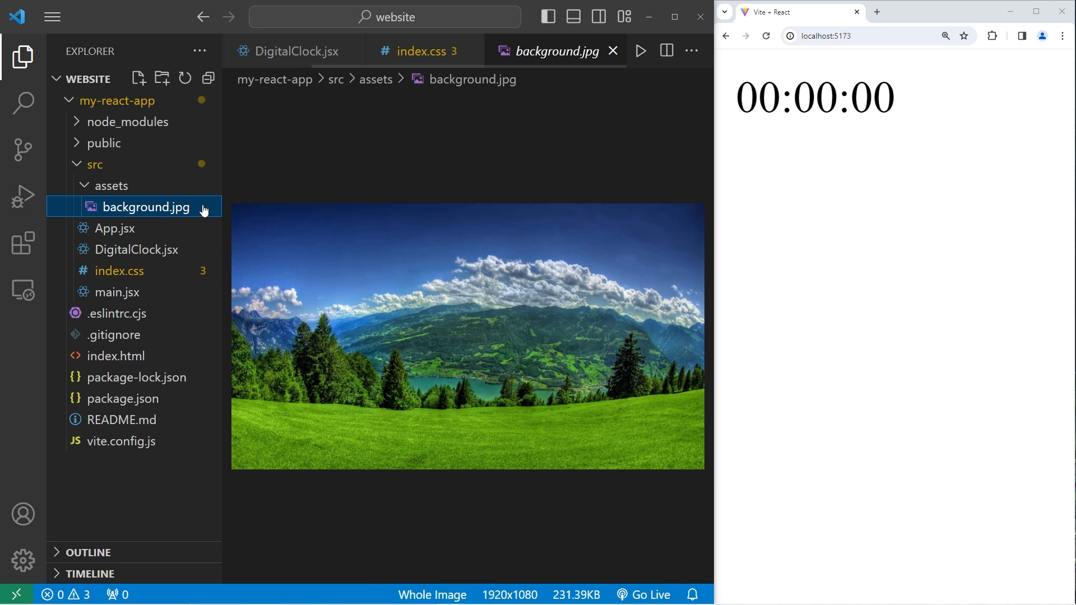
- Set body's background-image to url(assets/background.jpg) in index.css
left_click(425, 52)
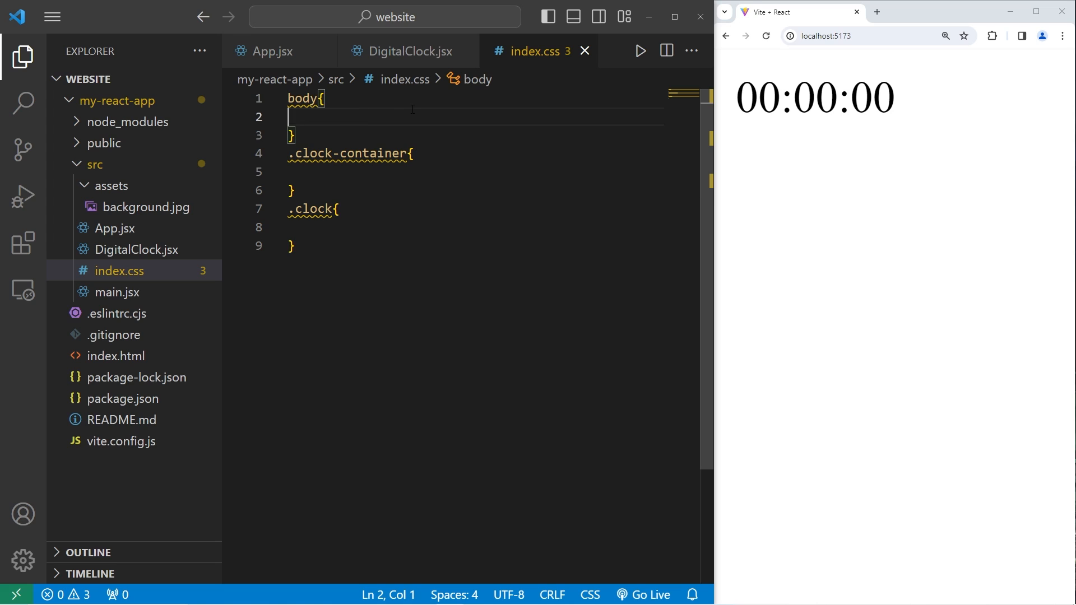
type("b")
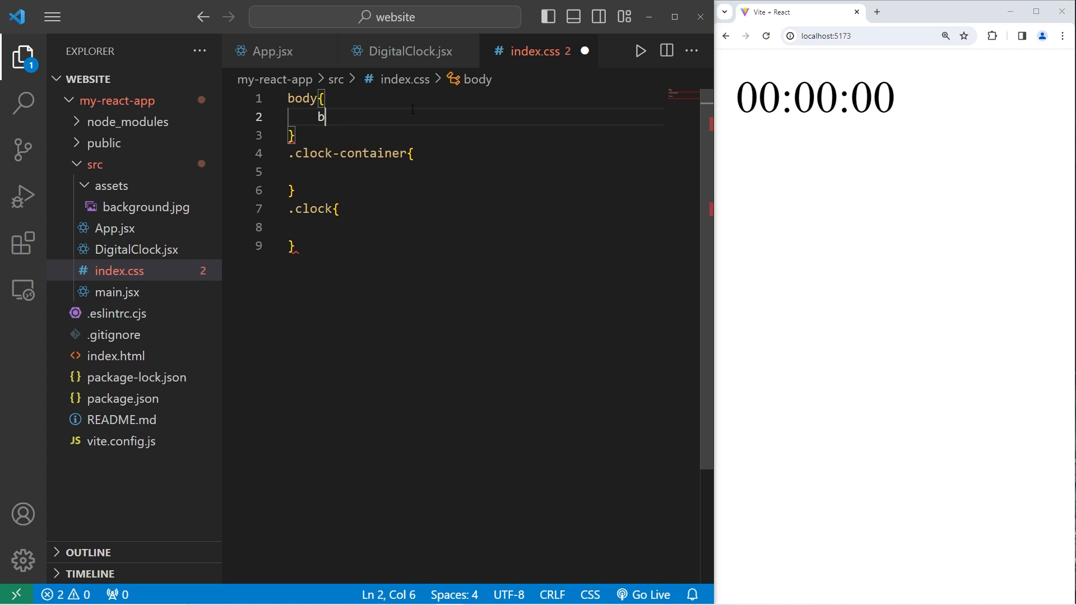
type("ackground-")
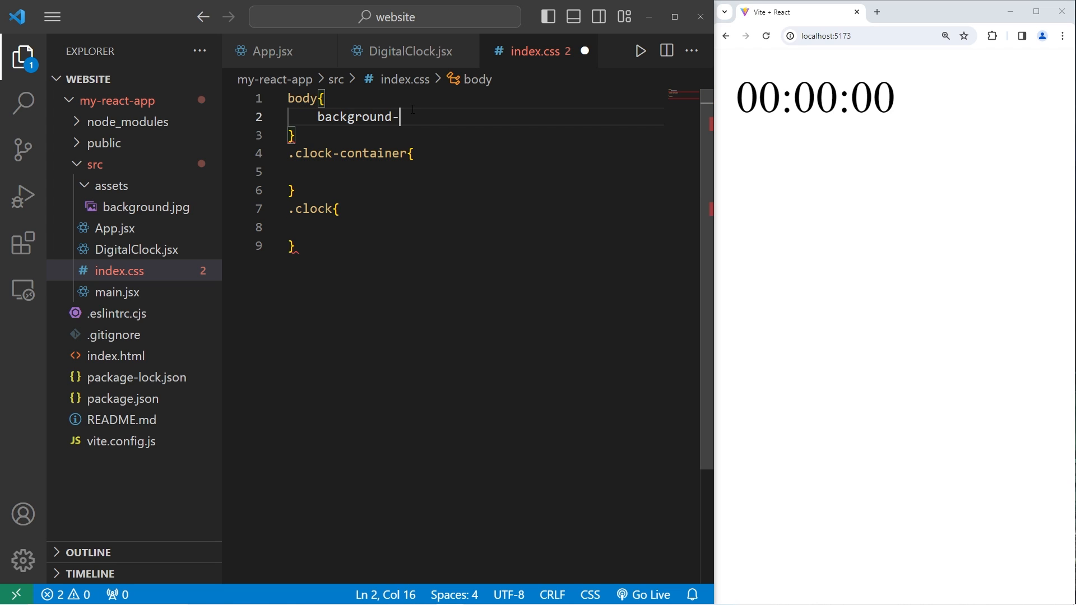
type("image")
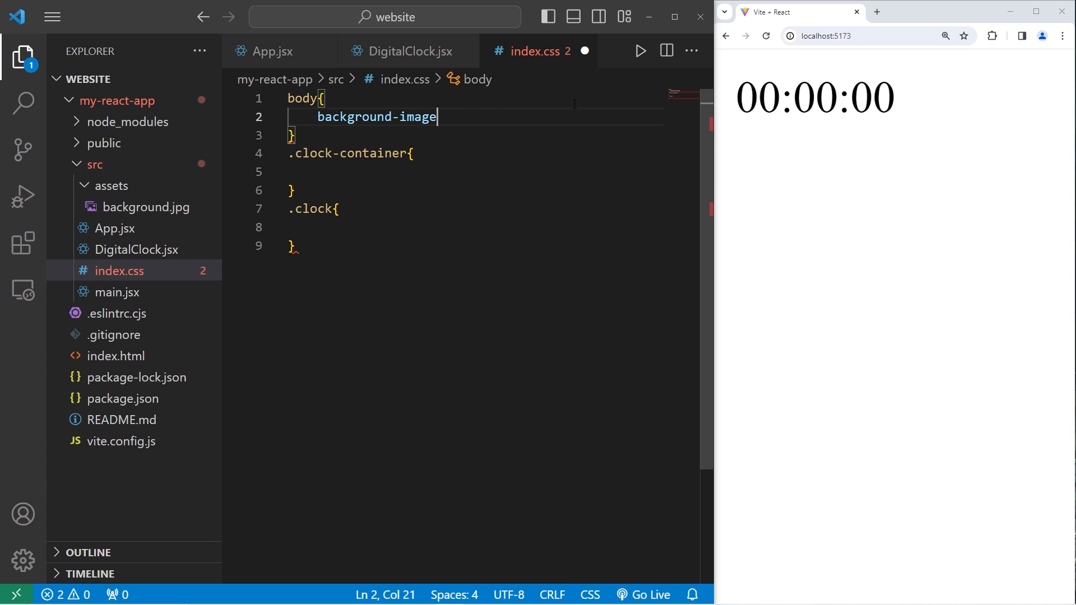
type(": u")
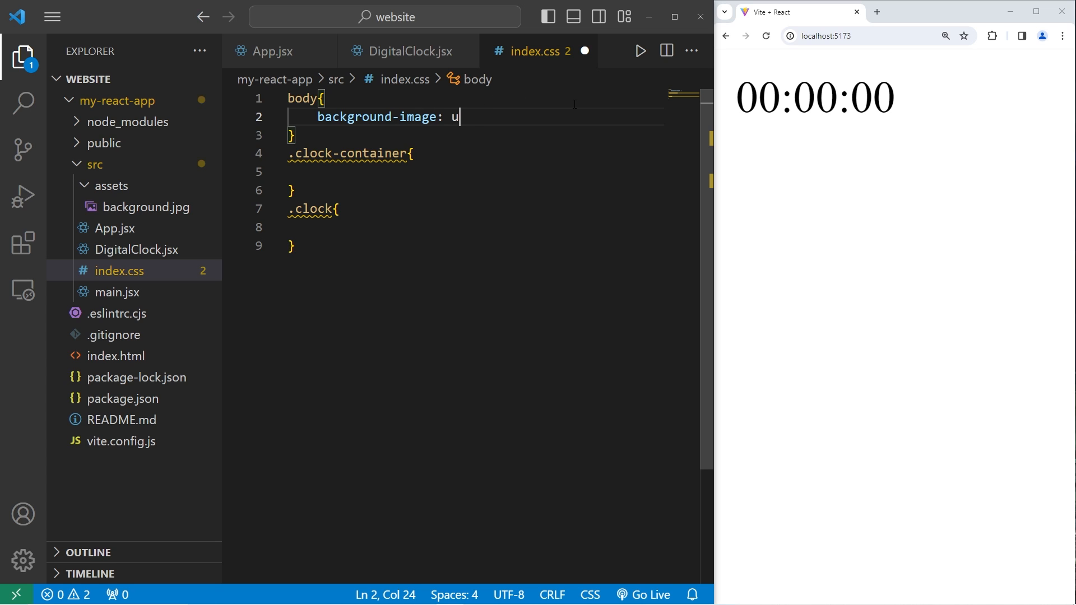
type("rl();")
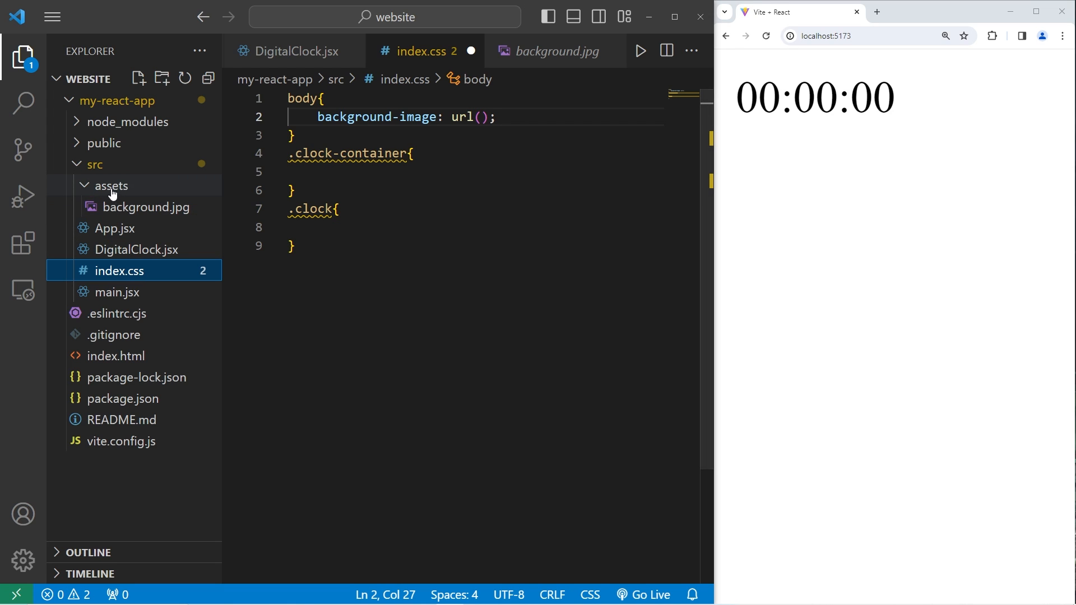
type("as")
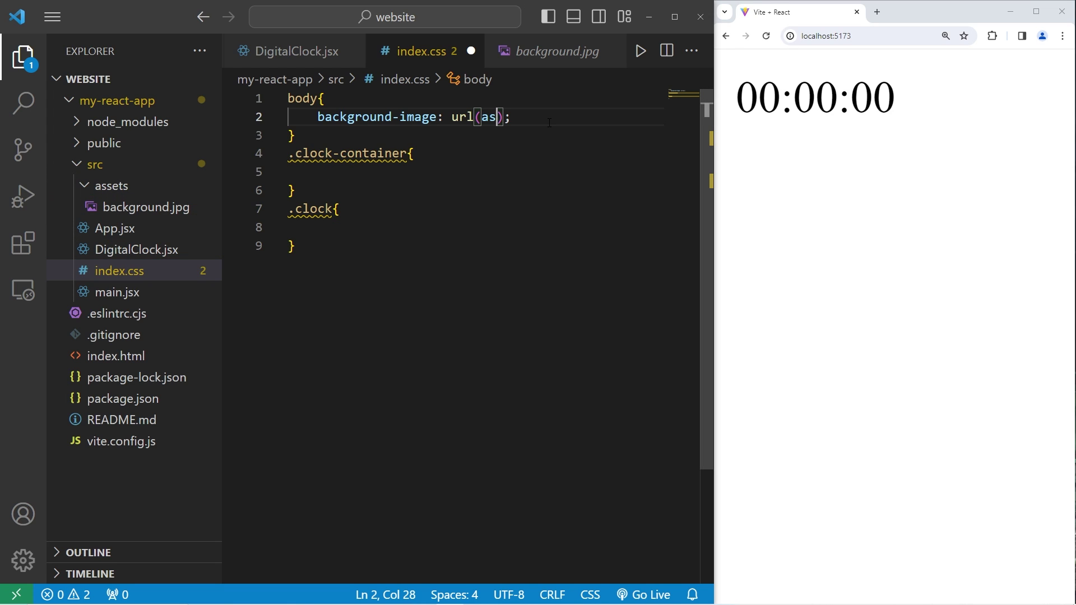
type("ssets/")
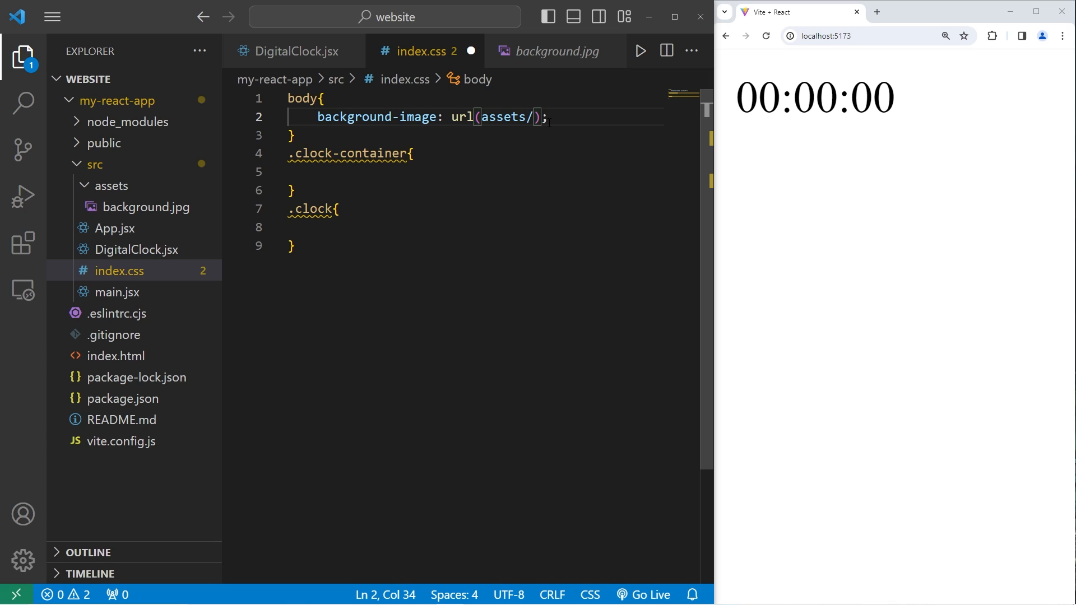
type("backgro")
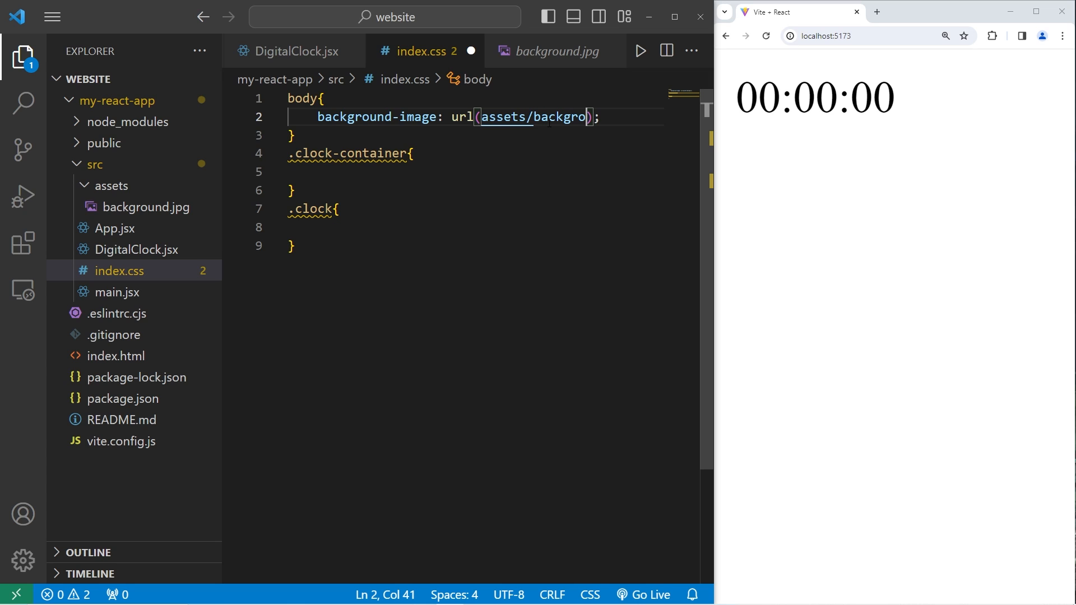
type("und.jpg")
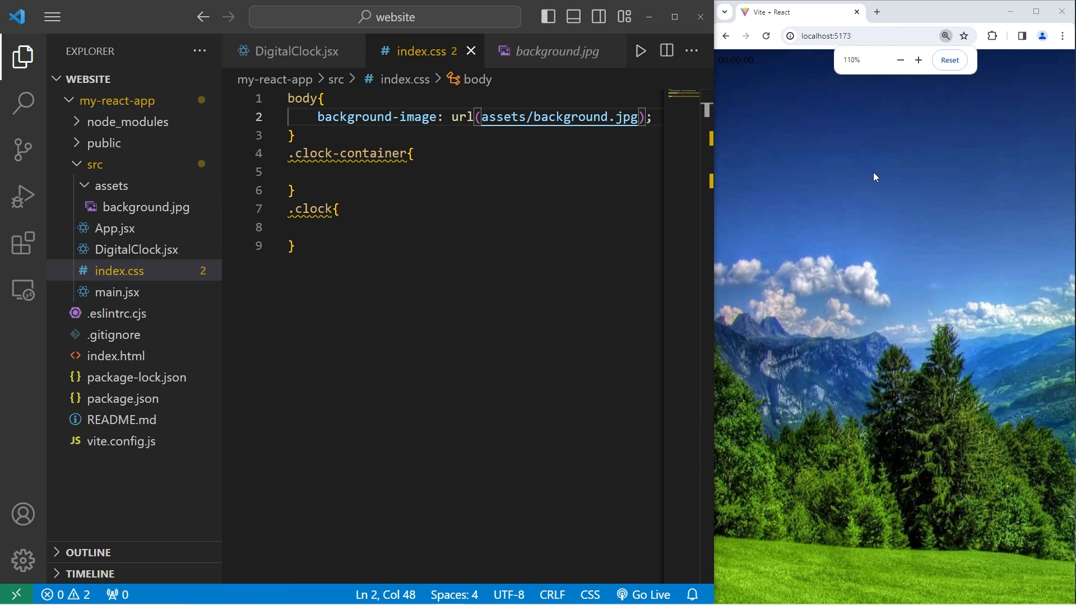
left_click(898, 59)
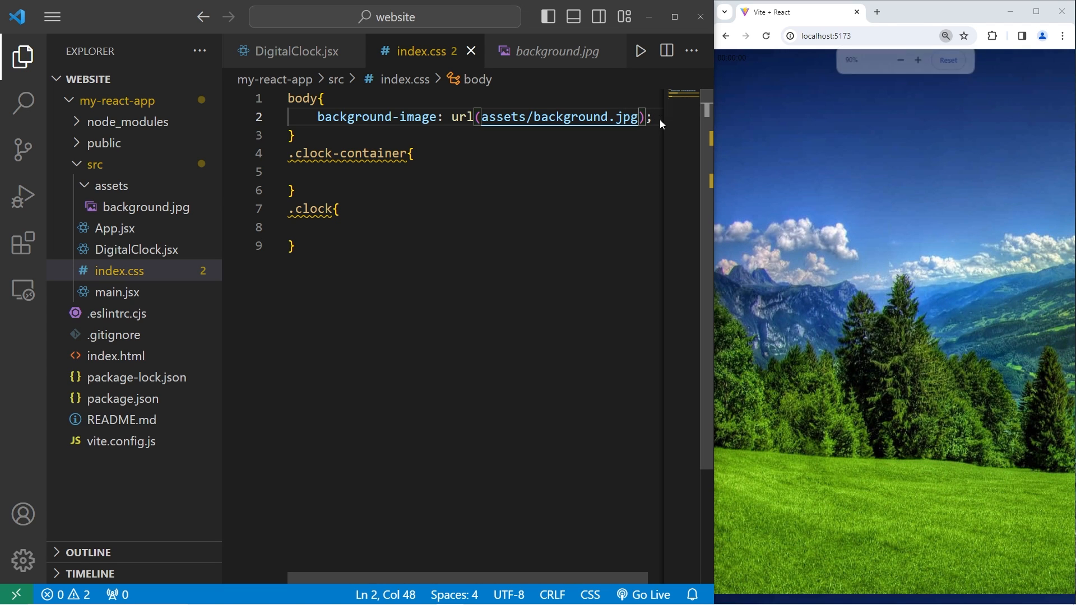
- Add background-position: center and background-repeat: no-repeat to the body rule
type("background")
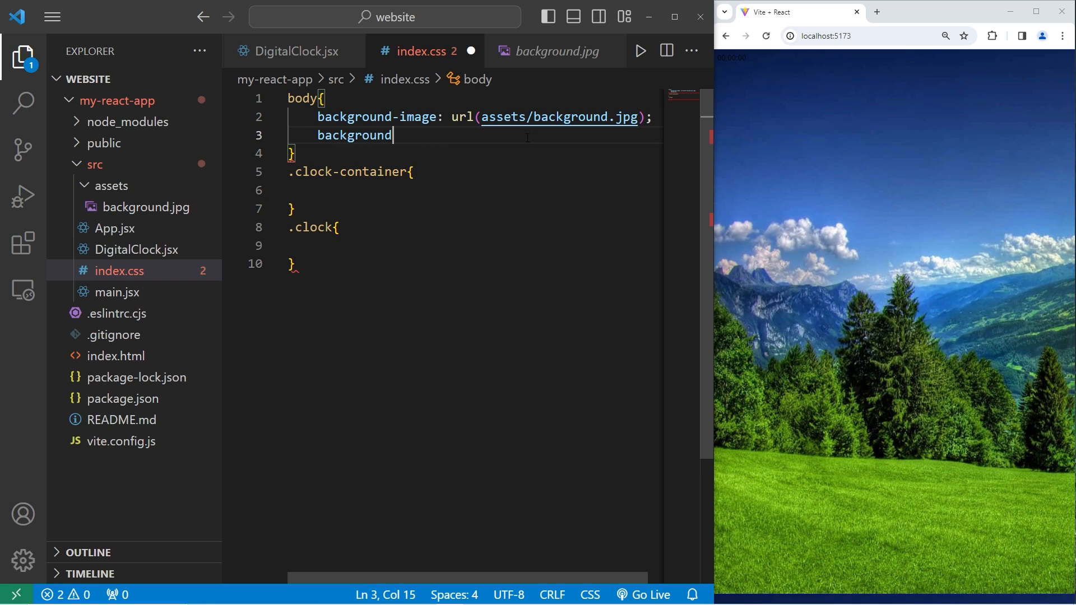
type("-pos")
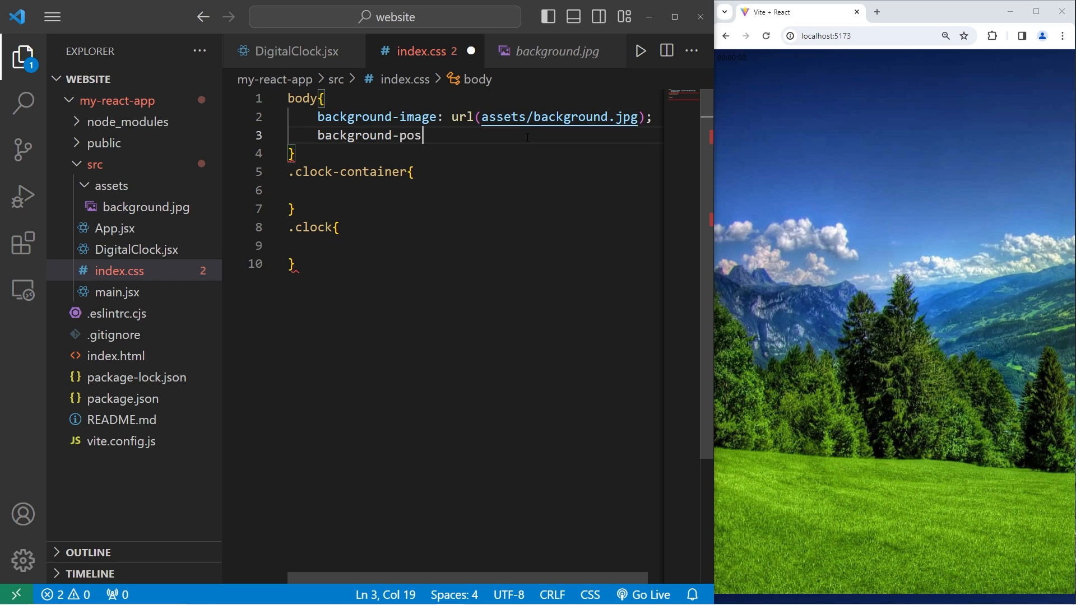
type("ition: c")
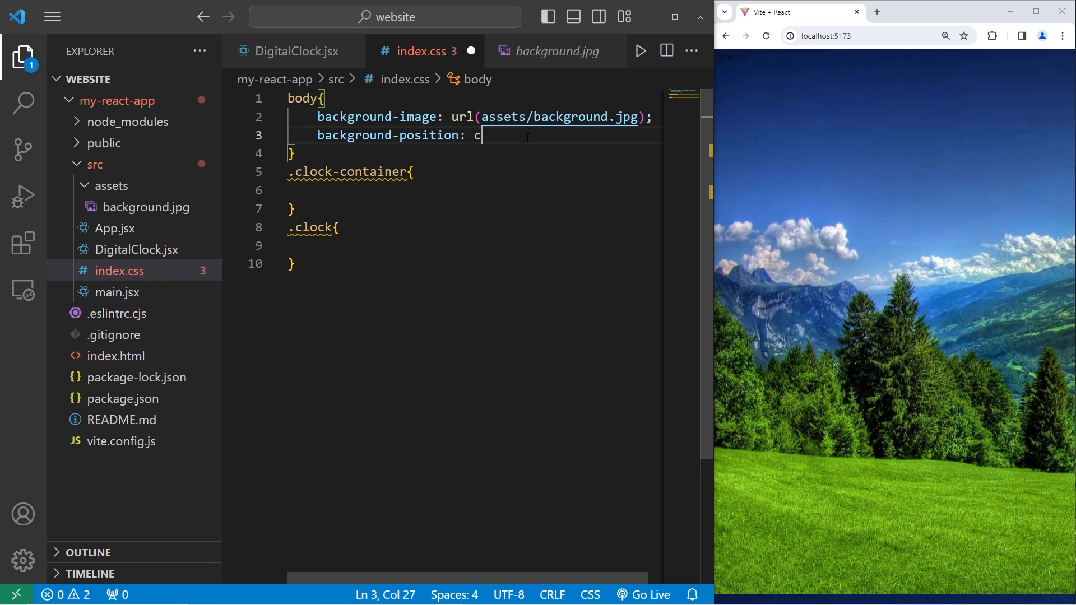
type("enter;")
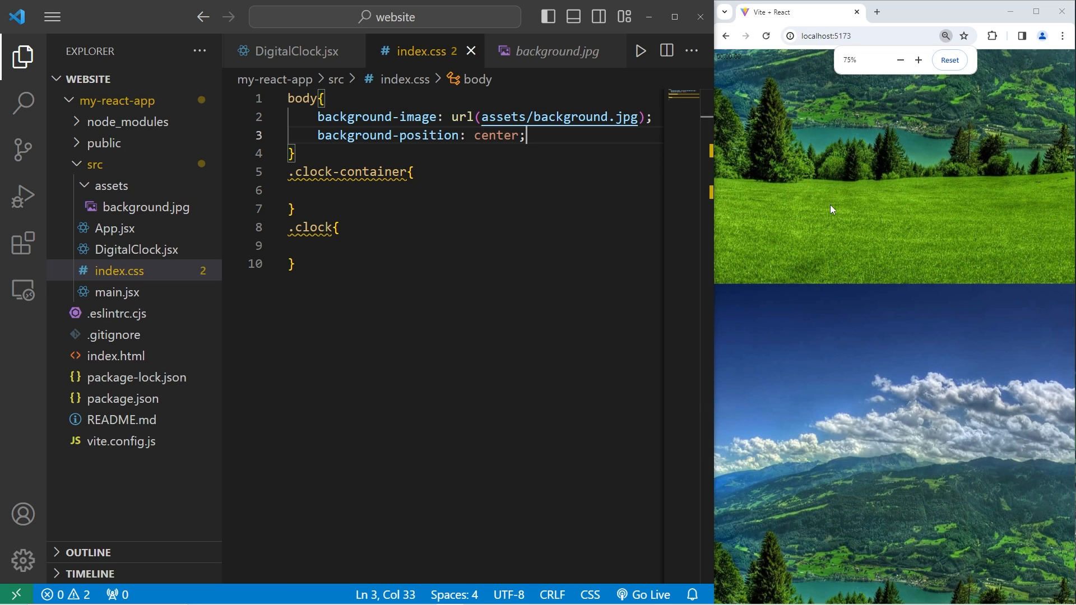
left_click(917, 60)
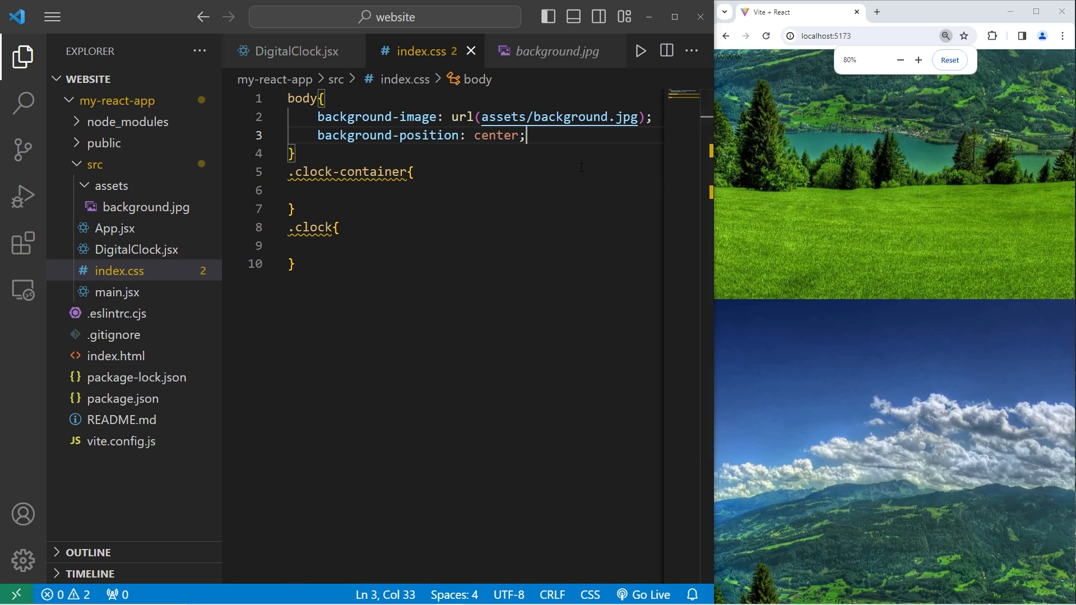
type("background")
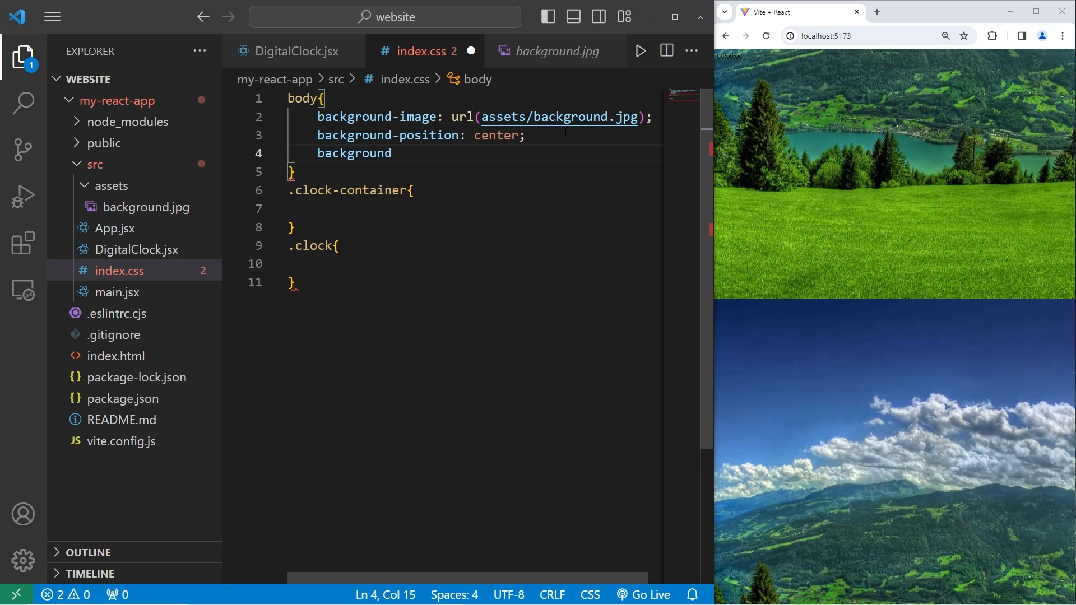
type("-repeat:")
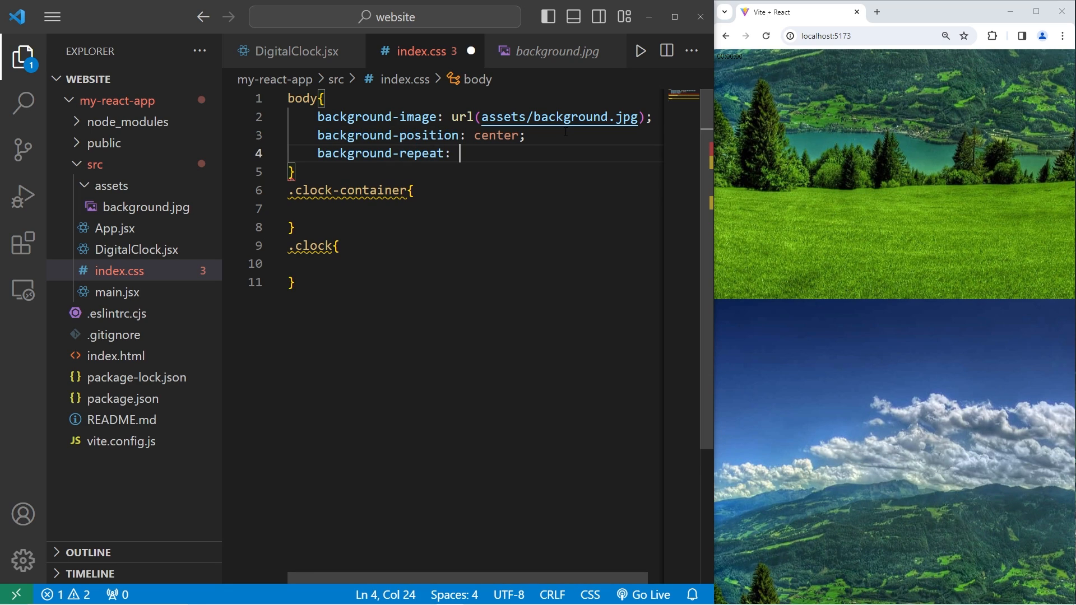
type("no-repeat;")
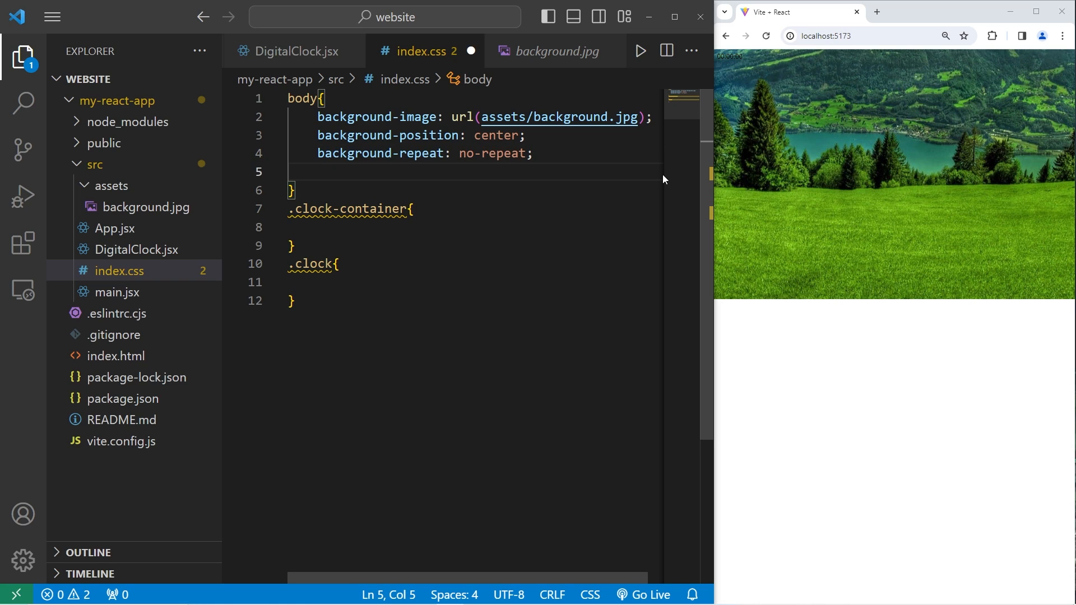
mouse_move(863, 172)
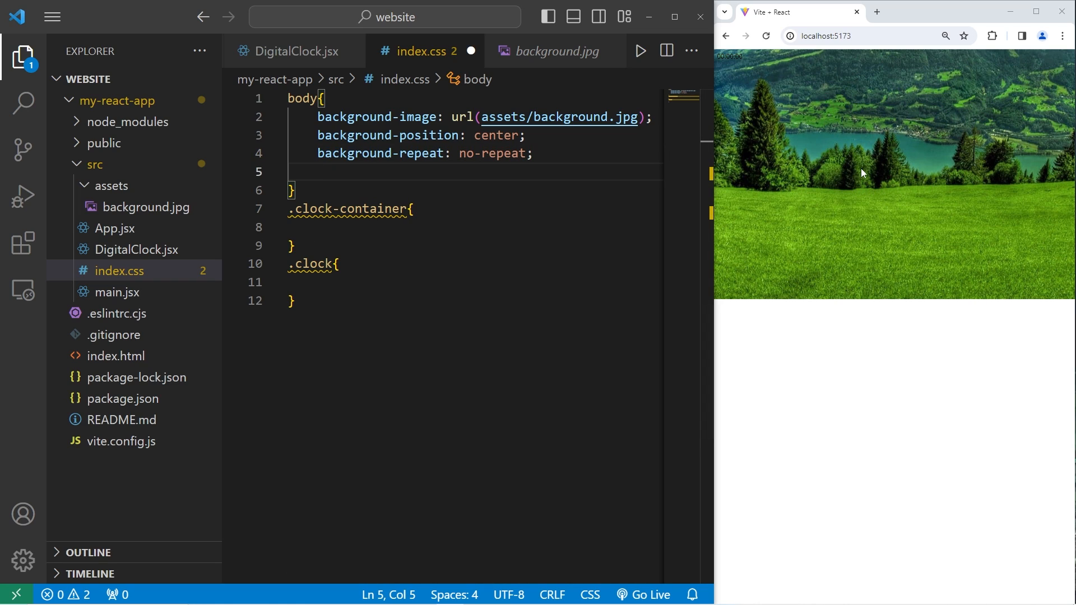
- Add background-size: cover and background-attachment: fixed to the body rule
left_click(291, 52)
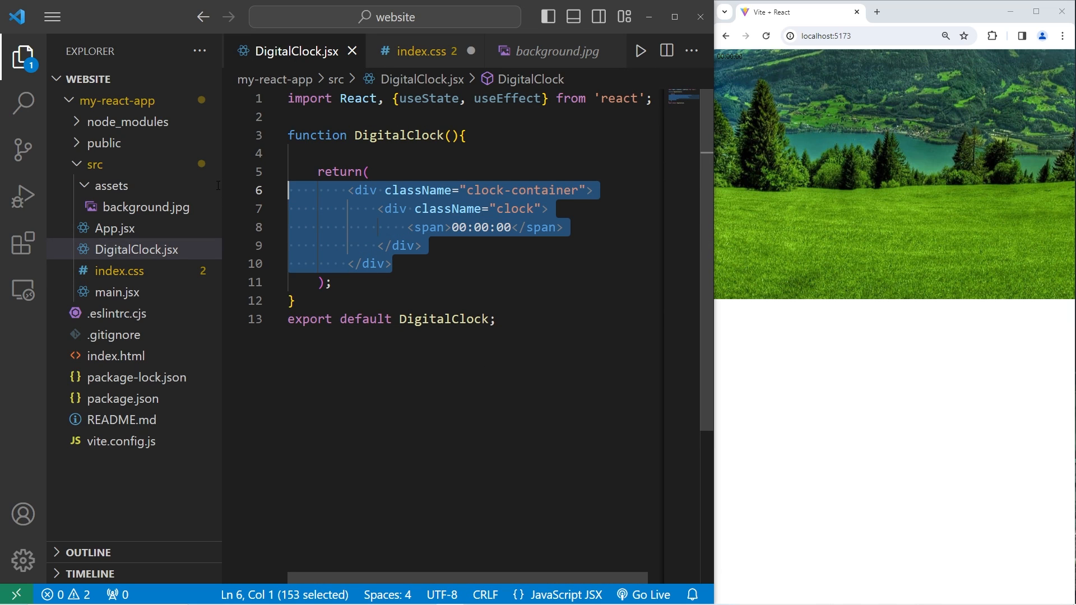
left_click(426, 50)
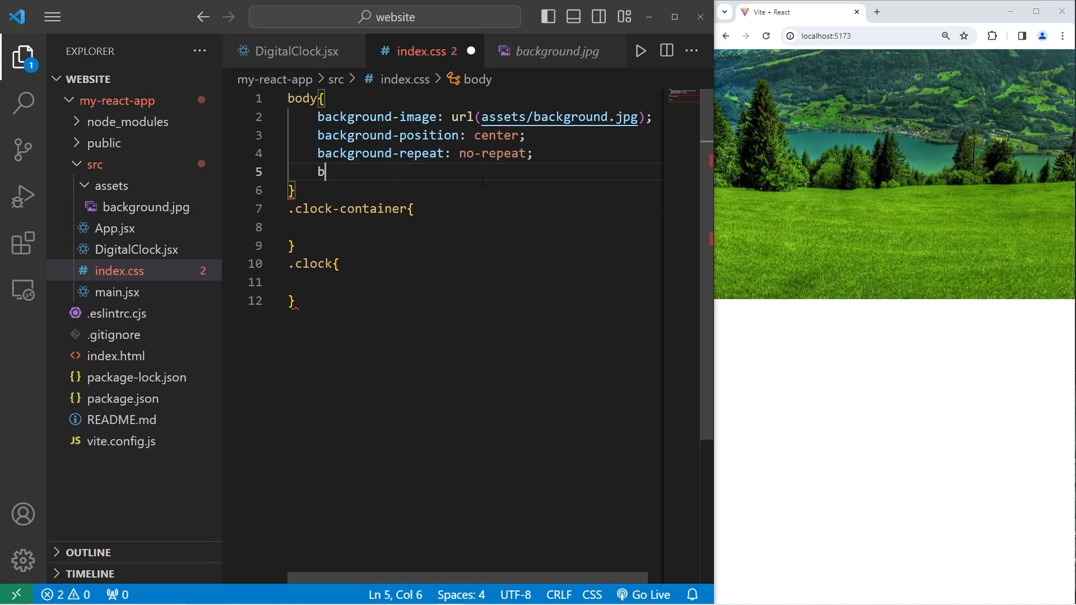
type("ackground-")
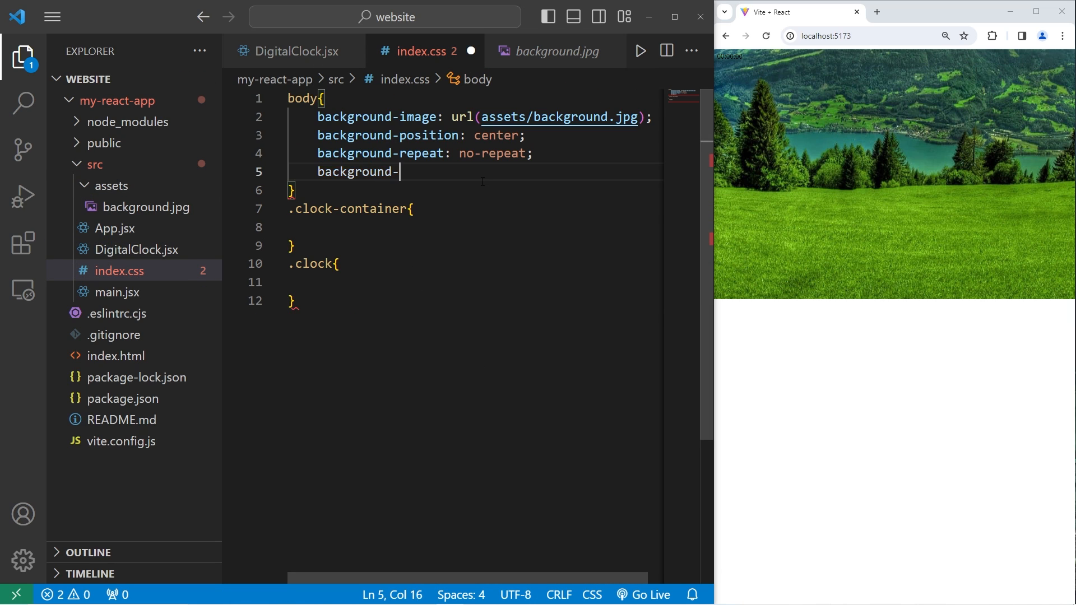
type("size: cover;")
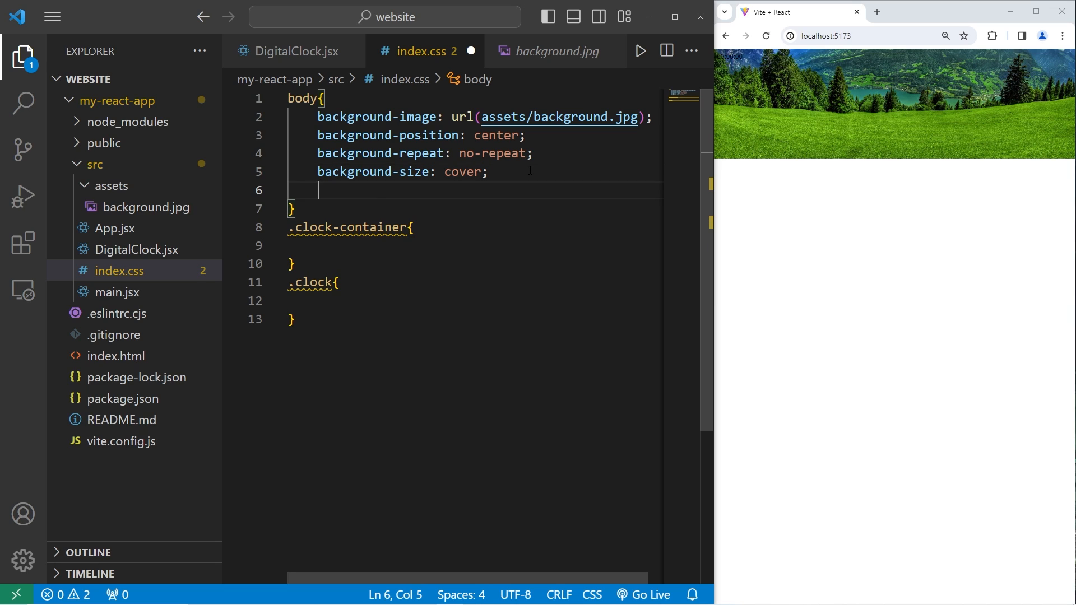
type("background-atta")
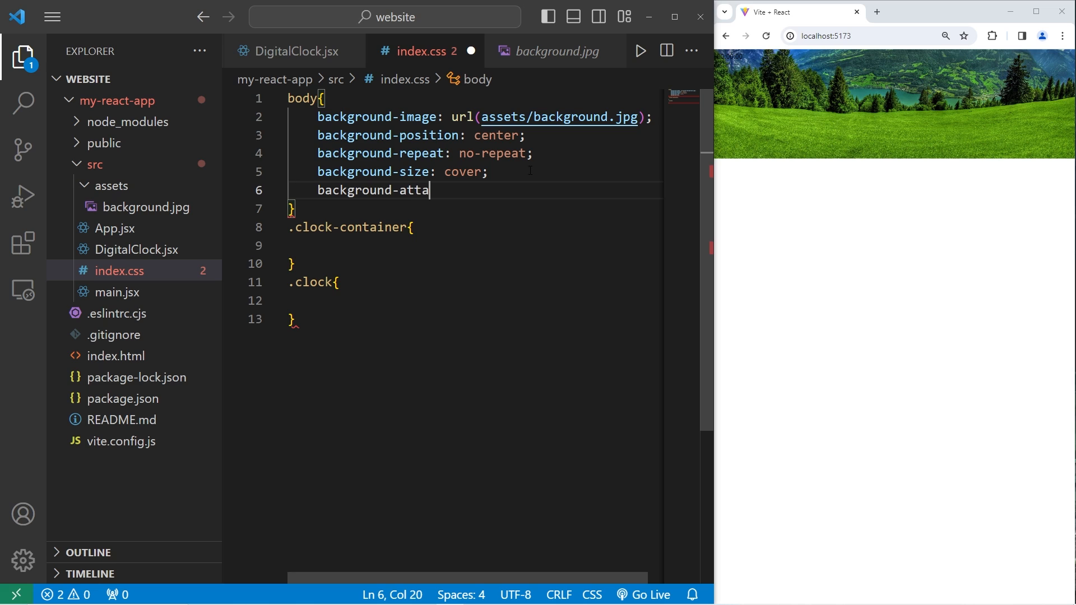
type("chment:")
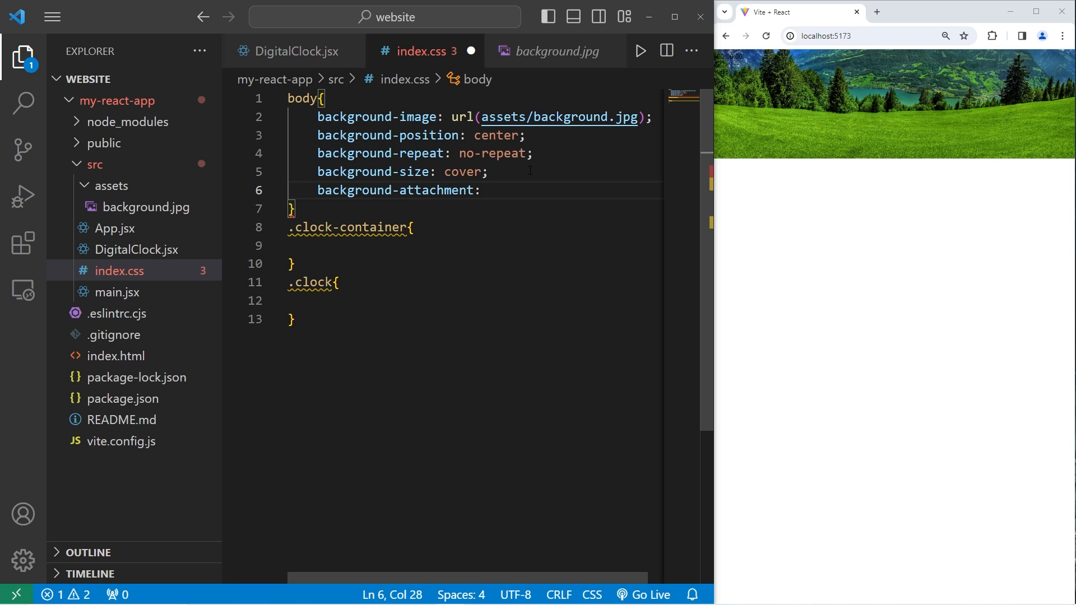
type("fixed;")
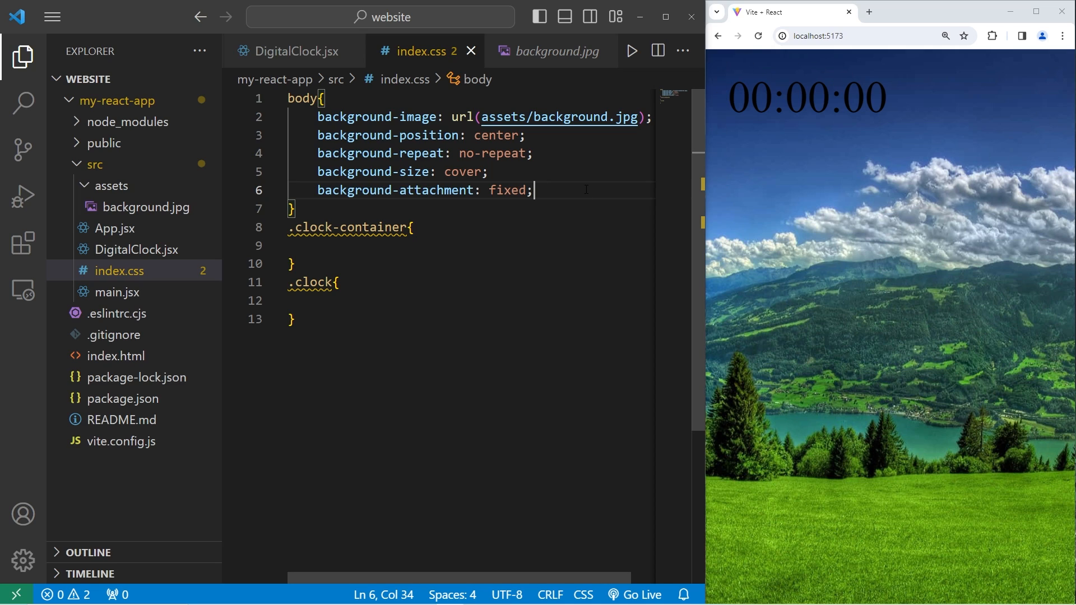
- Add margin: 0 to the body rule and move into the .clock rule
type("margin:")
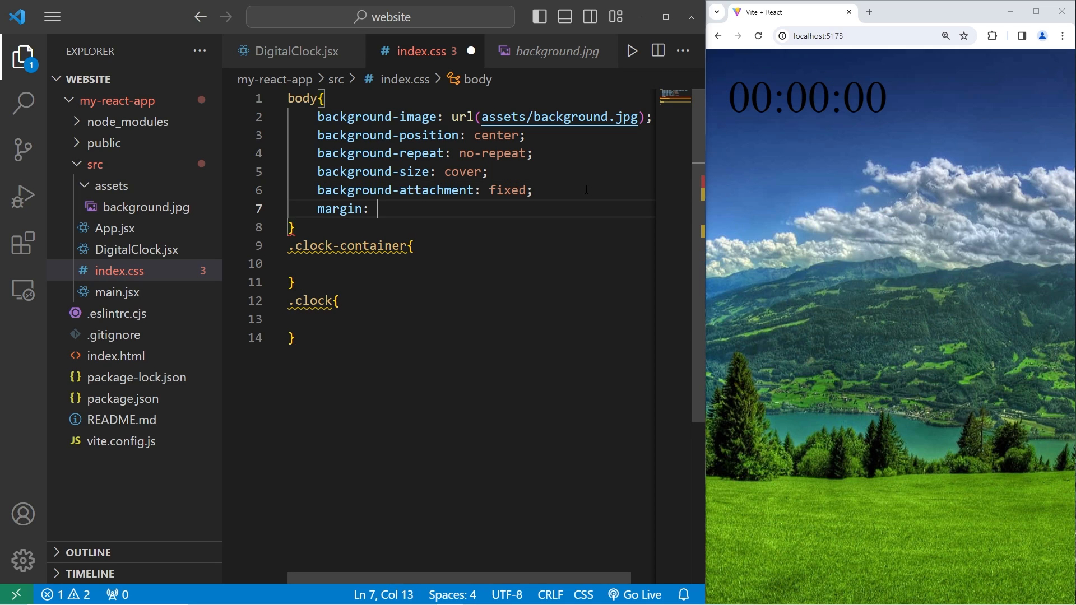
type("0;")
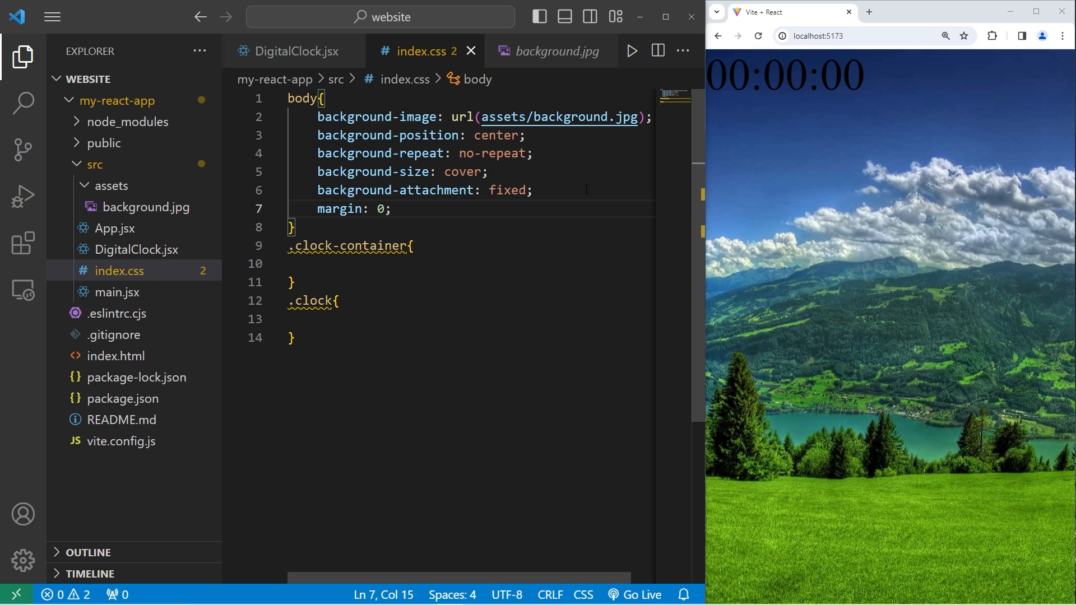
left_click(944, 34)
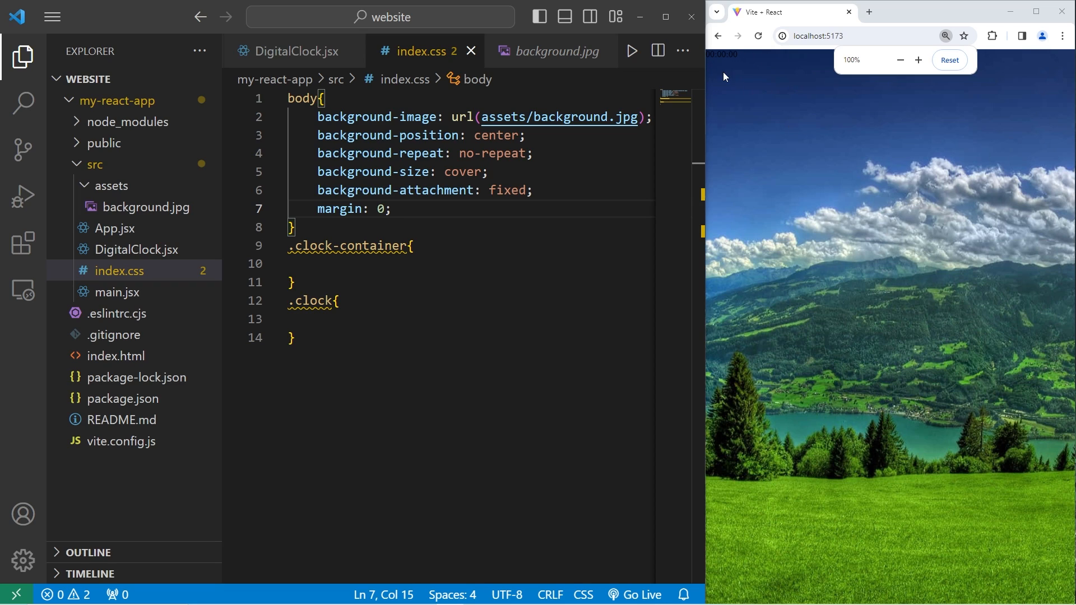
left_click(390, 321)
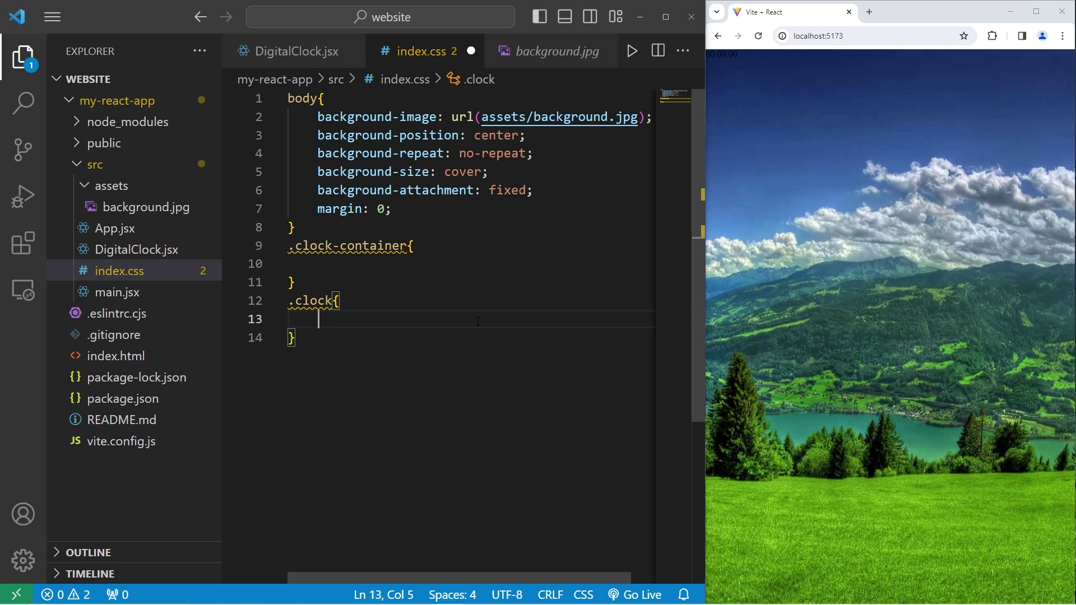
- Style .clock with color white, font-size 6rem, font-weight bold and monospace font-family
type("color:")
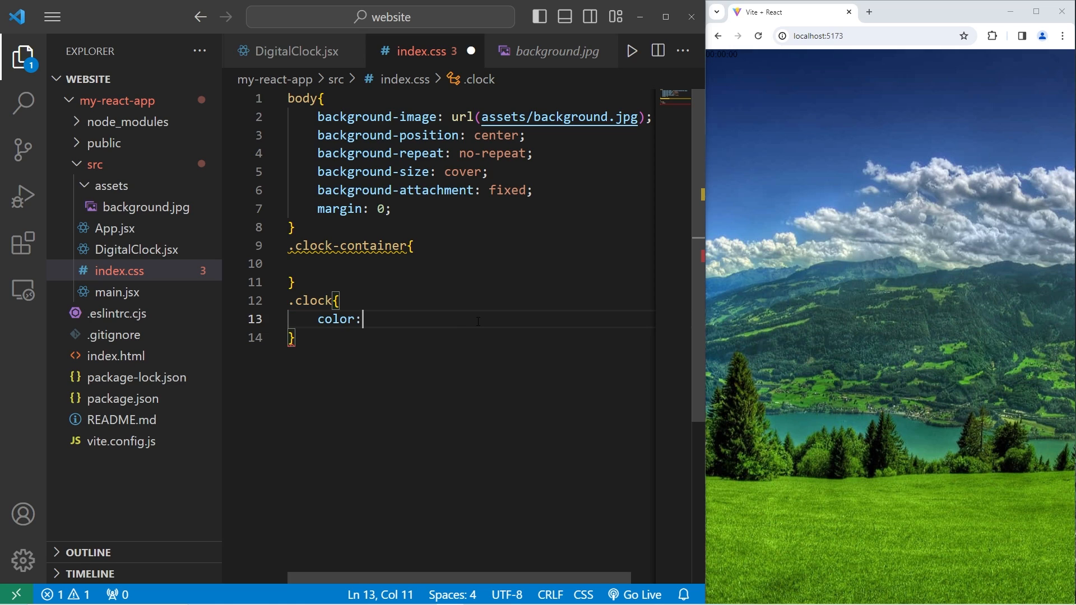
type("white;")
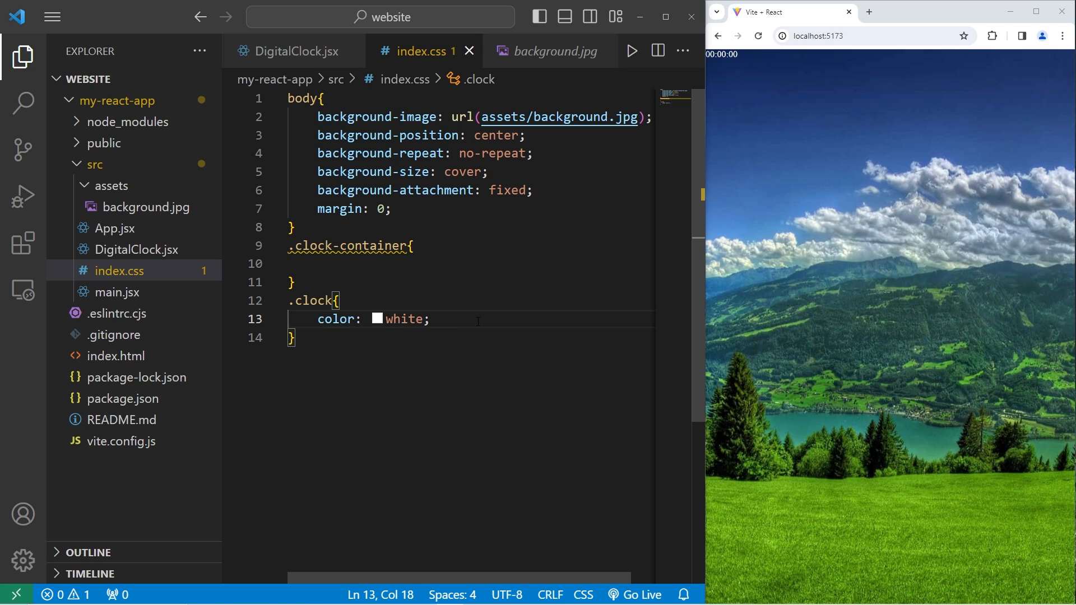
type("font")
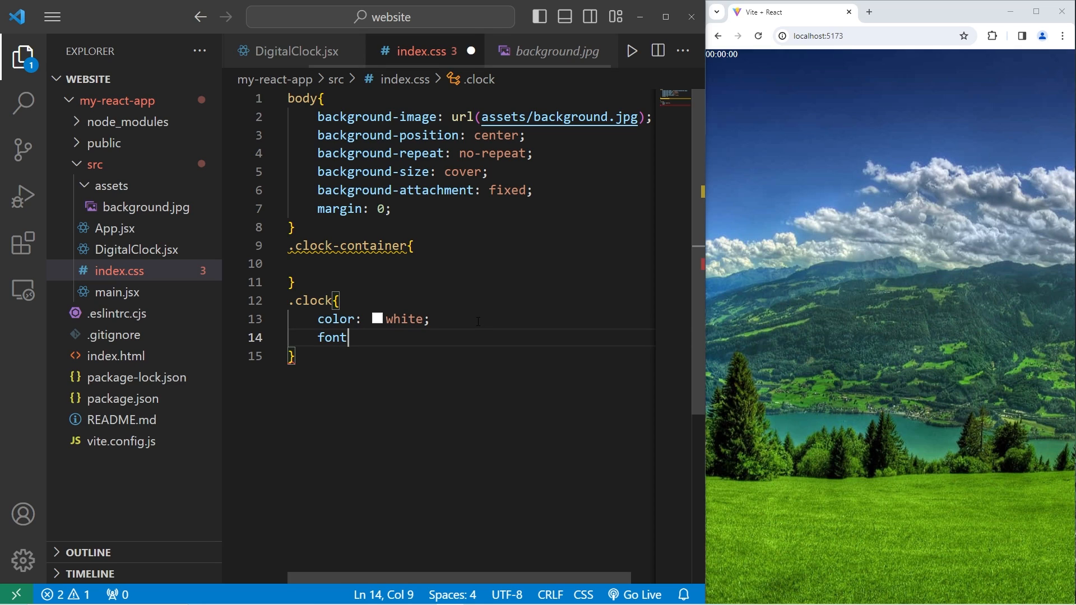
type("-size:")
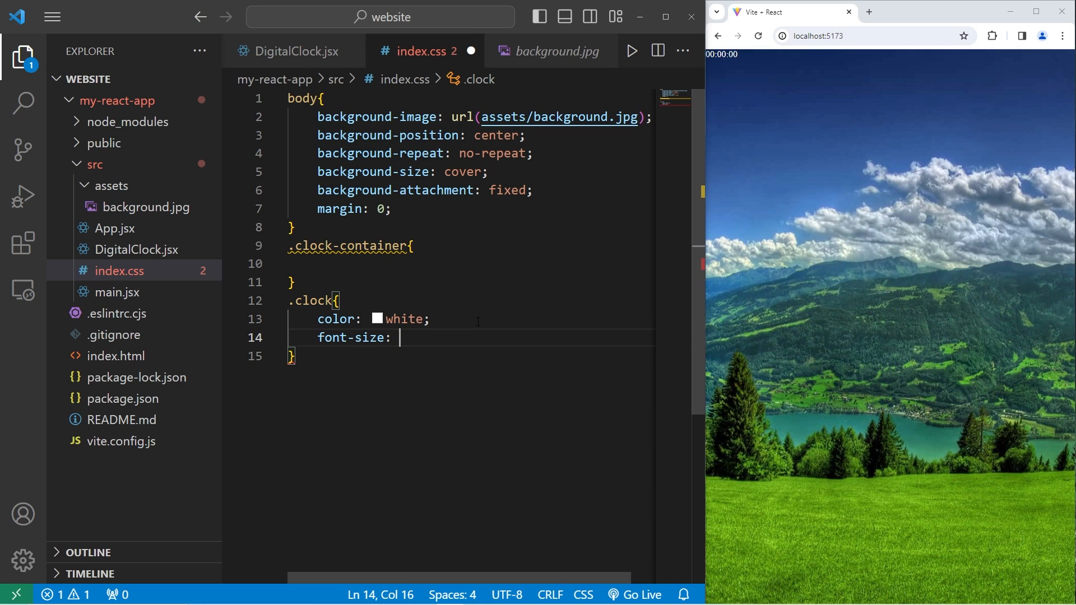
type("6rem;")
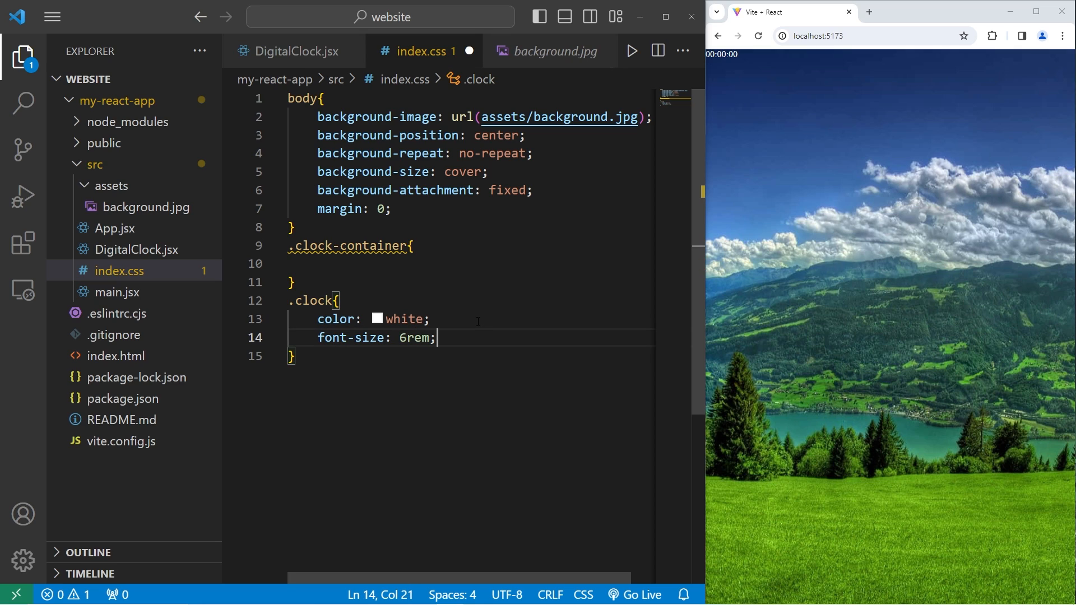
key("Enter")
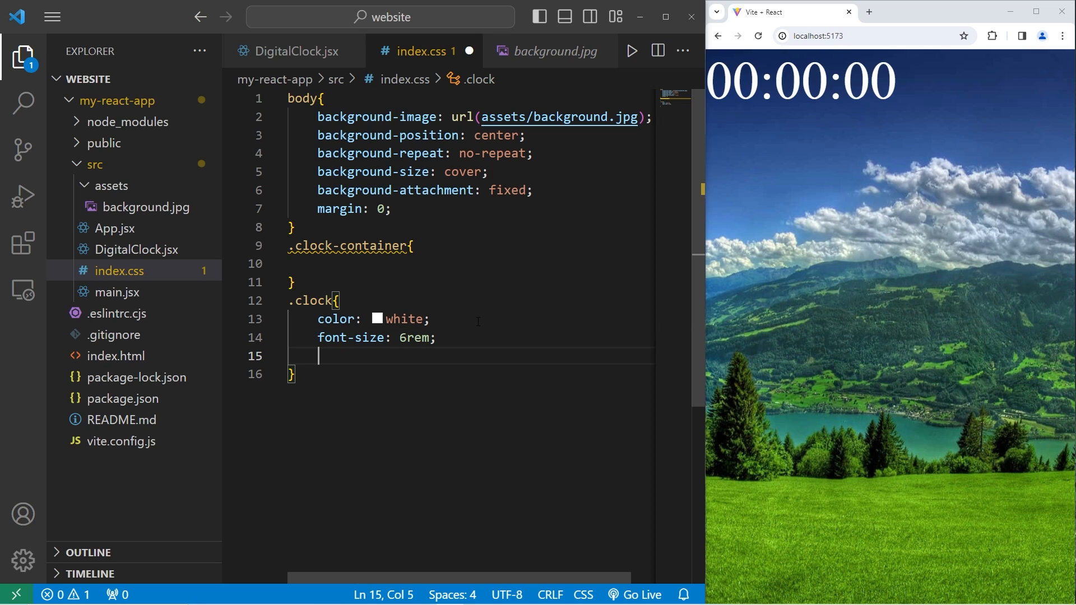
type("font-weight")
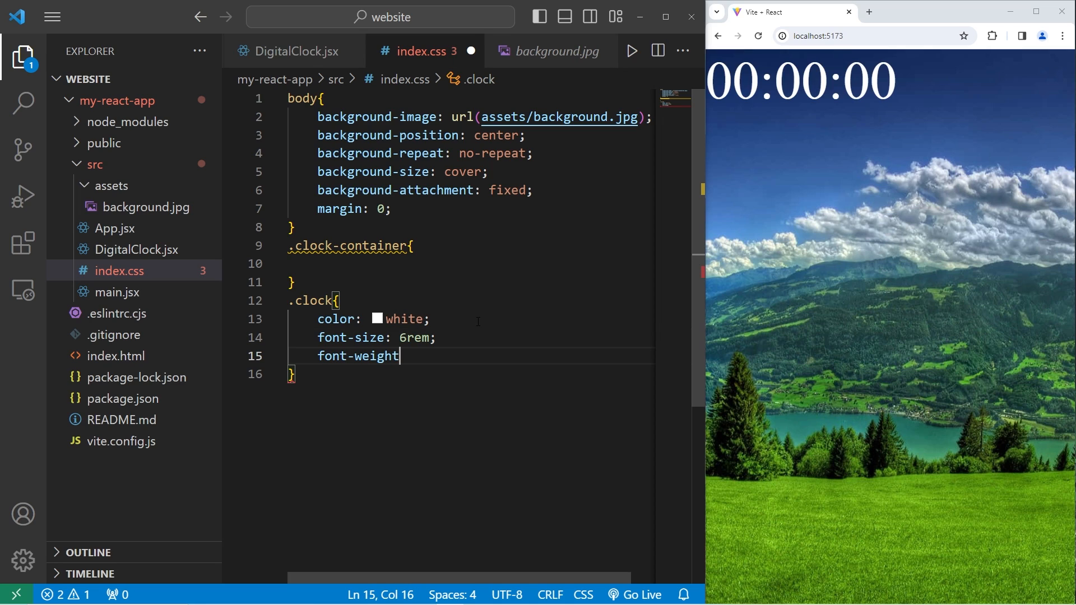
type(": bold;")
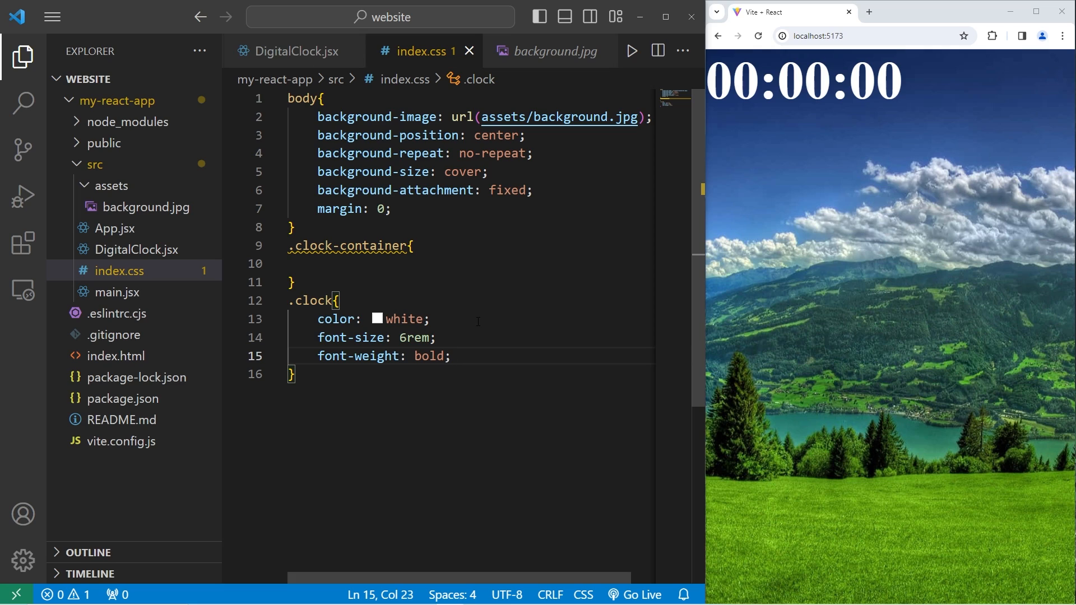
type("fon")
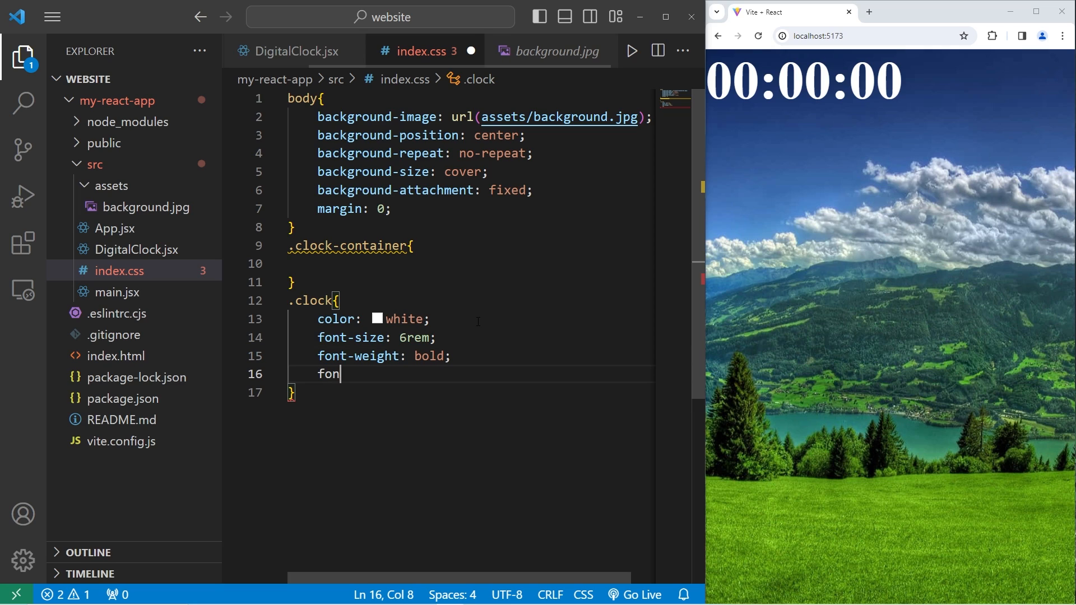
type("t-family:")
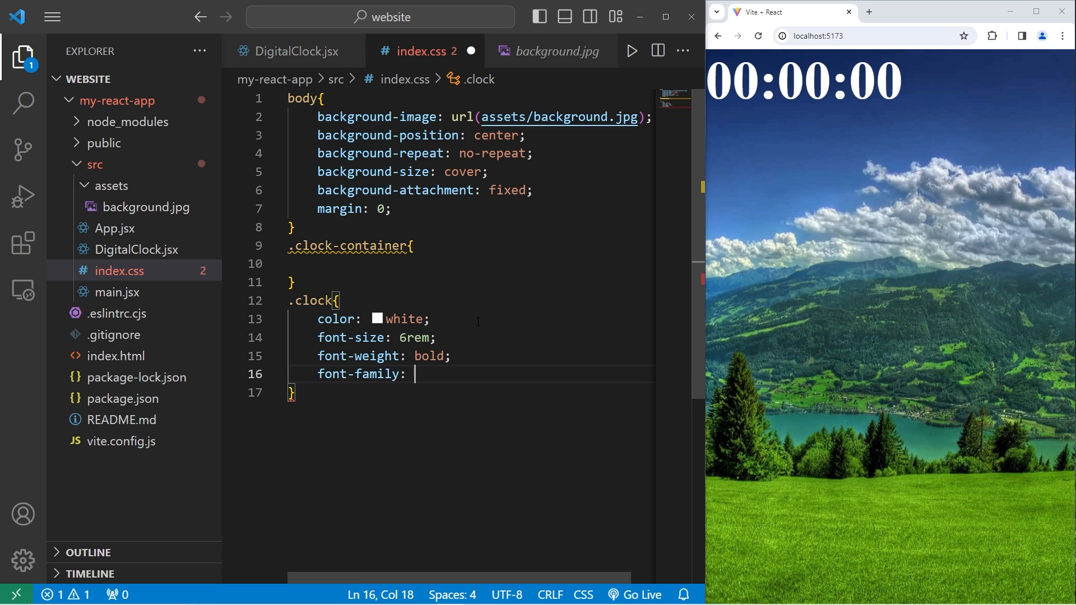
type("monospace")
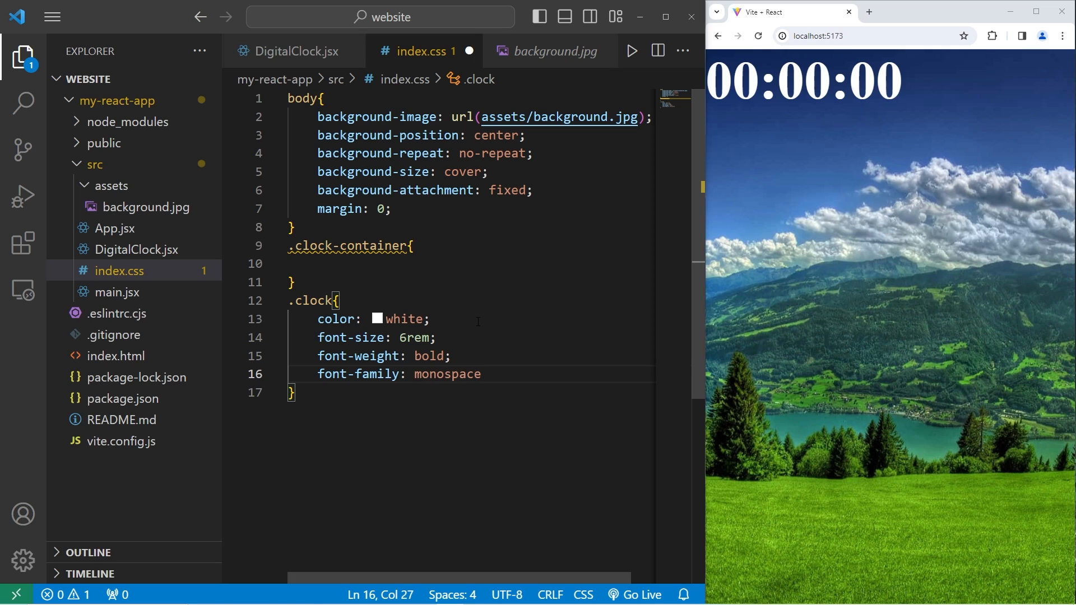
key("Enter")
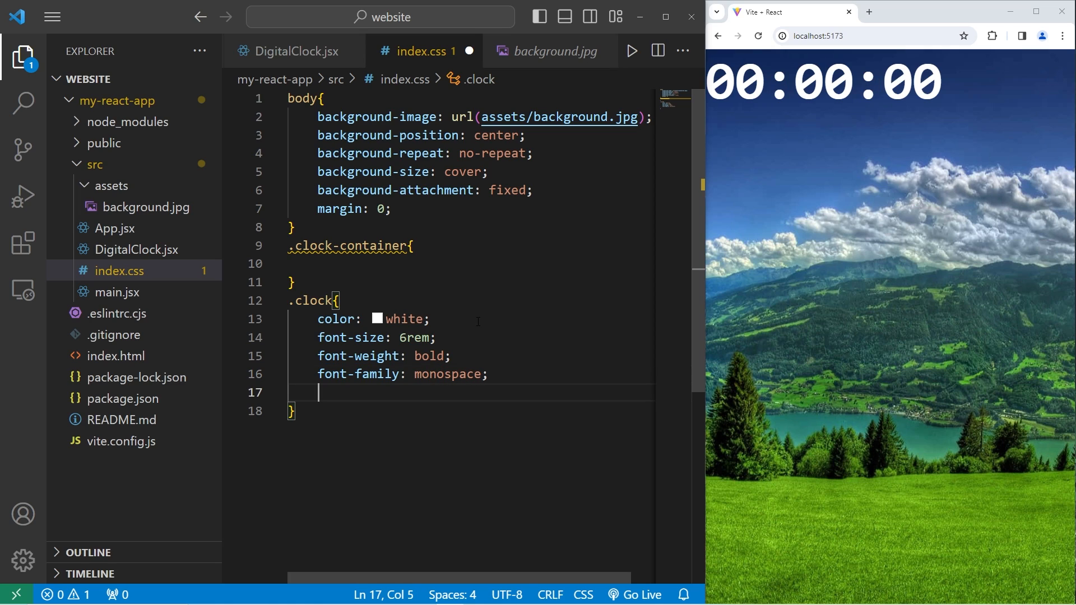
- Add text-shadow 3px 3px 5px and set its colour to hsla(0, 0%, 0%, 0.75)
type("text")
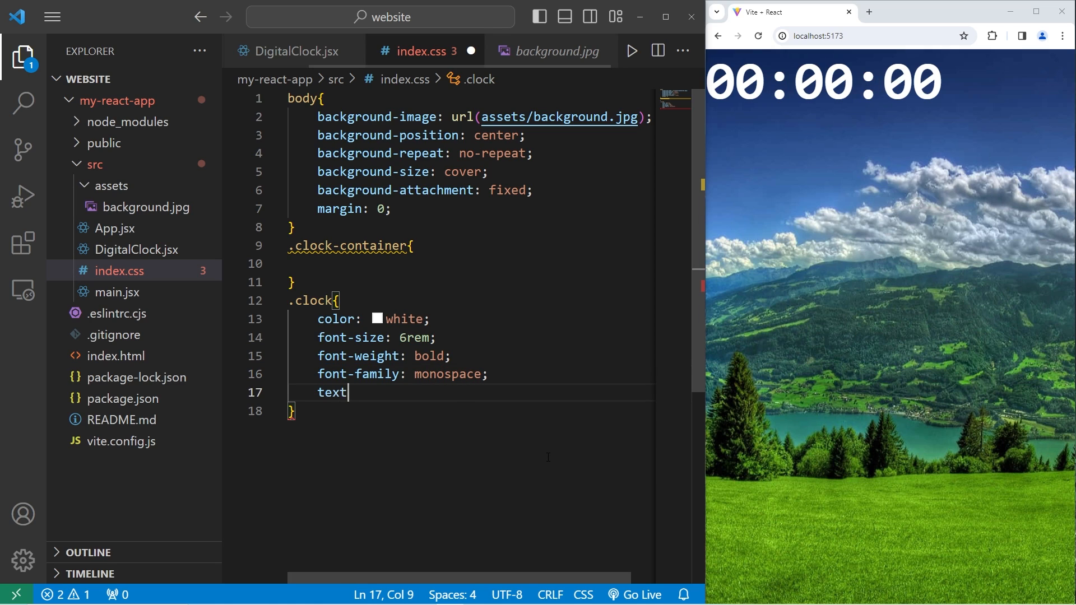
type("-shadow:")
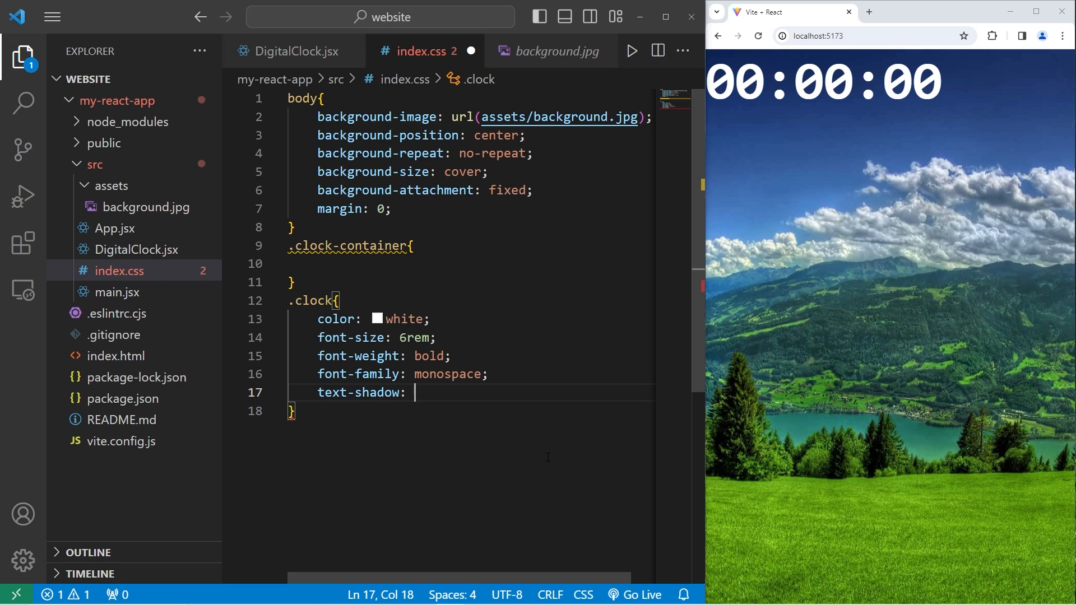
type("3px 3px")
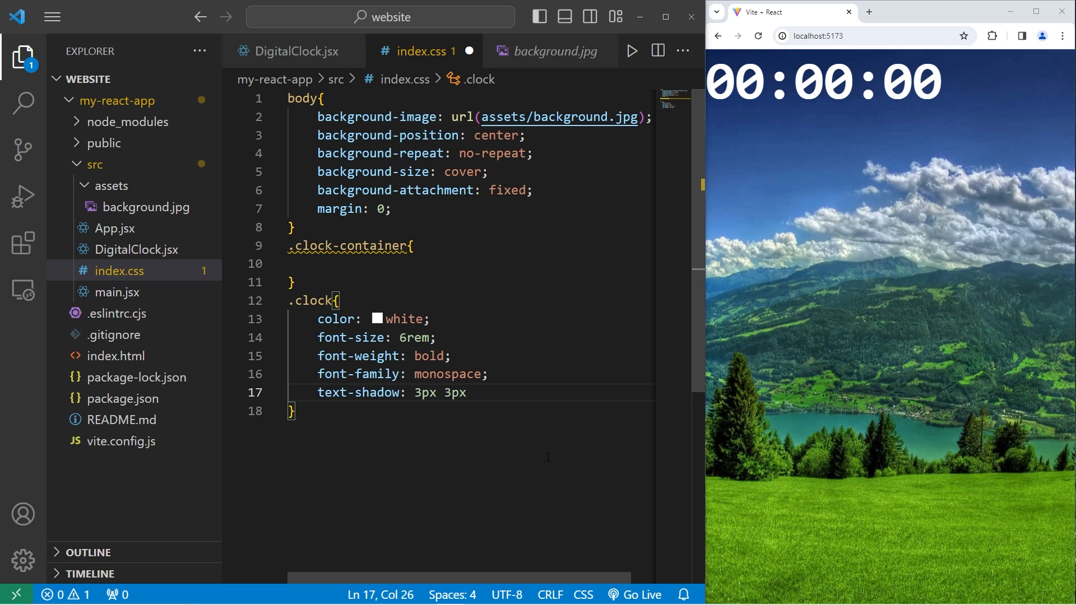
type("5px")
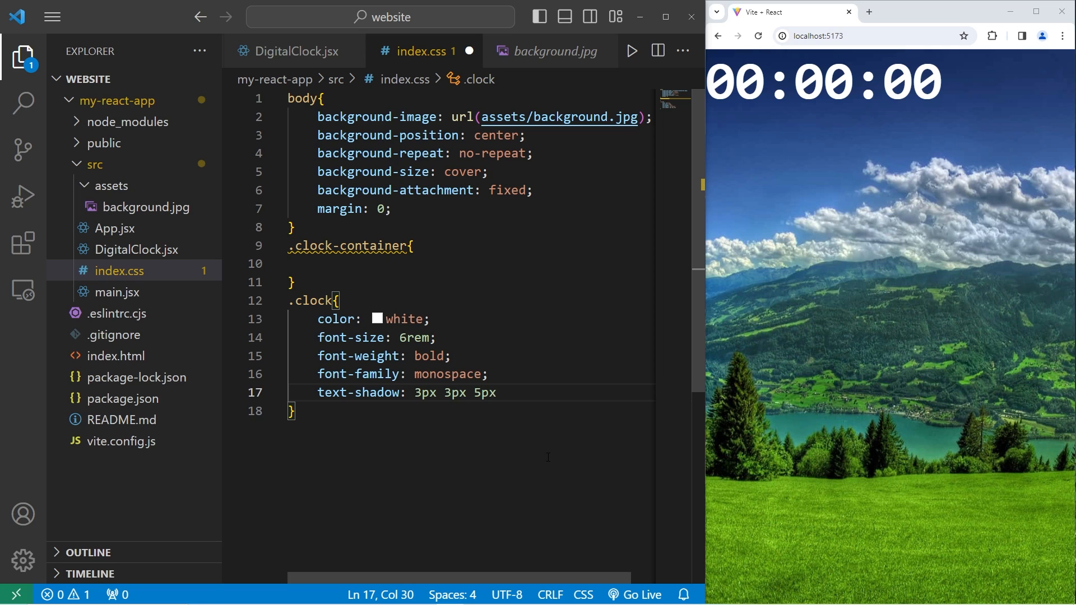
type("black;")
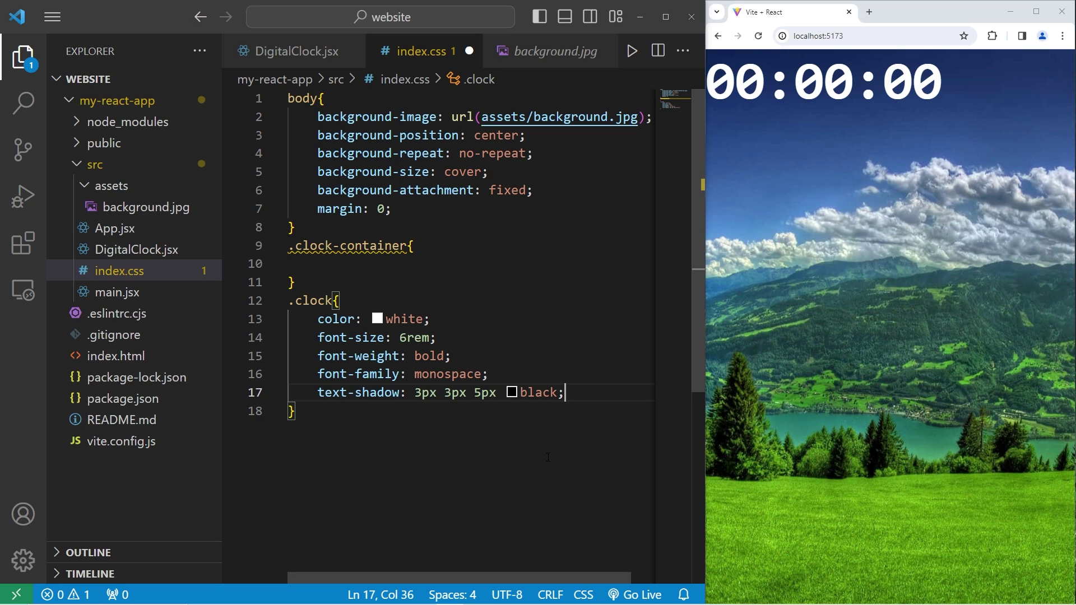
left_click(511, 392)
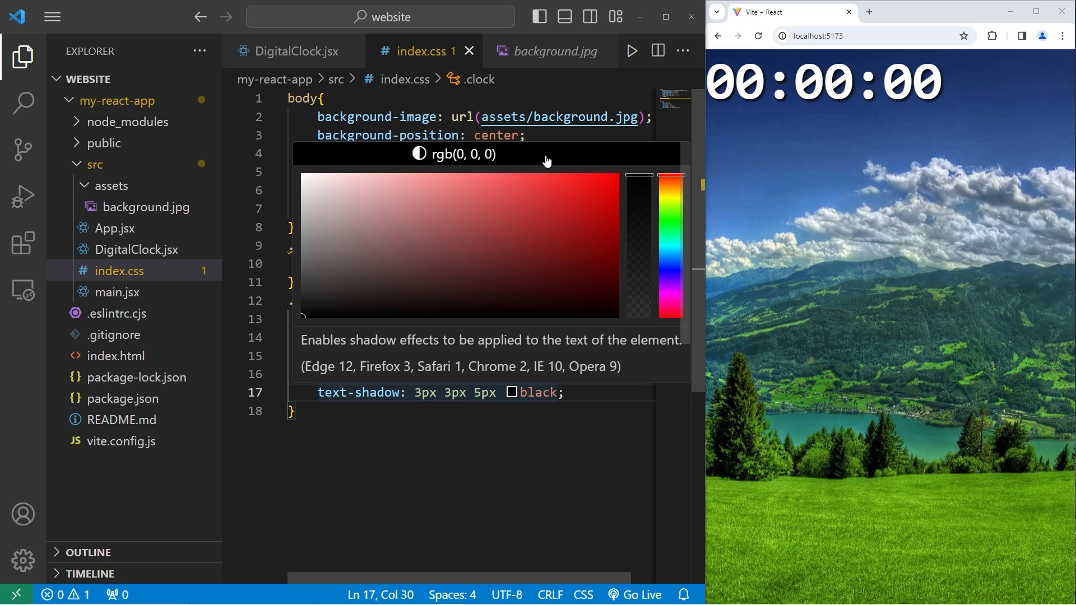
left_click(417, 155)
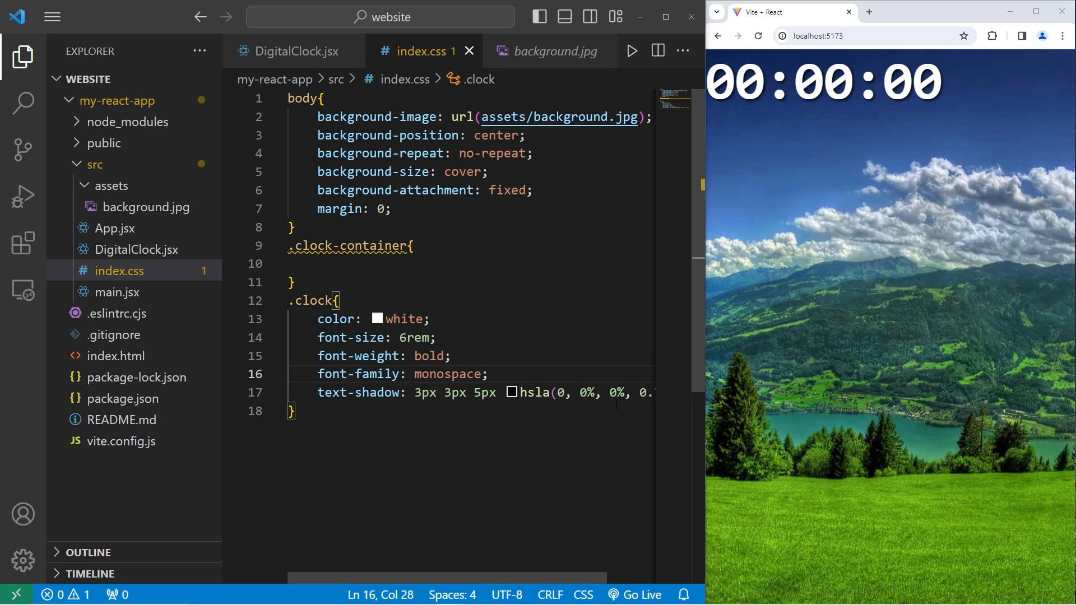
type("text-align: cen")
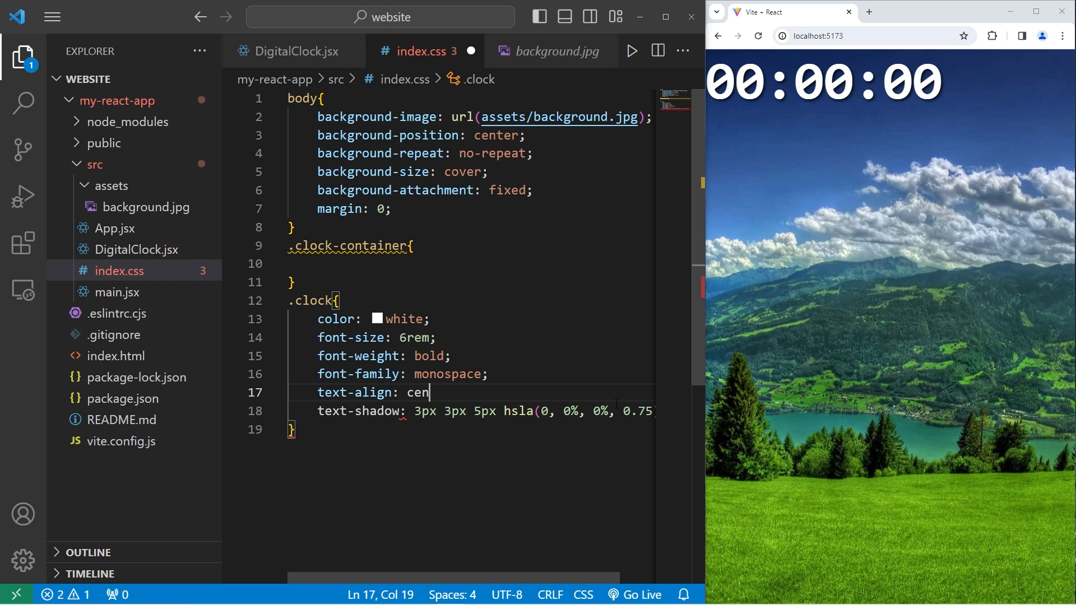
- Complete text-align: center in the .clock rule
type("ter;")
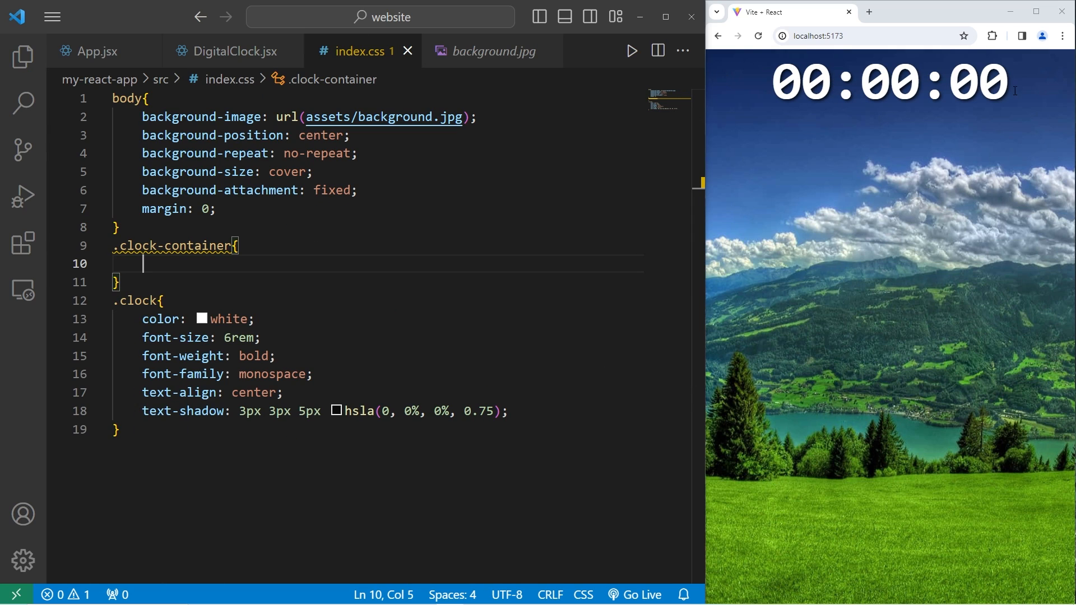
mouse_move(841, 441)
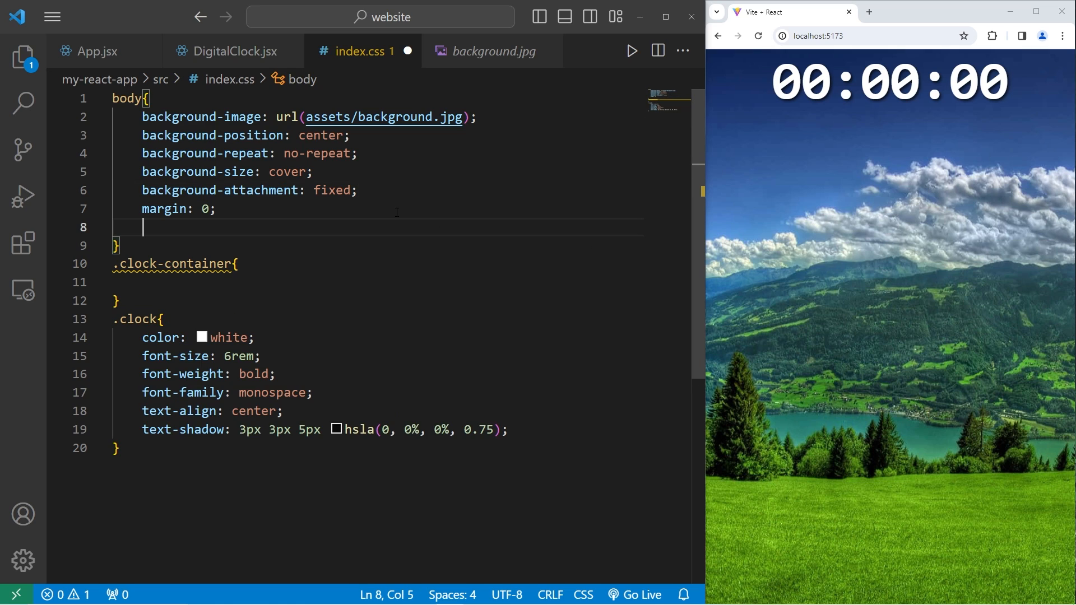
- Under an /* OPTIONAL */ comment, give body display: flex and justify-content: center
type("/*")
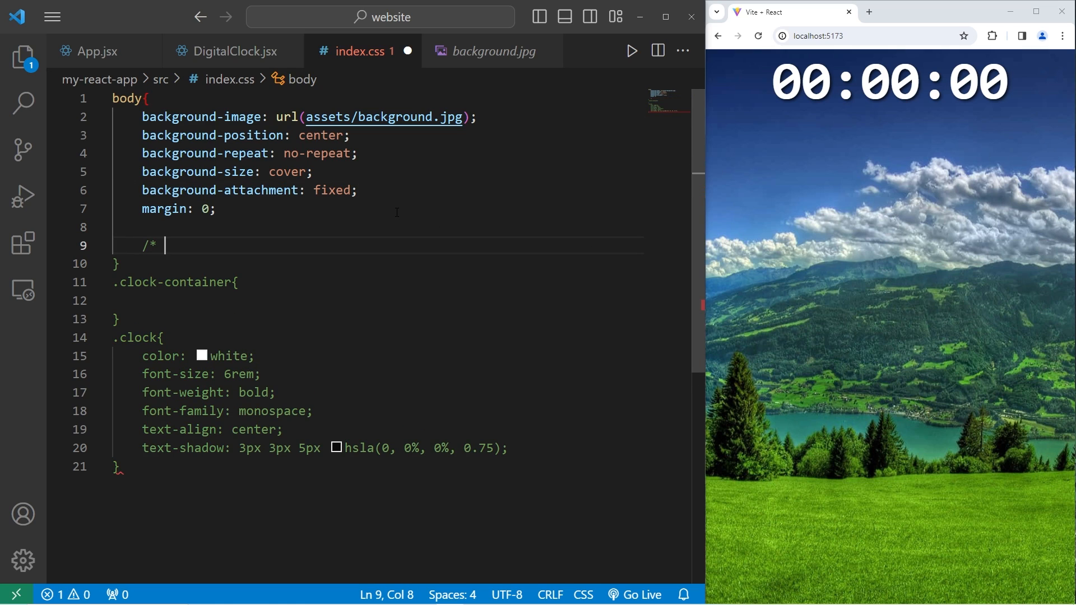
type("OPTIONAL */")
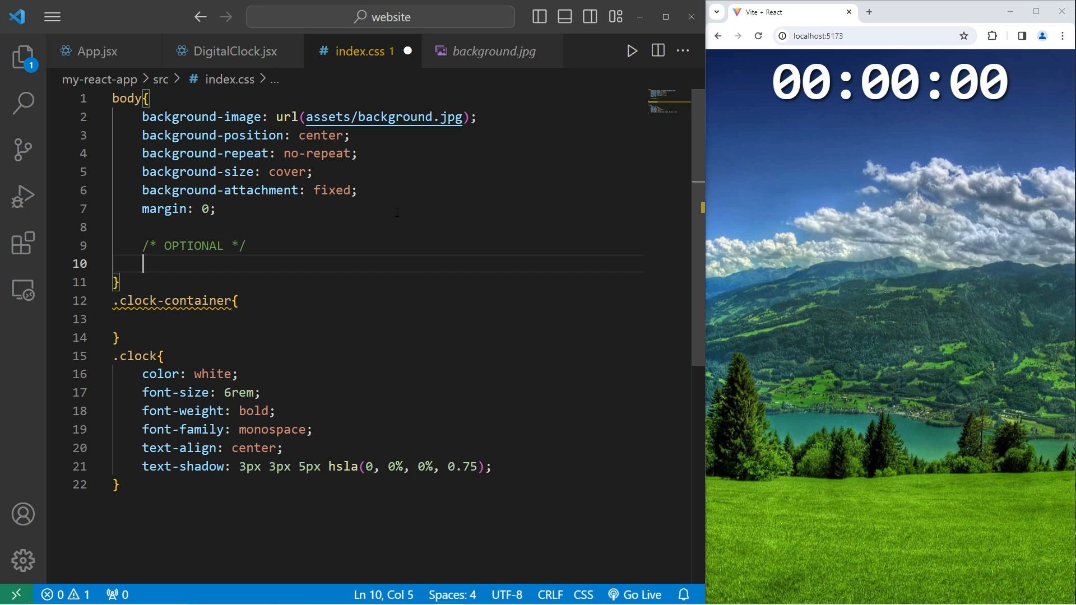
type("display:")
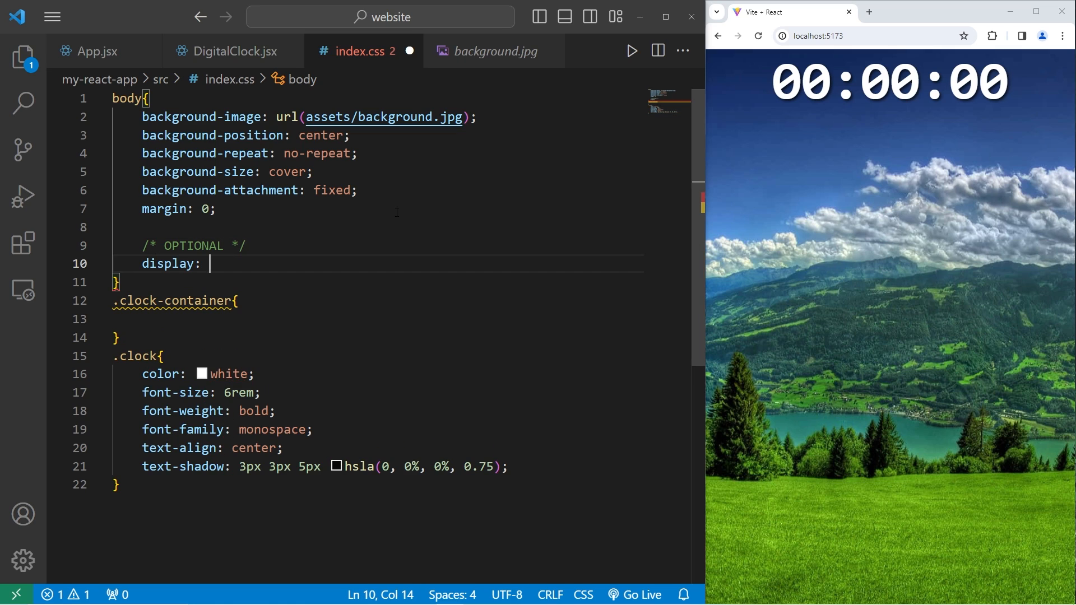
type("flex;")
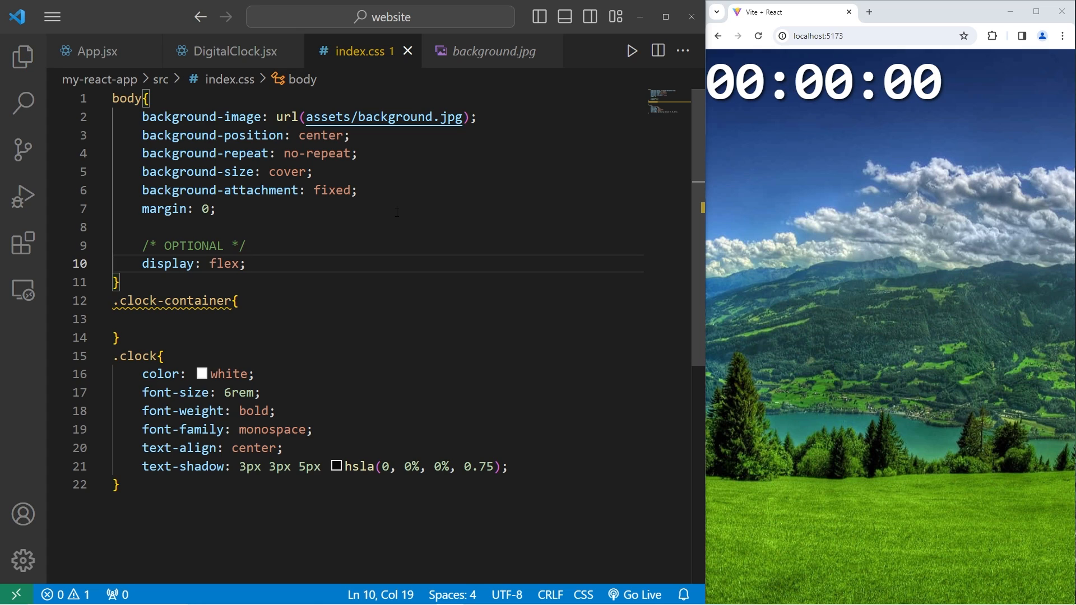
key("Enter")
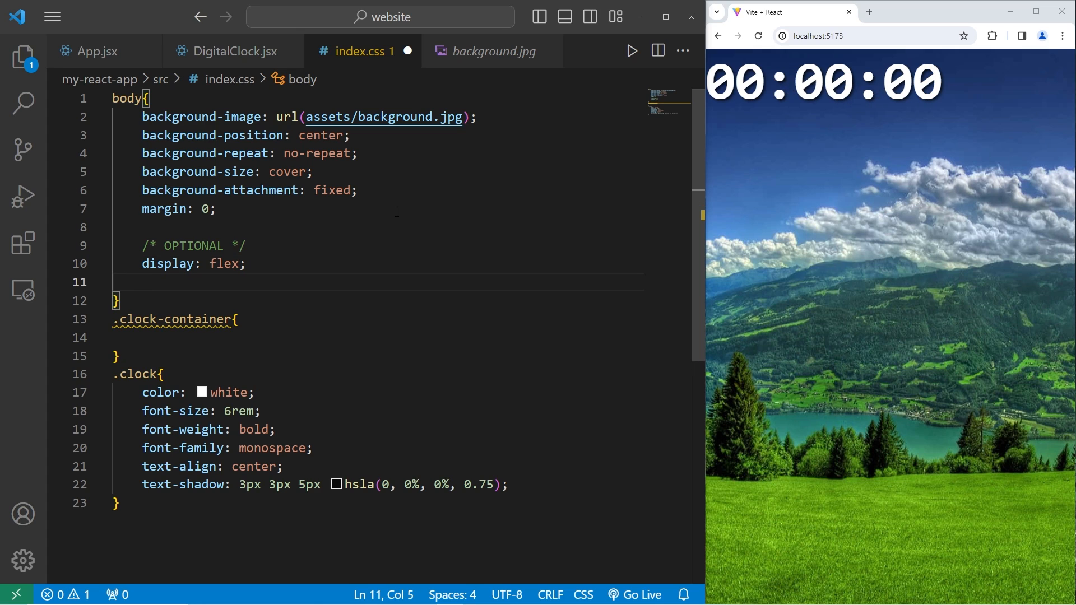
type("justify-cont")
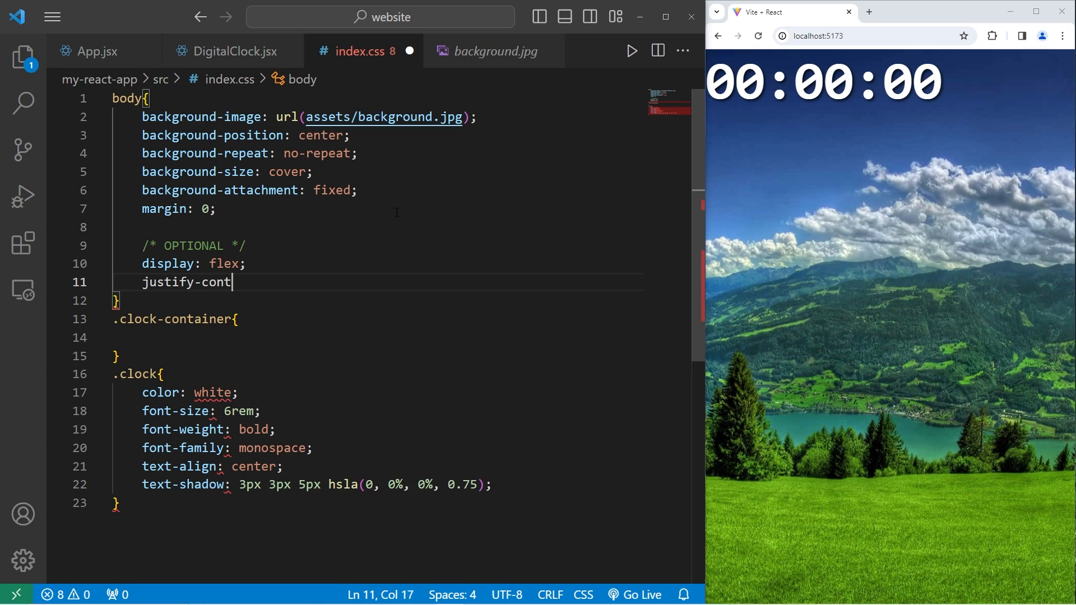
type("ent: center;")
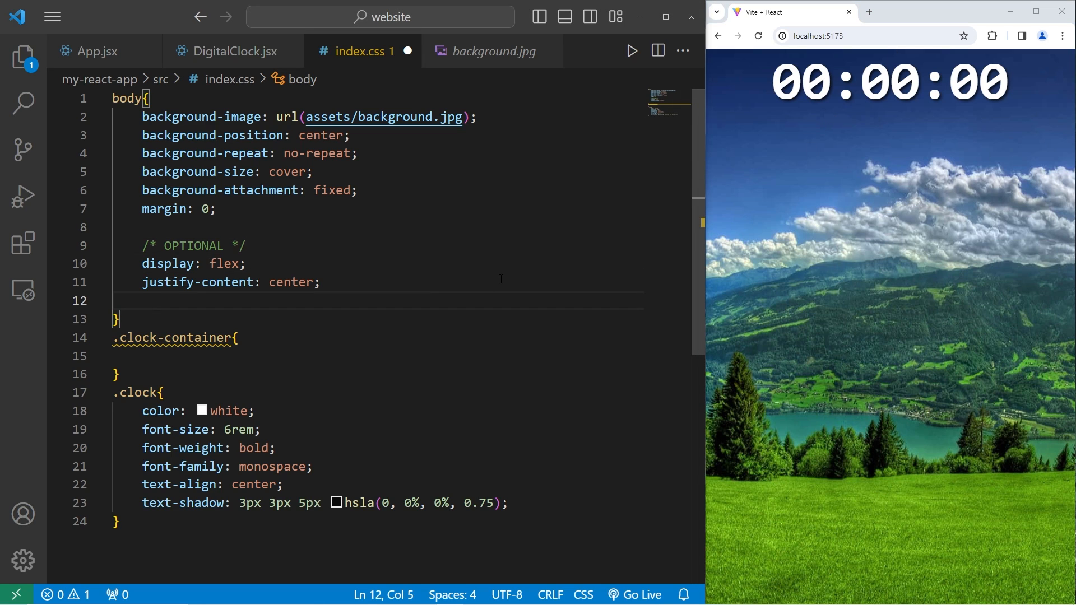
- Add min-height: 100vh and align-items: center so the clock sits mid-page
type("min-")
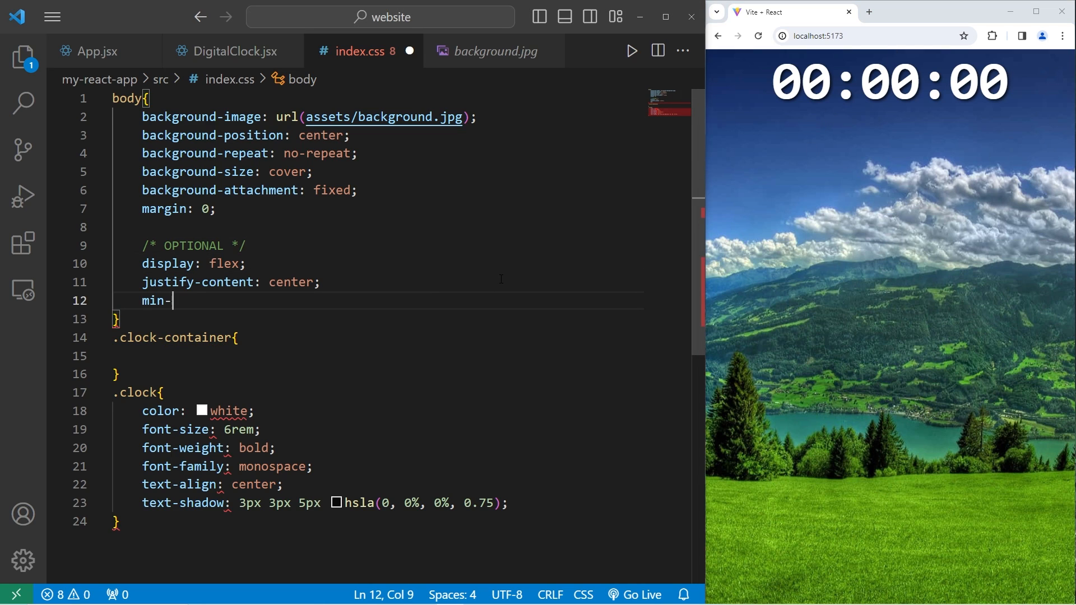
type("height")
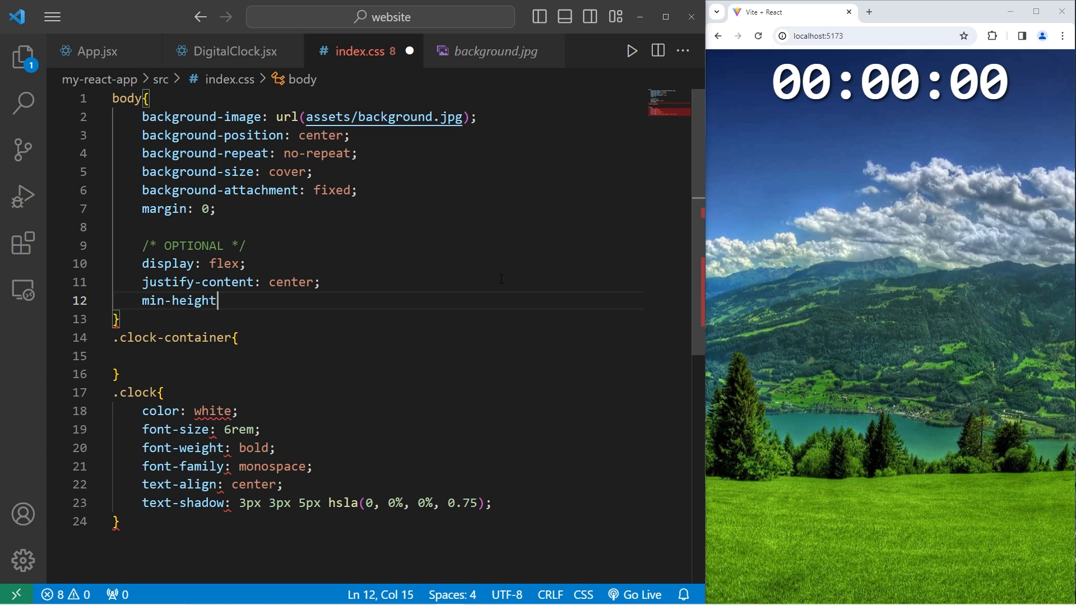
type(": 100v")
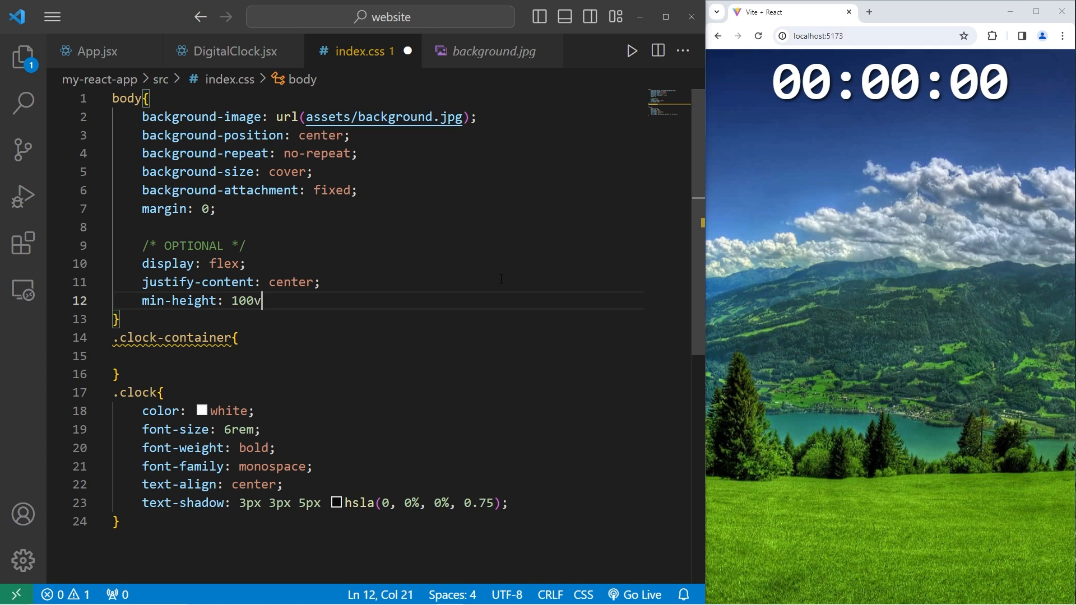
type("h;")
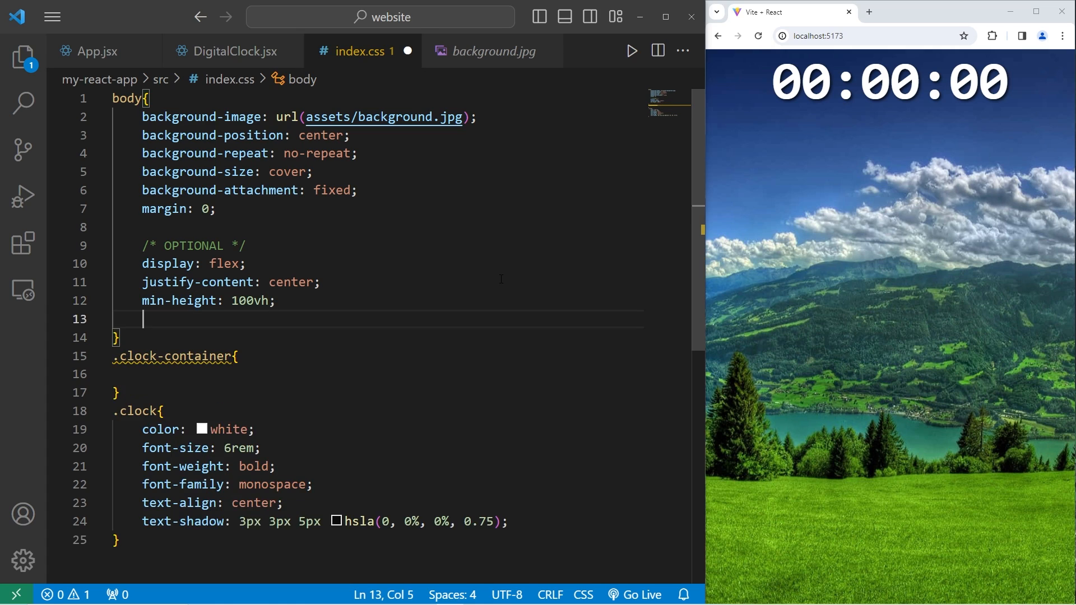
double_click(249, 301)
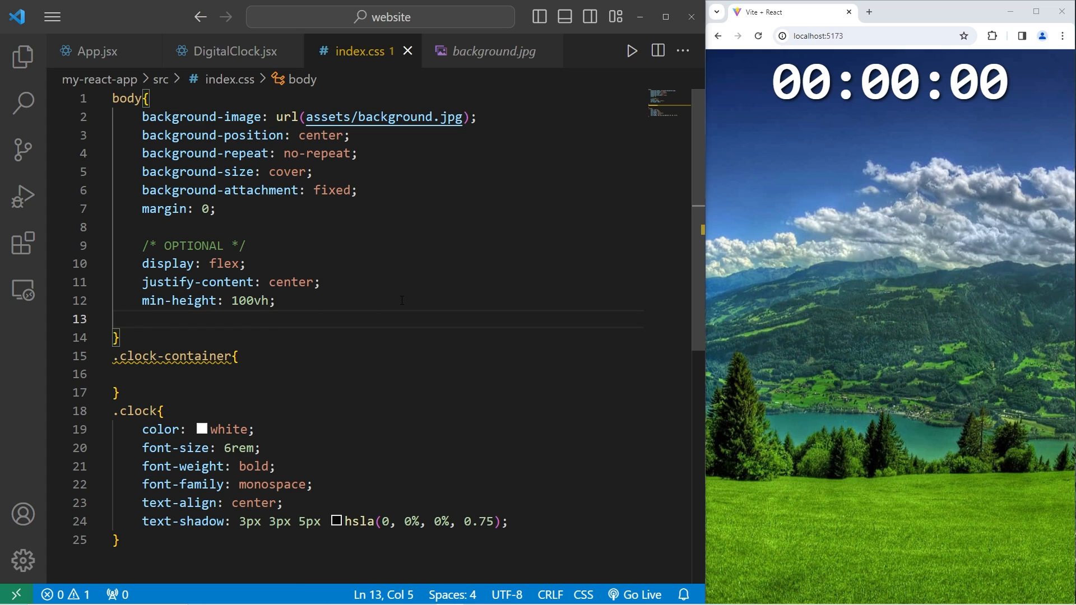
type("align-i")
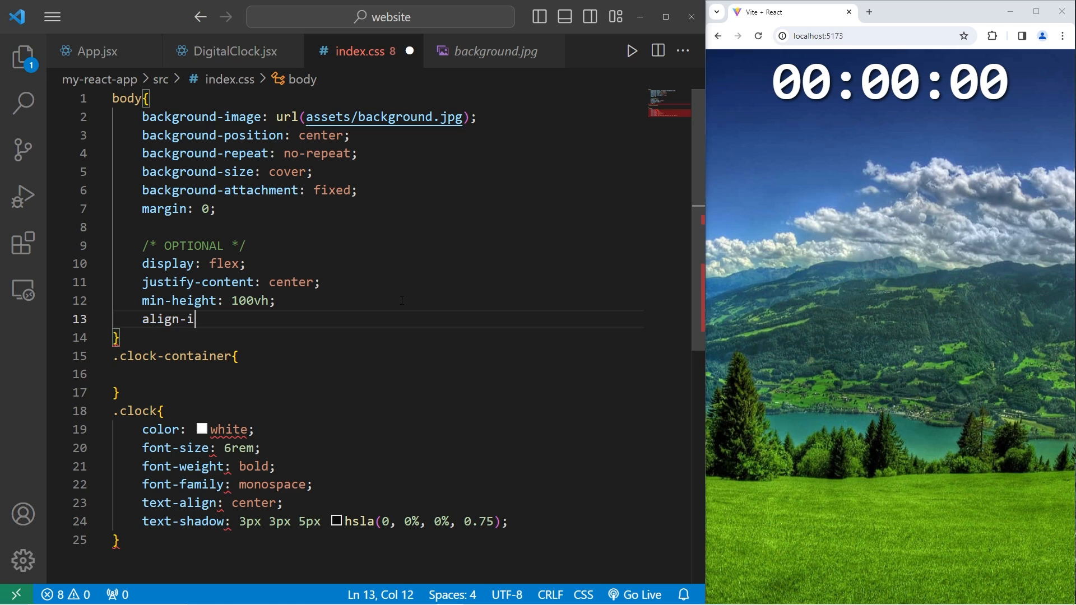
type("tems: center;")
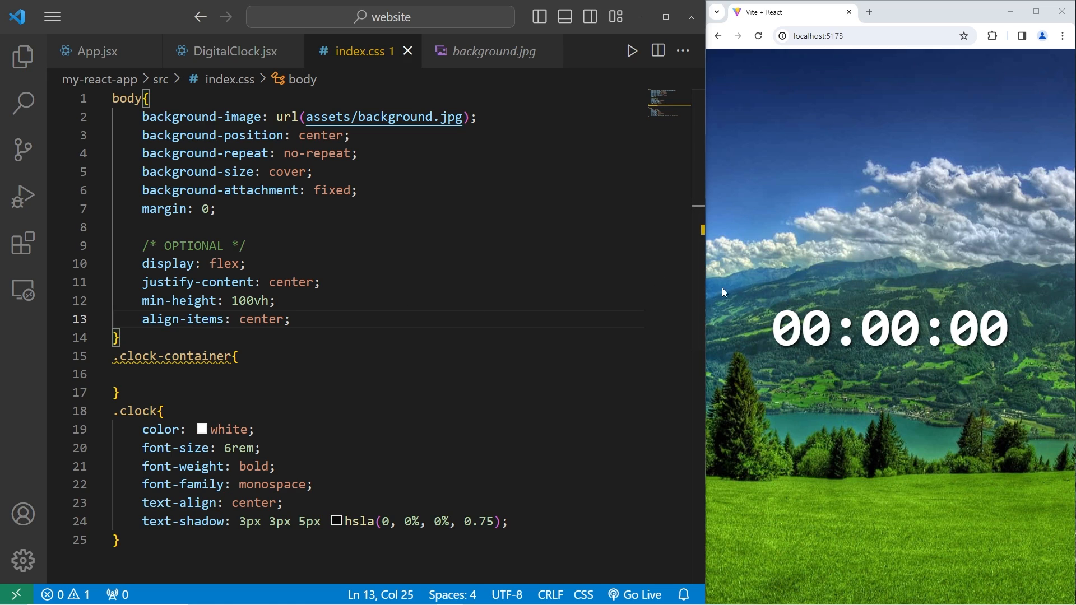
mouse_move(995, 314)
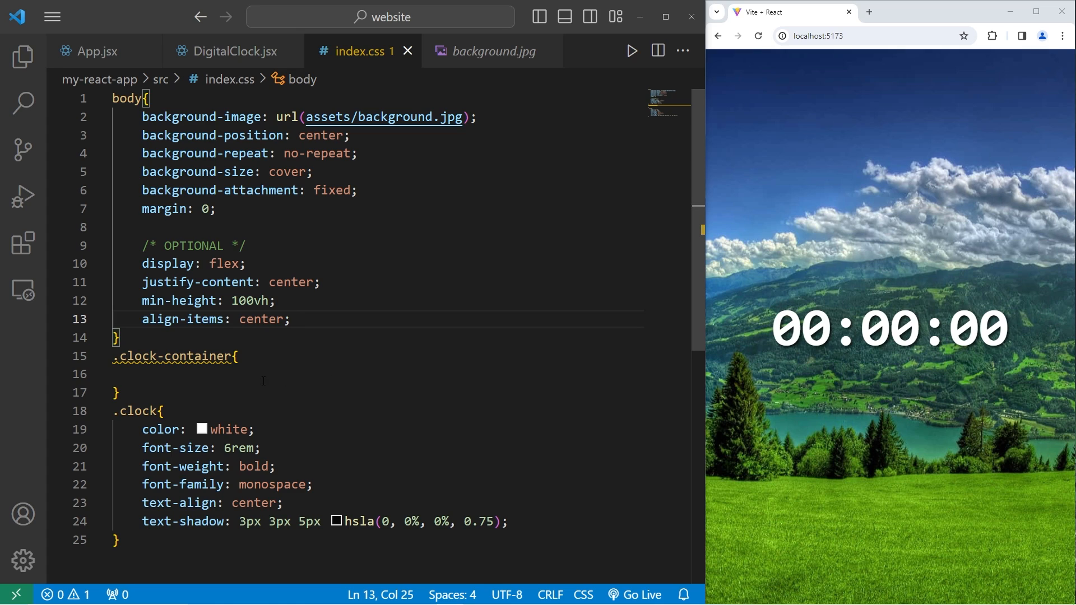
- Give .clock-container backdrop-filter: blur(5px), briefly trying 500px before trimming it back
type("b")
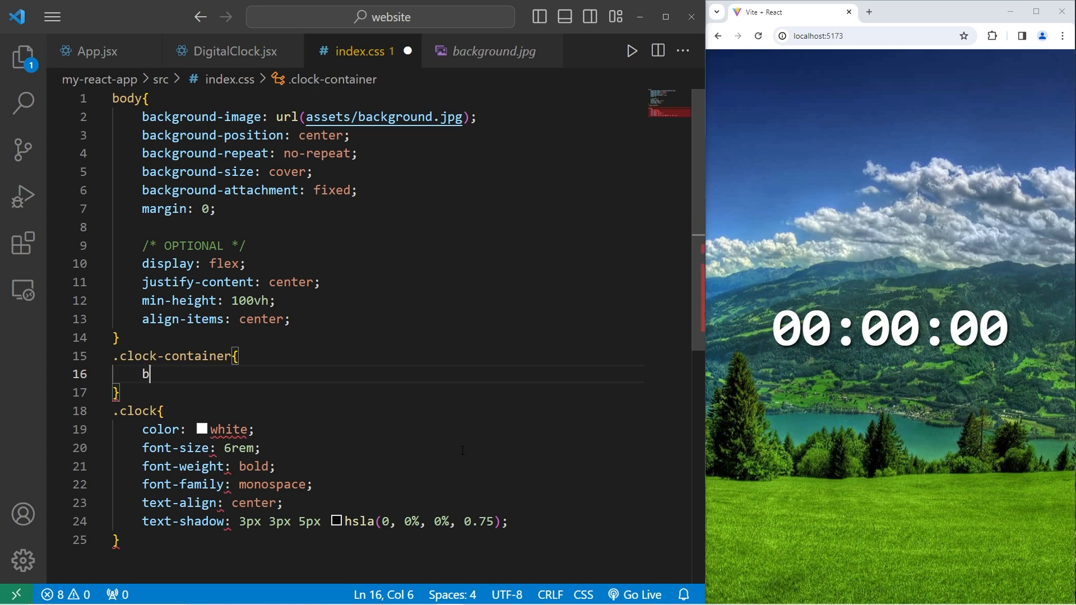
type("ackdrop-fi")
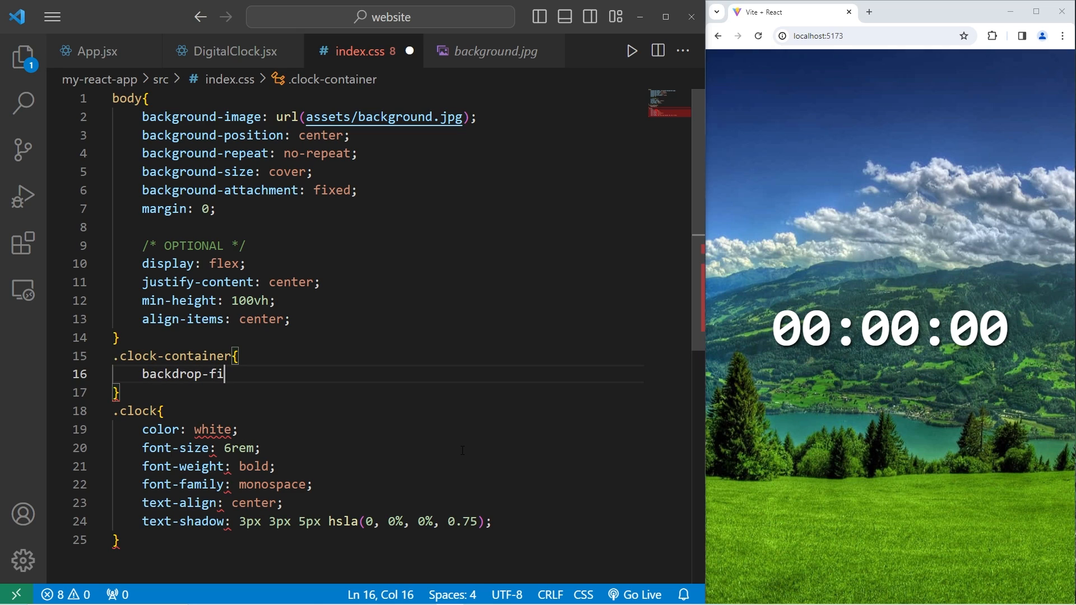
type("lter:")
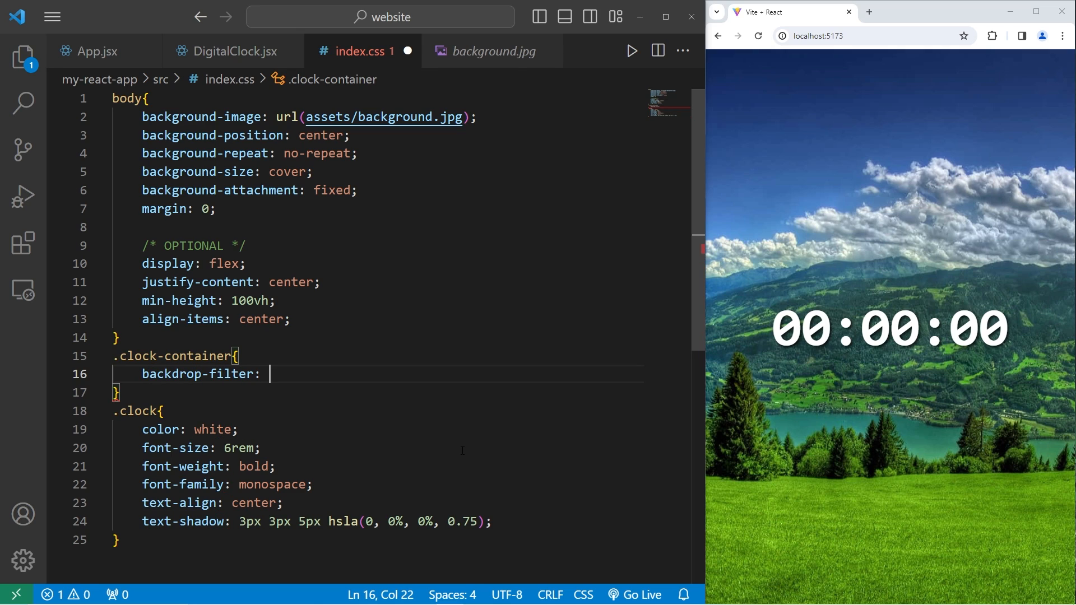
type("blur")
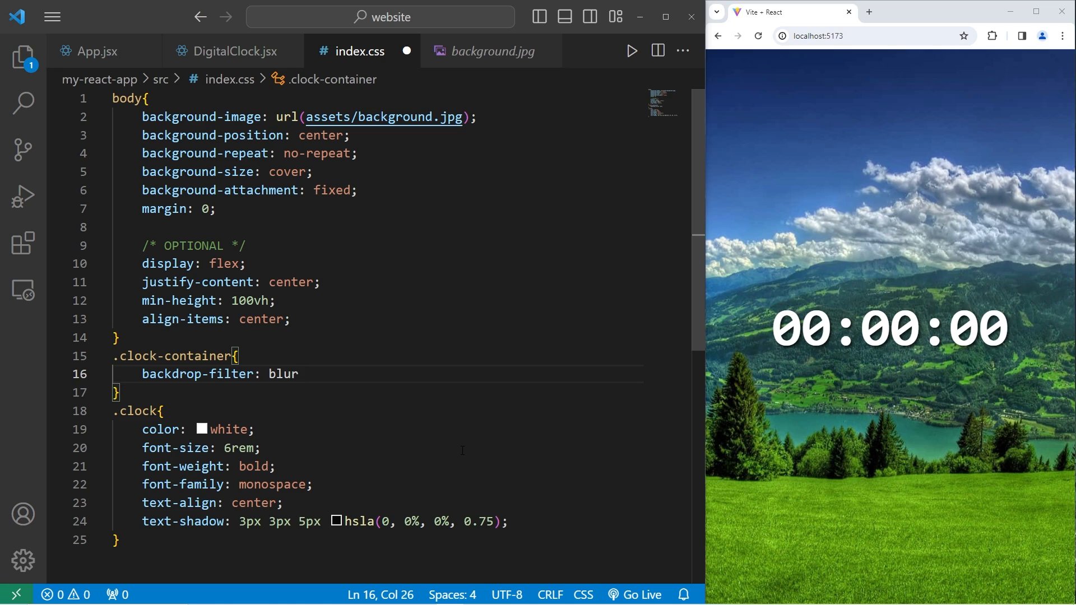
type("();")
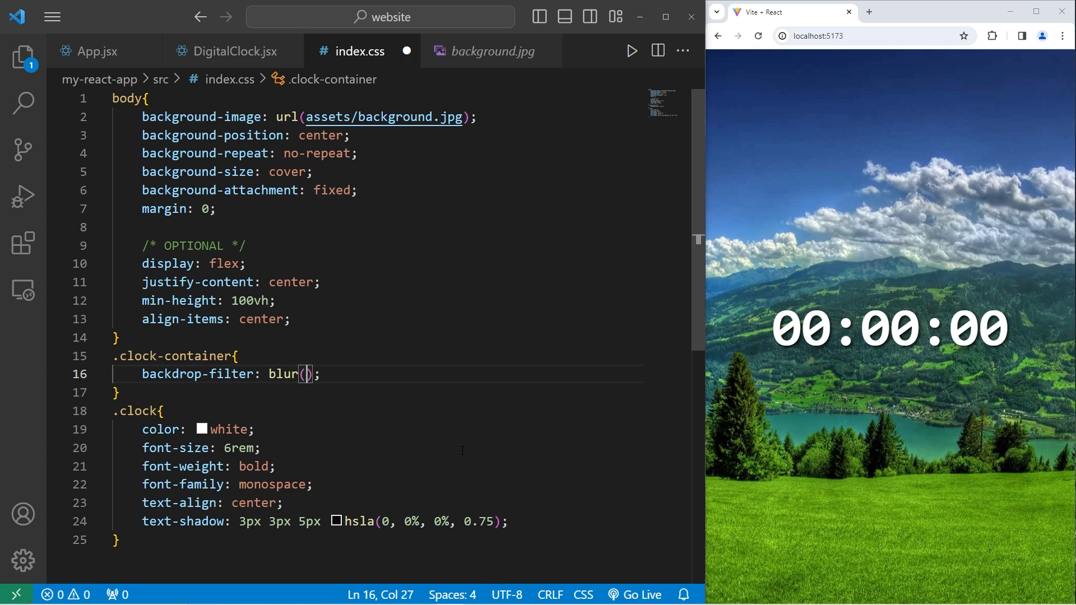
type("5px")
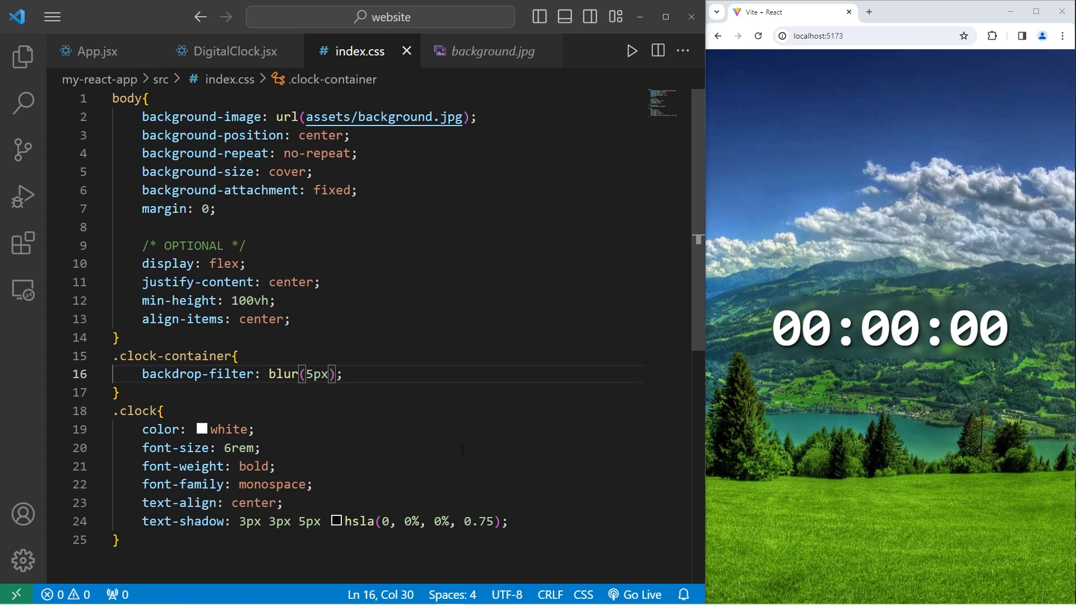
type("0")
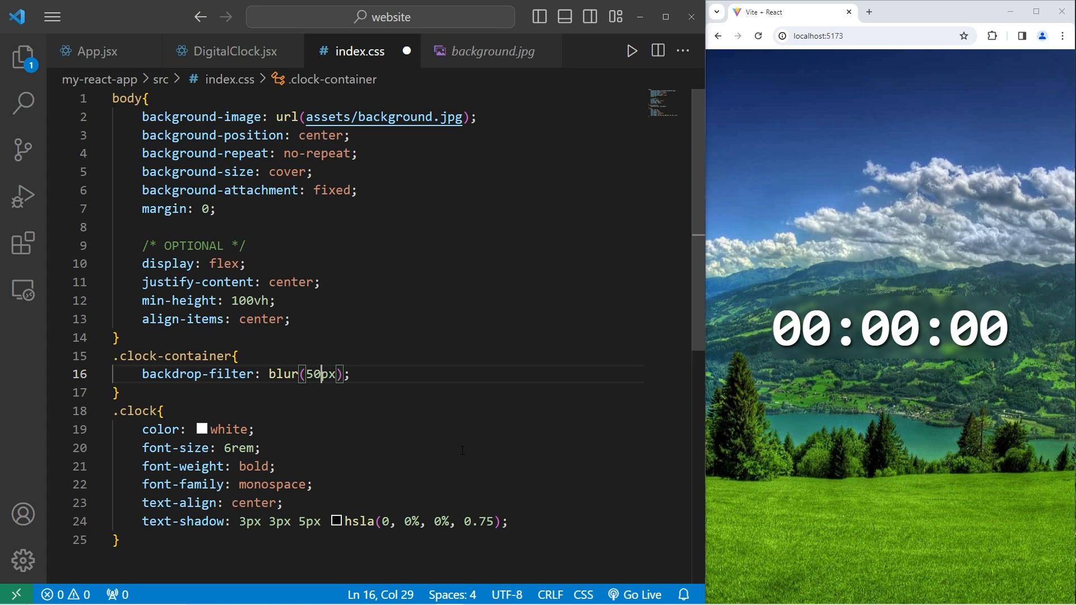
type("0")
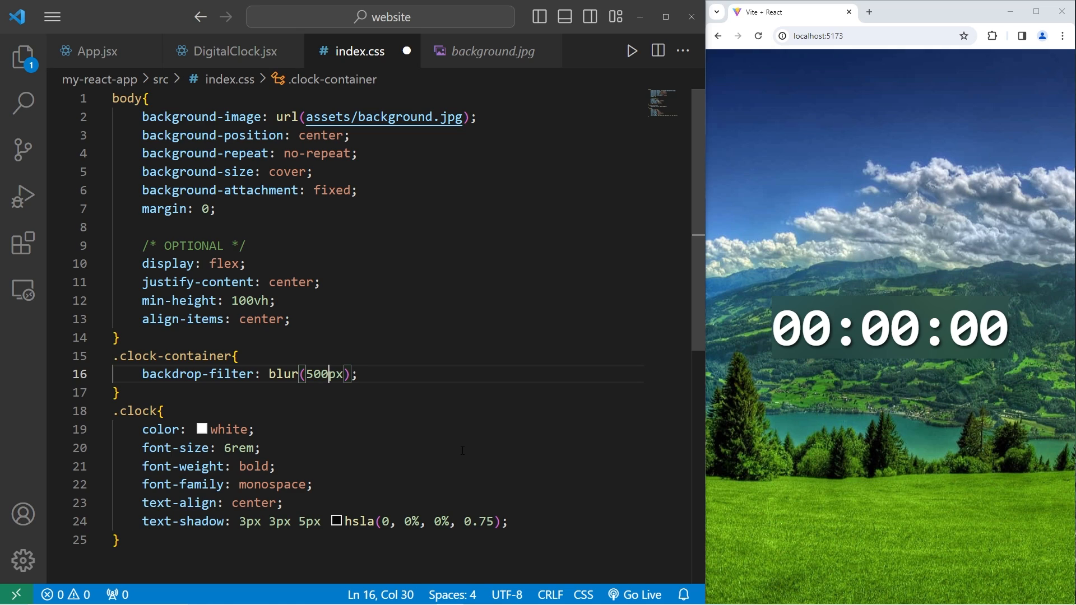
key("Backspace")
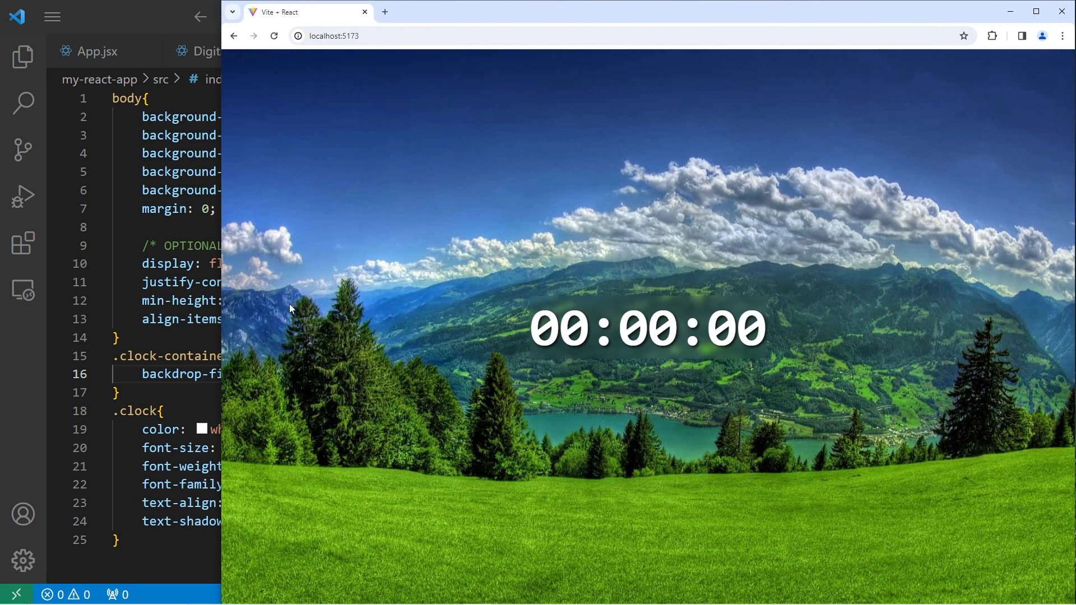
mouse_move(317, 331)
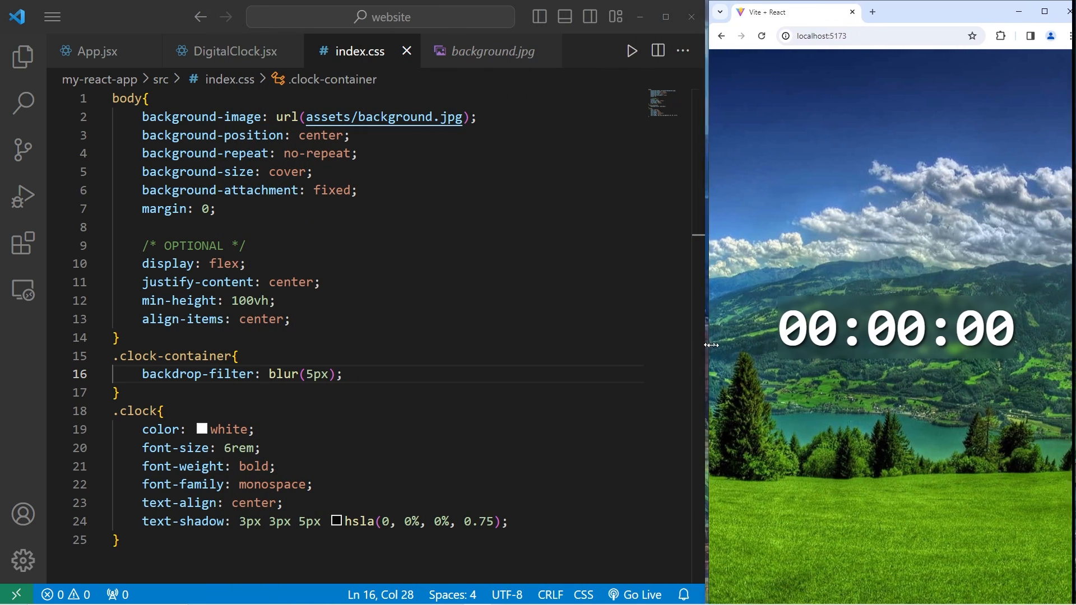
- Add width: 100vw and padding: 10px 0 to .clock-container for a full-width blurred band
key("Enter")
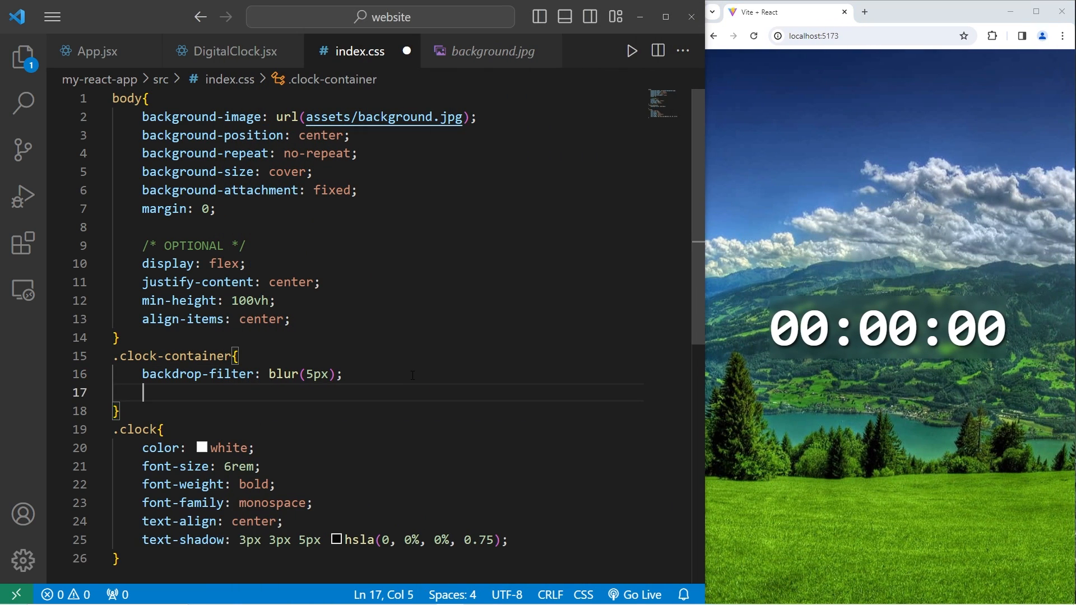
type("width:")
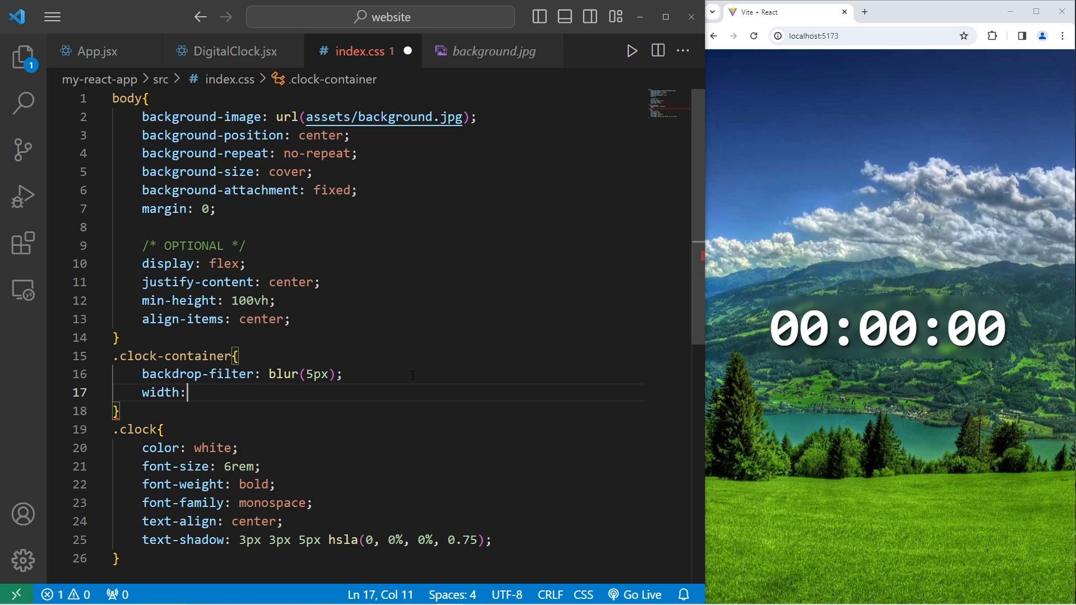
type("100")
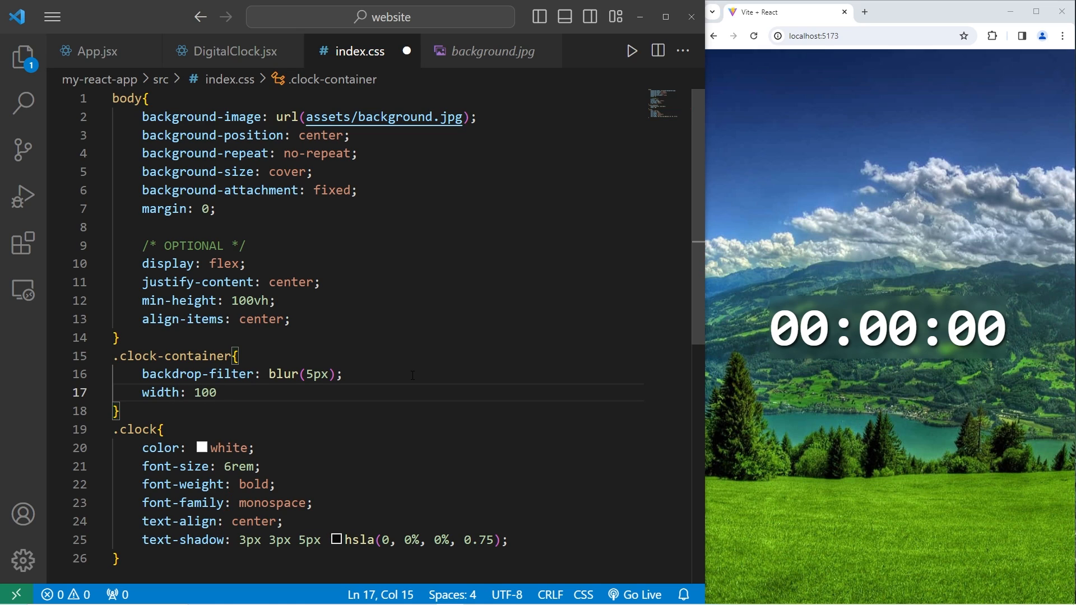
type("vw;")
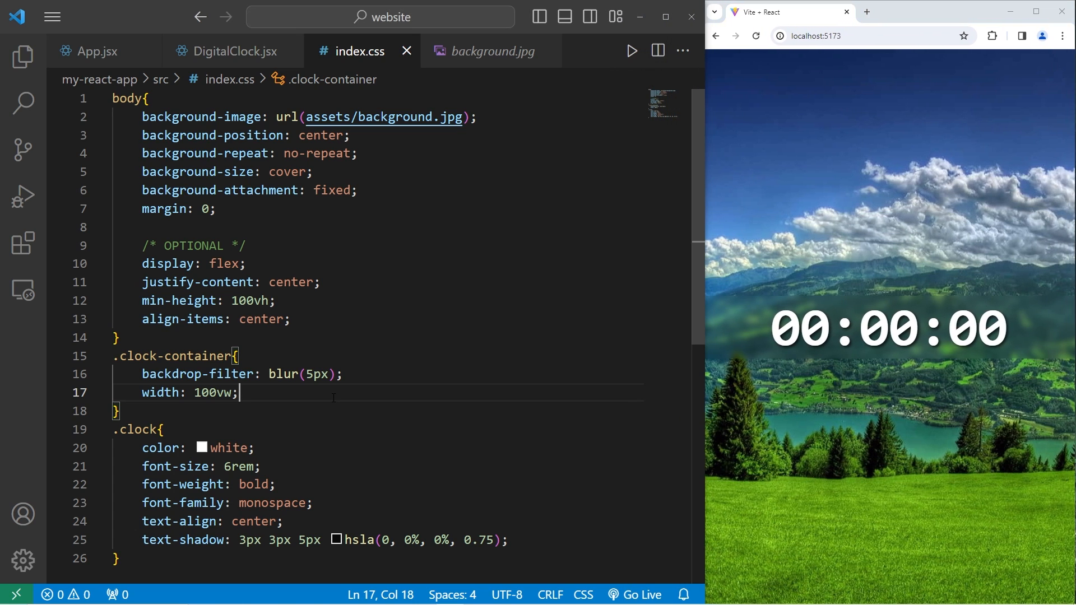
key("Enter")
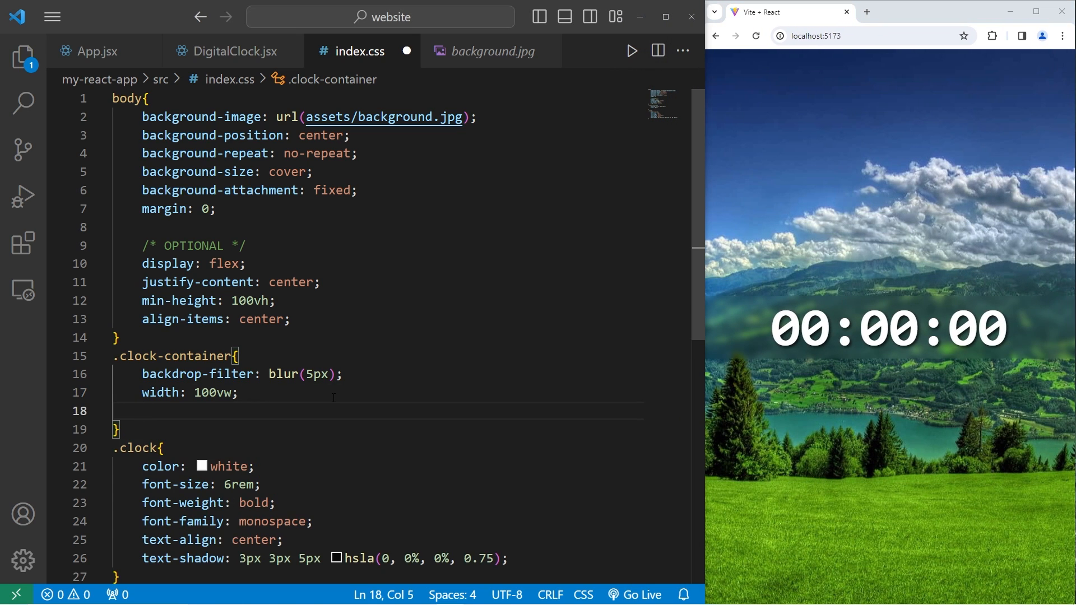
type("padding:")
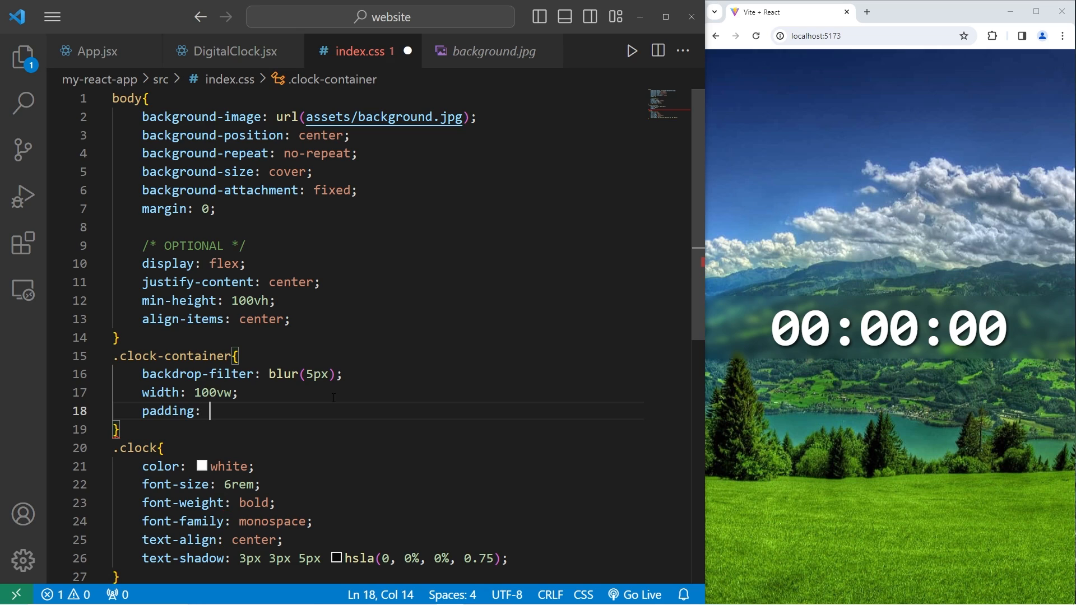
type("10px")
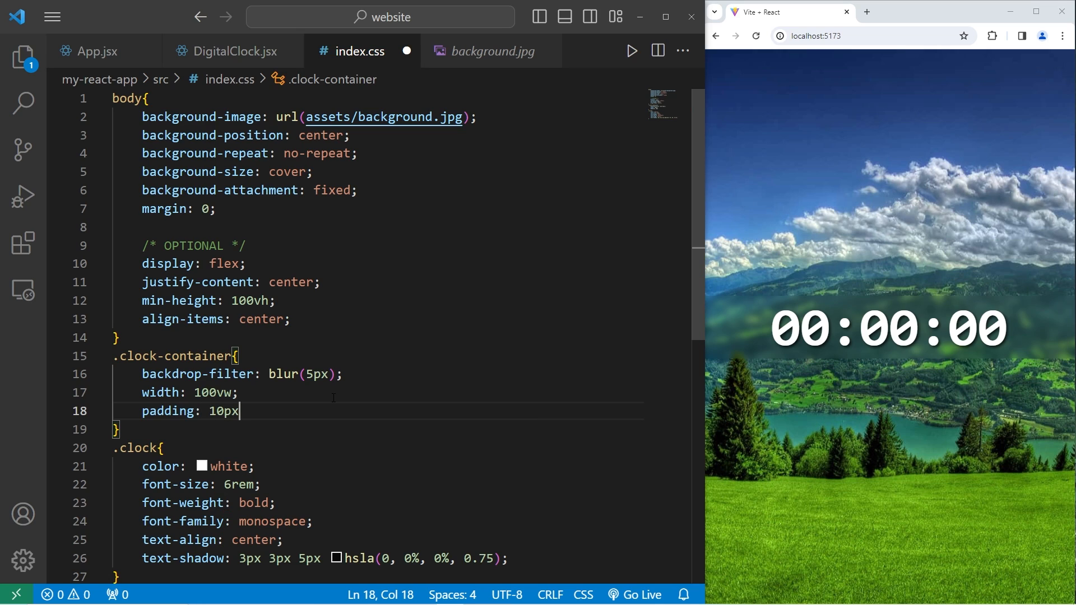
type("0;")
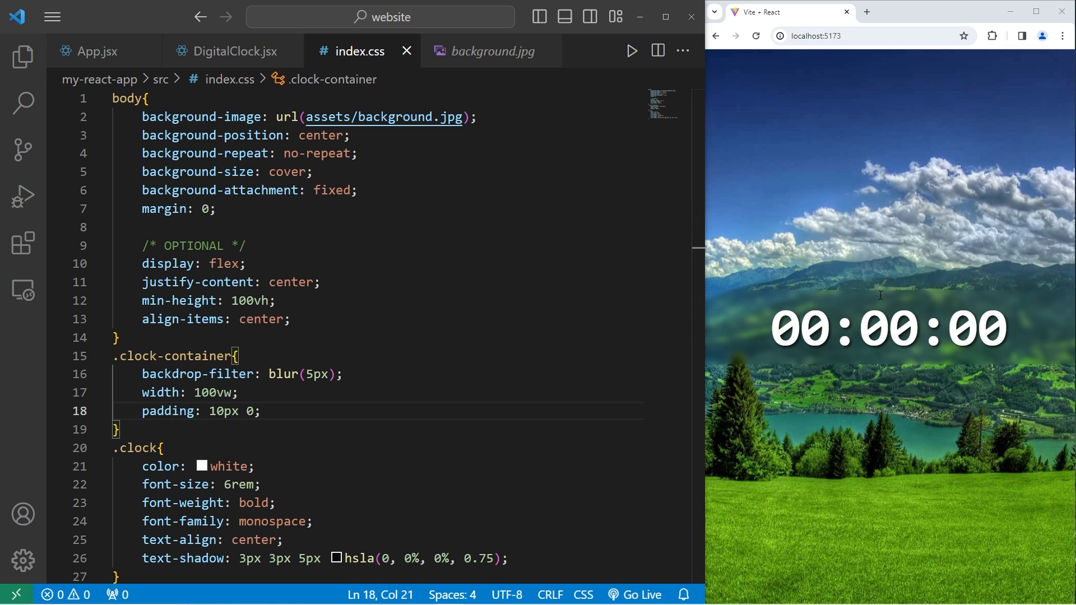
mouse_move(998, 284)
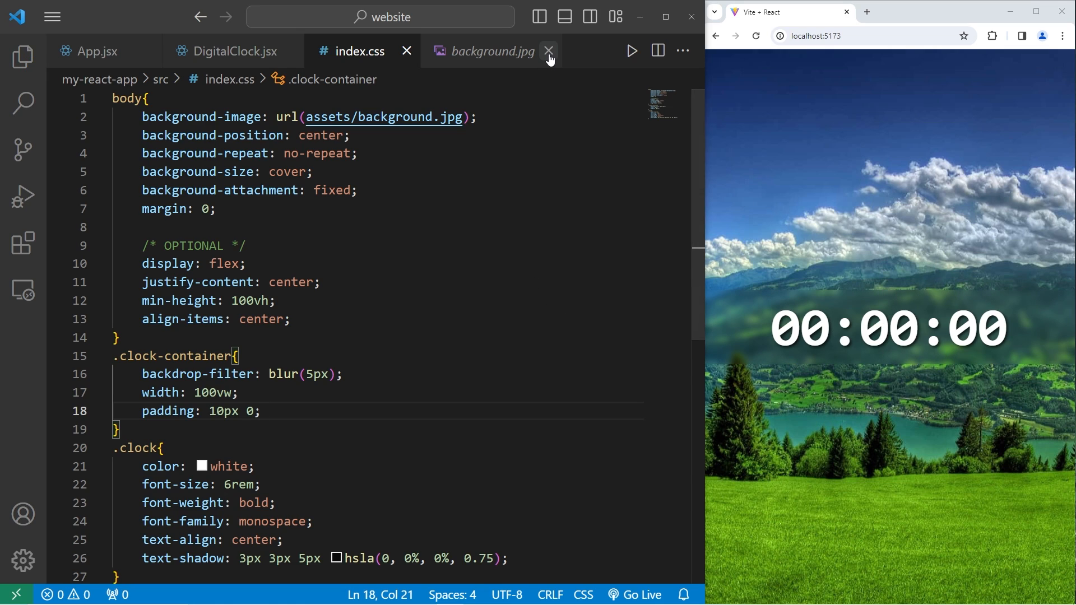
- Close the image preview and declare const [time, setTime] = useState(new Date()) in DigitalClock
left_click(549, 52)
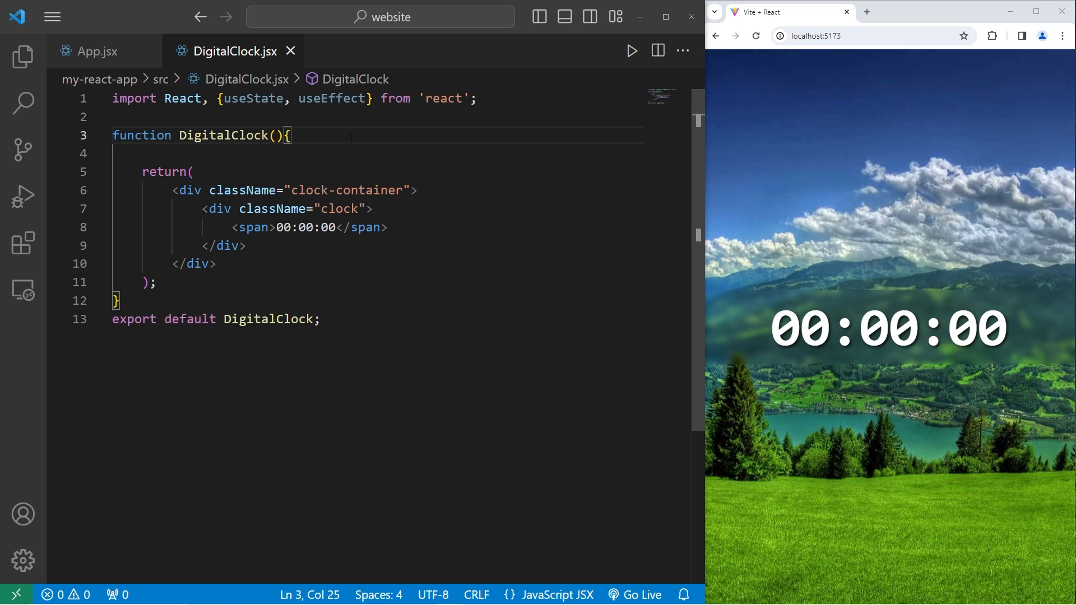
key("Enter")
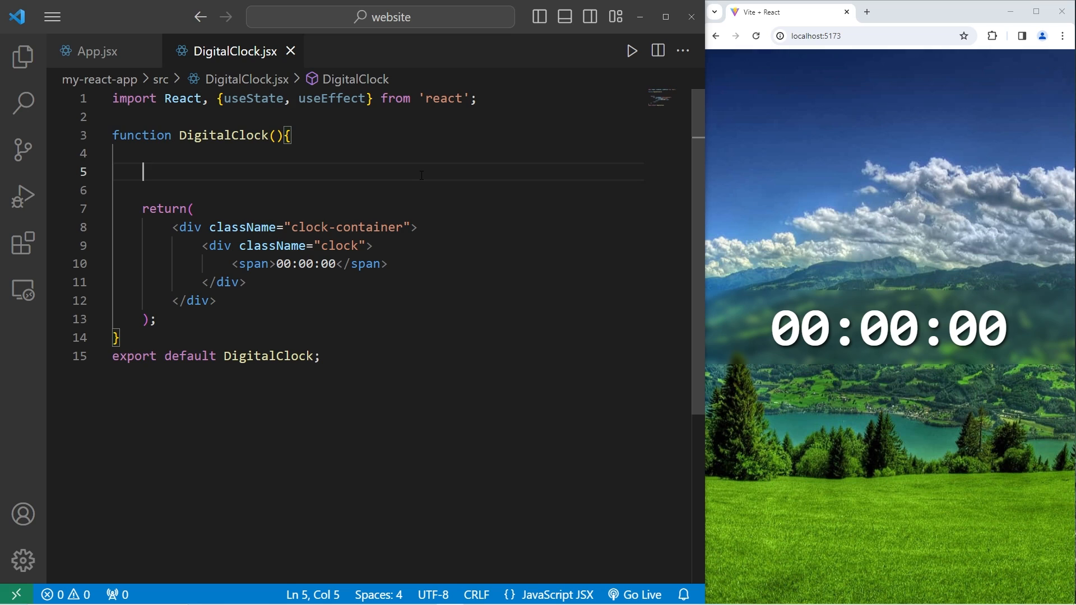
type("const []")
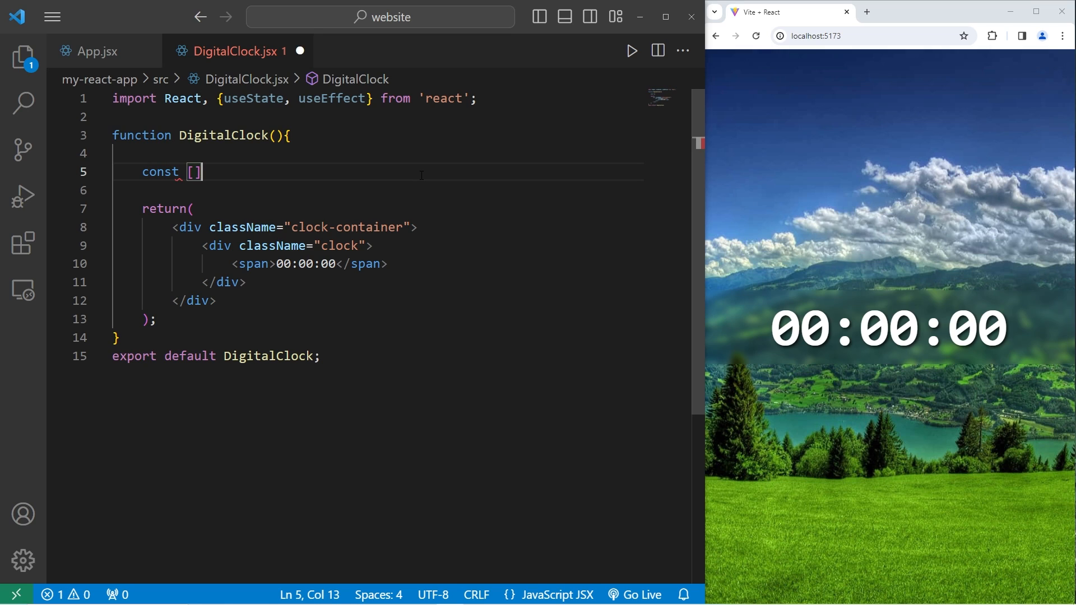
type("time,")
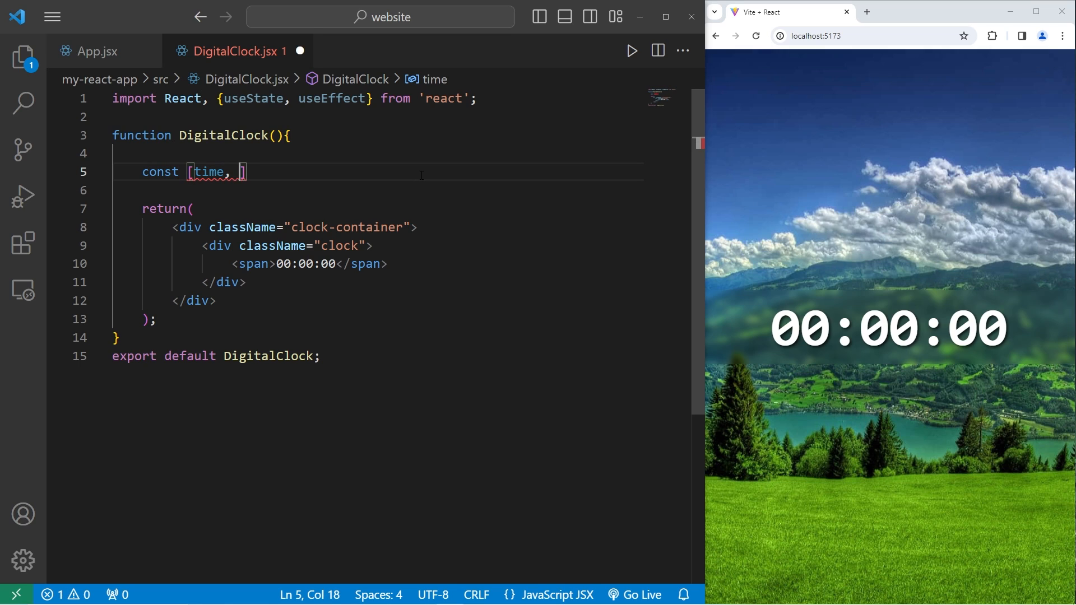
type("setTime")
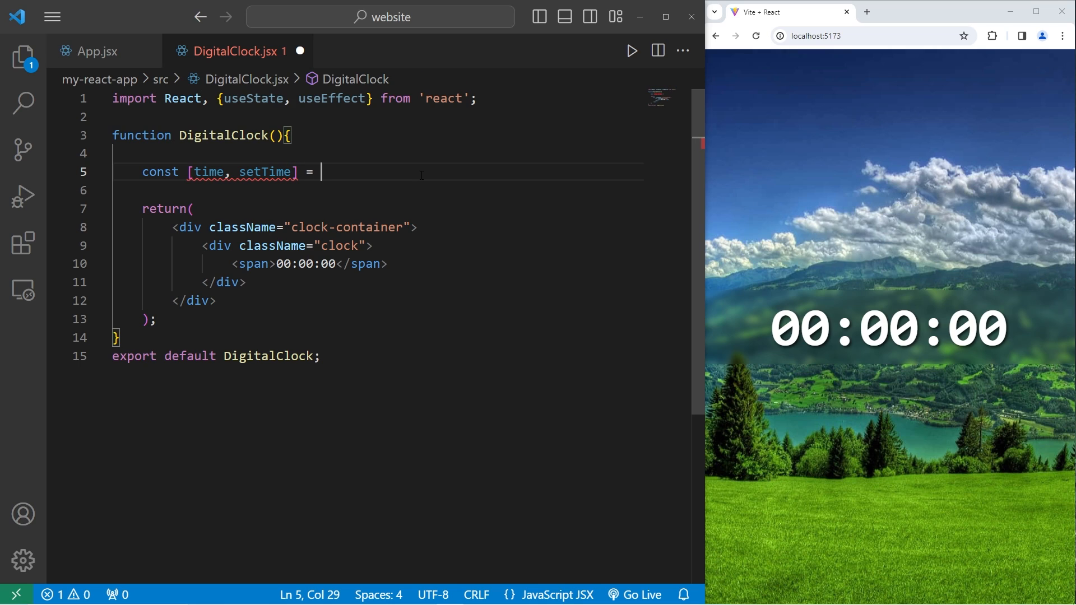
type("useState")
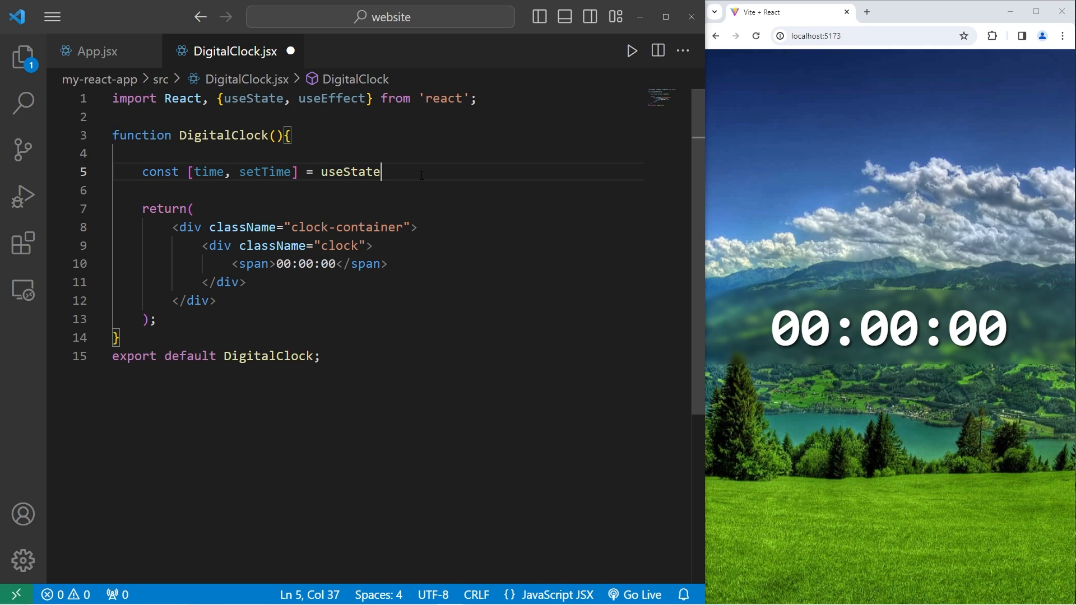
type("();")
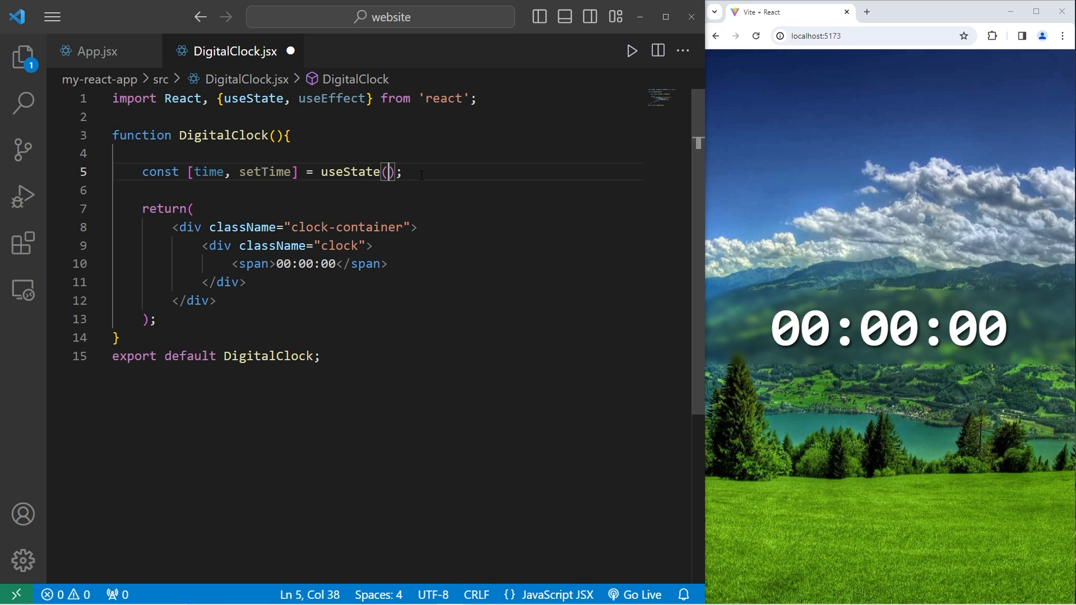
type("new")
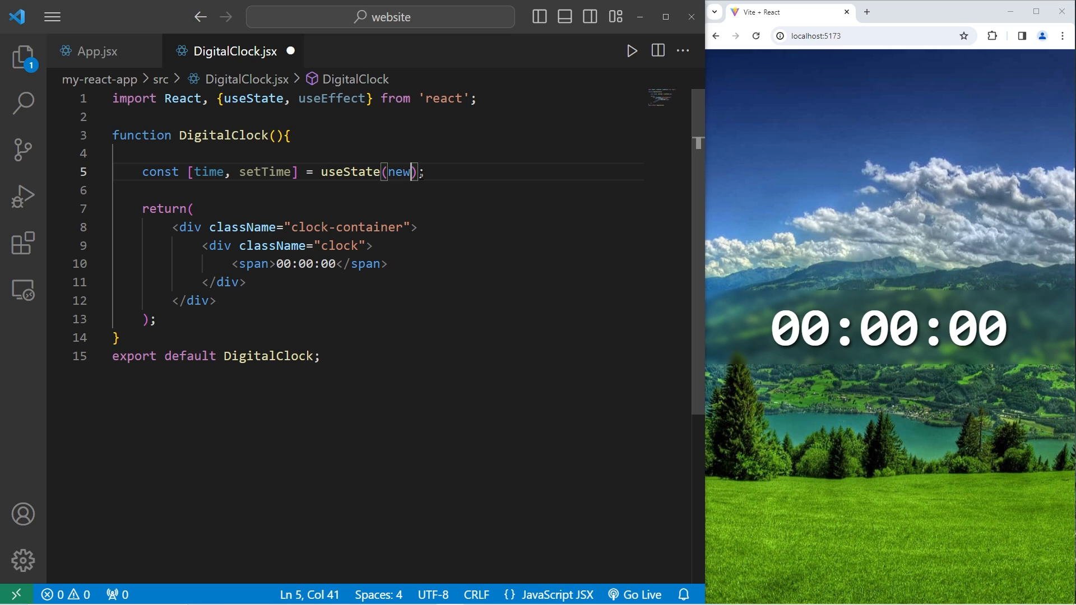
type("Date()")
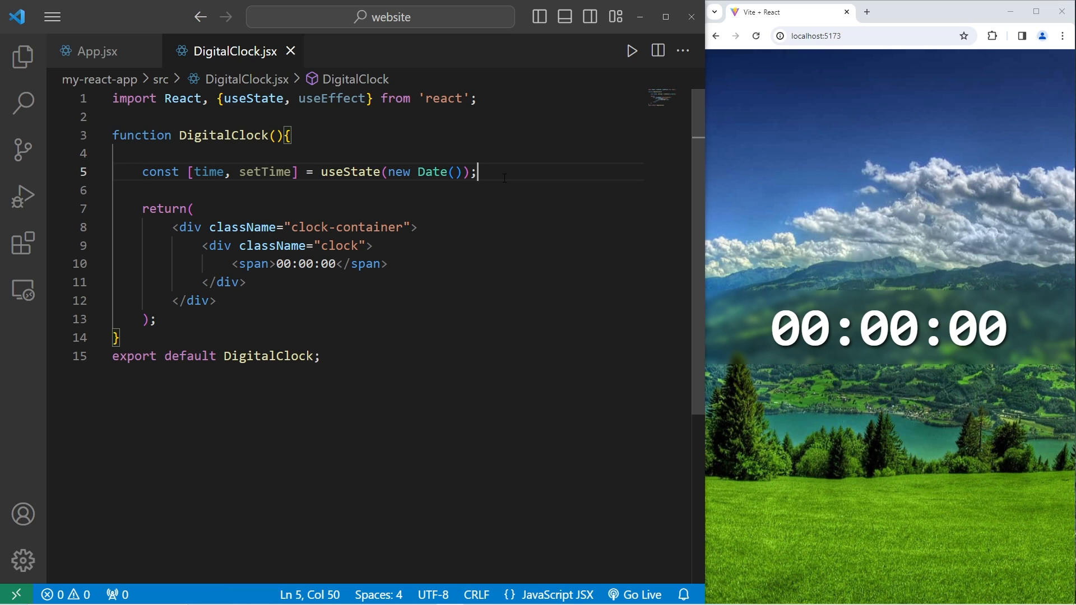
- Write useEffect(function, [dependencies]) with placeholder callback and dependency array
type("use")
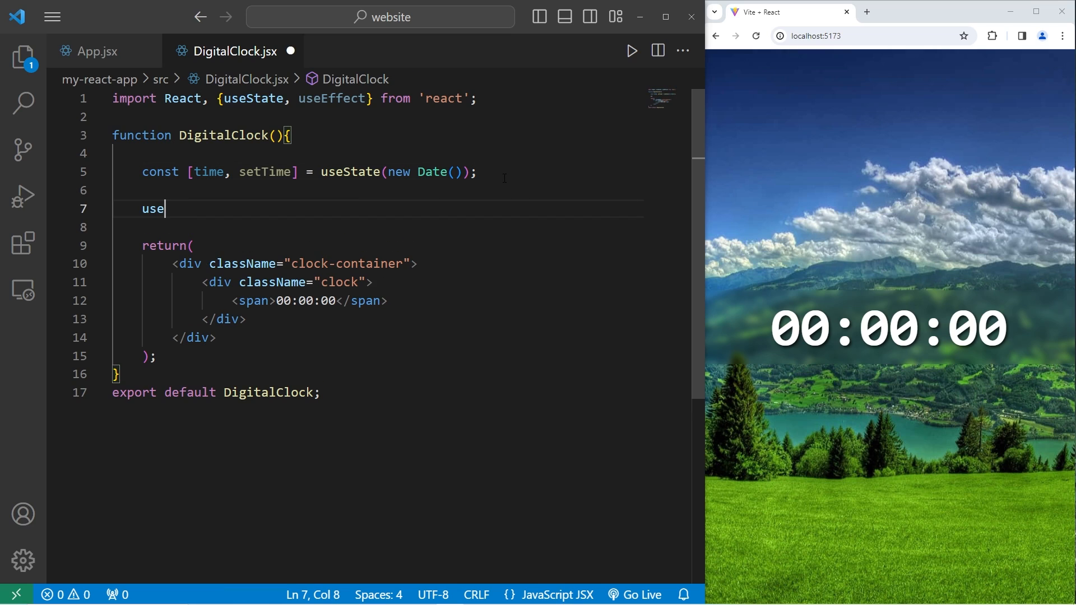
type("Effect()")
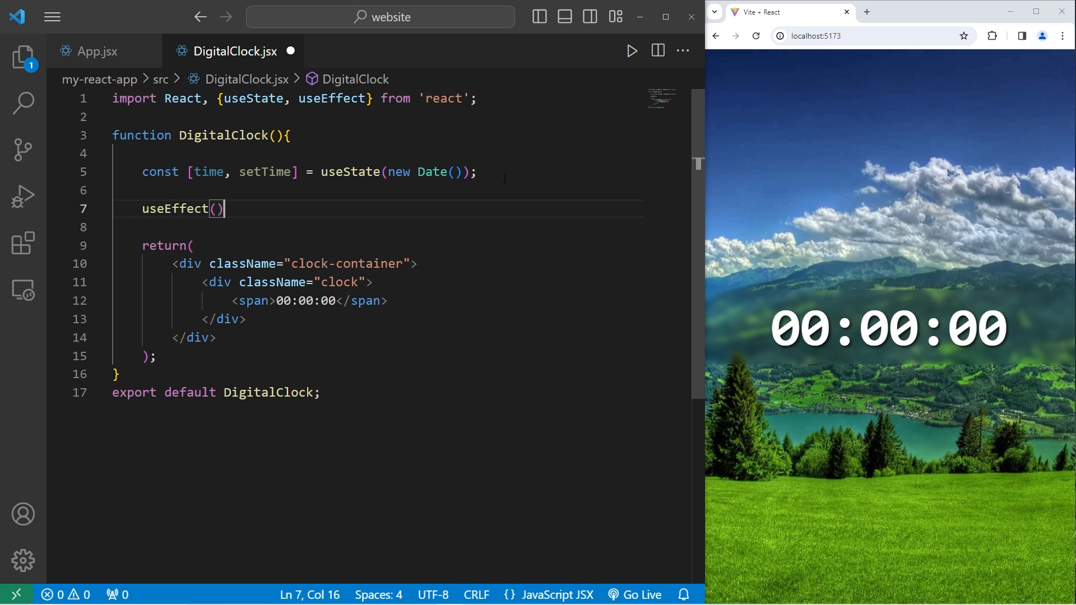
type(";")
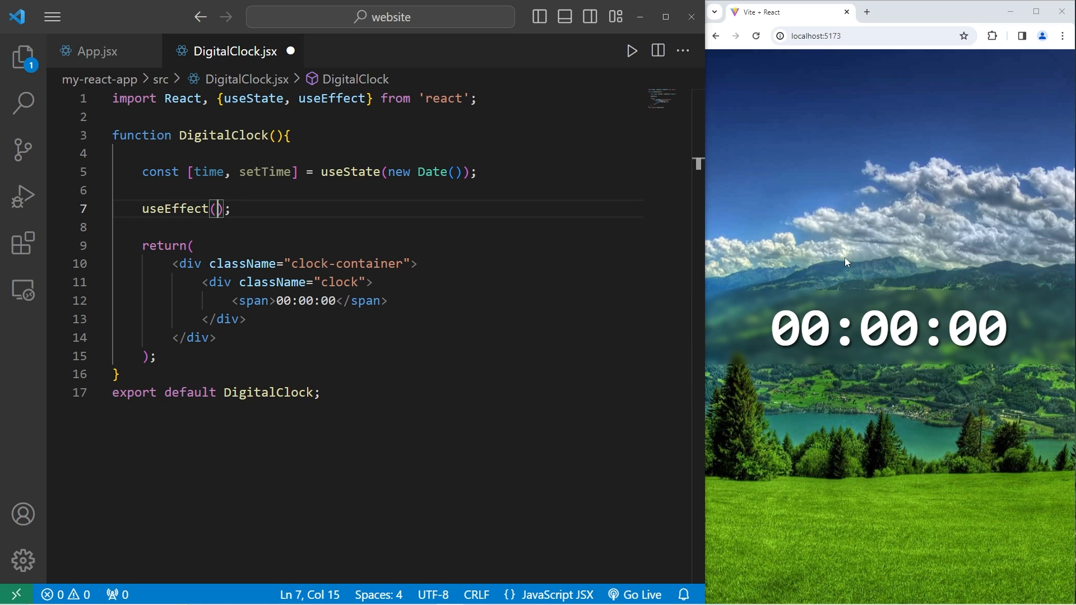
double_click(209, 172)
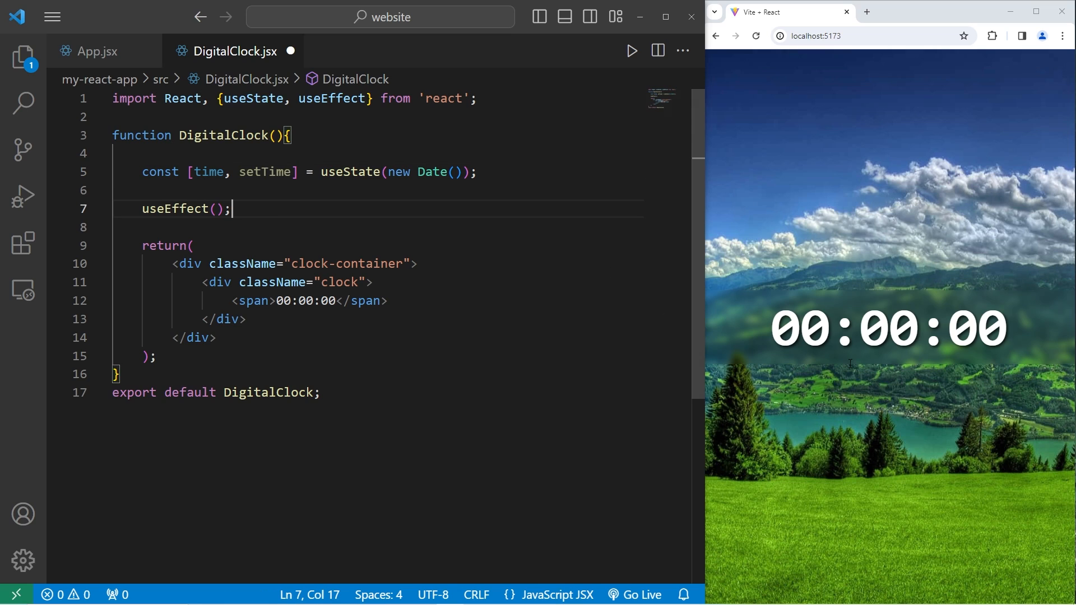
mouse_move(961, 394)
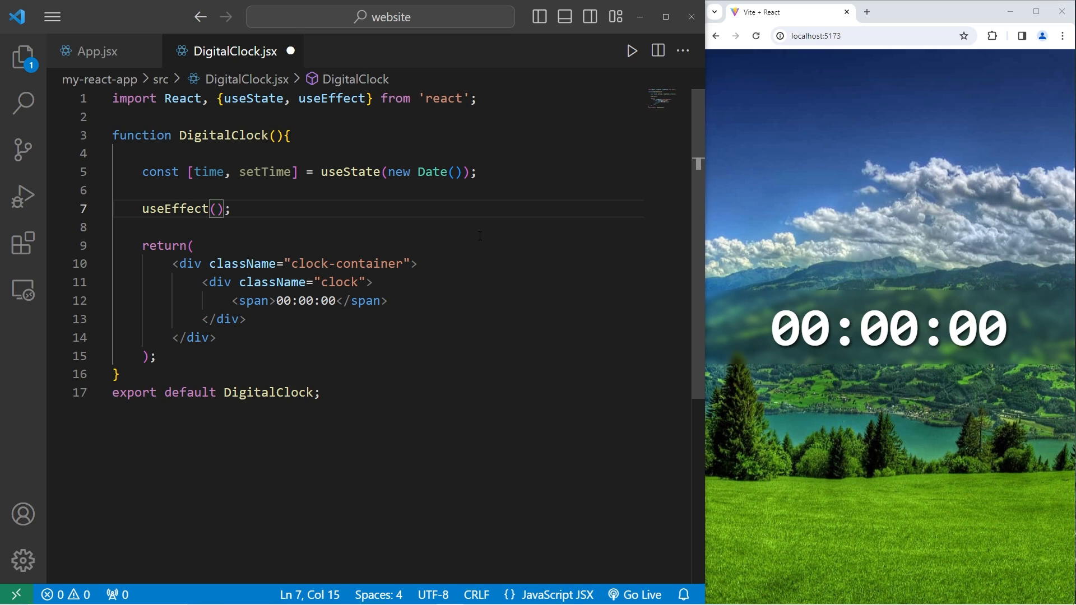
type("function")
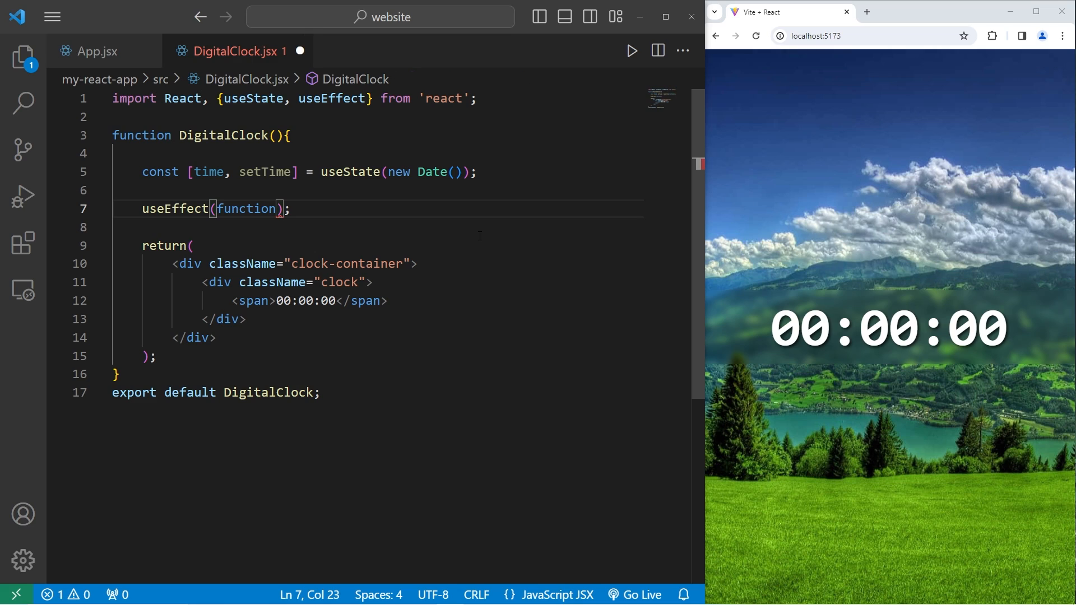
type(", []")
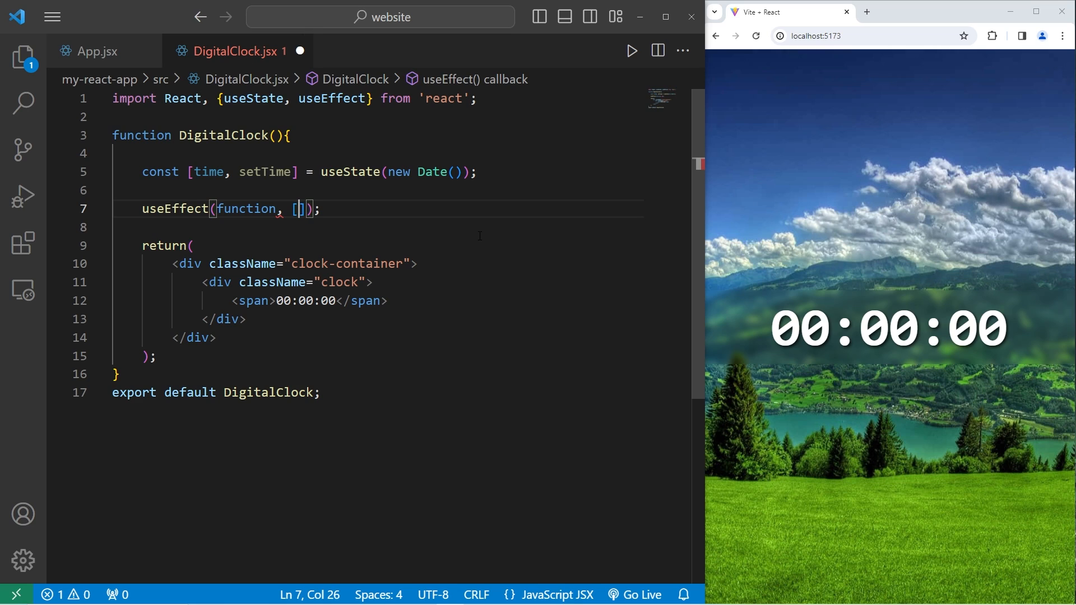
type("dependenc")
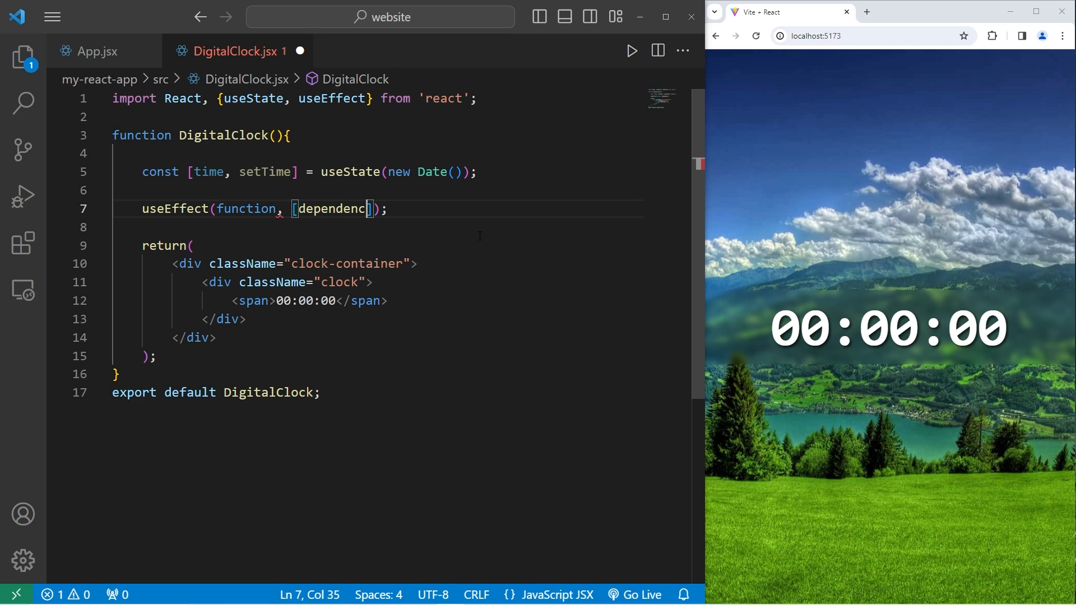
- Replace the placeholders with an empty arrow function () => { } and an empty [] array
double_click(247, 208)
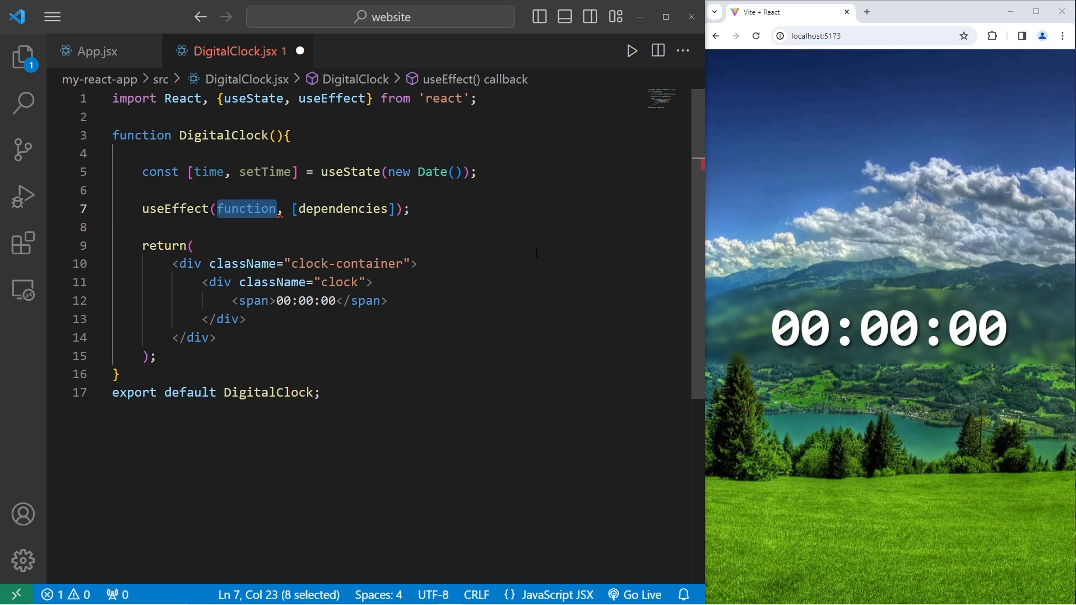
type("()")
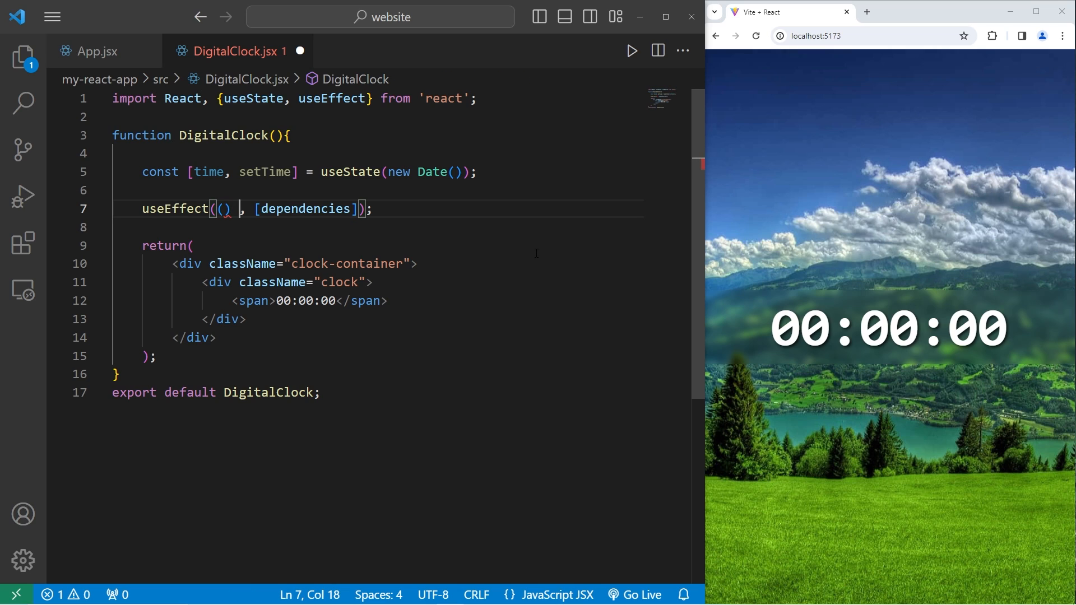
type("=>")
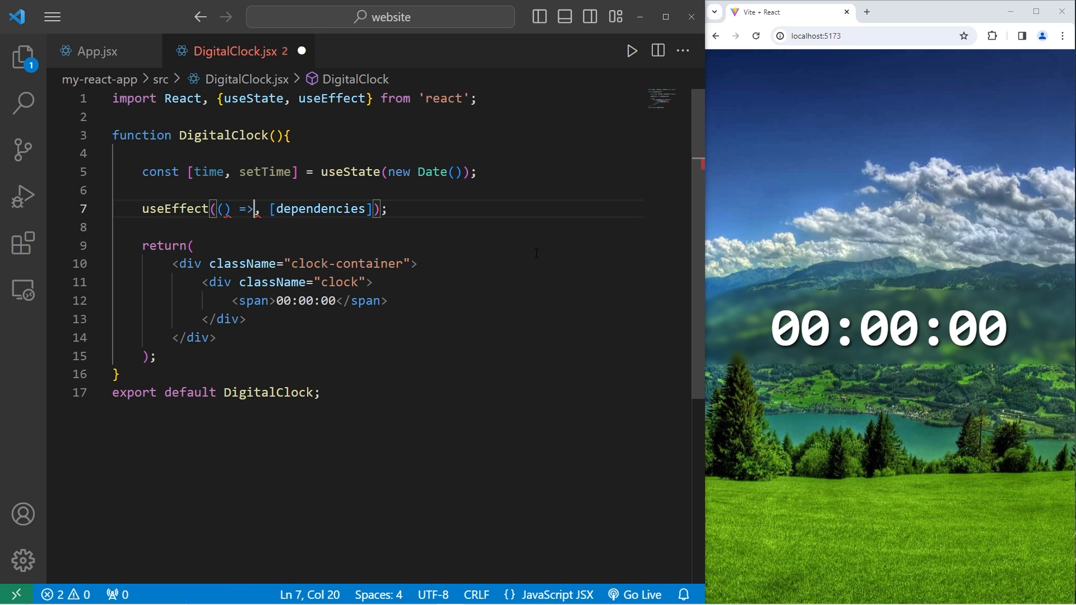
type("{")
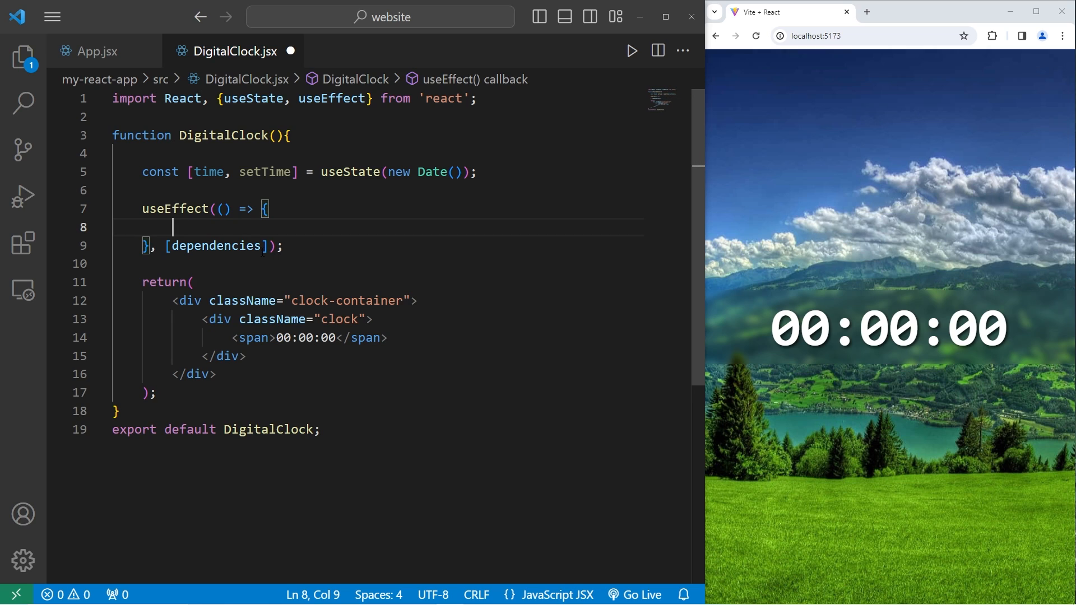
double_click(215, 245)
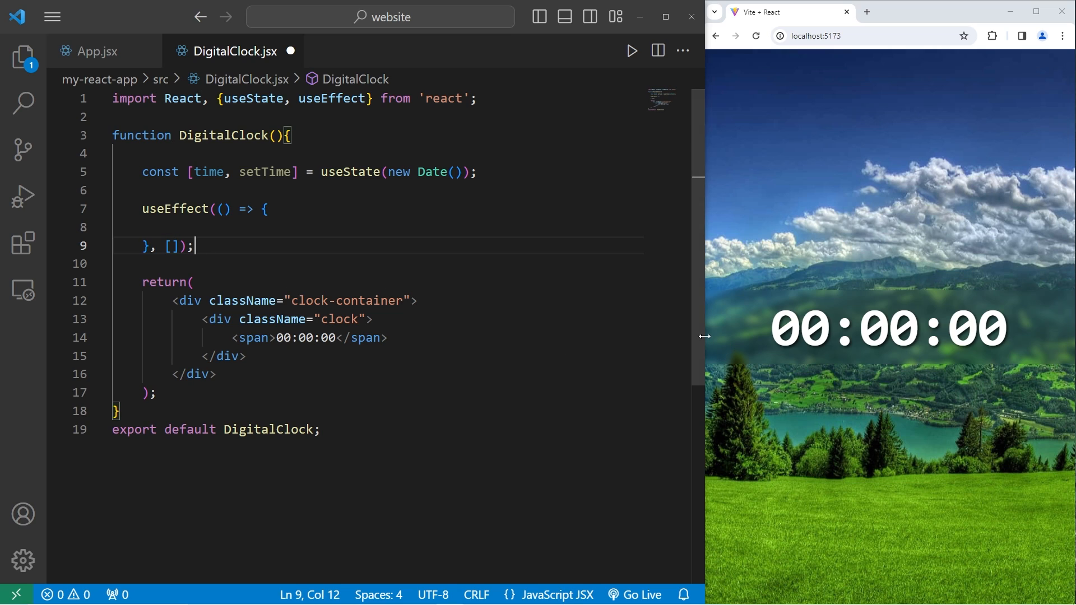
mouse_move(887, 311)
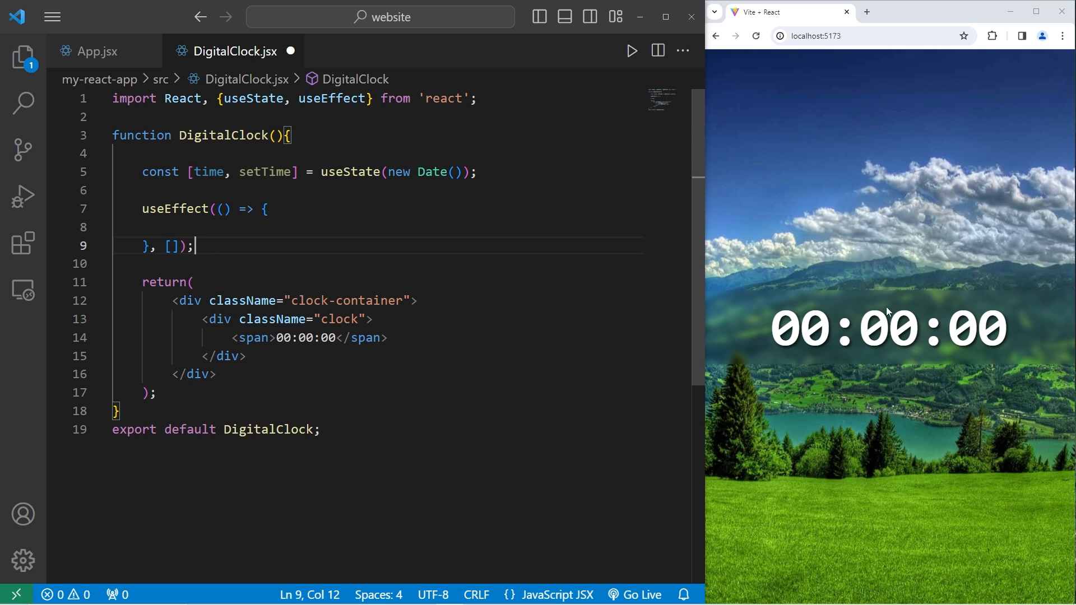
mouse_move(892, 368)
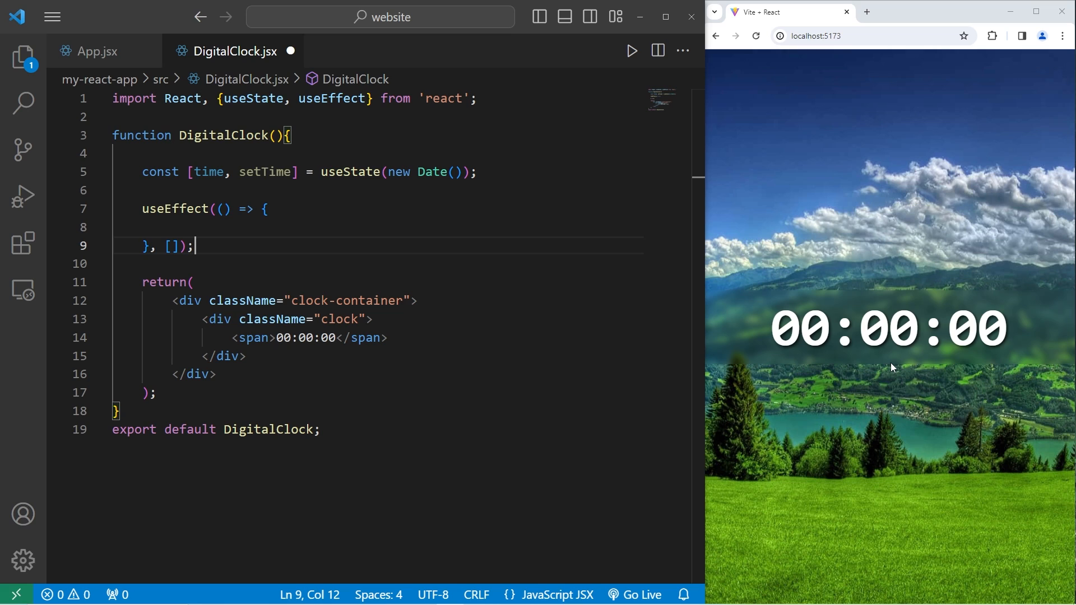
mouse_move(755, 260)
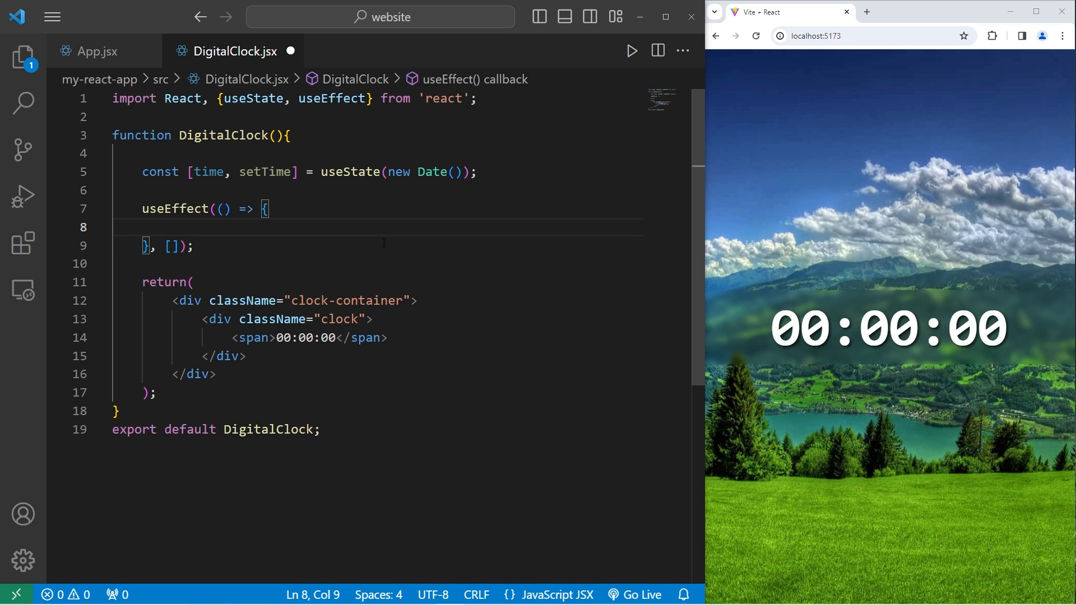
mouse_move(887, 289)
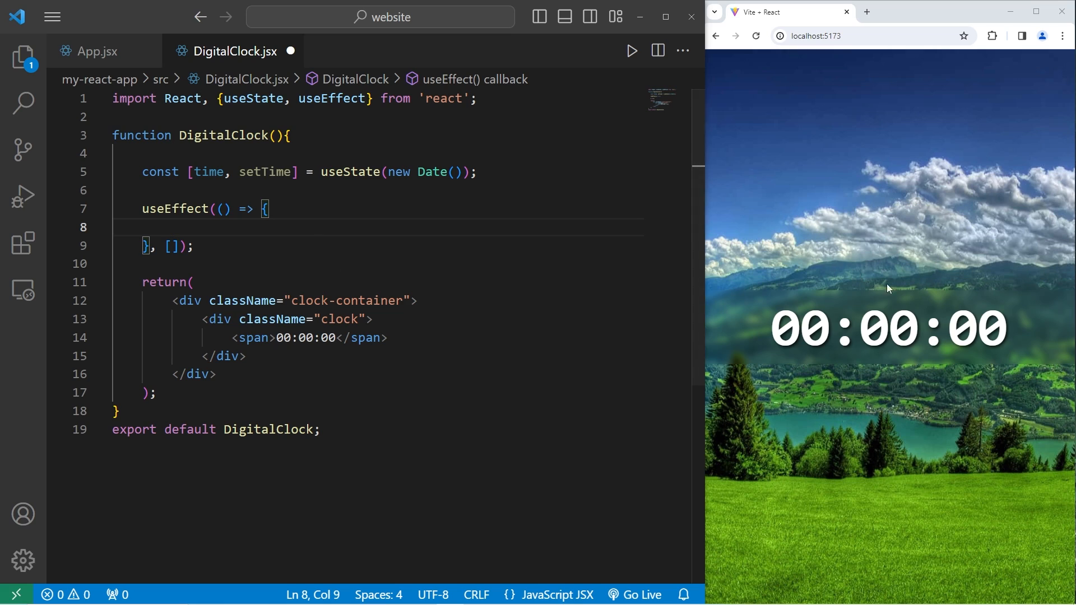
- Inside the effect declare const intervalId = setInterval(callback, 1000)
type("const")
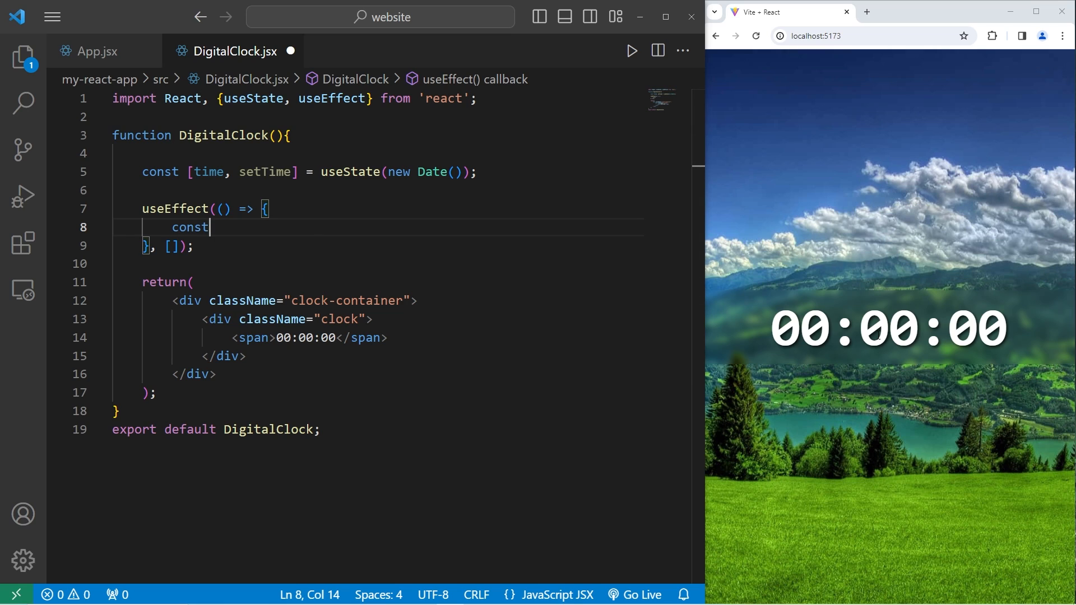
type("interval")
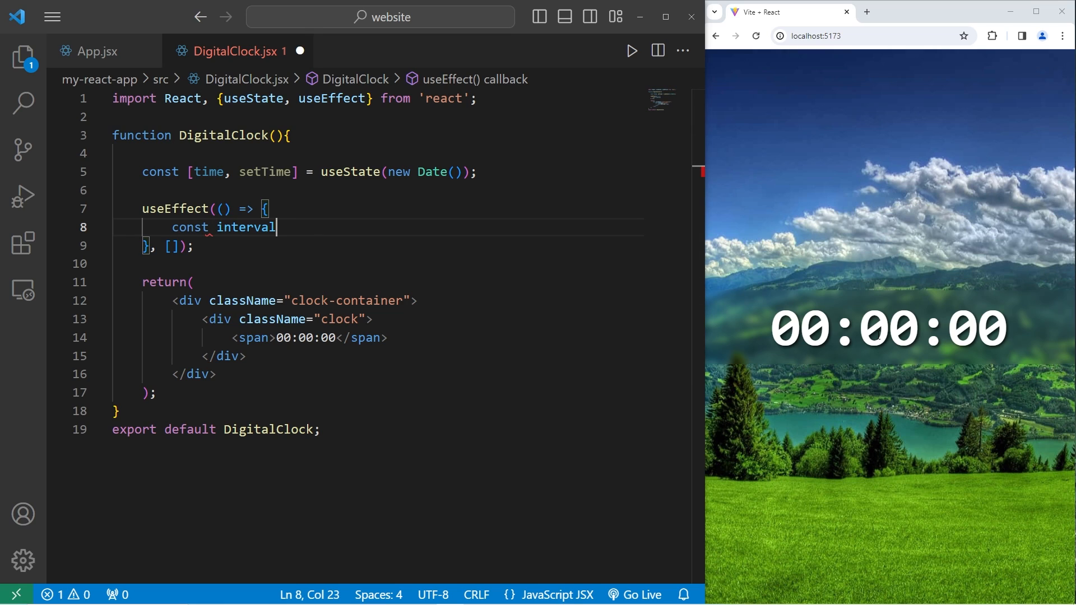
type("Id =")
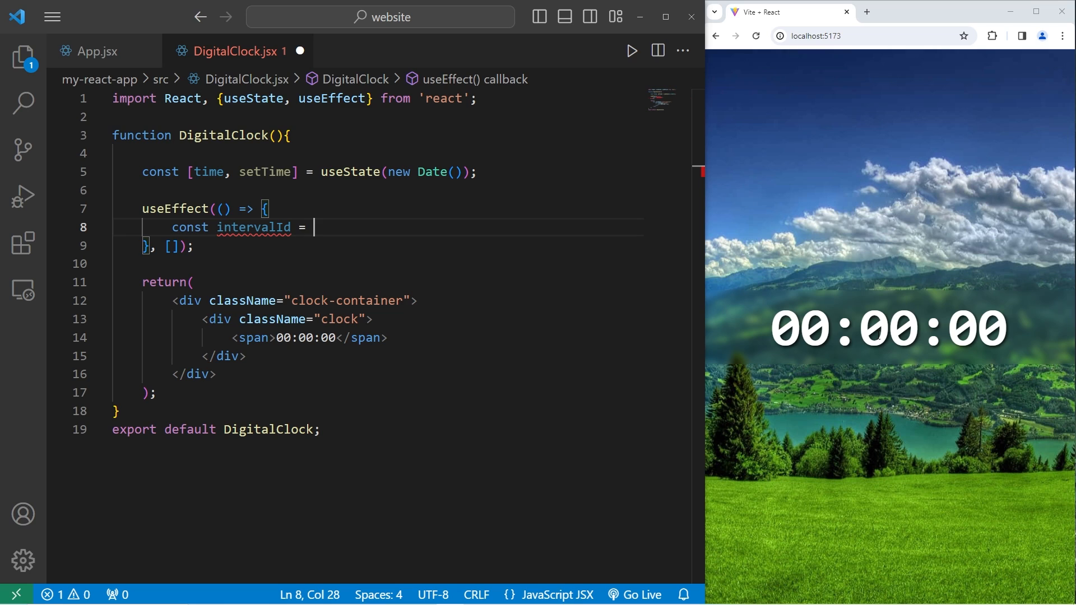
type("setInte")
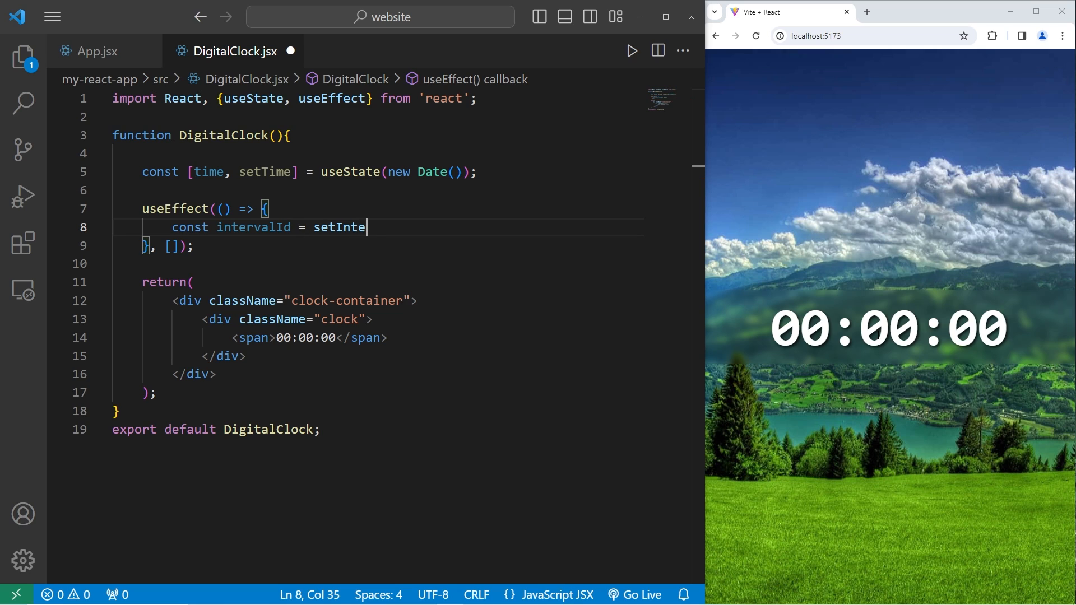
type("rval")
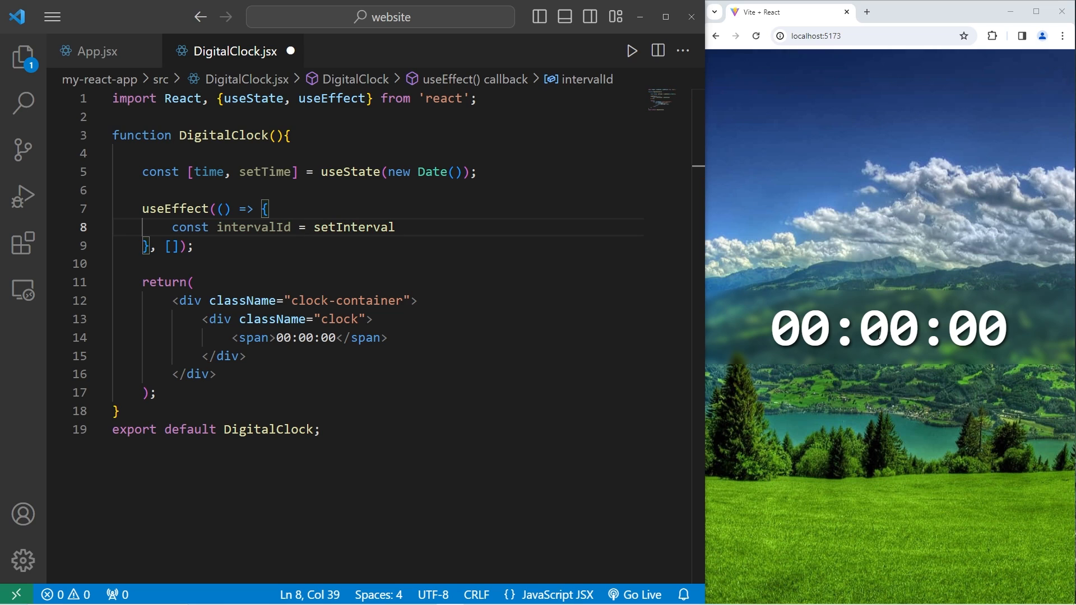
type("(callback,);")
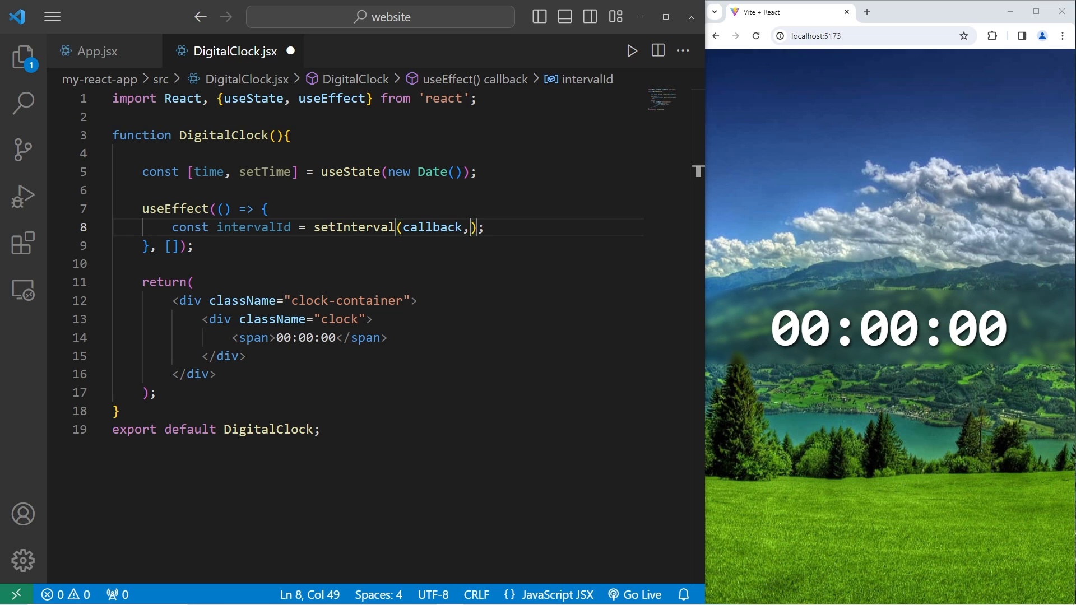
type("100")
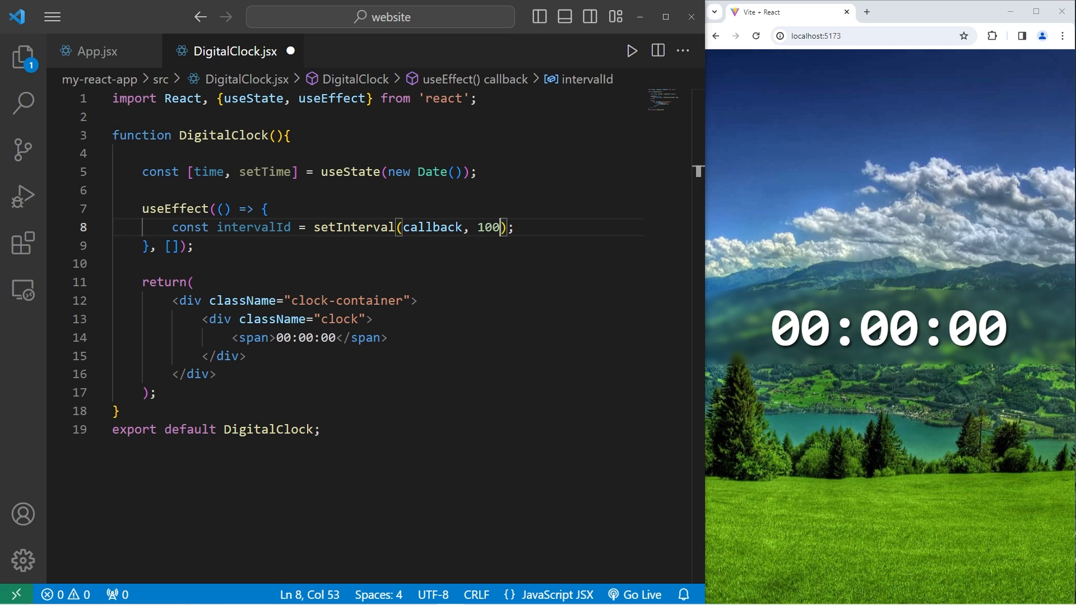
type("0")
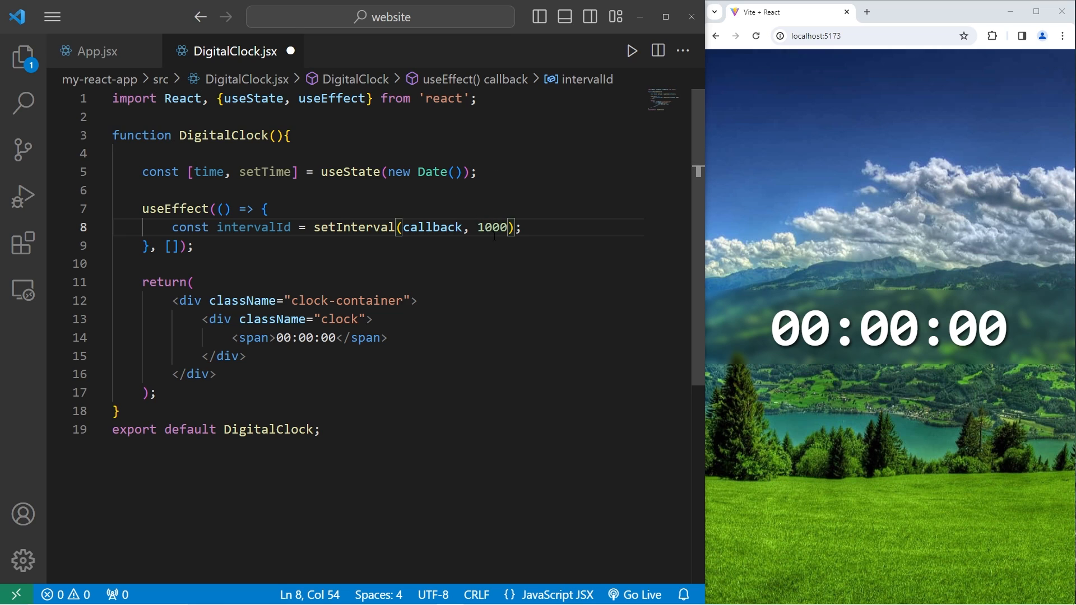
- Make the interval callback an arrow function calling setTime(new Date())
double_click(492, 228)
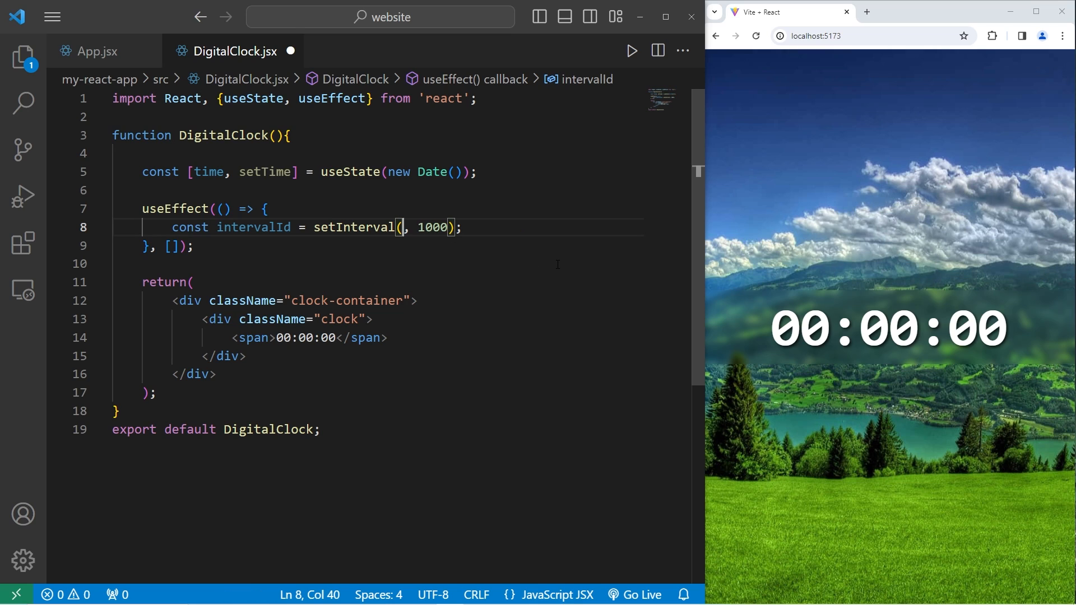
type("()")
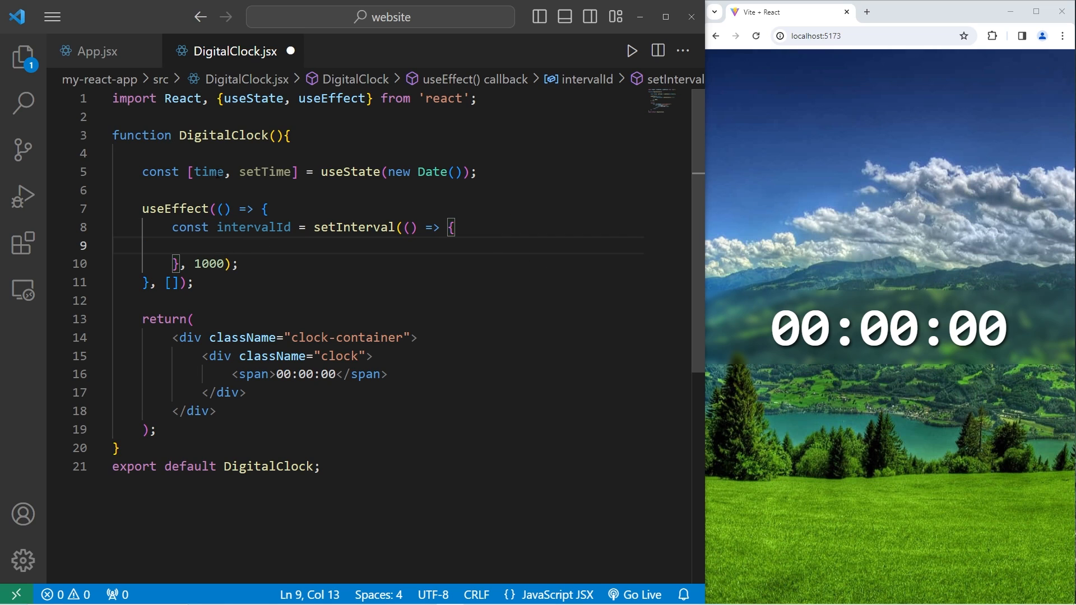
double_click(265, 171)
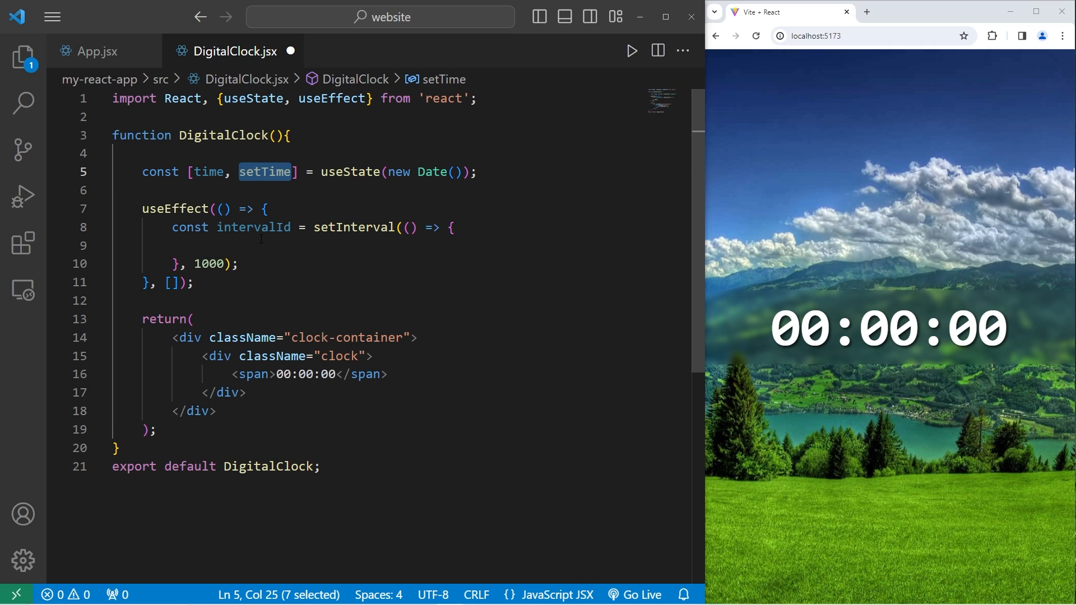
type("setTime();")
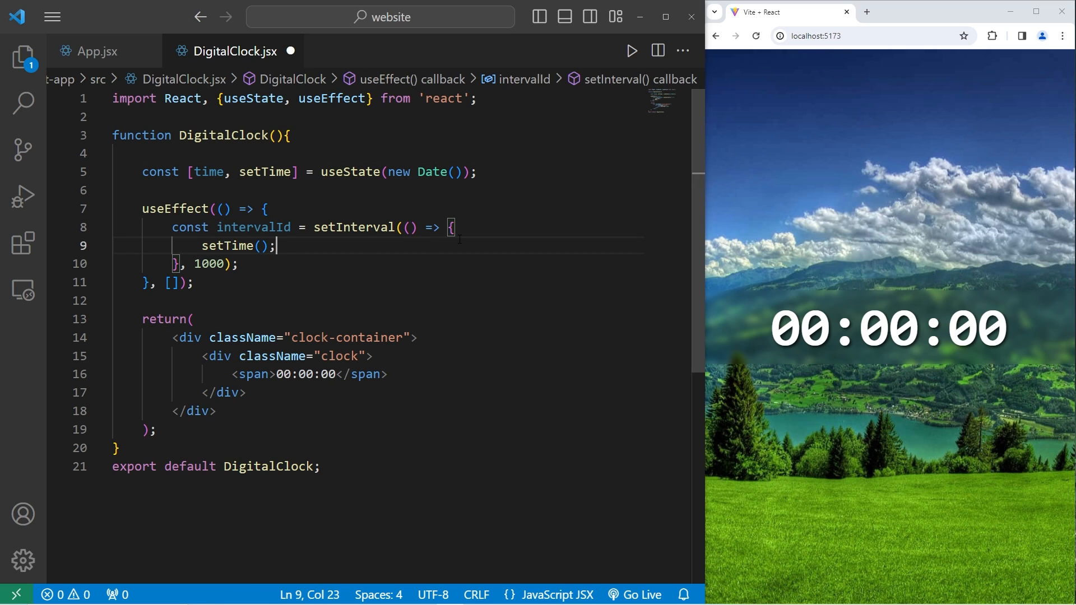
type("new")
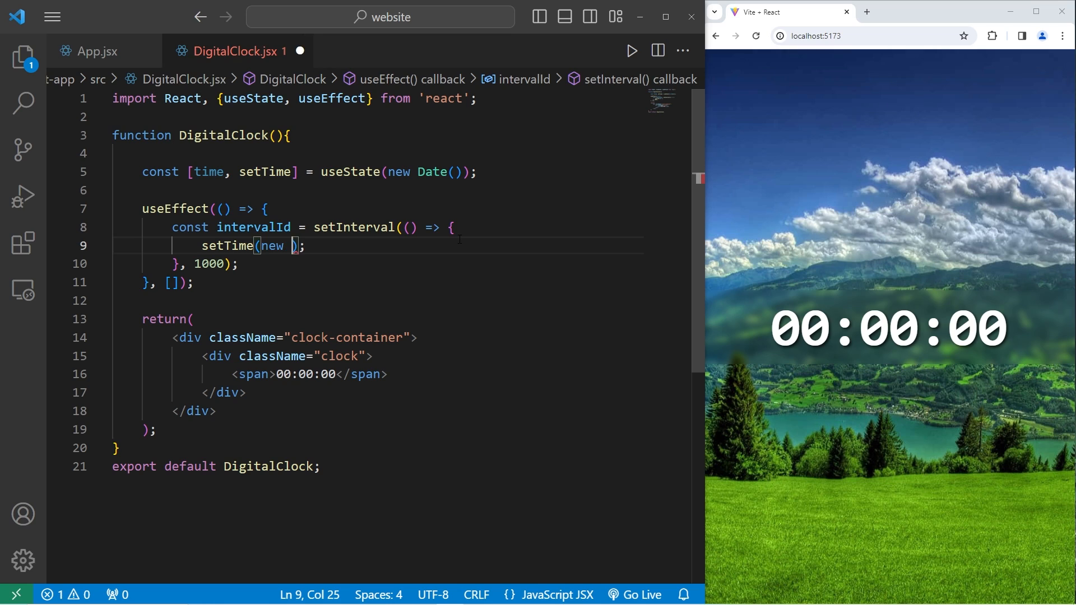
type("Date()")
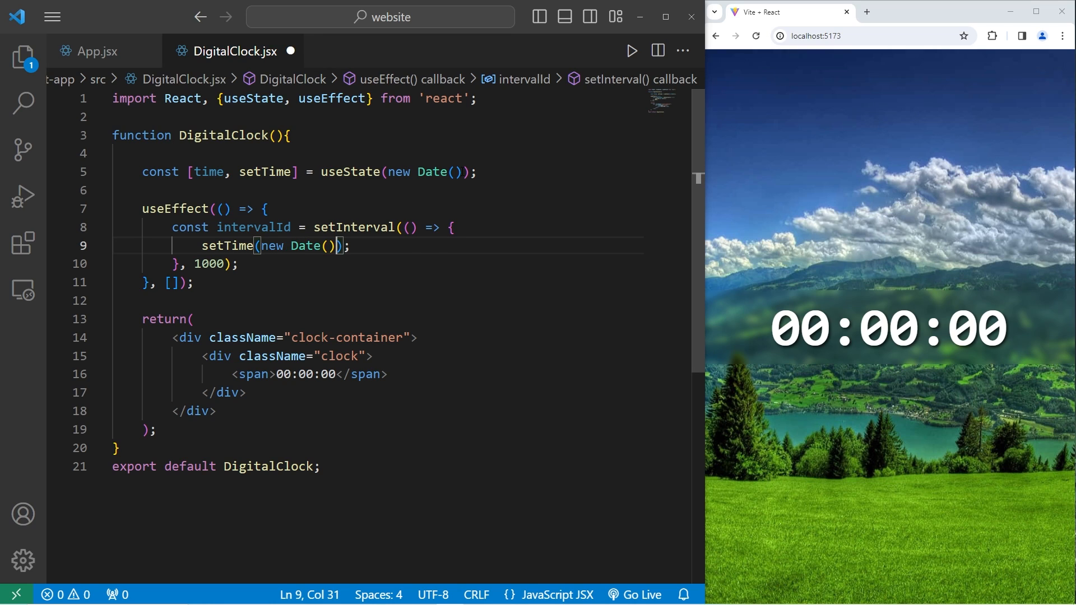
double_click(209, 264)
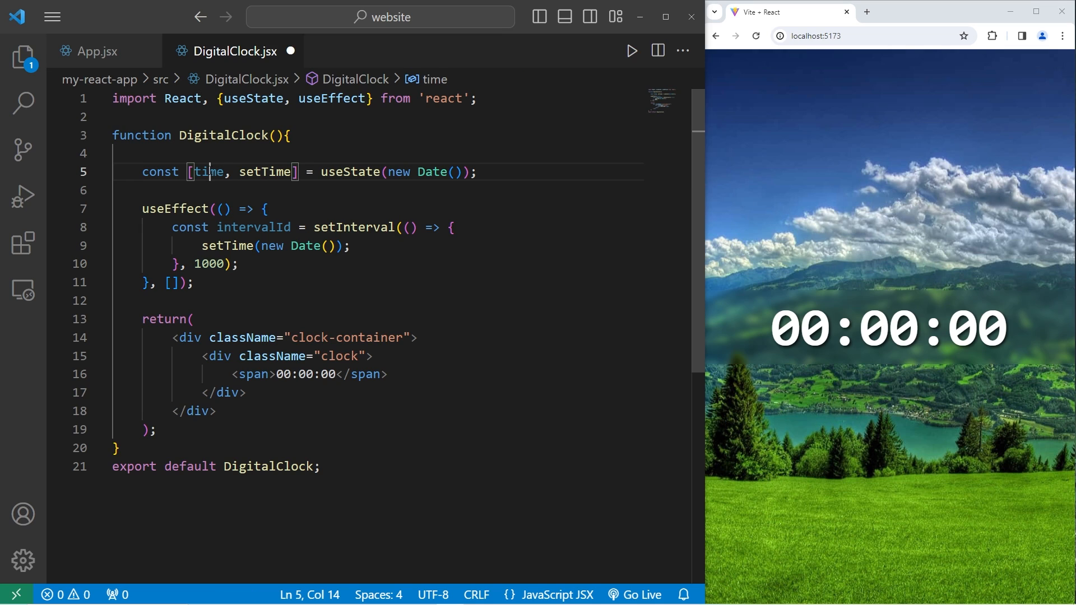
left_click_drag(262, 245, 336, 245)
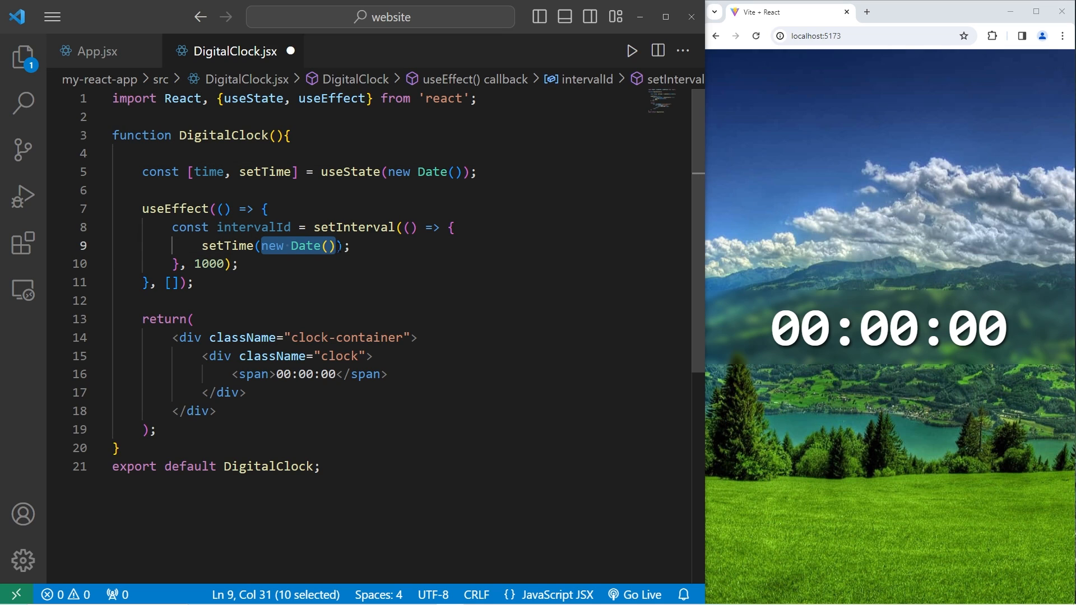
mouse_move(836, 264)
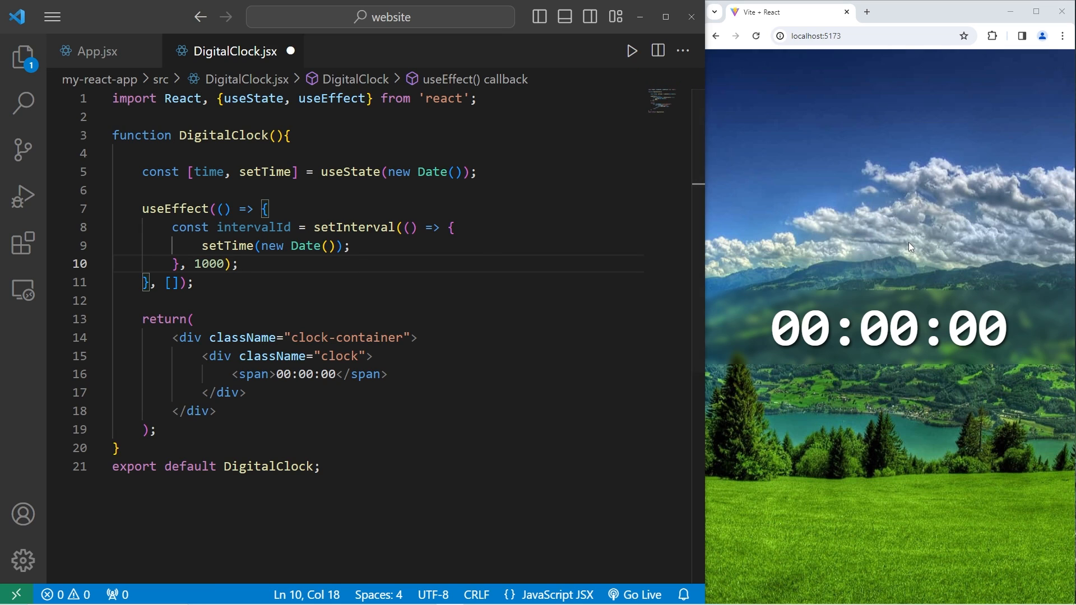
- Return a cleanup () => { clearInterval(intervalId); } from the effect and save DigitalClock.jsx
key("Enter")
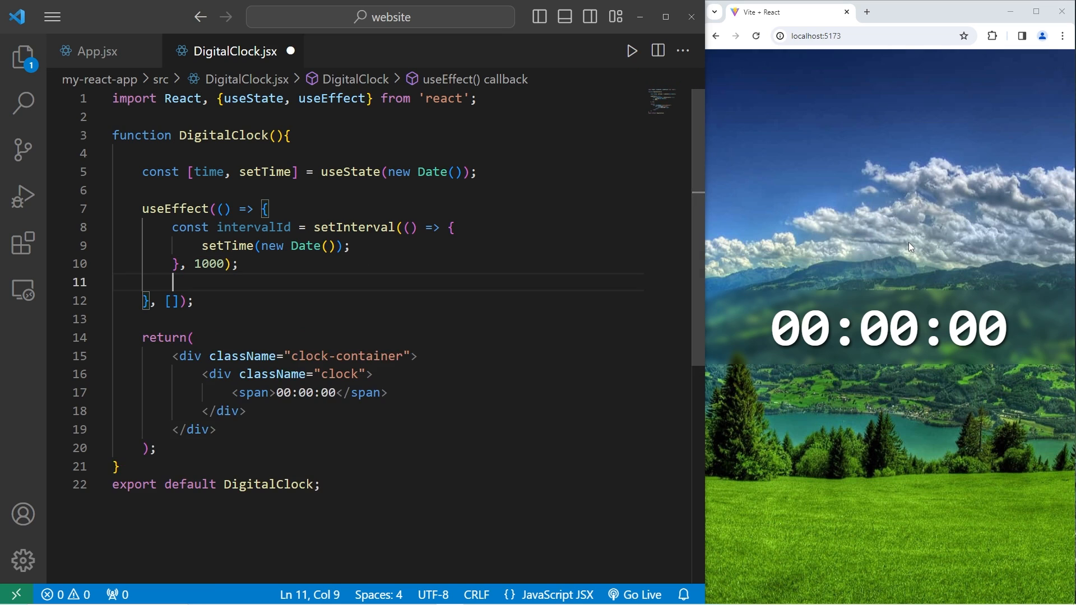
type("re")
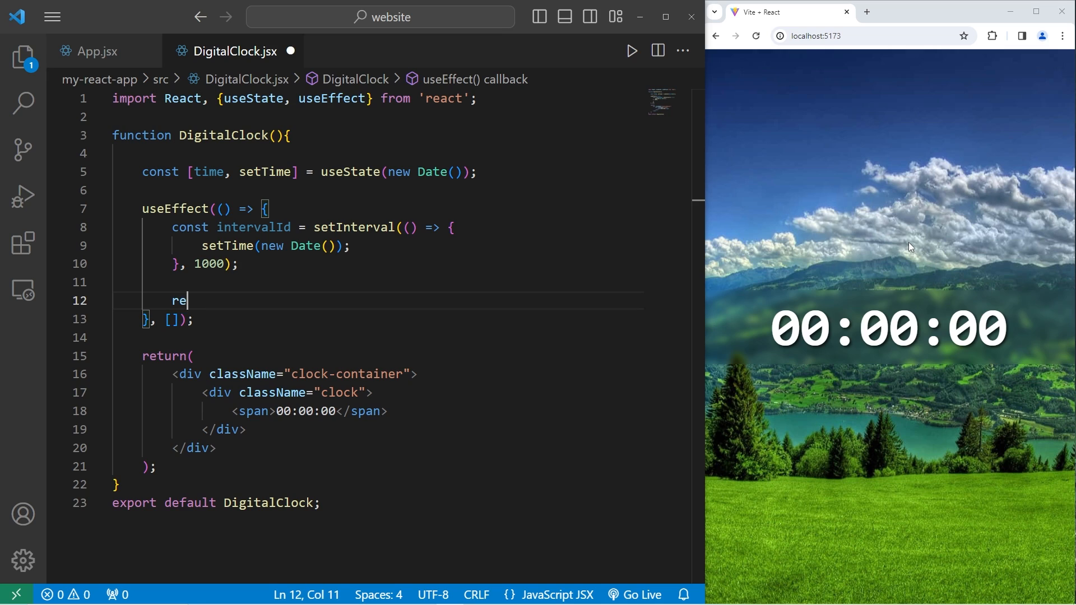
type("turn")
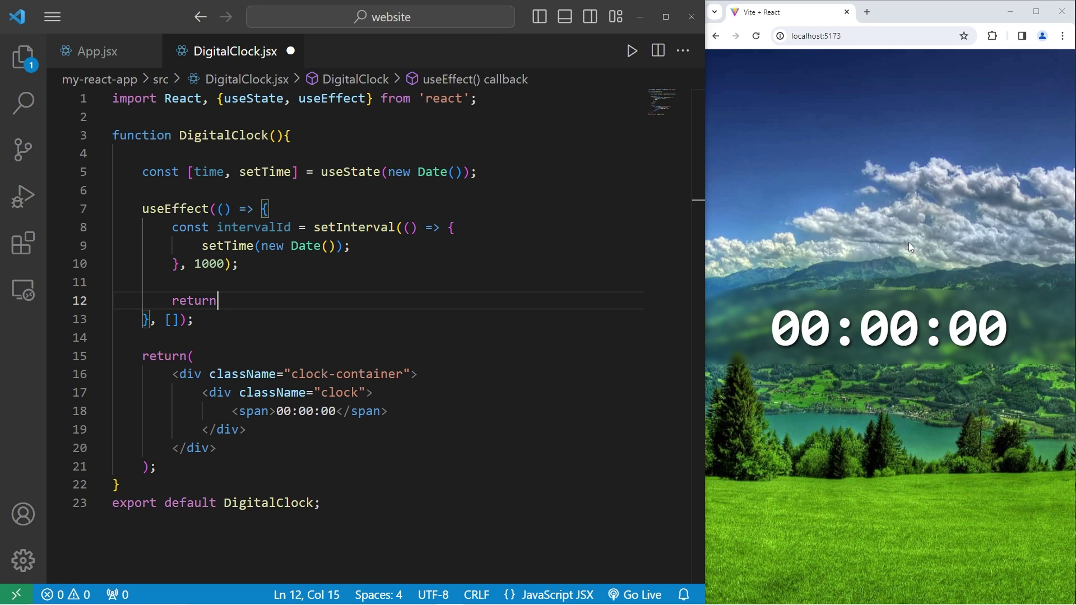
type("() => {")
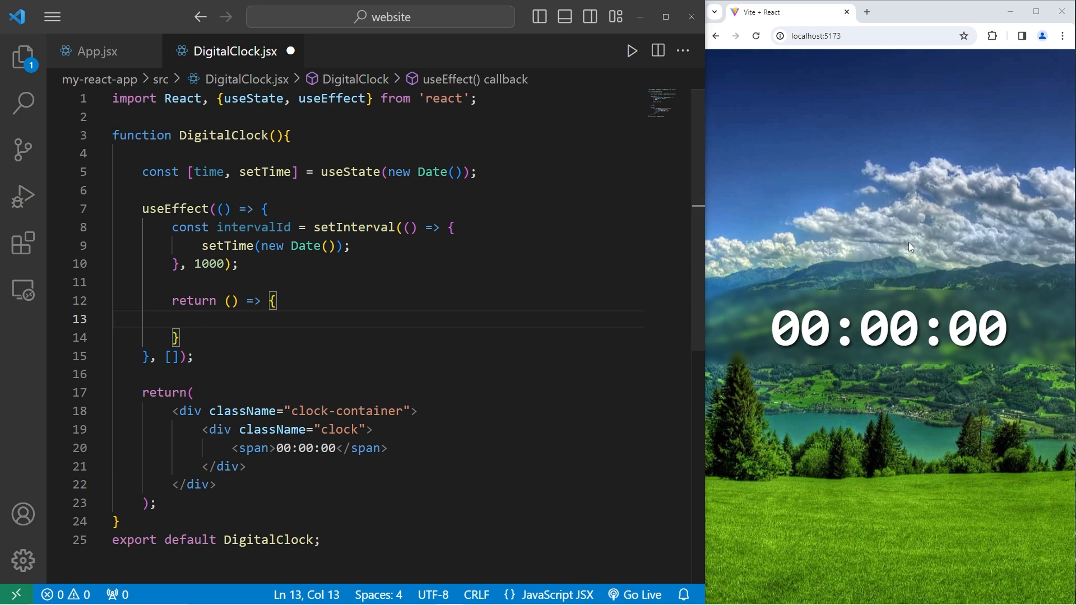
type("clearInter")
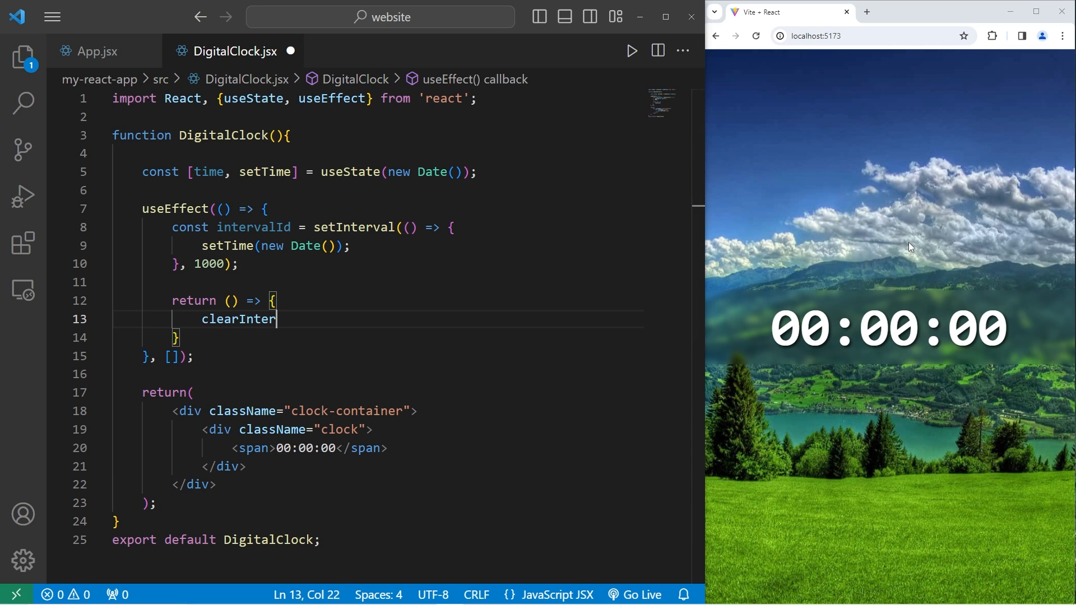
type("val();")
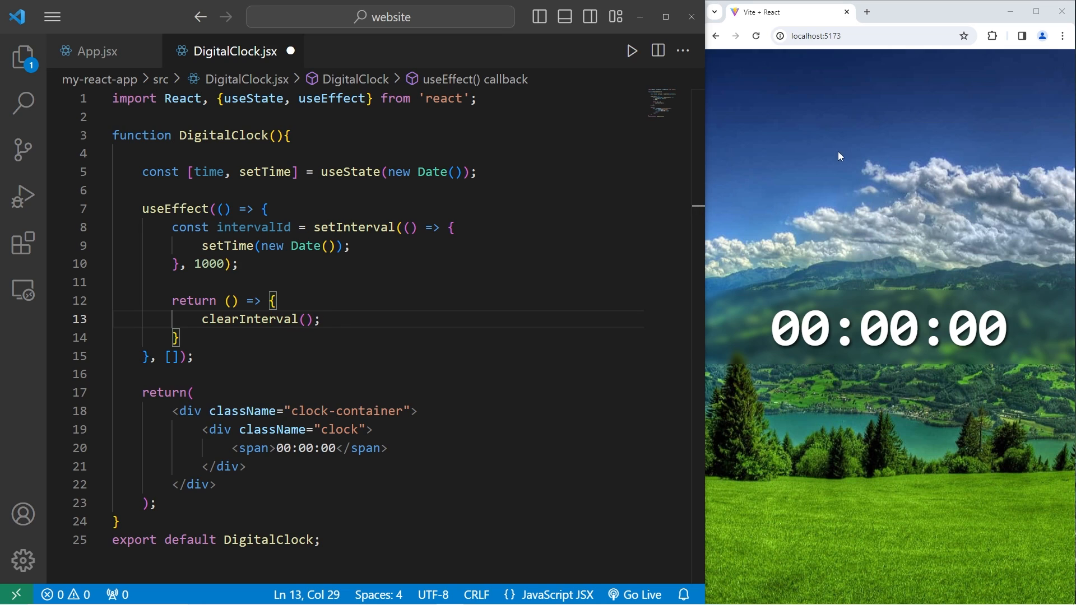
type("intervalId")
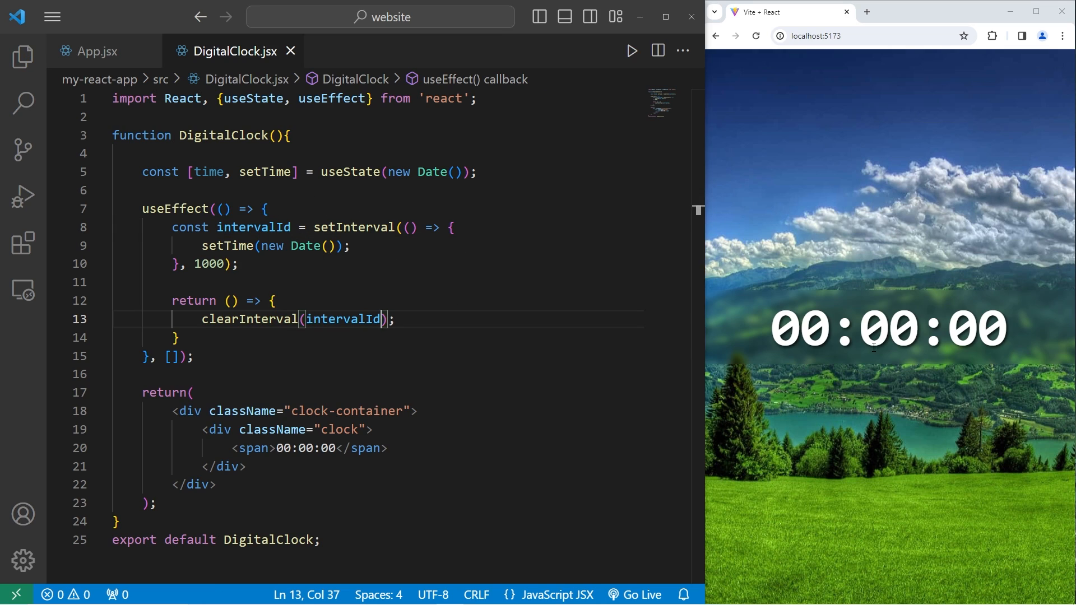
mouse_move(892, 349)
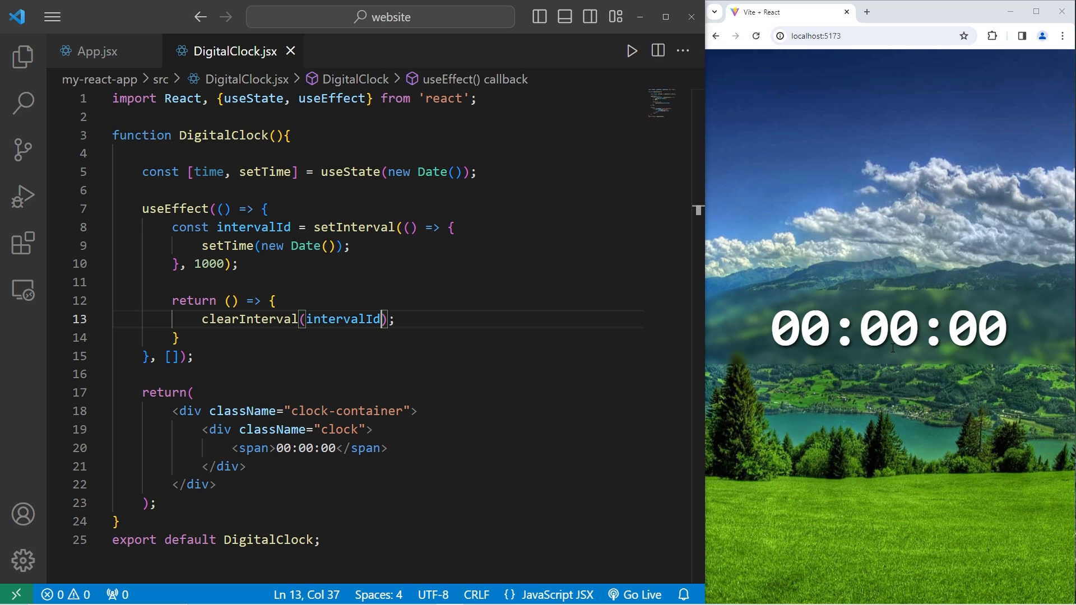
mouse_move(988, 358)
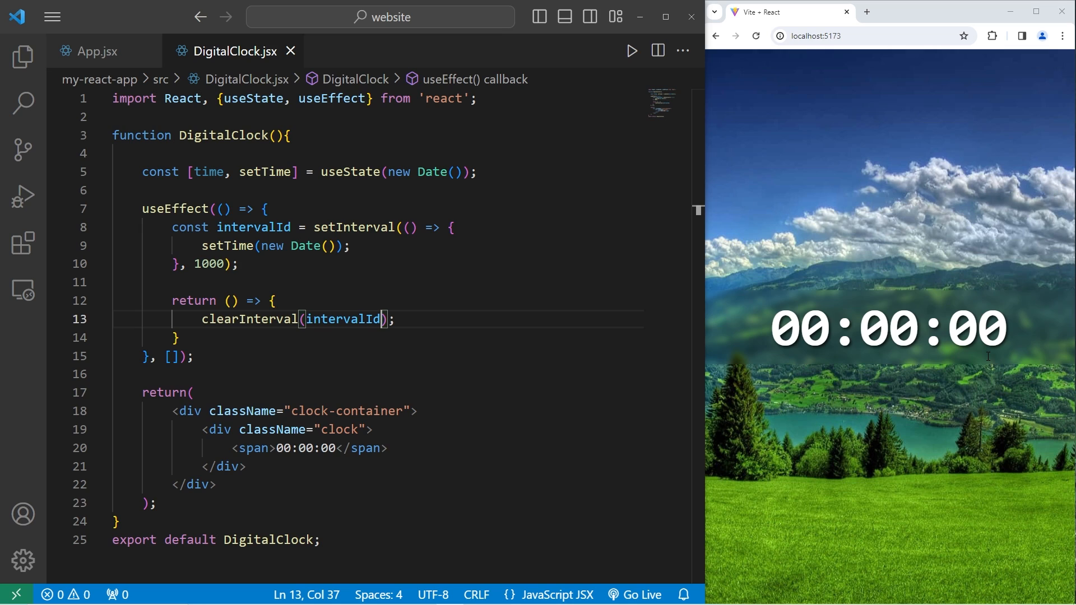
mouse_move(989, 289)
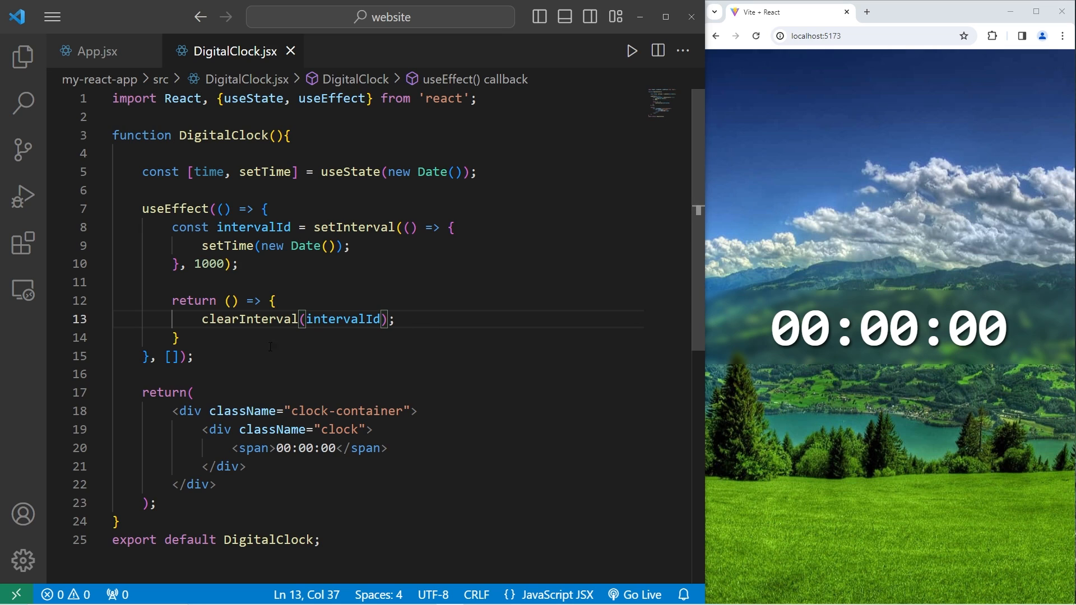
left_click_drag(137, 209, 194, 355)
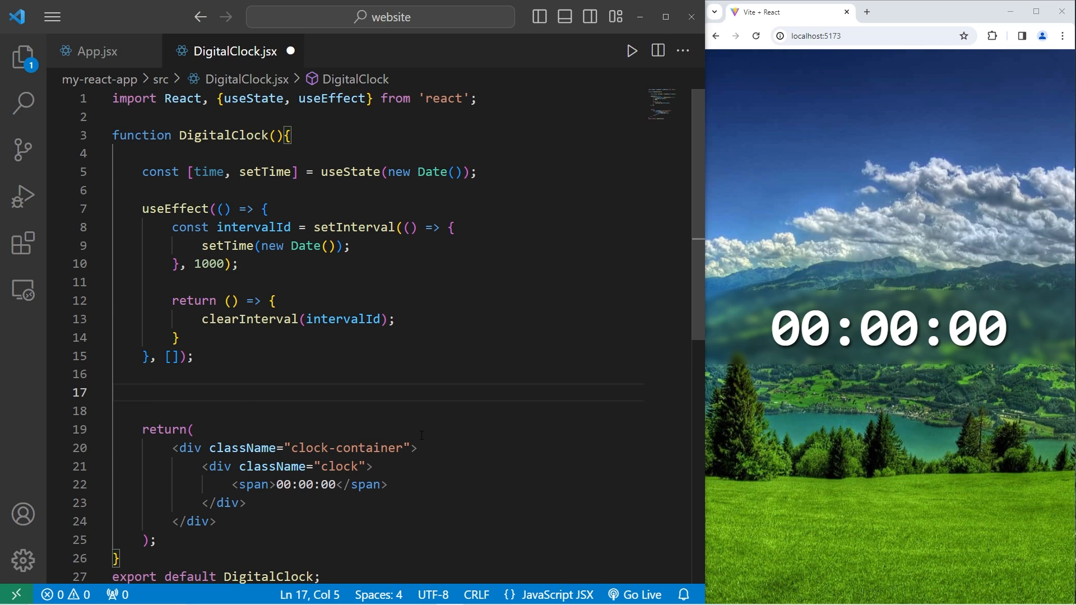
- Declare function formatTime() with let hours = time.getHours()
type("f")
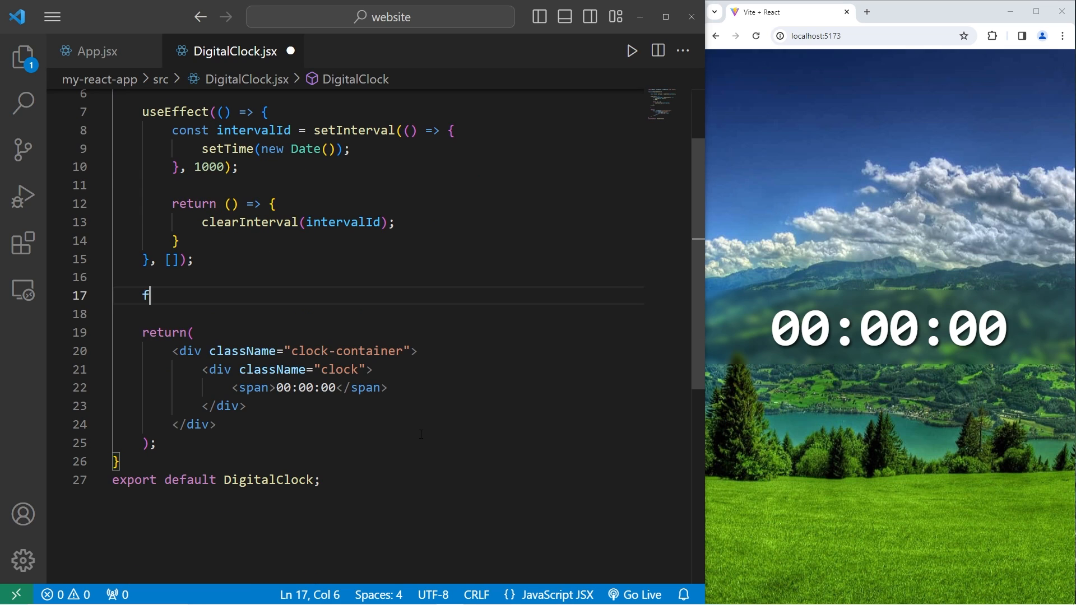
type("unction forma")
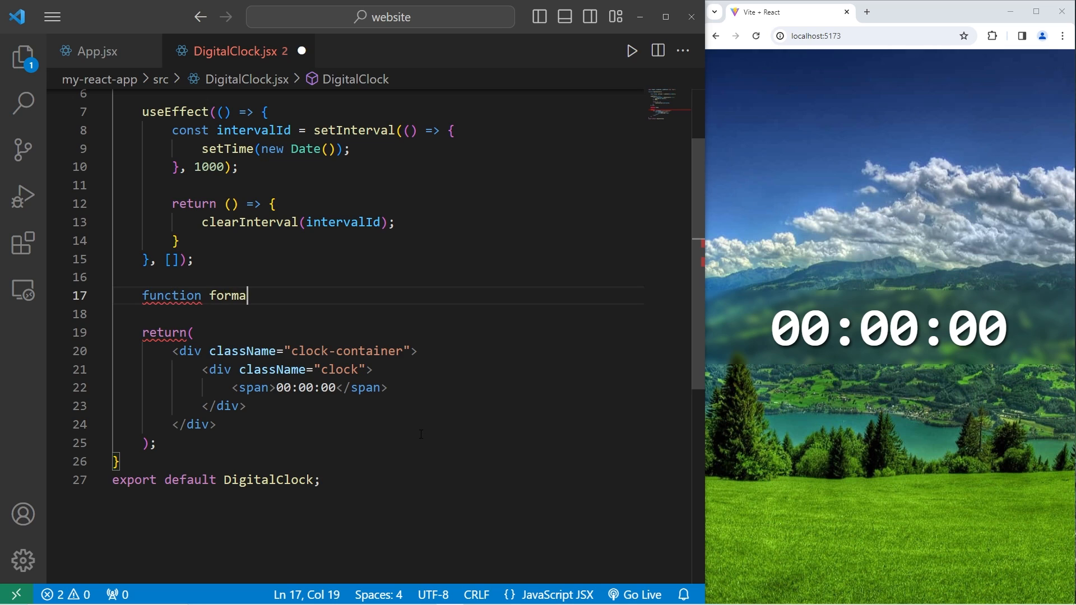
type("Time()")
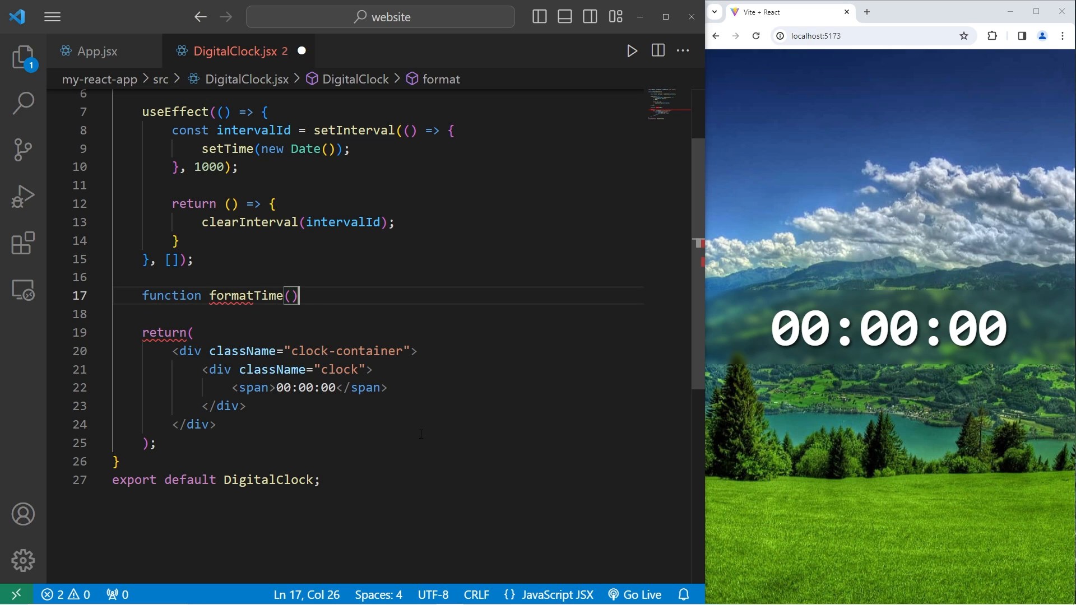
type("{")
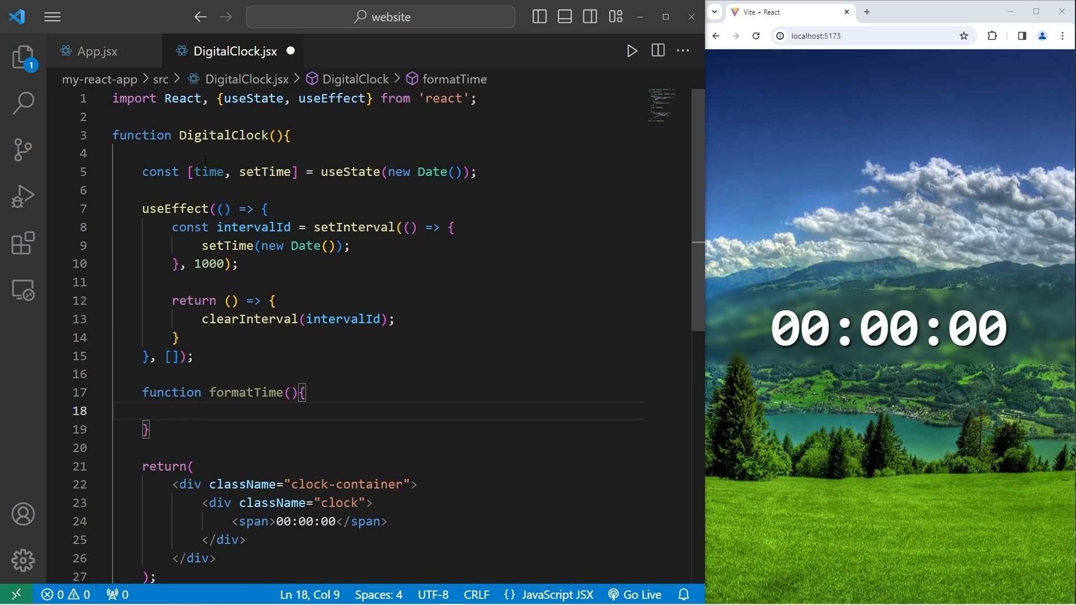
scroll("down", 3)
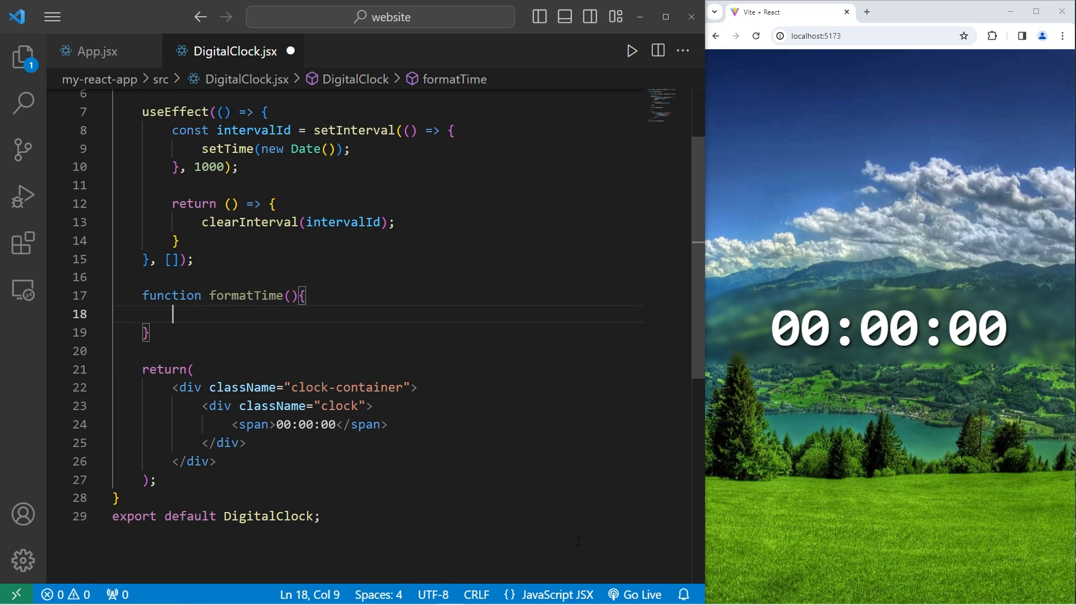
type("1")
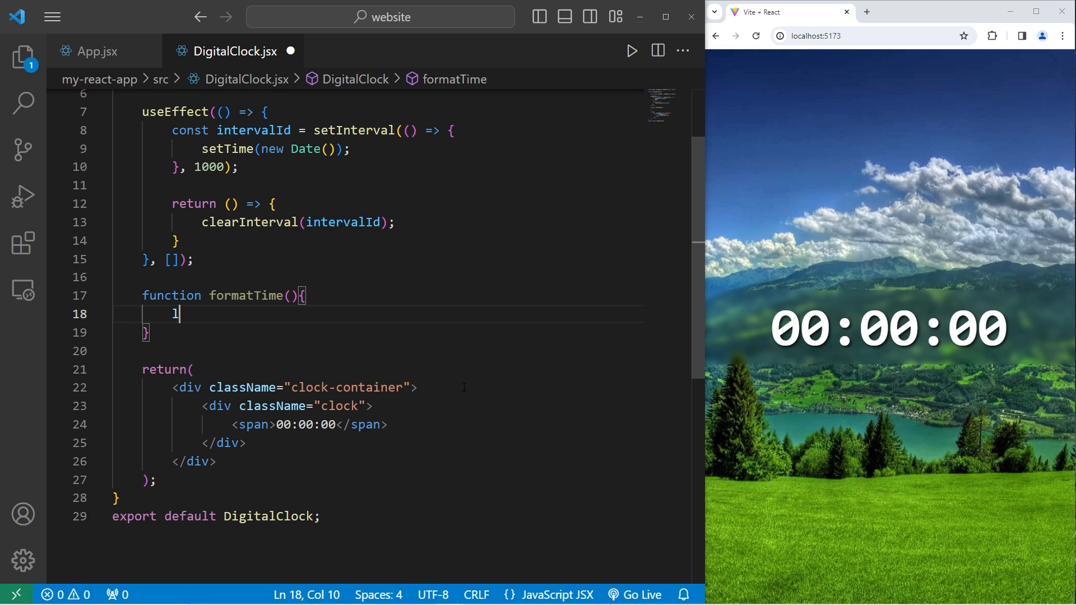
type("let hours =")
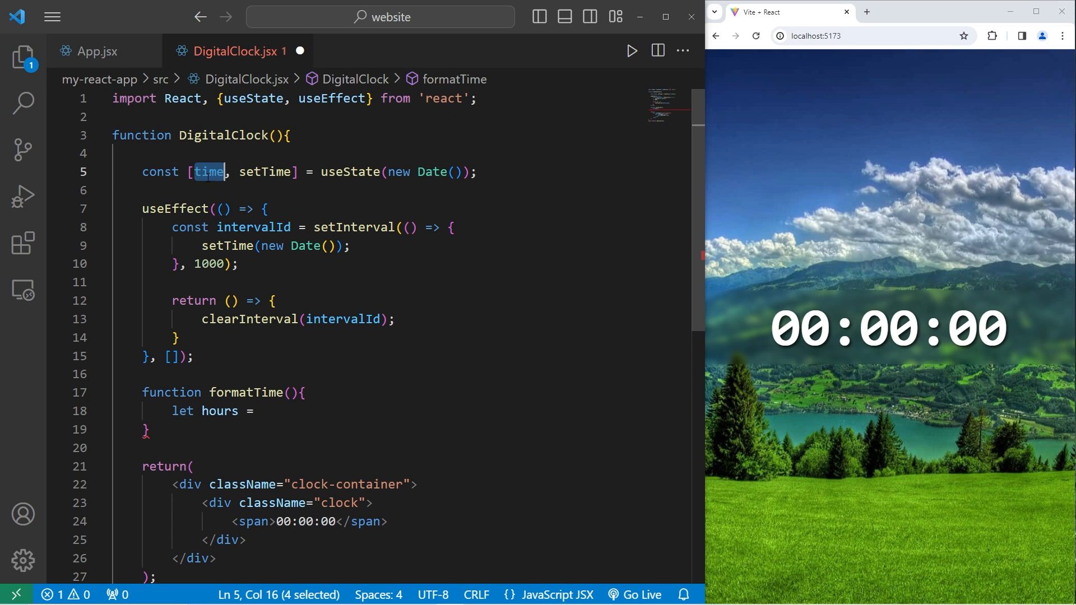
type("time.")
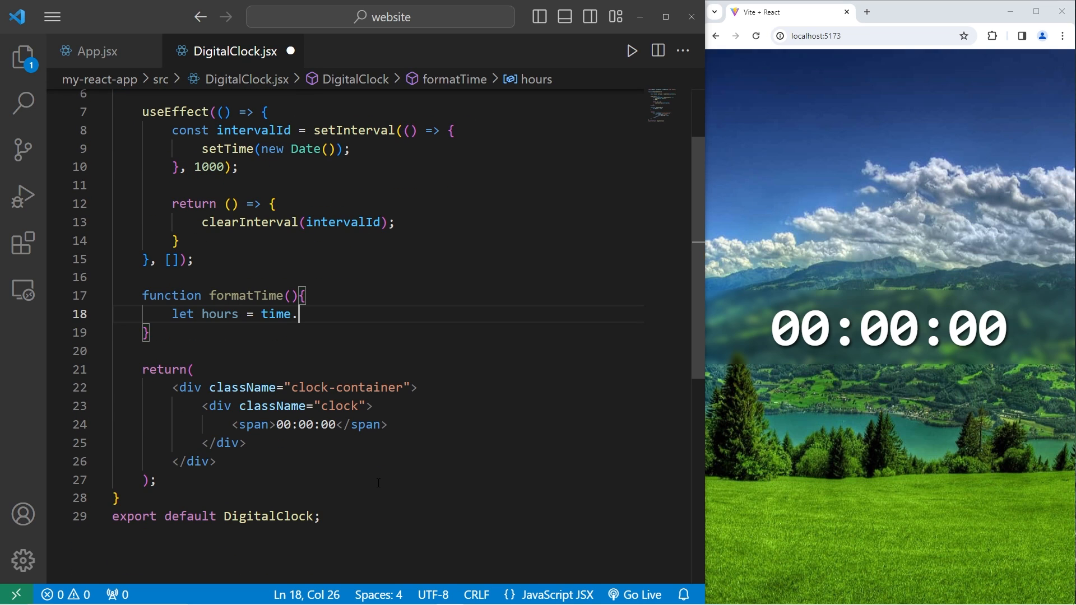
type("getHour")
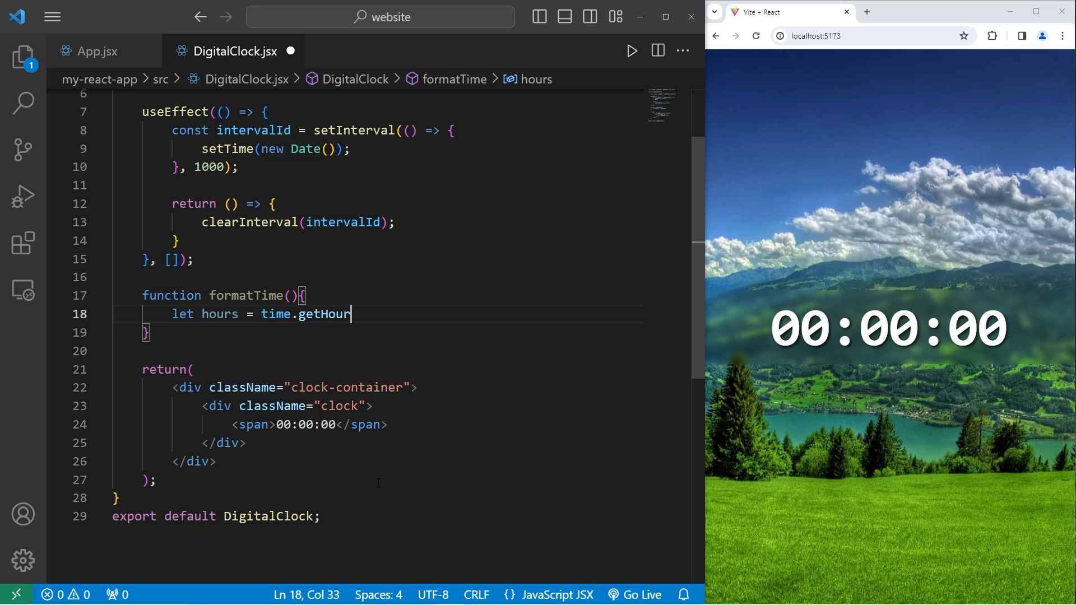
type("s();")
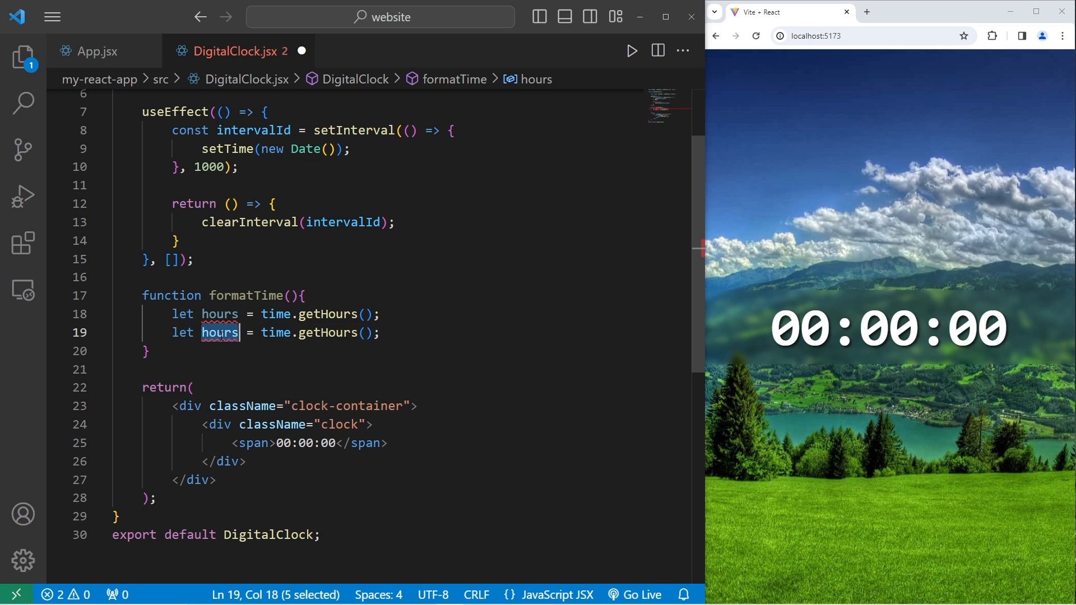
- Add const minutes = time.getMinutes() and const seconds = time.getSeconds()
type("cons")
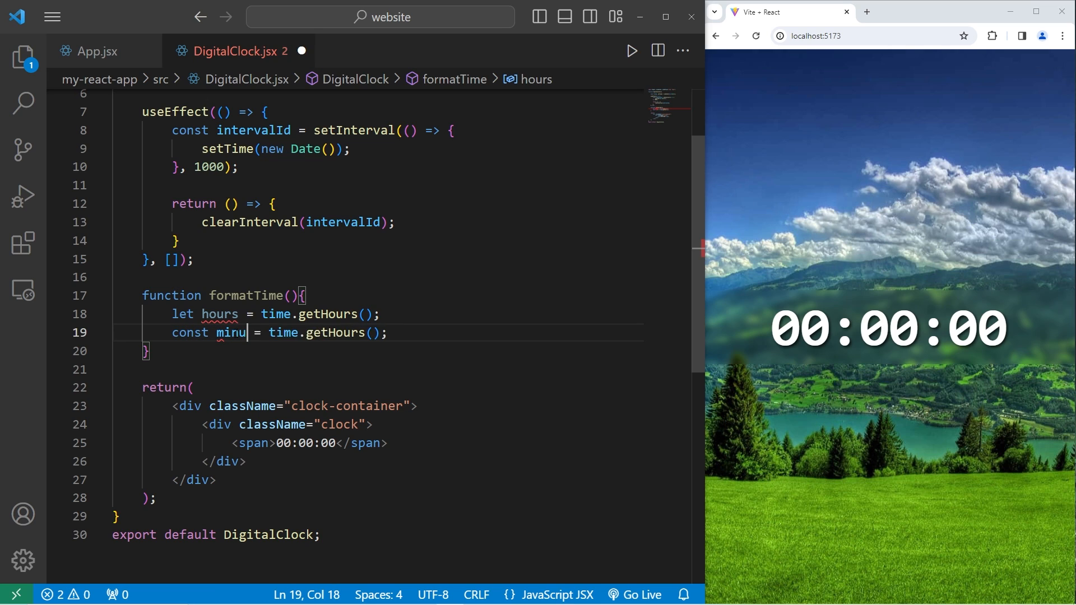
type("tes")
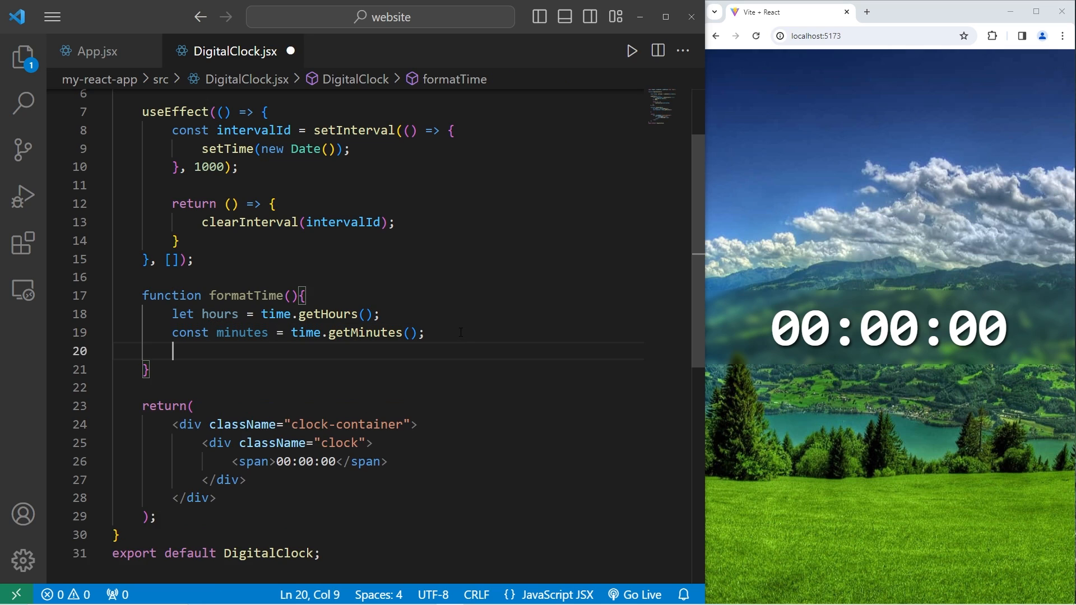
type("const minutes = time.getMinutes();")
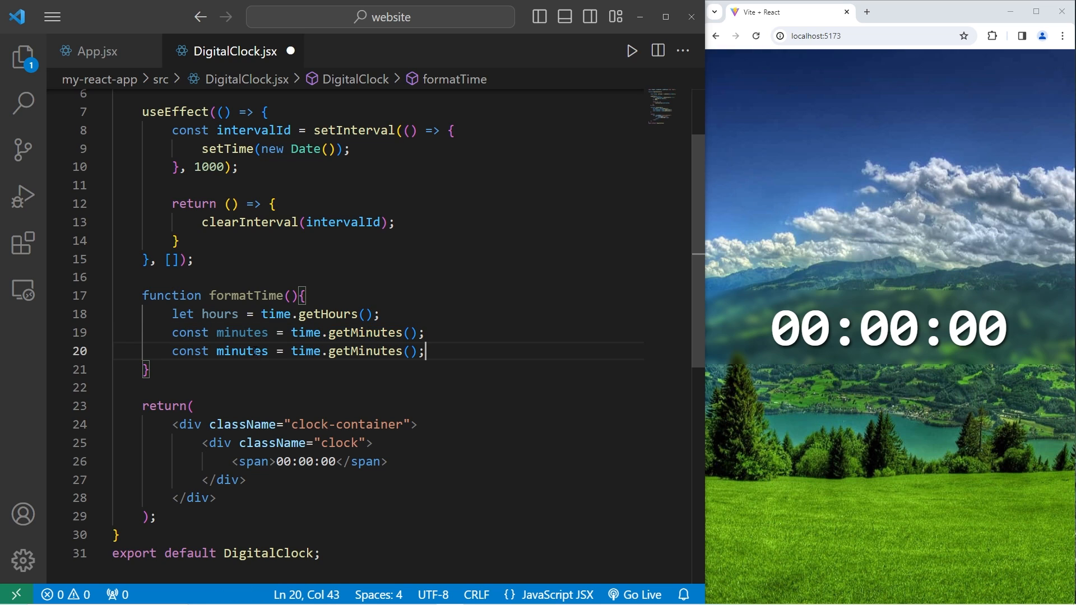
type("seconds")
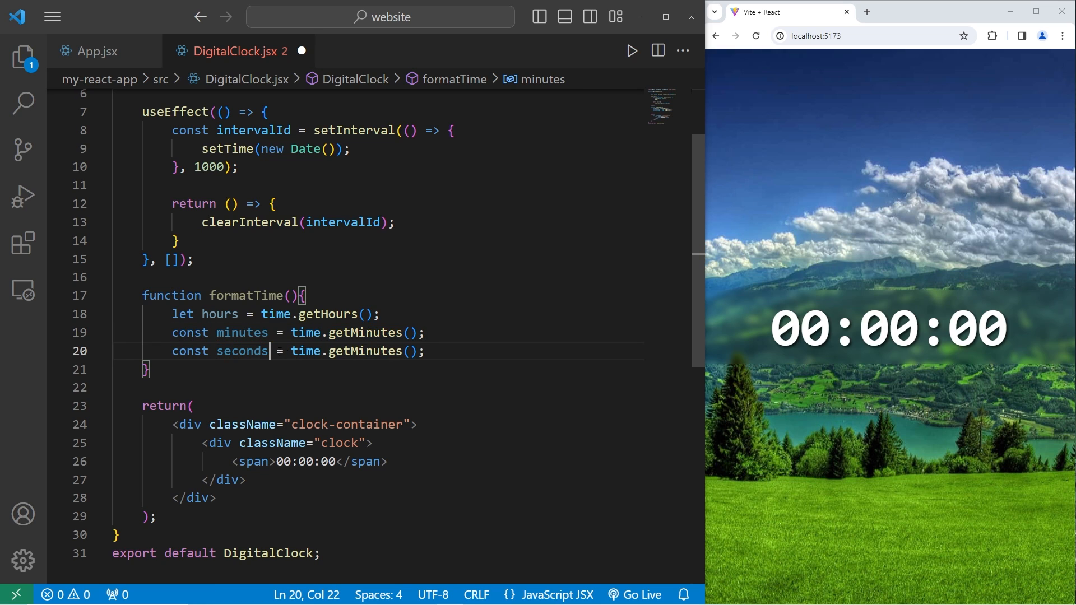
type("getS")
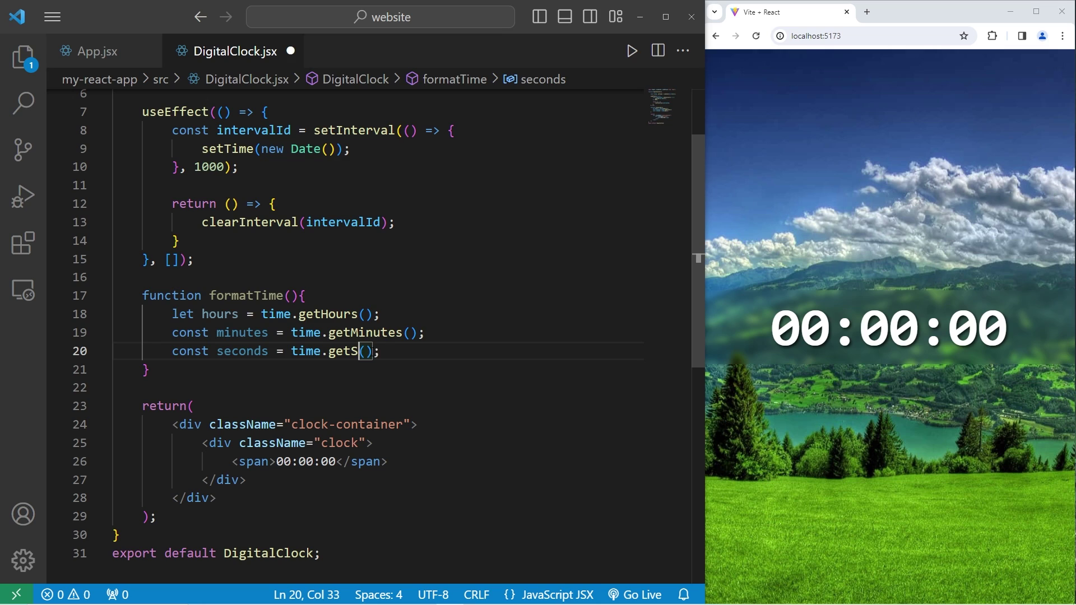
type("econds")
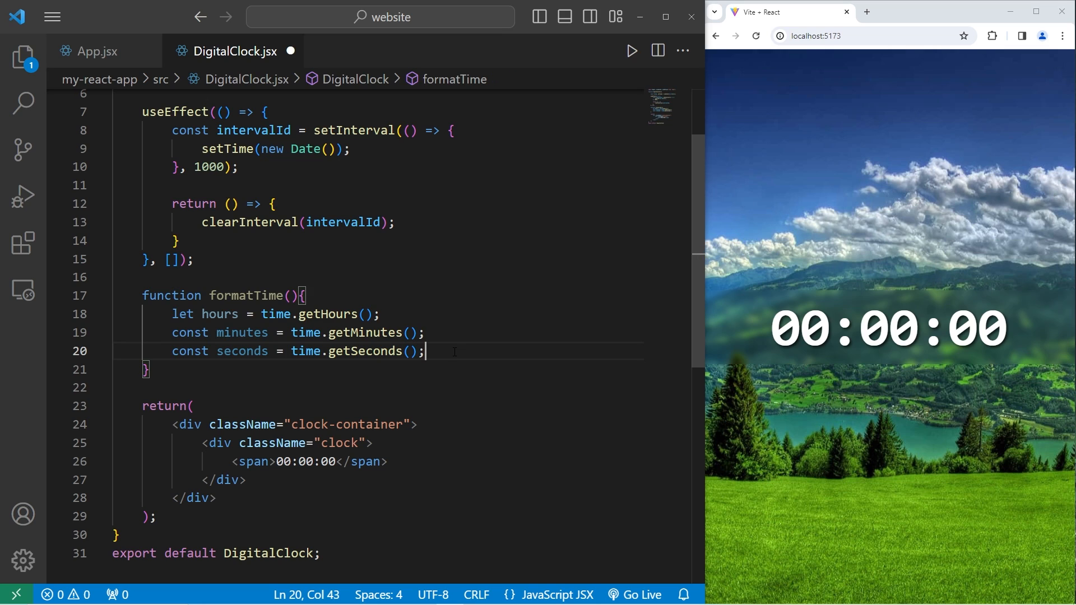
- Start const meridiem = hours >= 12 on a new line in formatTime
key("Enter")
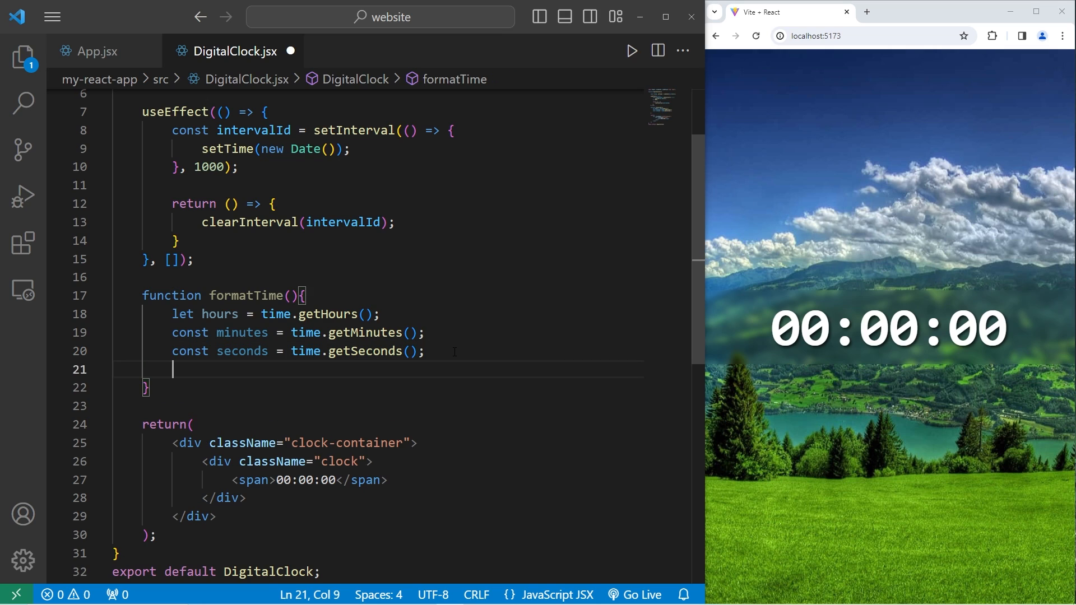
mouse_move(1025, 318)
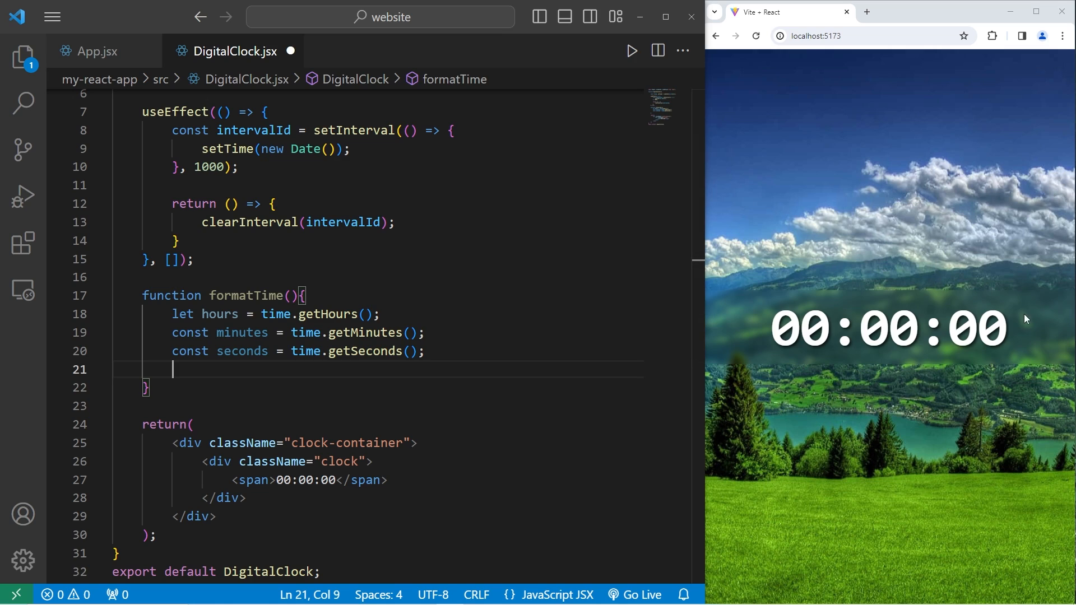
mouse_move(1030, 301)
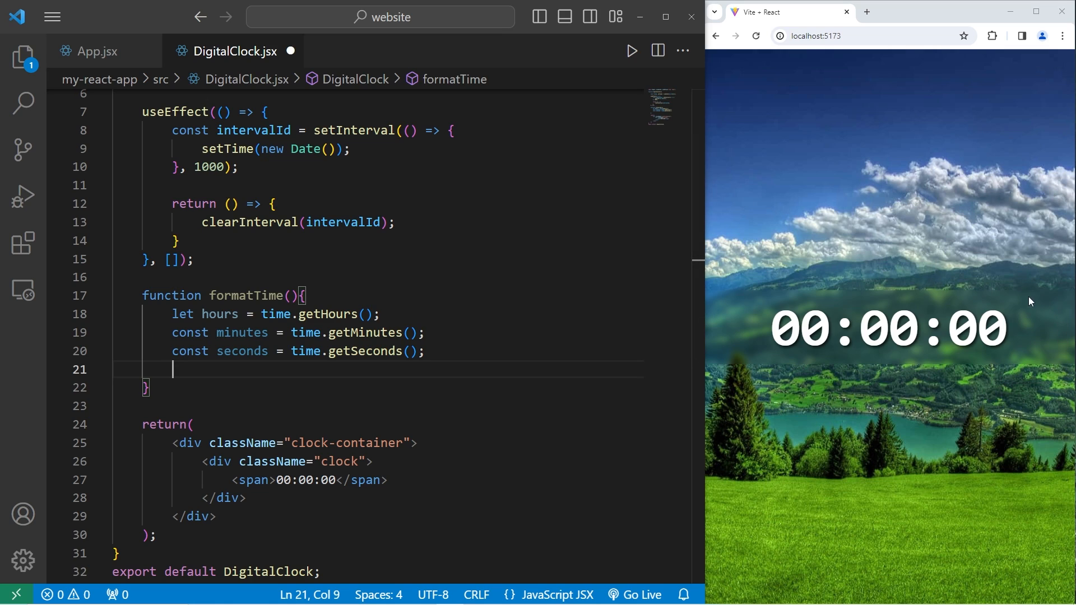
type("const")
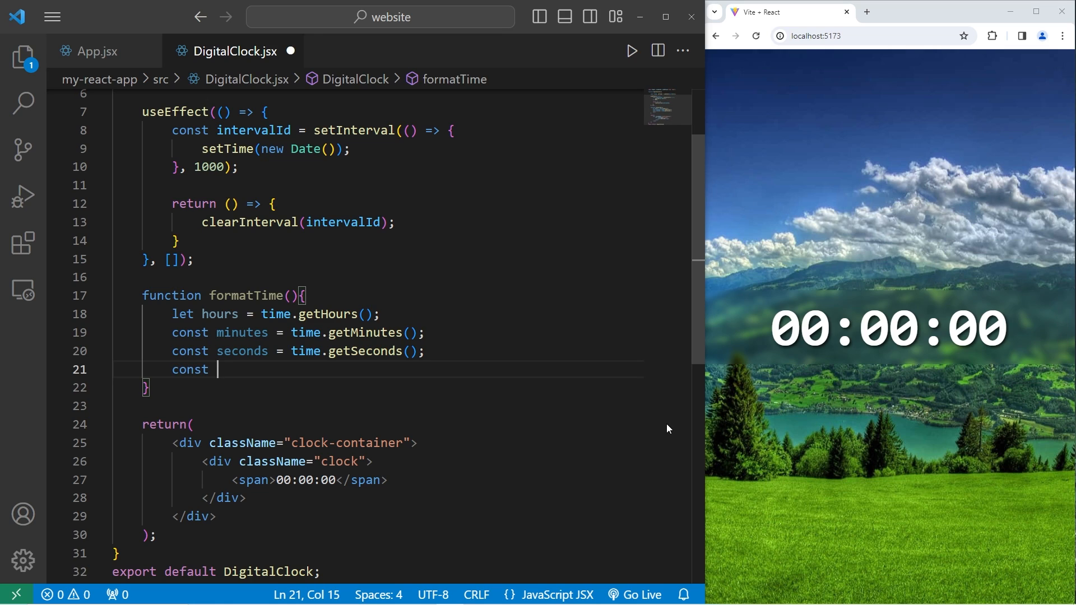
type("meridi")
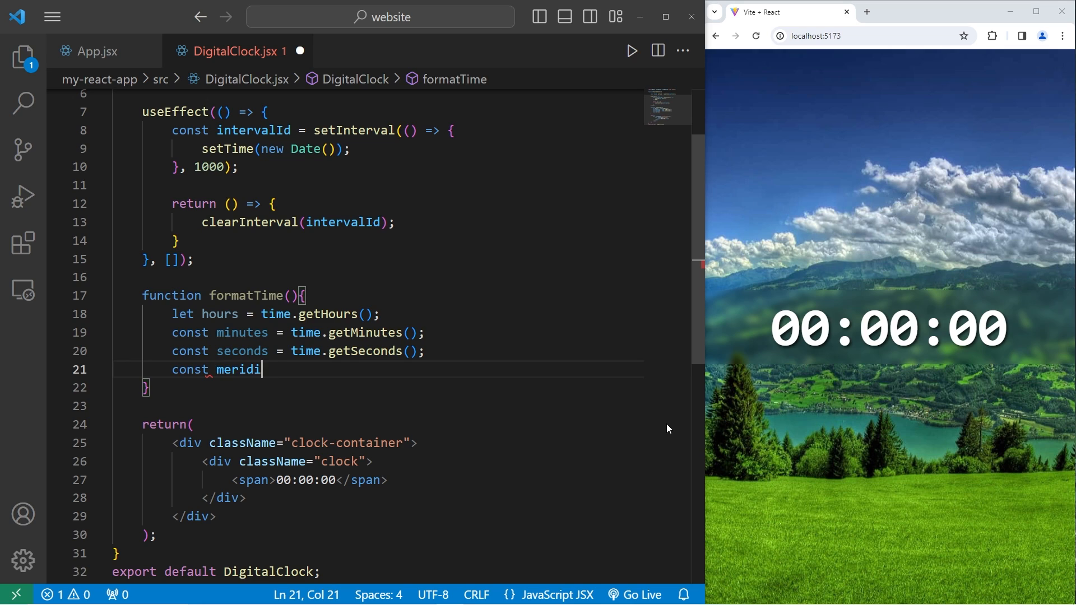
type("em =")
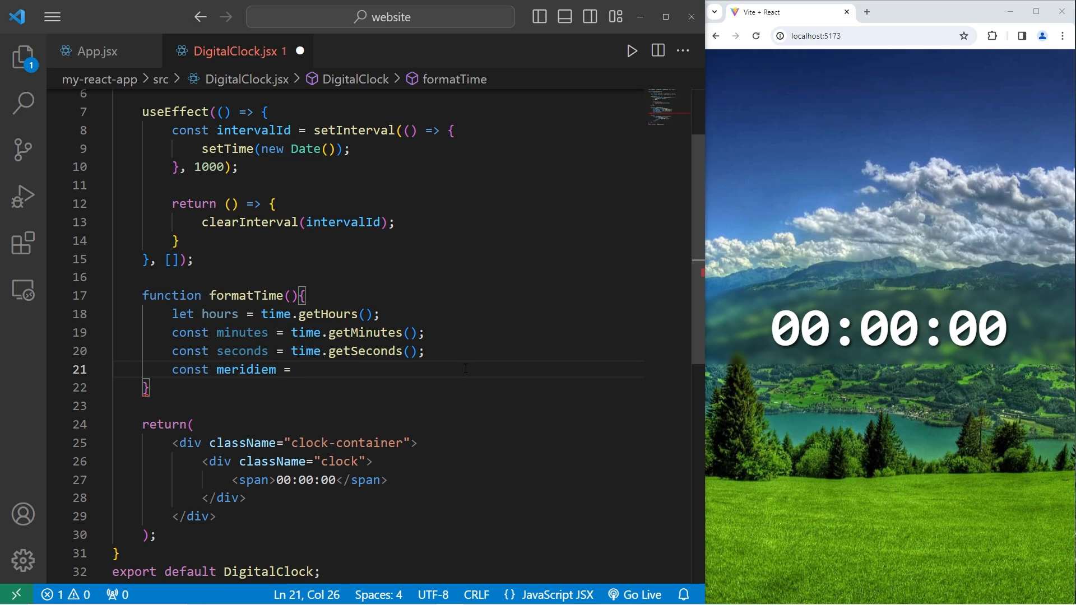
type("hours")
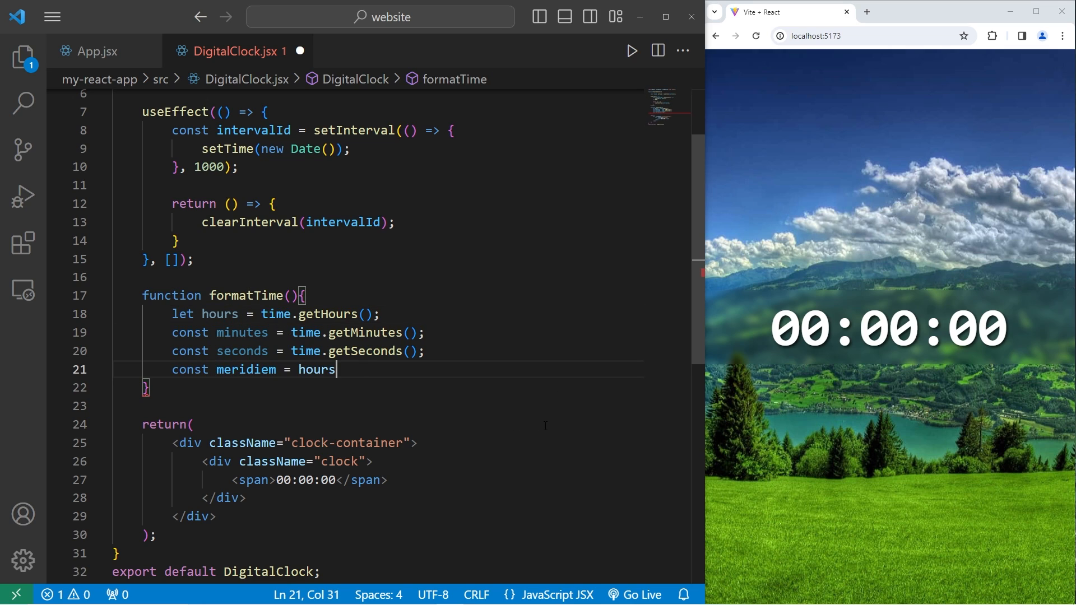
type(">")
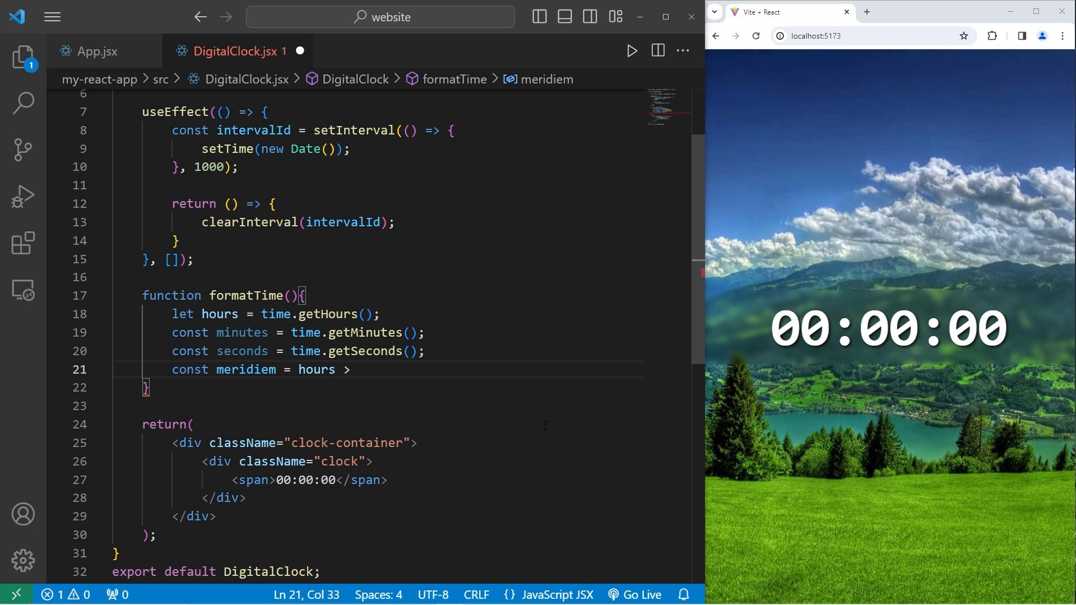
type("= 12")
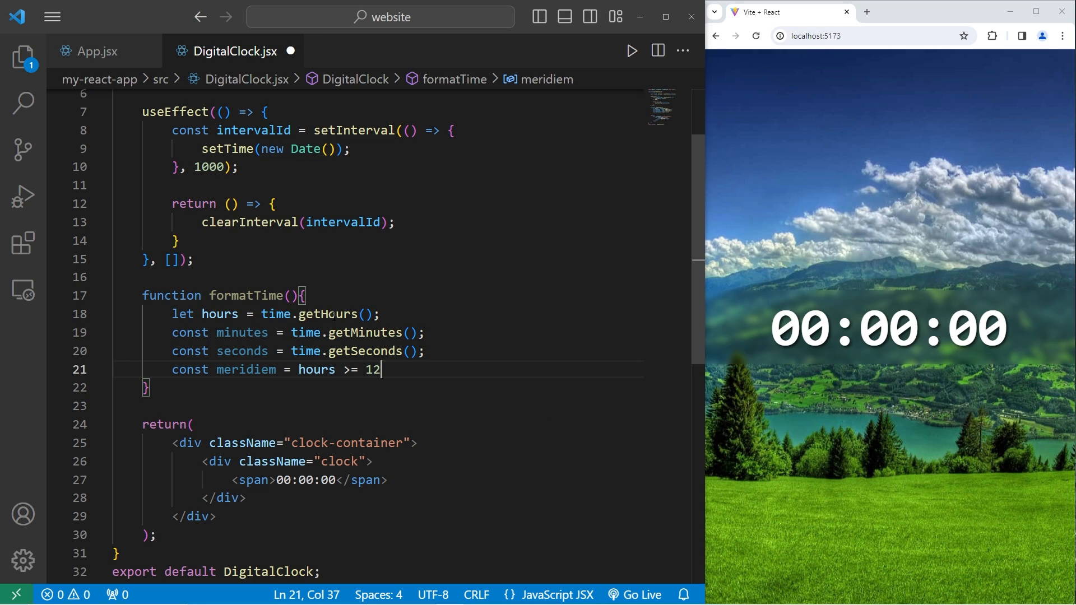
- Complete the ternary as ? "PM" : "AM"; so meridiem holds the AM/PM marker
left_click(351, 314)
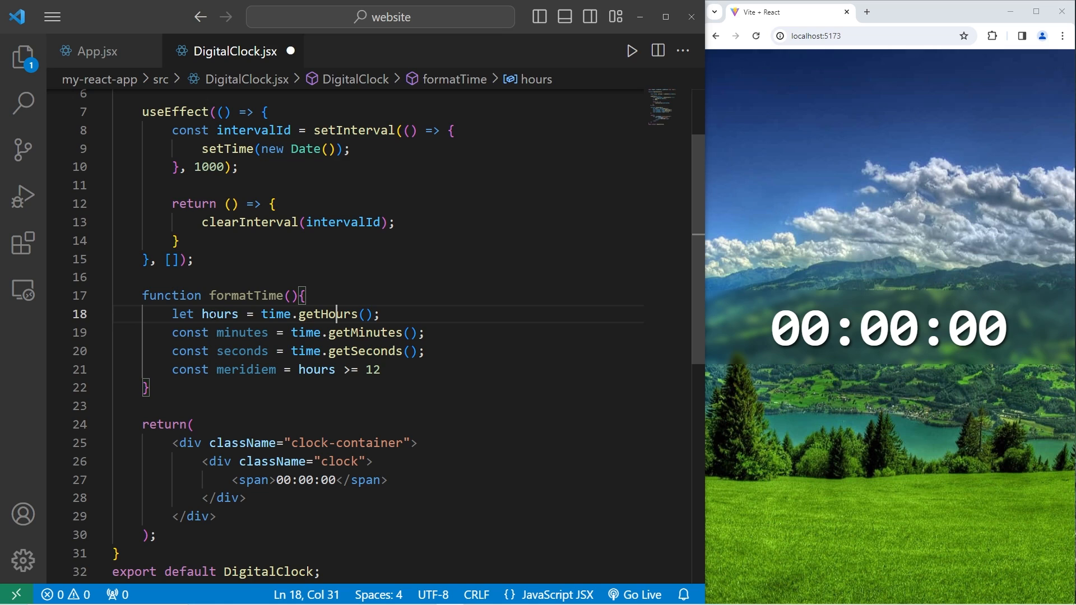
double_click(219, 314)
type(" ?")
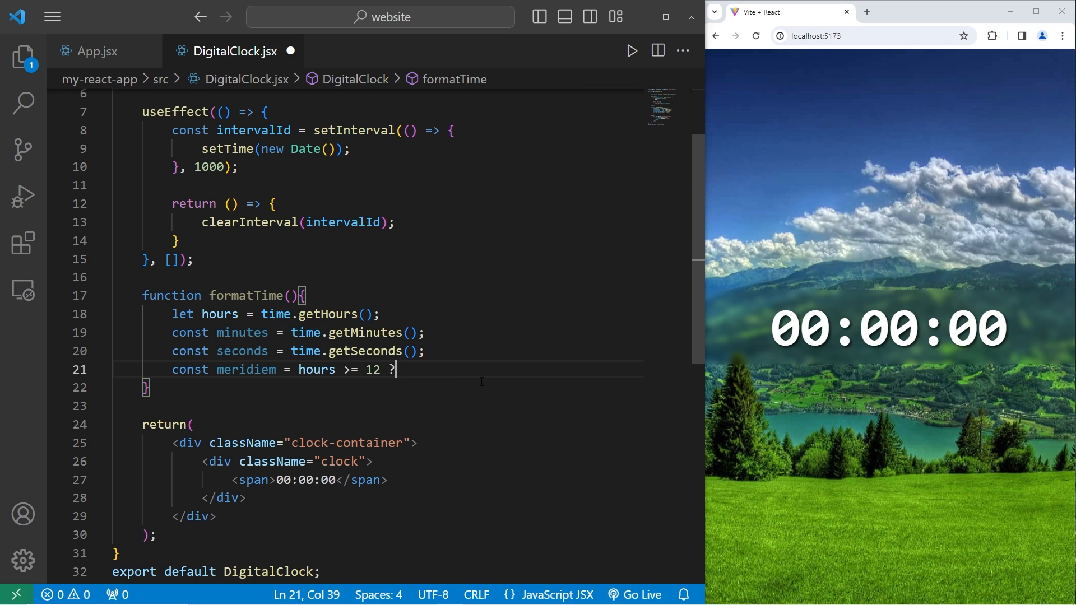
type("\" \"")
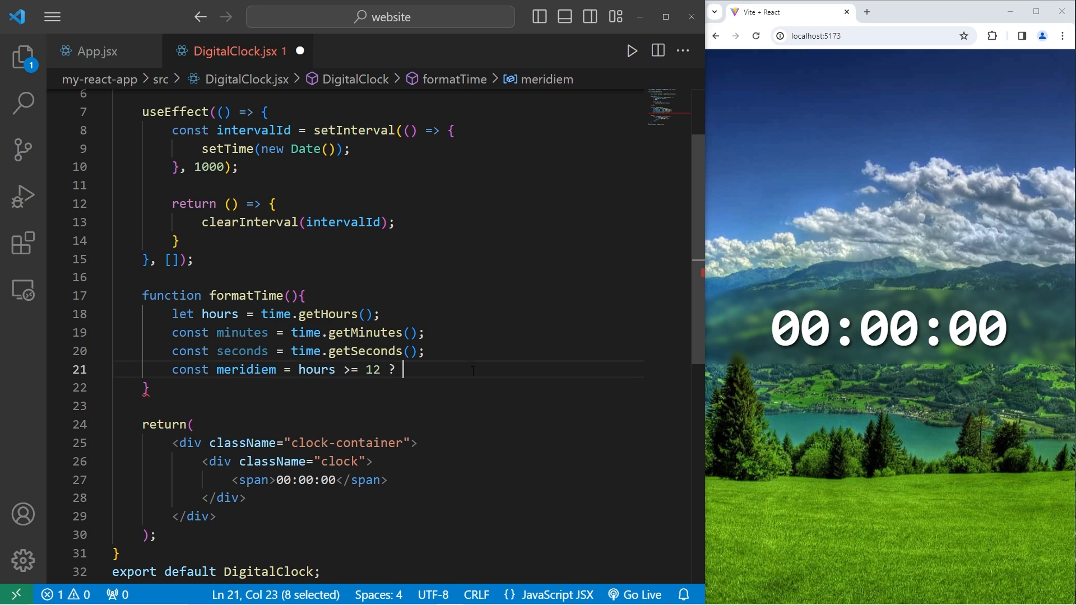
type("\"PM\"")
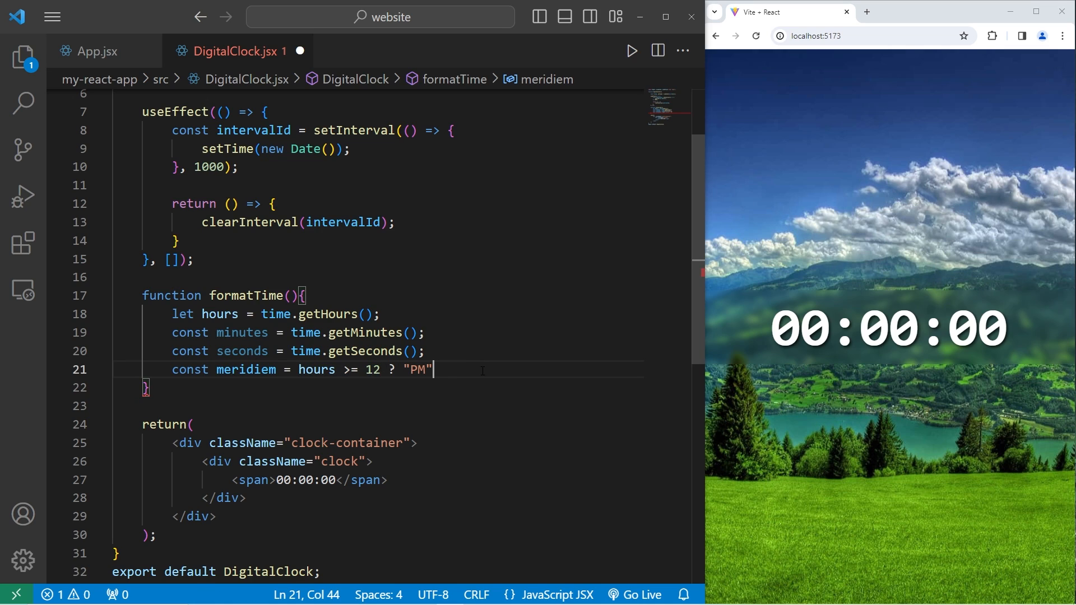
type(":")
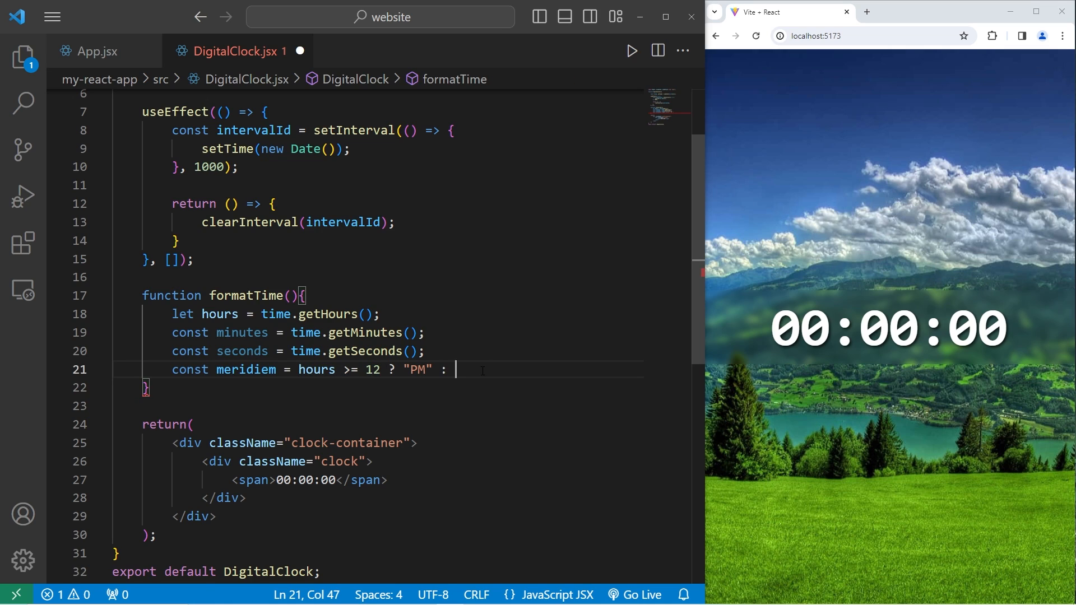
type("\"AM\"")
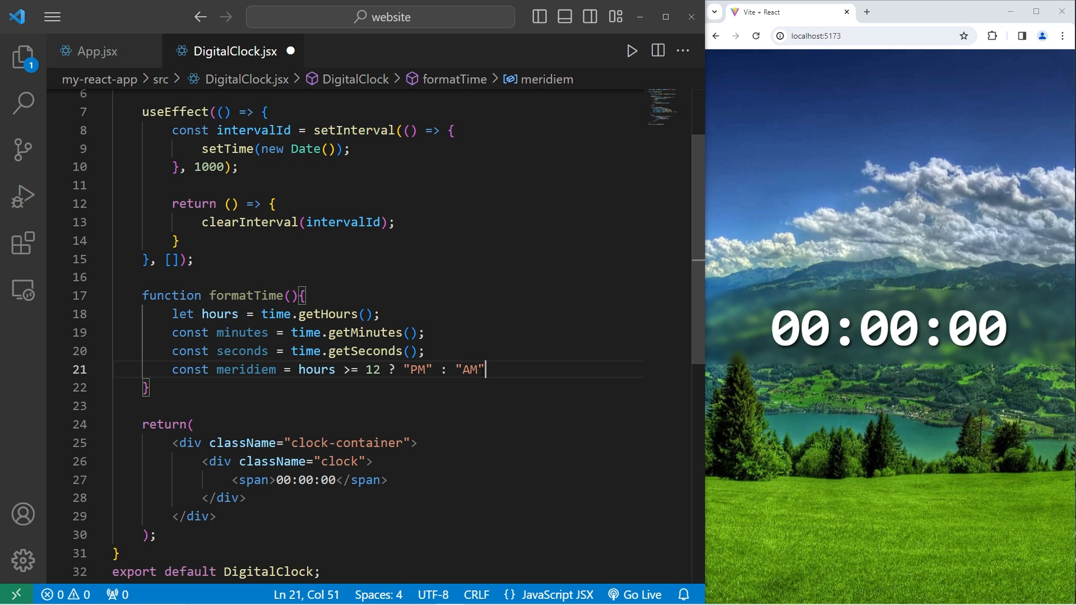
type(";")
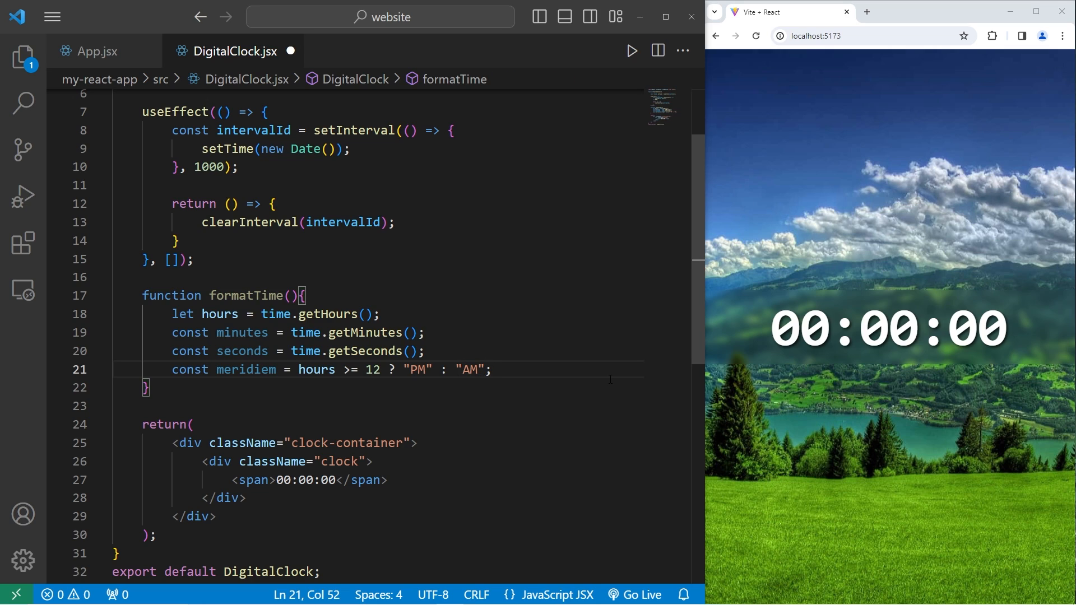
- Reassign hours = hours % 12 || 12 to convert to 12-hour form
type("hours =")
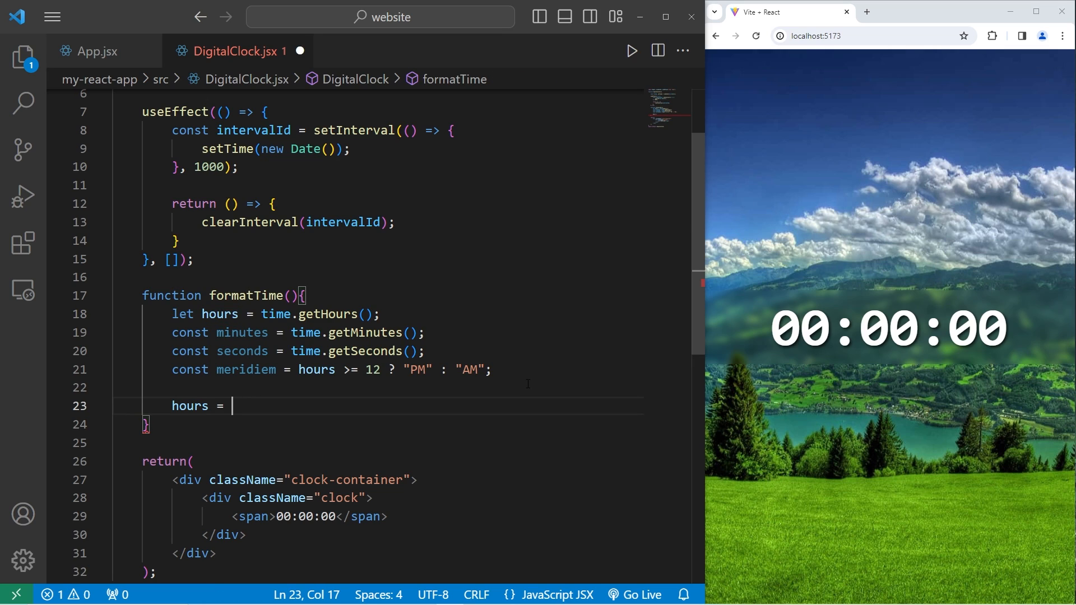
double_click(219, 314)
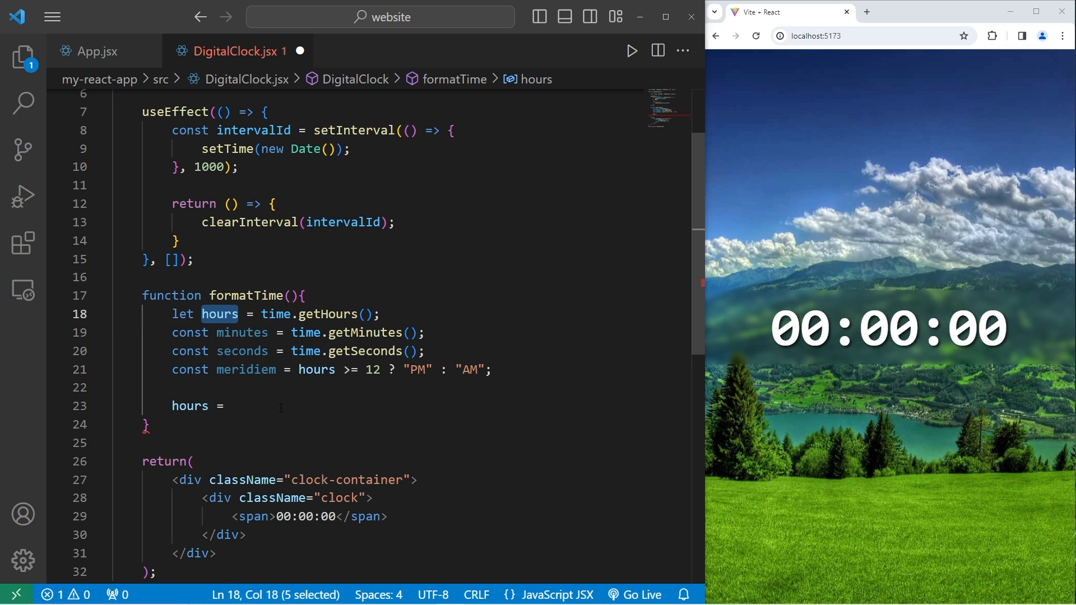
left_click(226, 407)
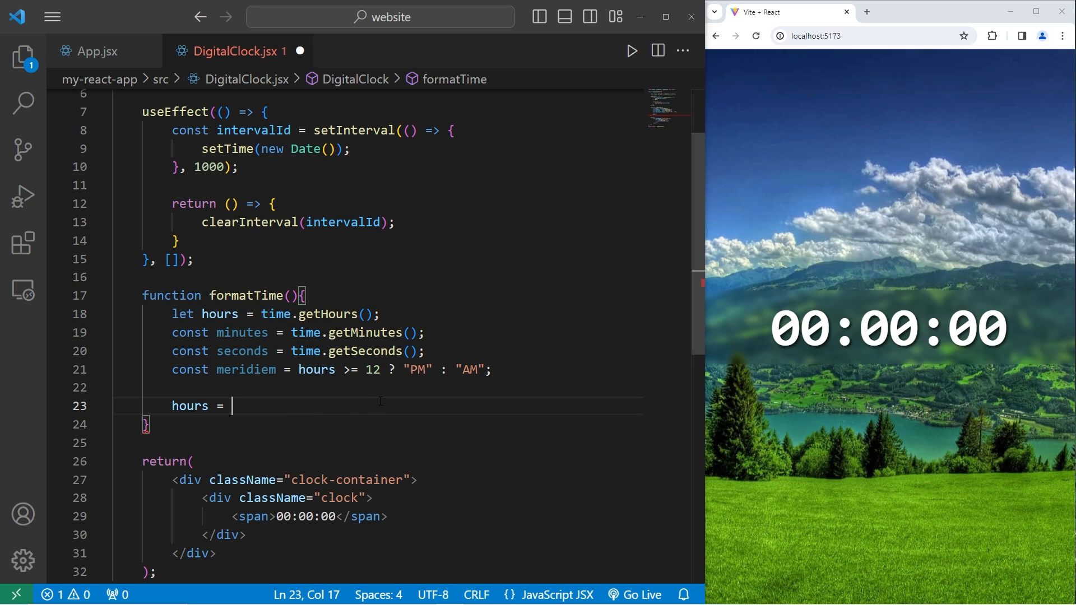
type("hours %")
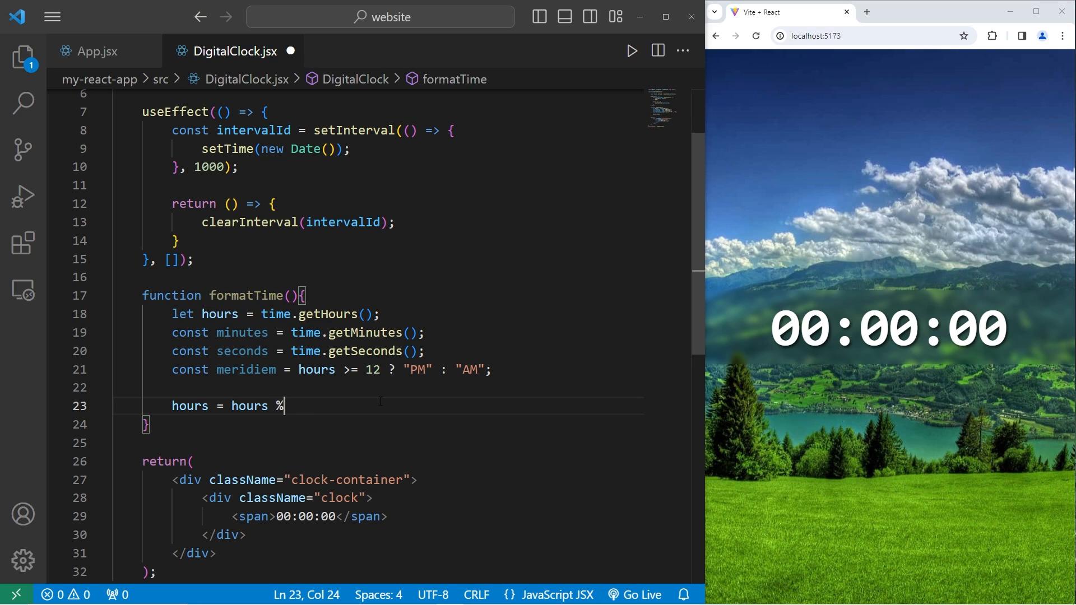
type("12")
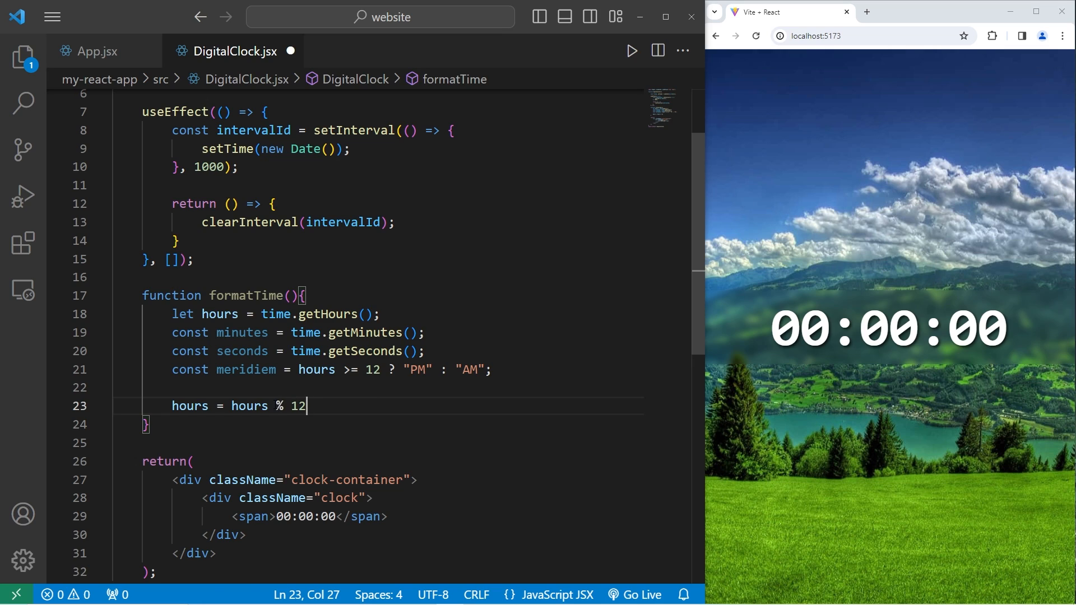
double_click(279, 406)
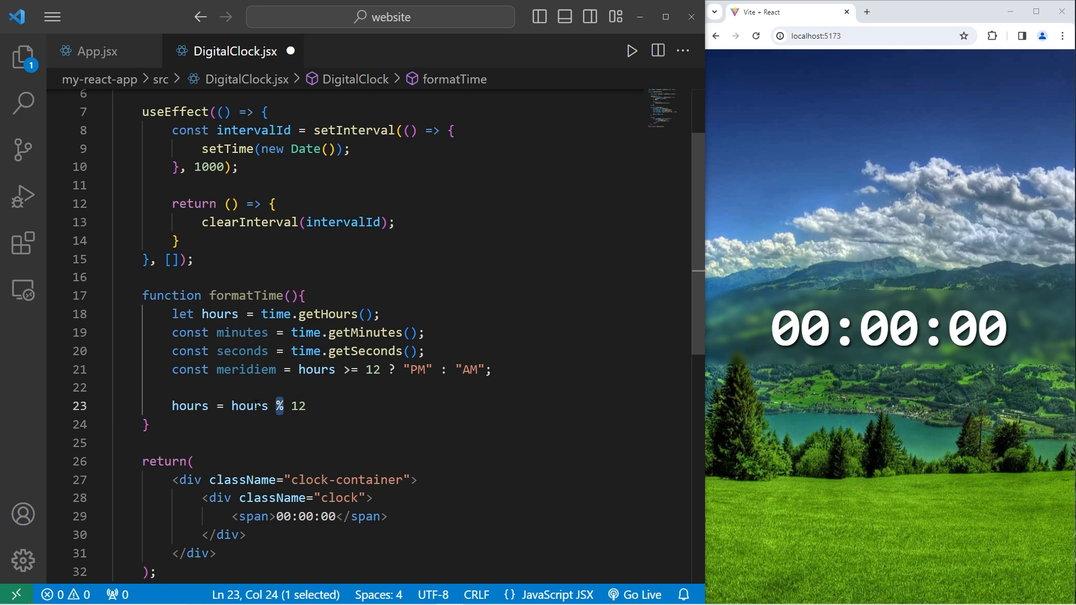
double_click(220, 314)
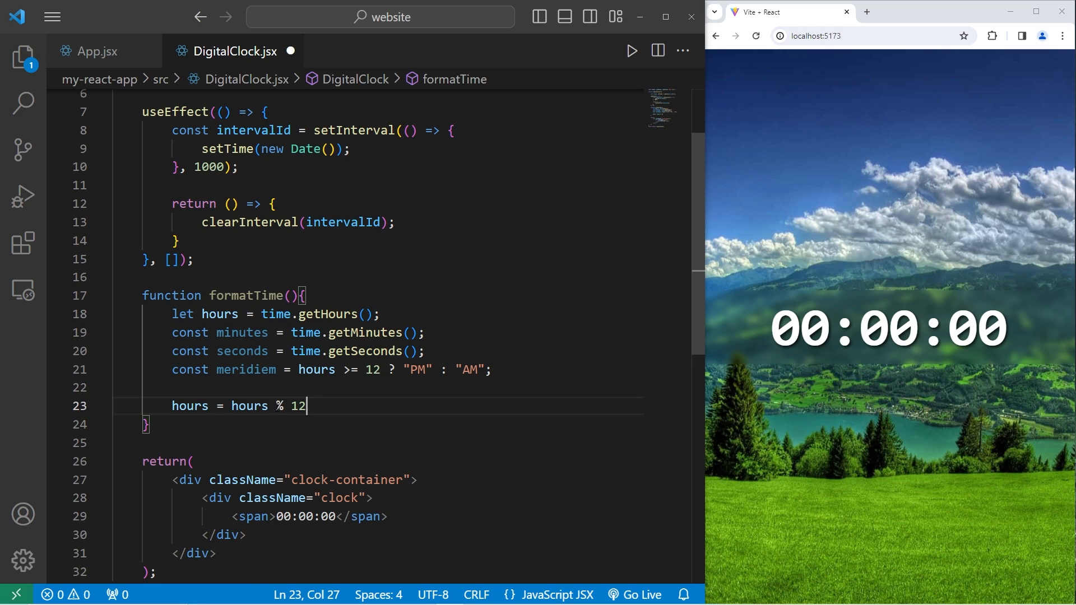
type("\" \"")
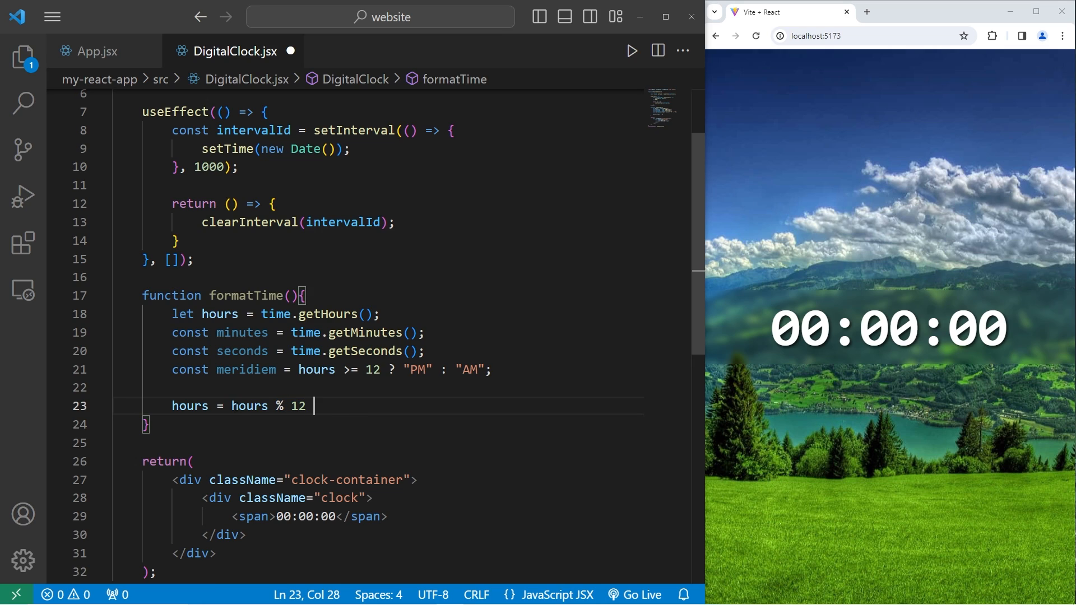
double_click(249, 405)
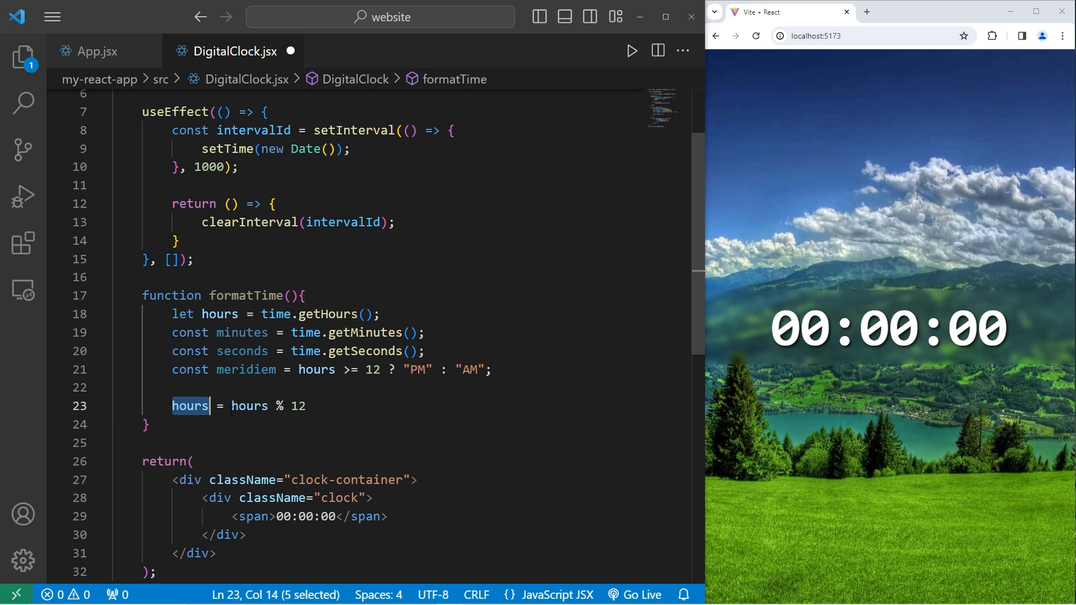
left_click(461, 433)
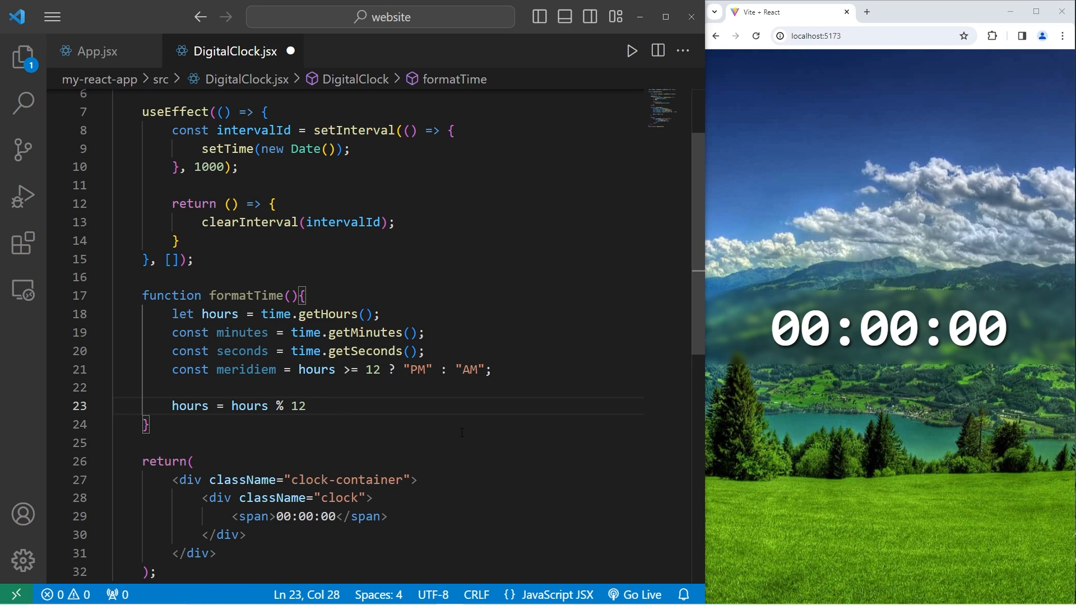
type("|| 12")
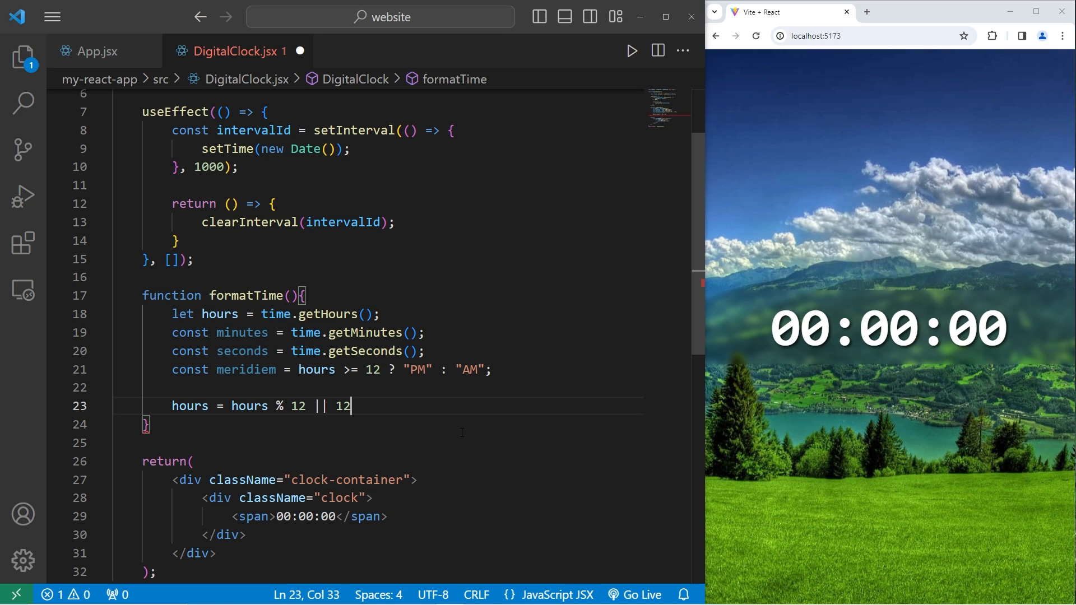
left_click_drag(240, 406, 305, 406)
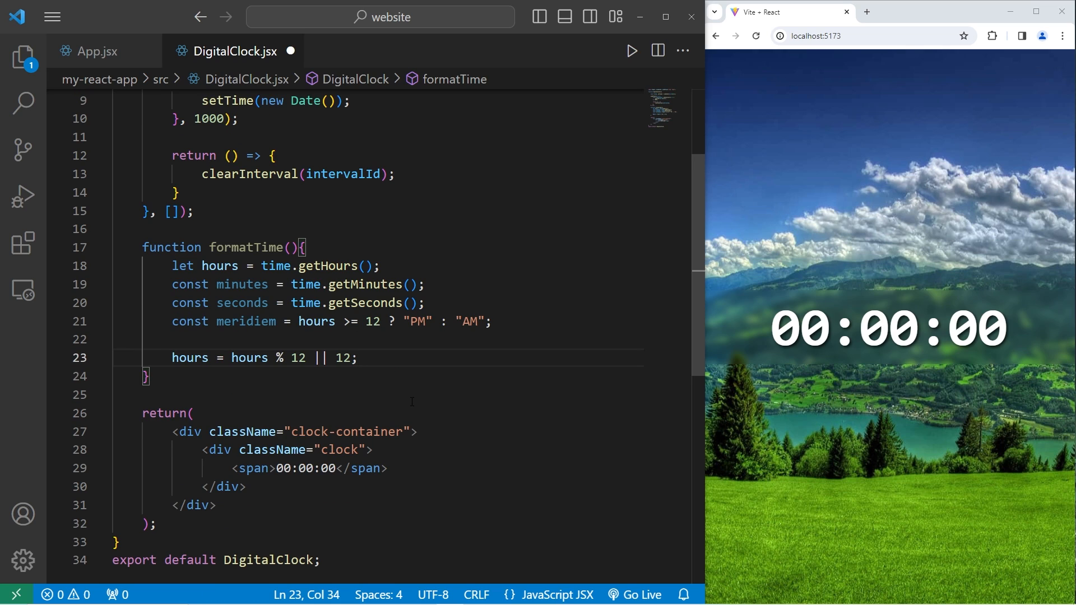
- Return the template string `${hours}:${minutes}:${seconds} ${meridiem}` from formatTime
key("Enter")
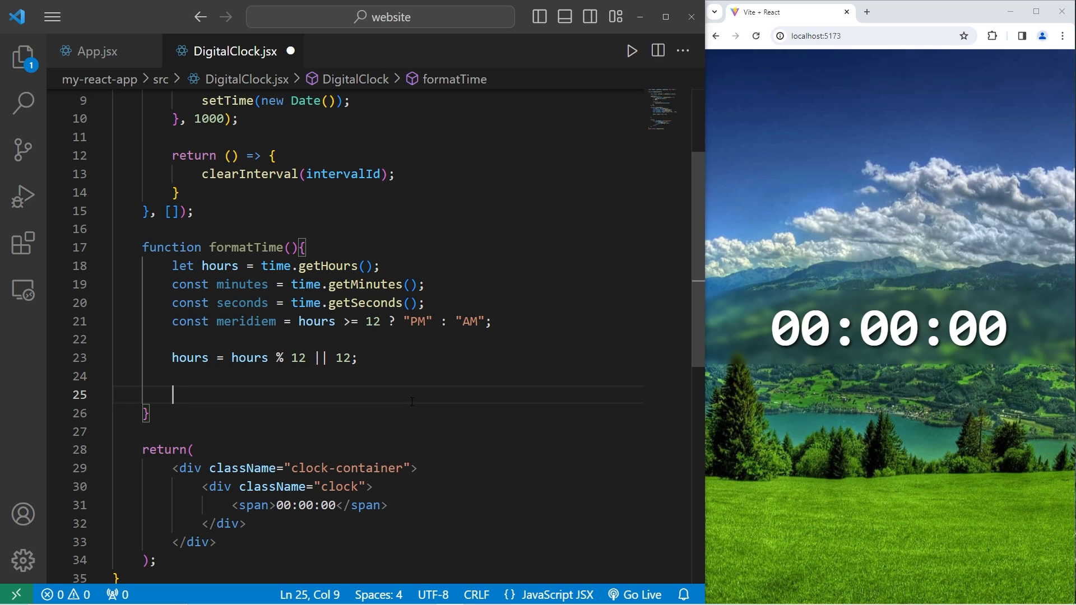
type("return `")
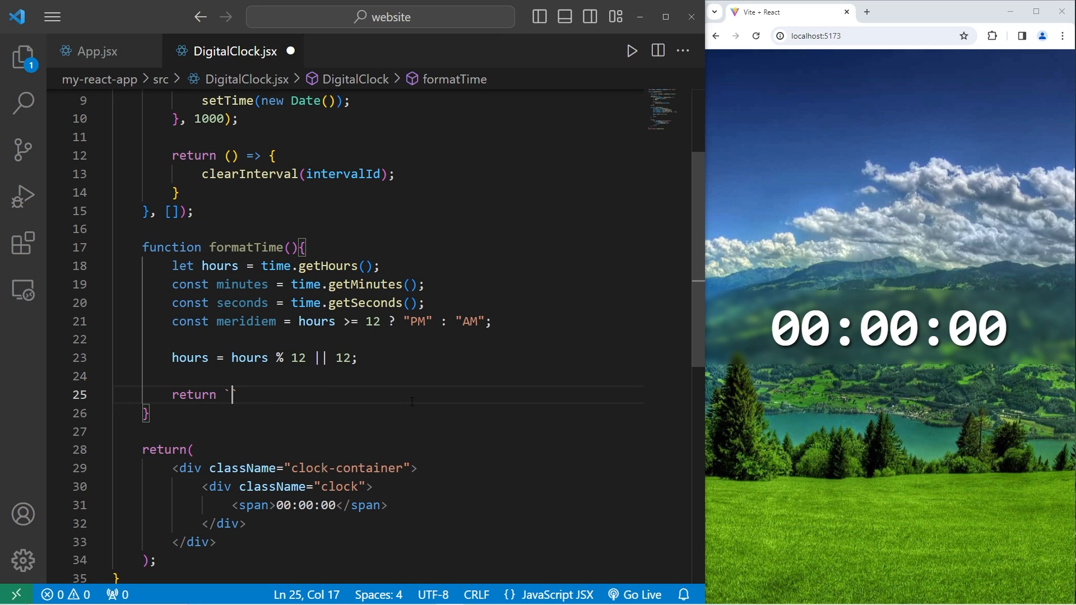
type("`;")
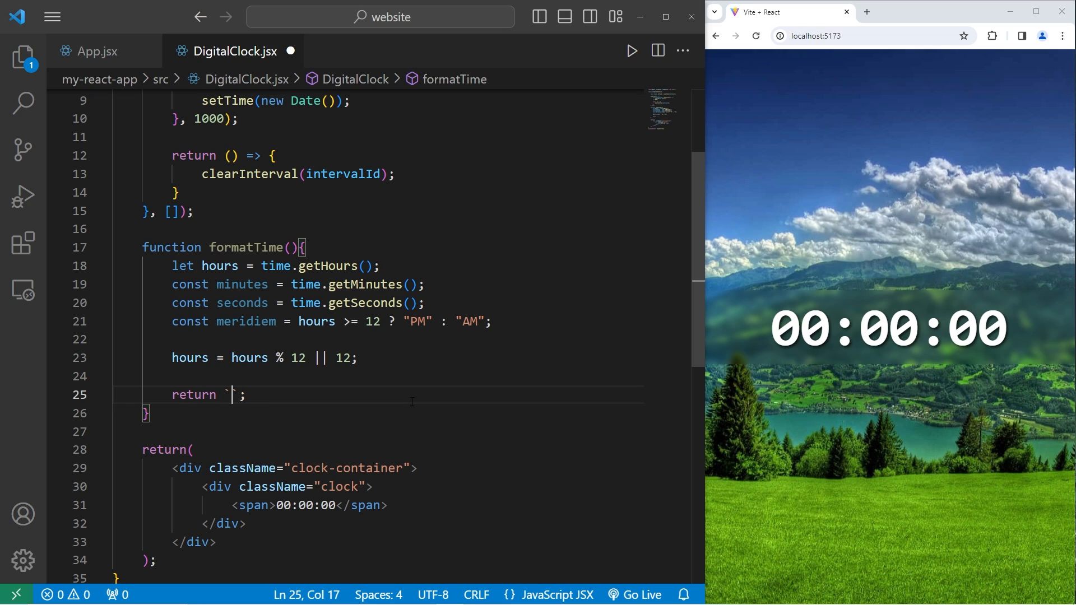
type("${}")
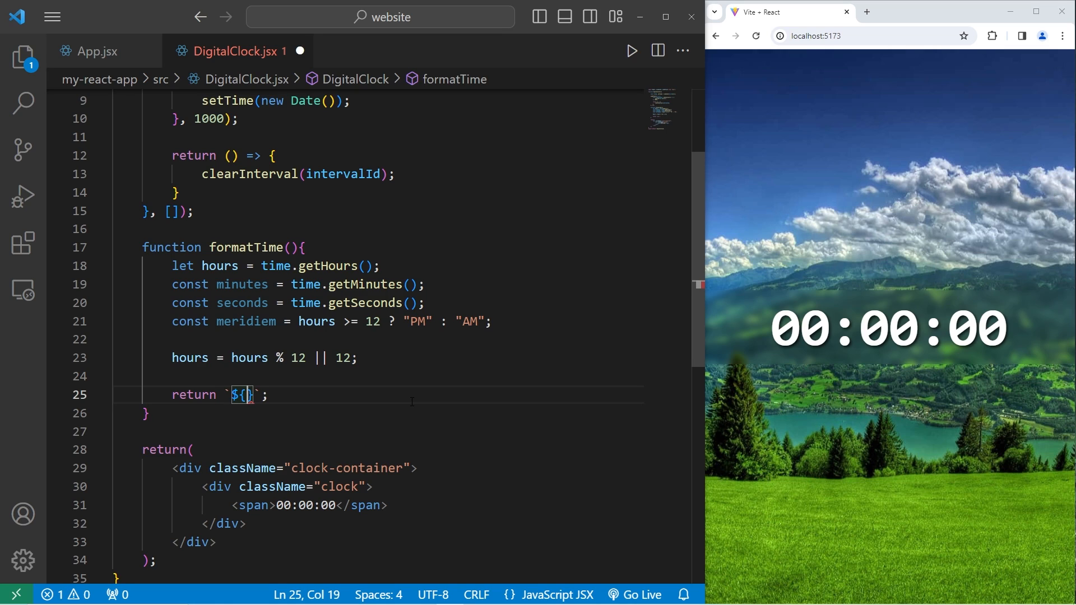
type("hours")
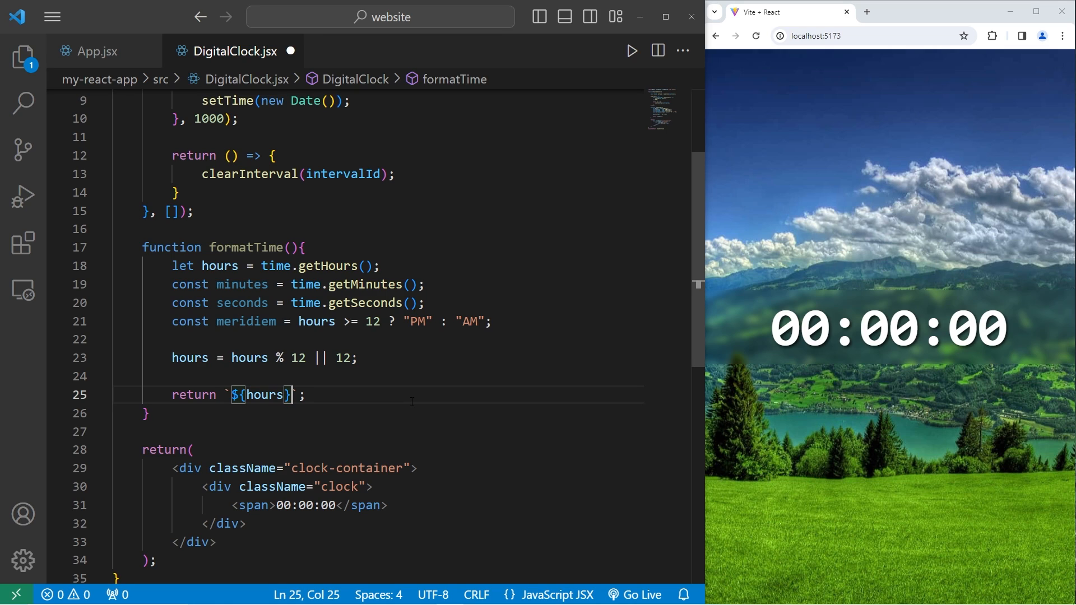
type(":${}")
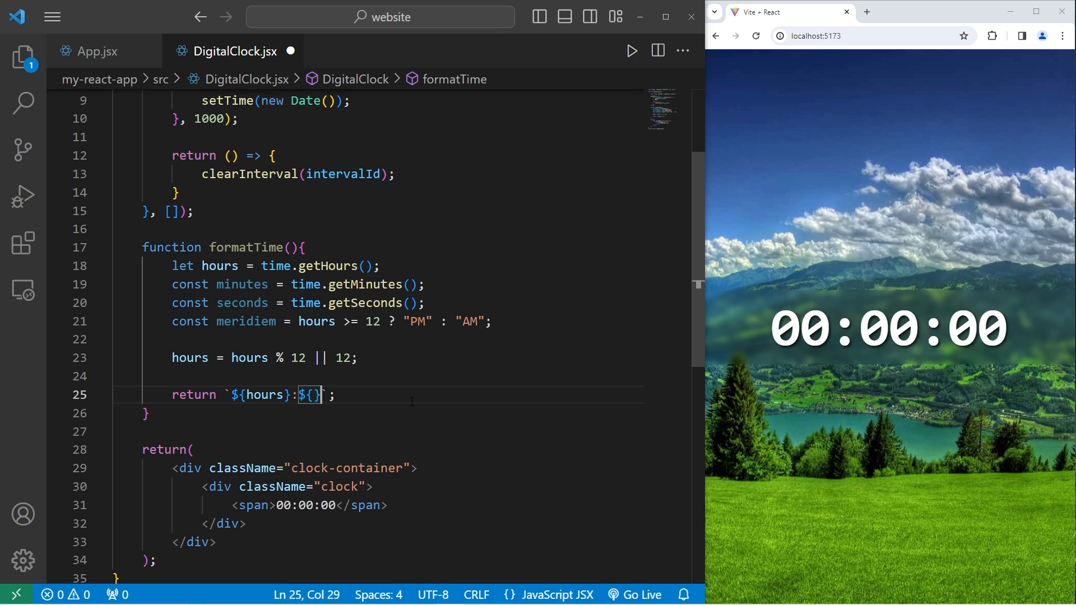
type("minutes")
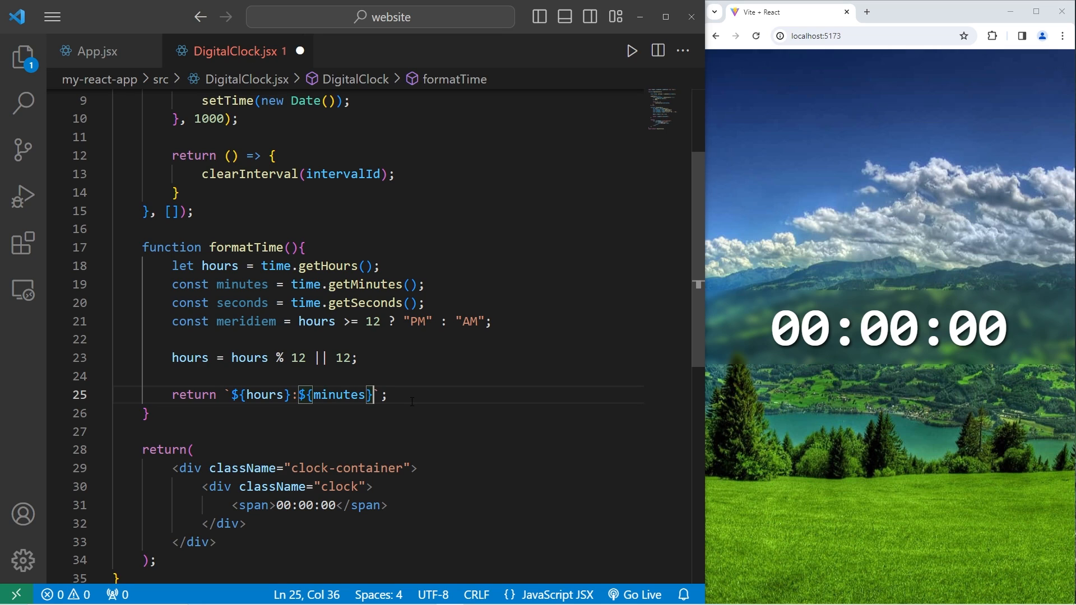
type(":${")
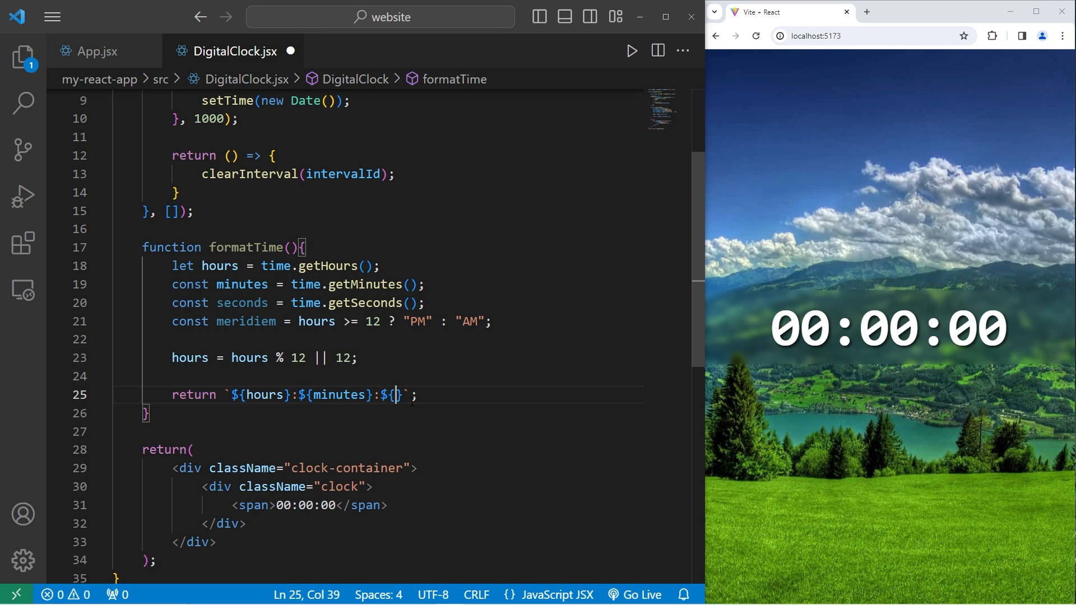
type("secod")
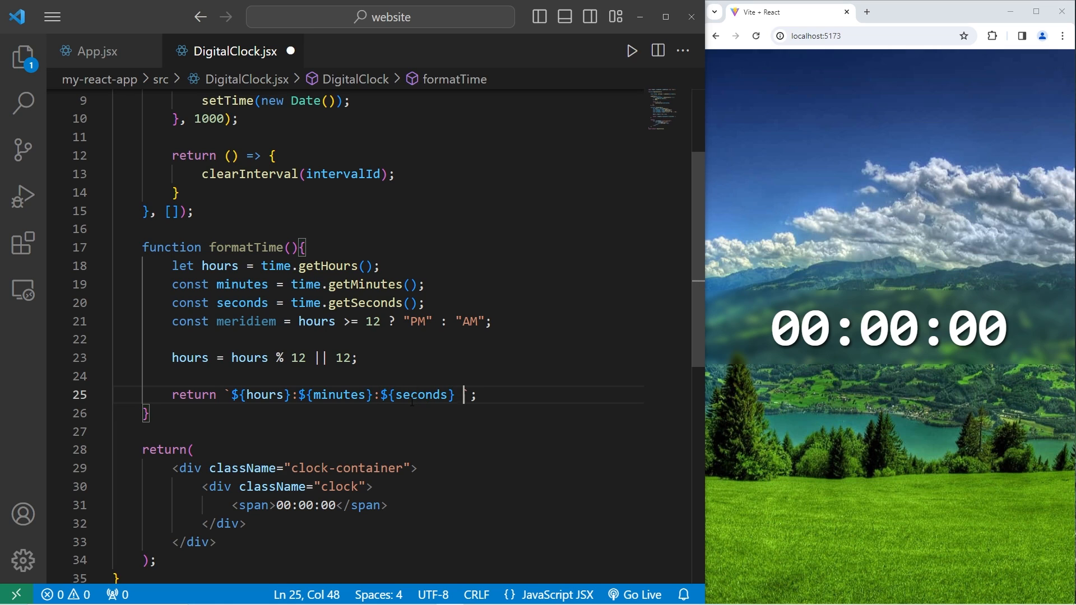
type("${}")
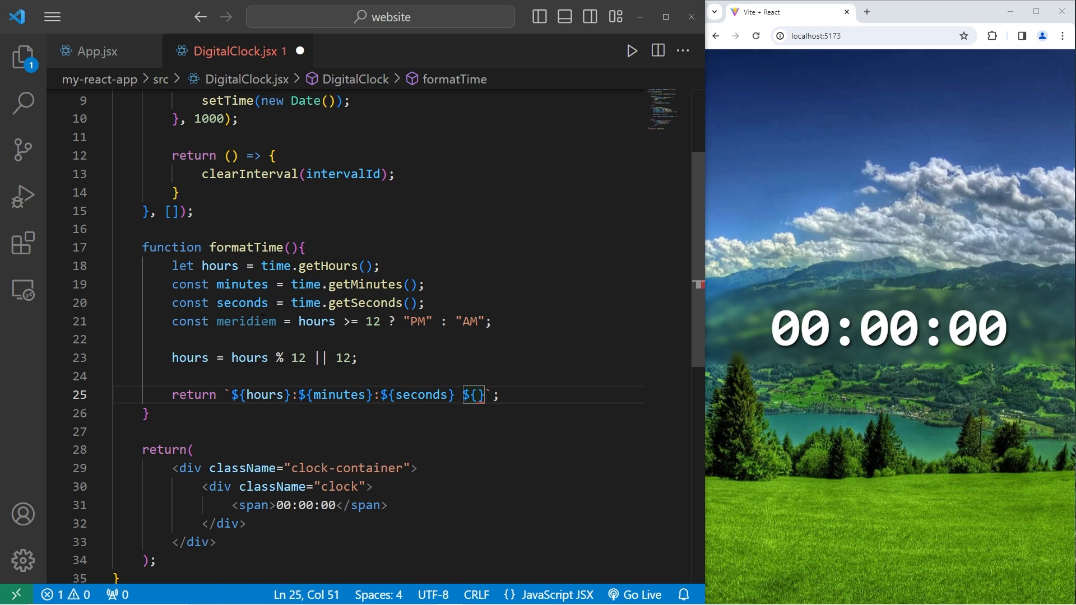
type("meridiem")
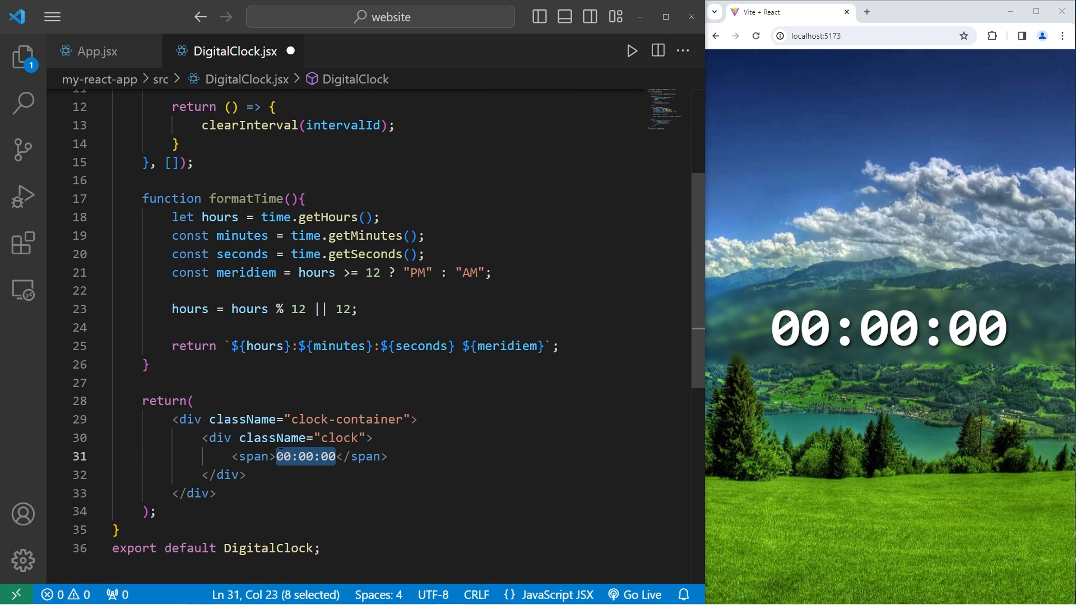
- Render {formatTime()} in the clock span instead of the 00:00:00 placeholder
type("{}")
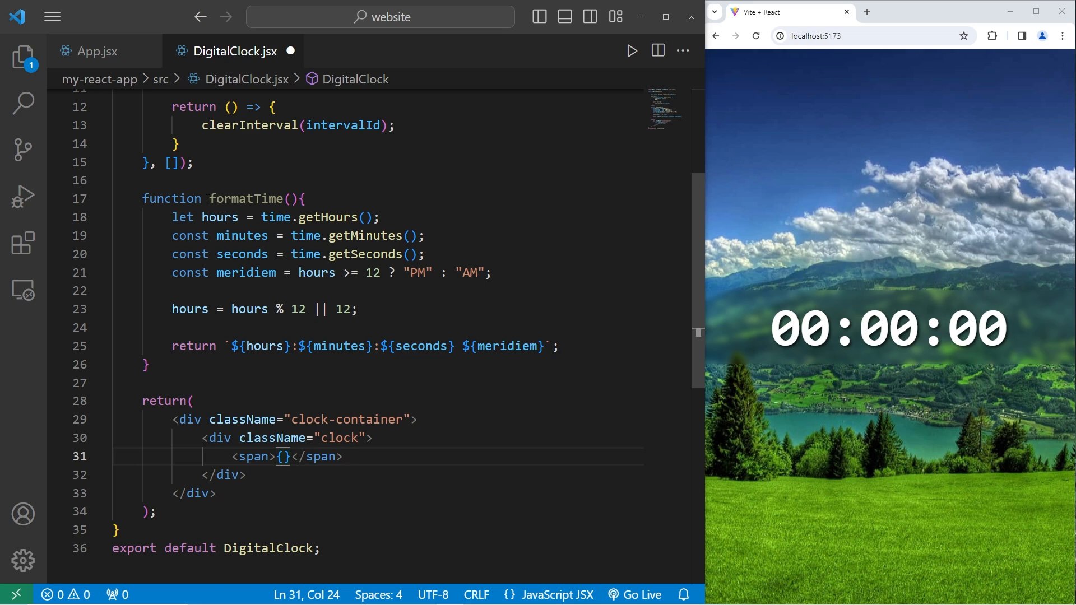
type("formatTime()")
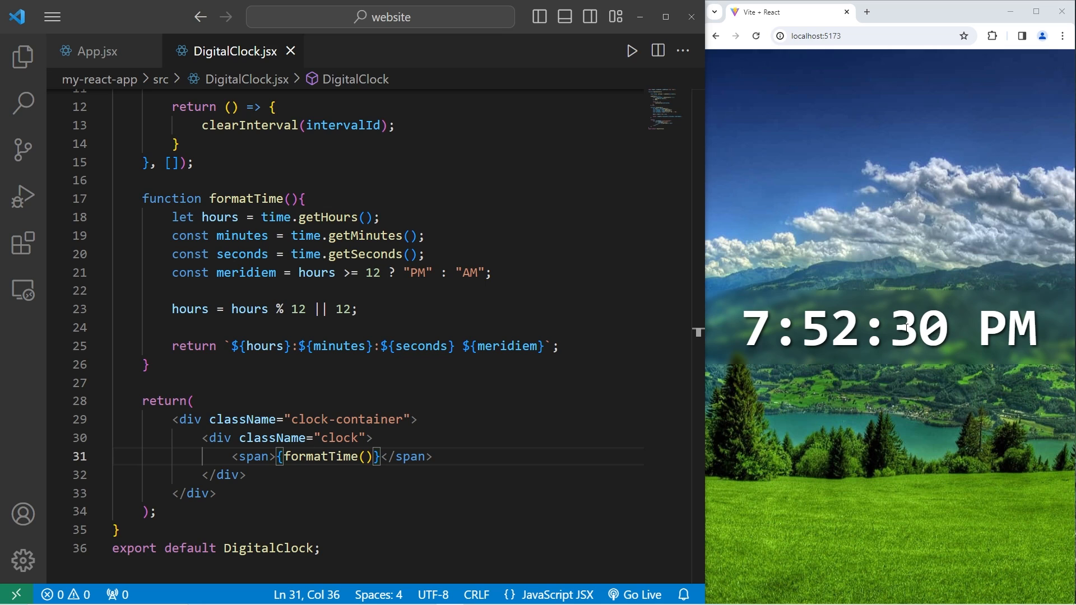
mouse_move(941, 367)
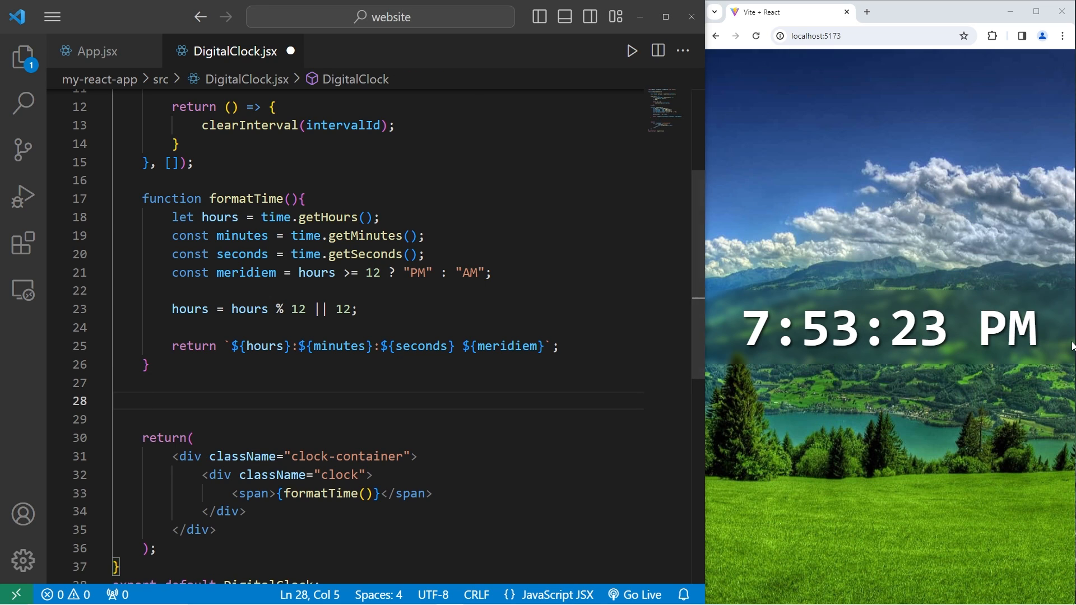
- Add an empty padZero(number) function below formatTime
type("function")
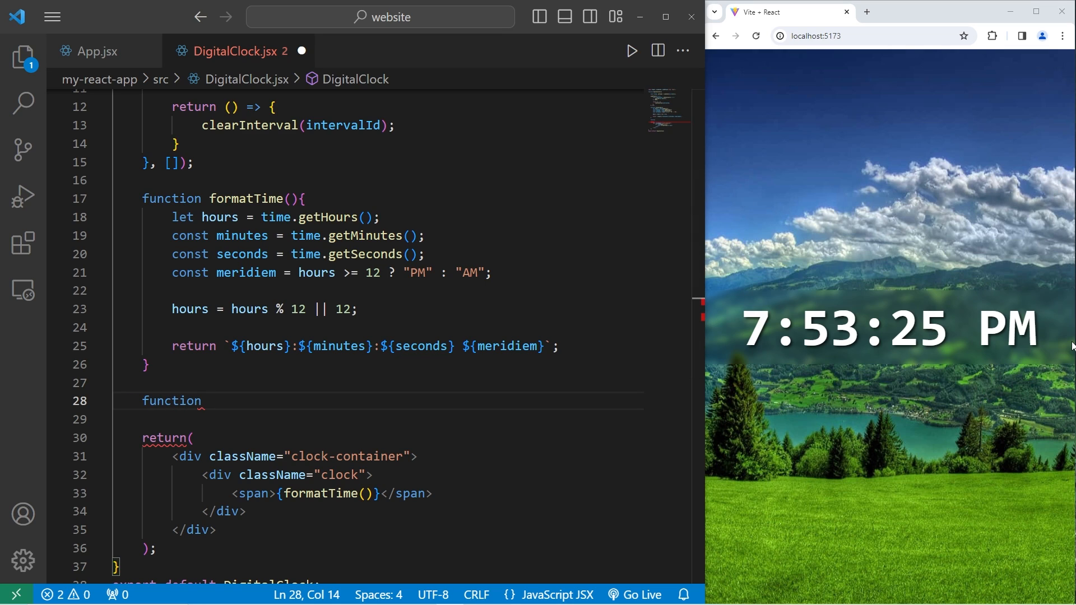
type("padZero")
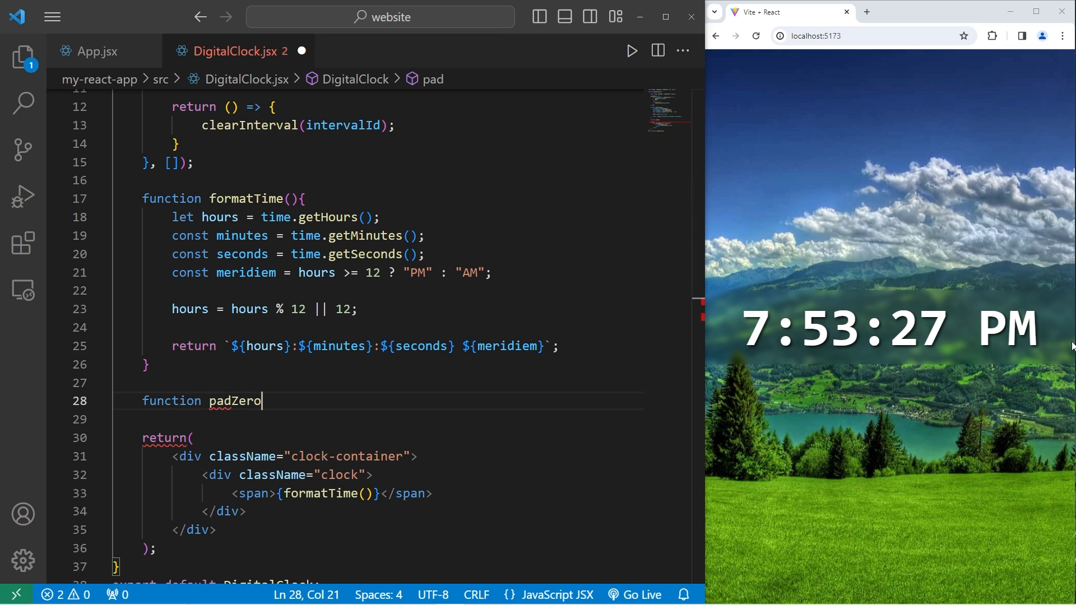
type("(){")
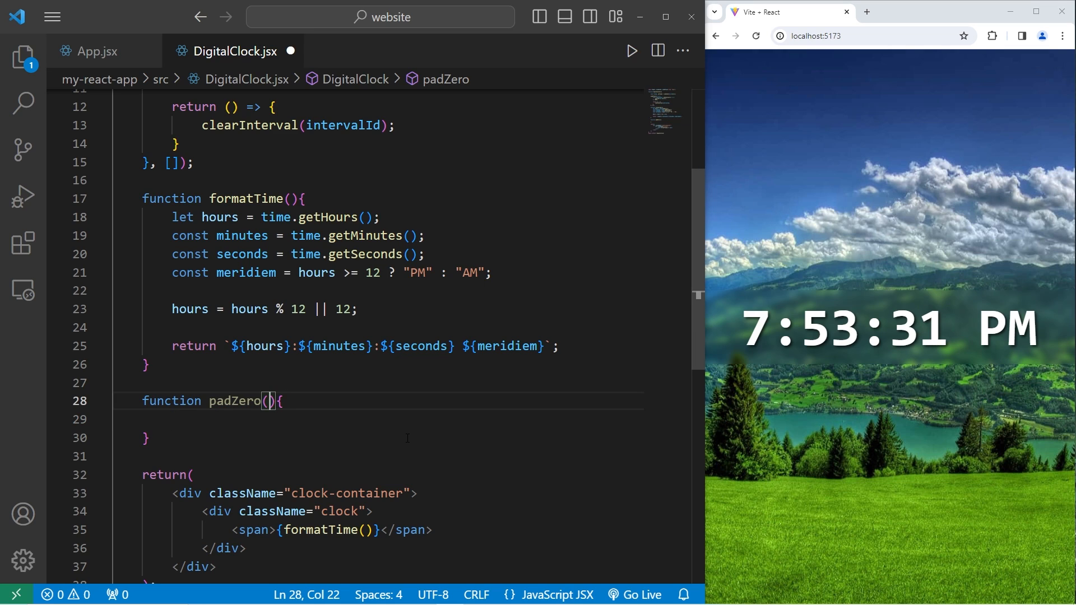
type("number")
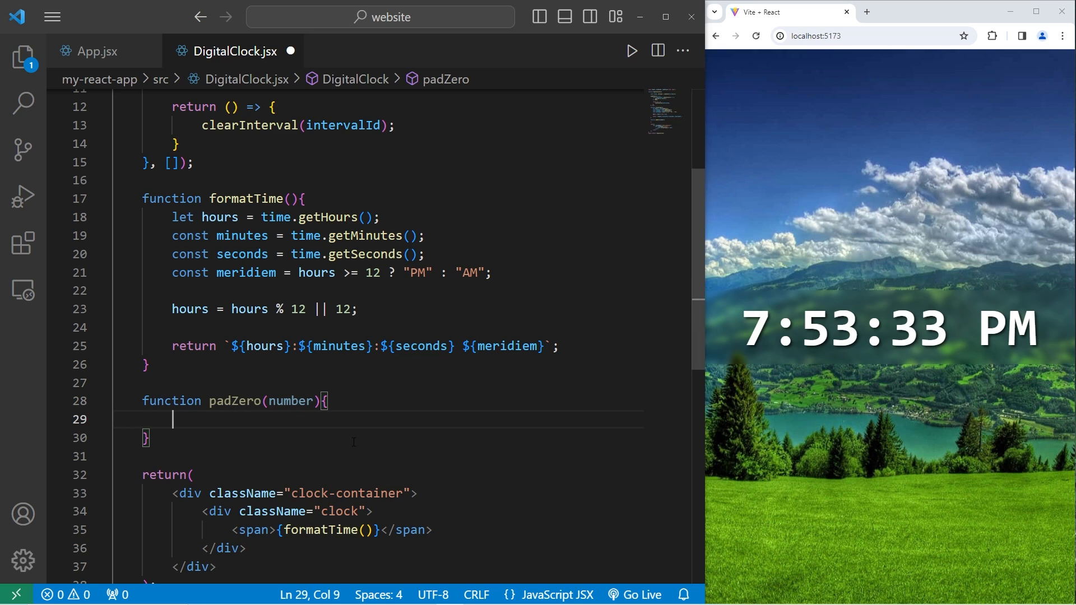
double_click(422, 346)
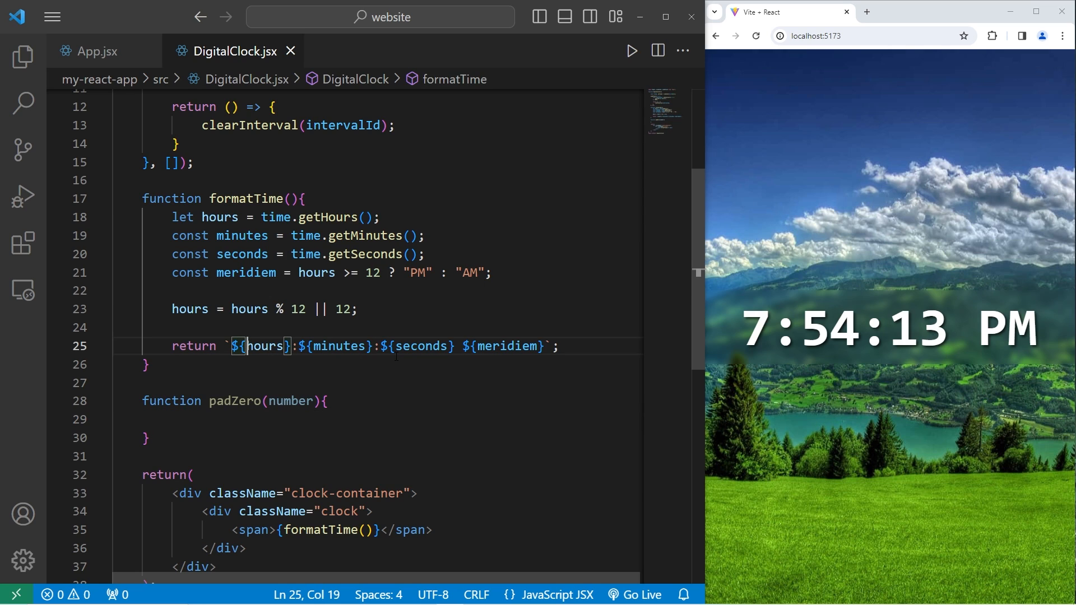
- Wrap hours, minutes and seconds in padZero() inside formatTime's template literal and save DigitalClock.jsx
type("padZero(")
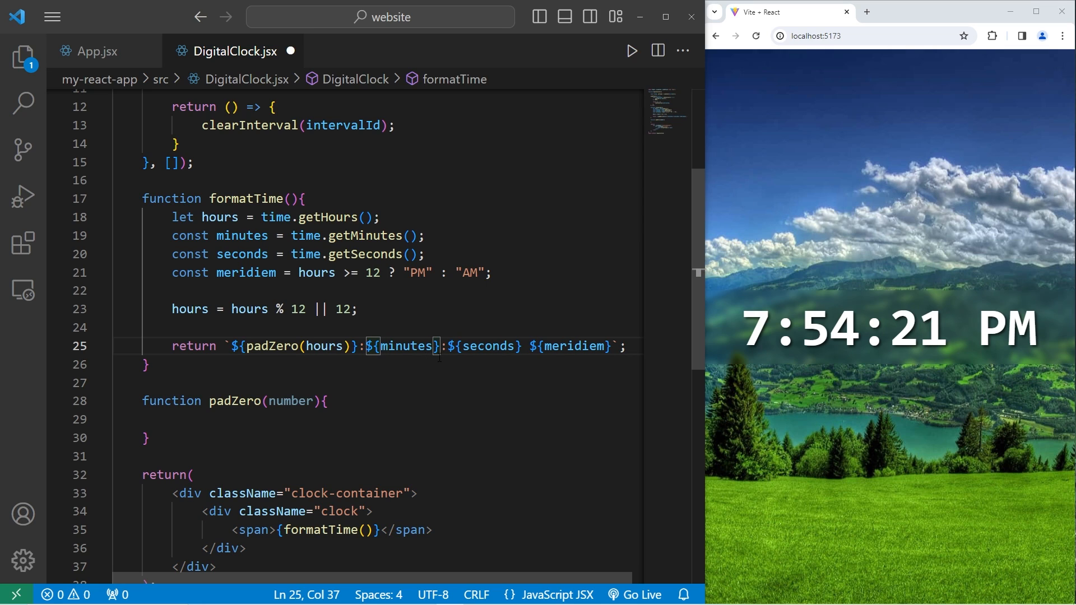
type("padZero(")
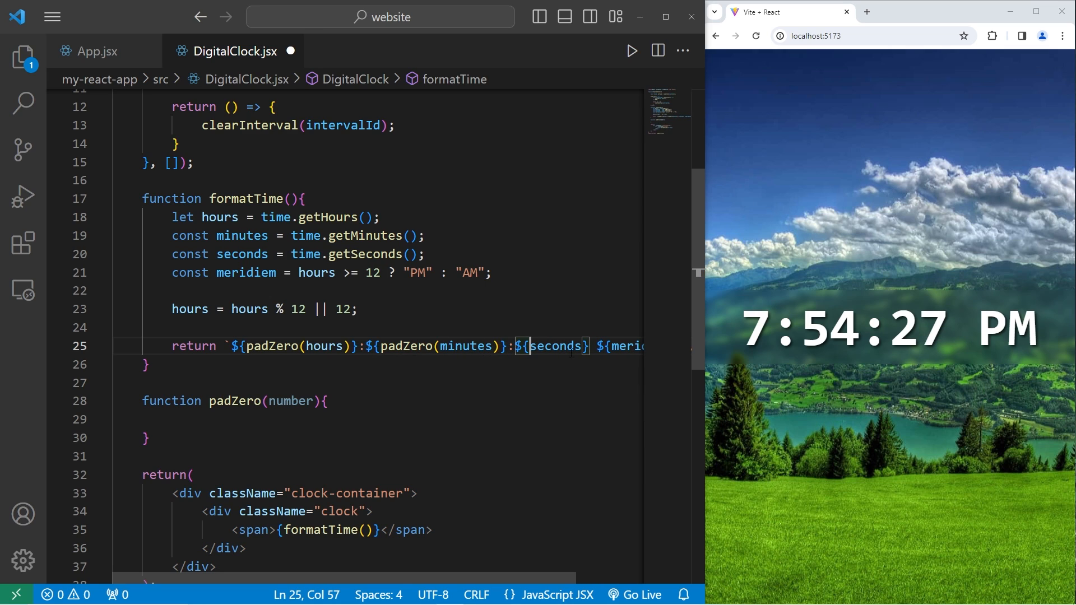
type("padZero(")
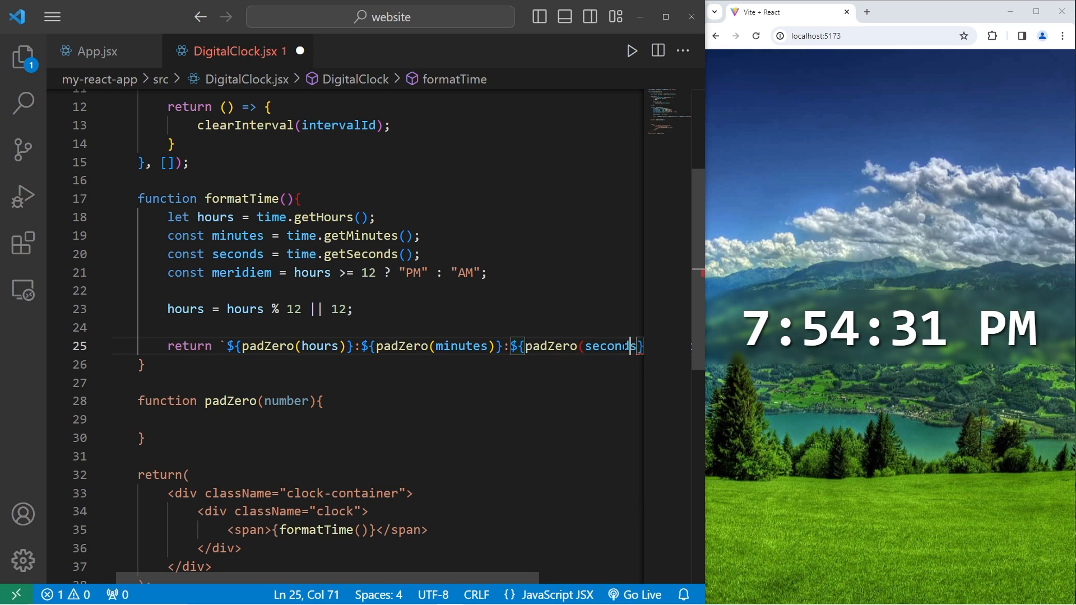
key("Ctrl+s")
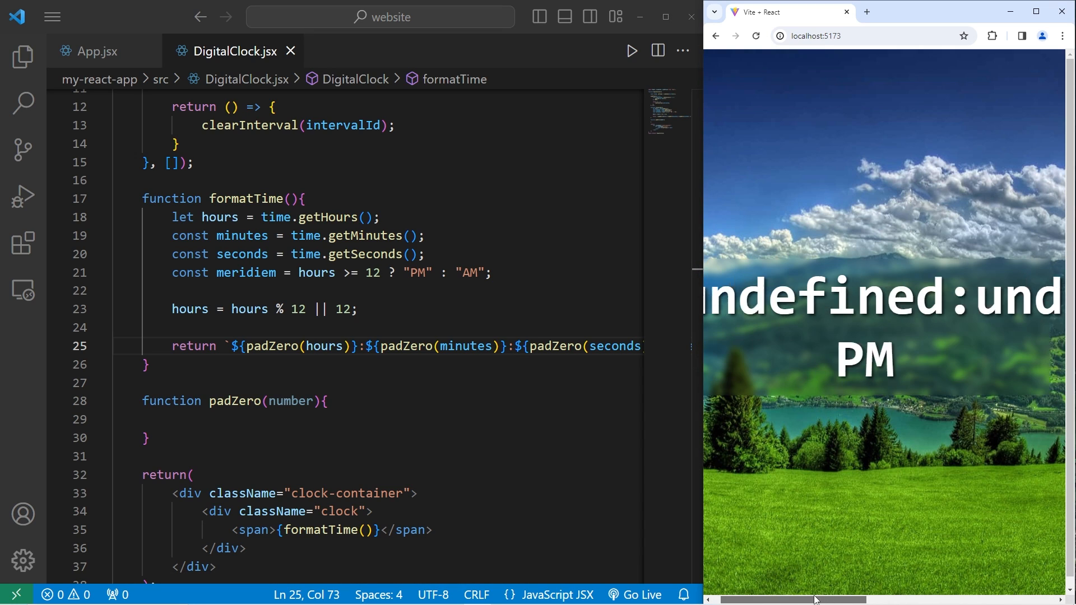
- Write padZero's return as (number < 10 ? "0" : "") for the leading-zero prefix
left_click(174, 419)
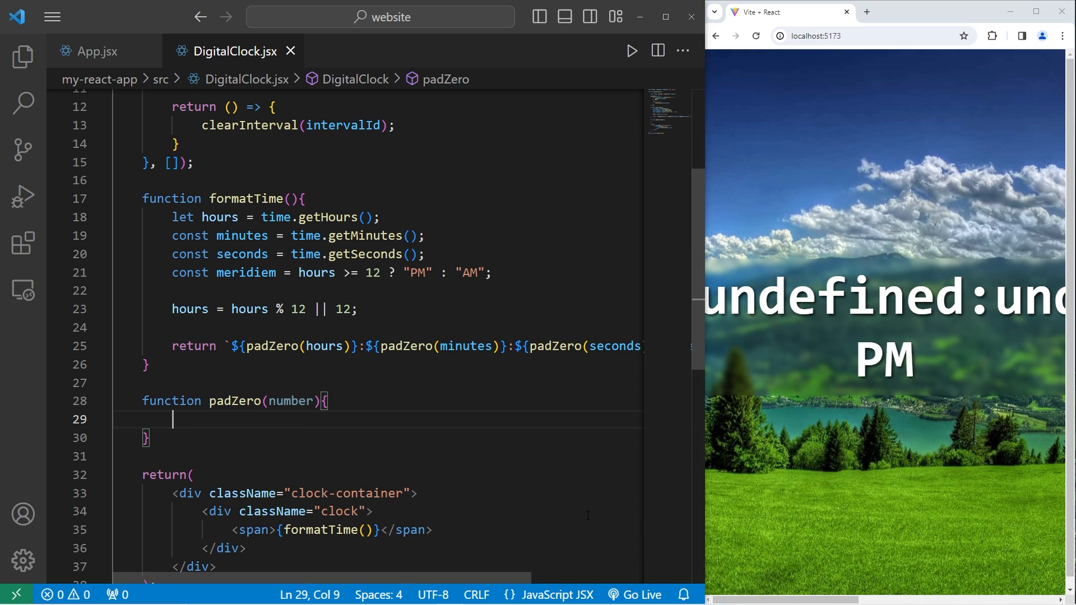
type("return")
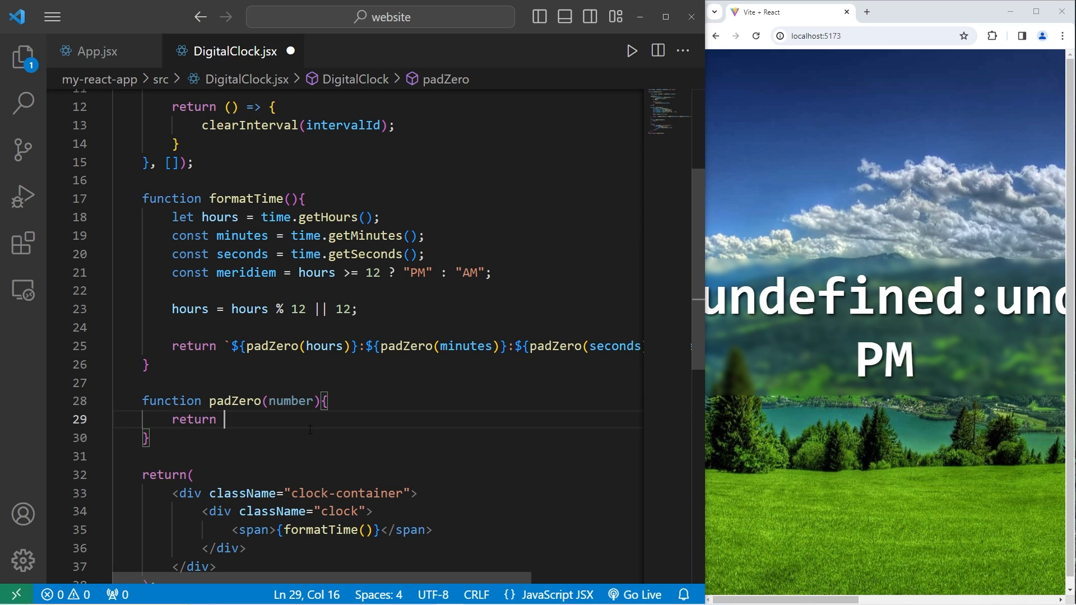
type("number")
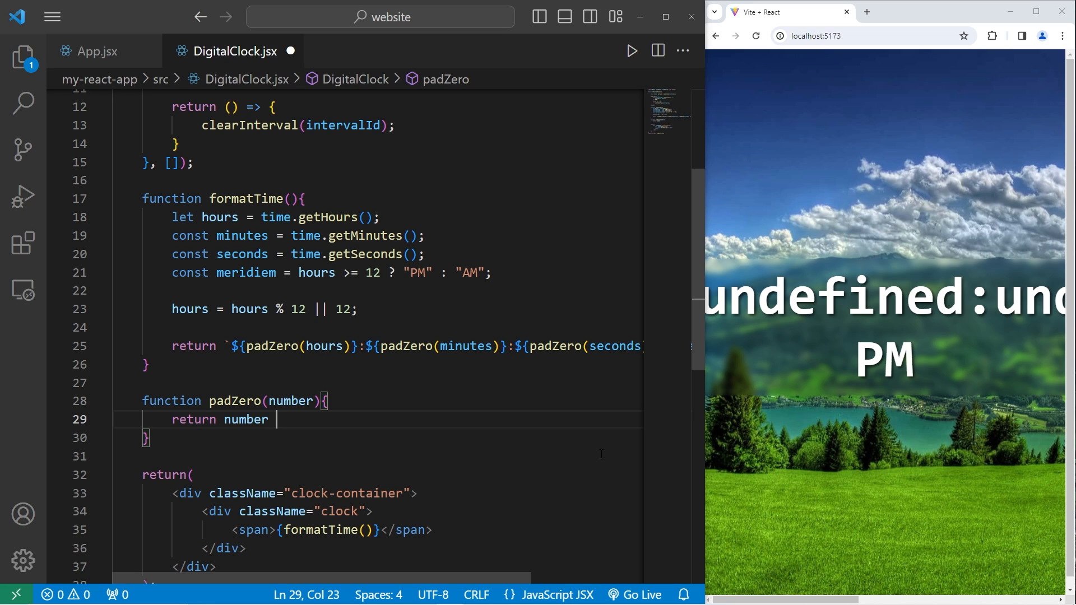
type("< 1")
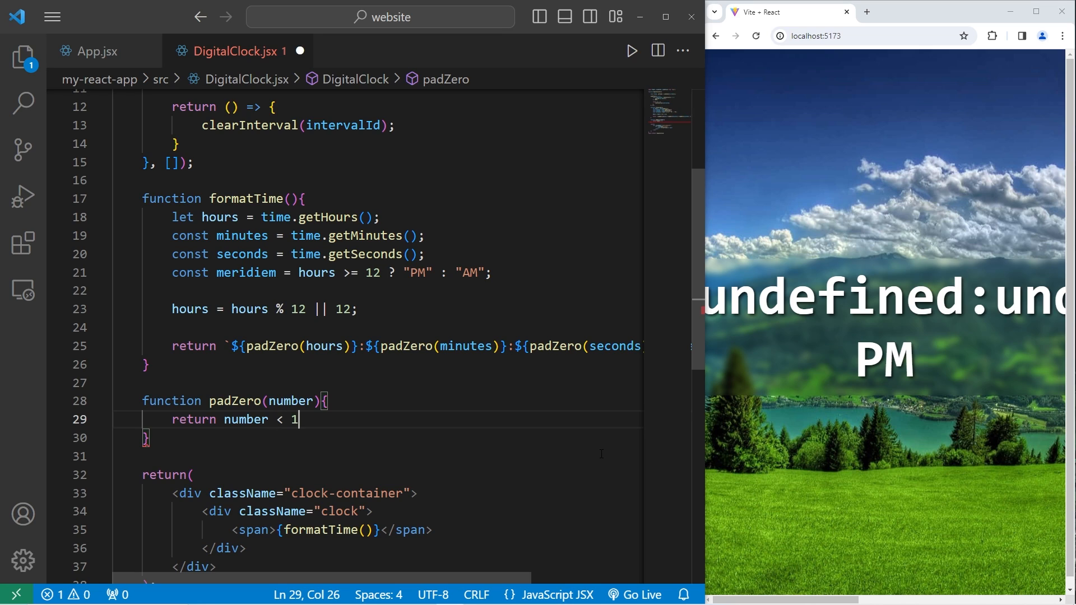
type("0")
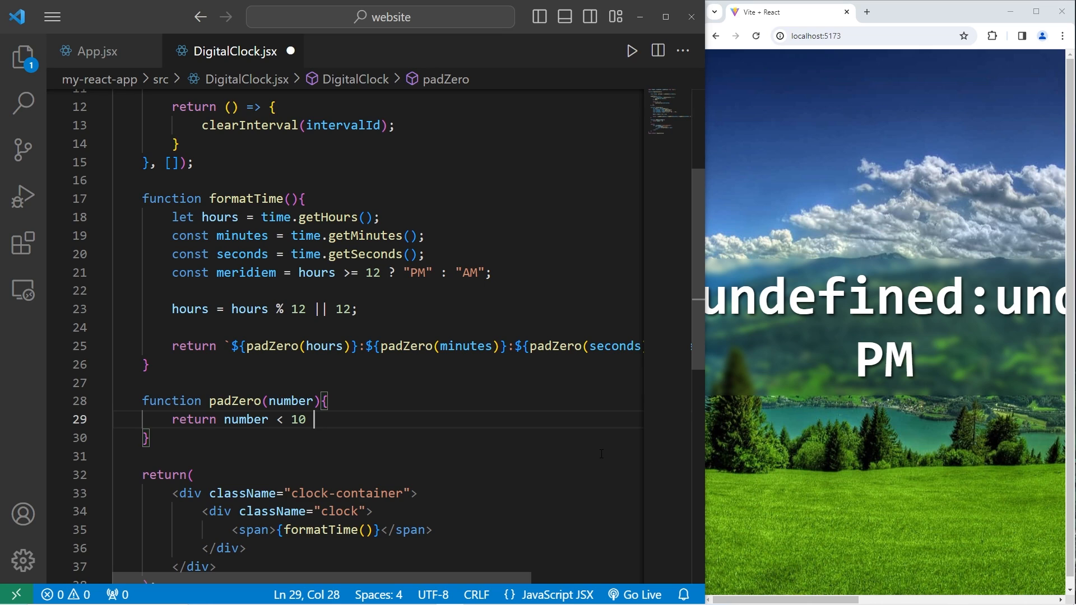
type("?")
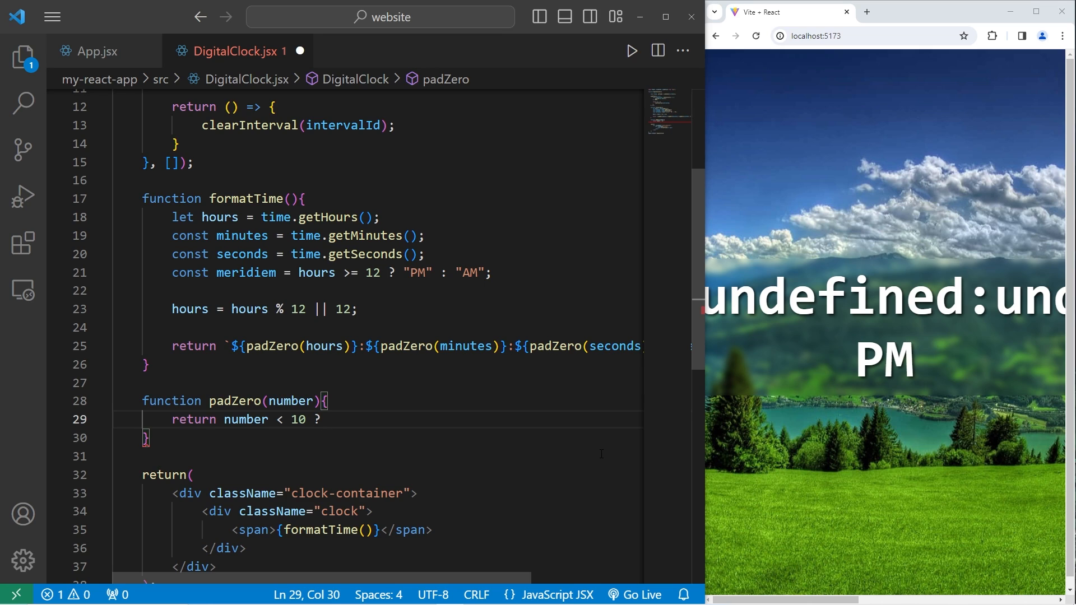
double_click(300, 419)
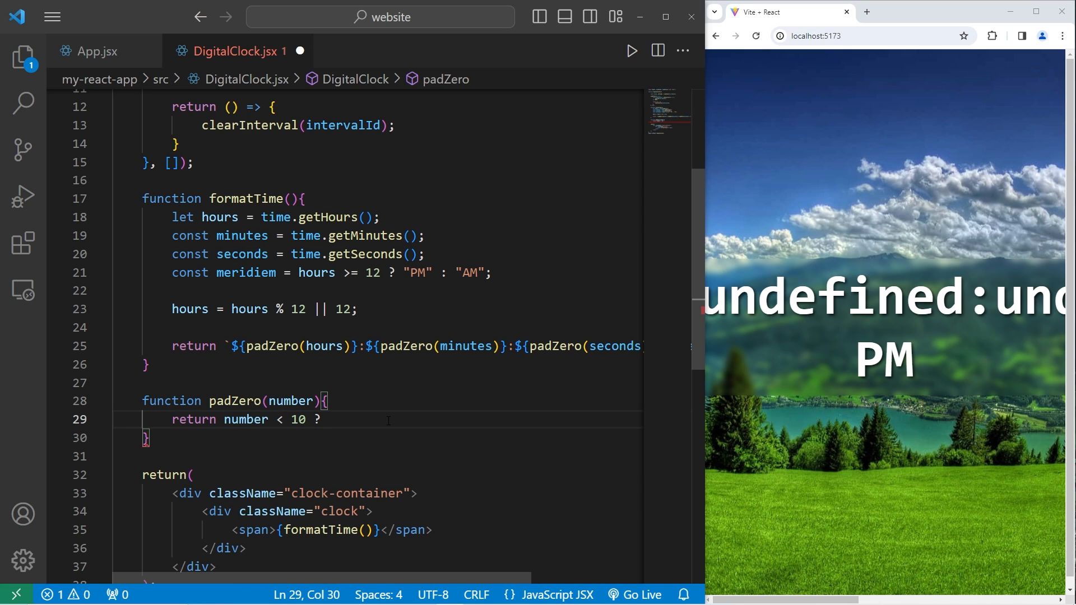
type("\"")
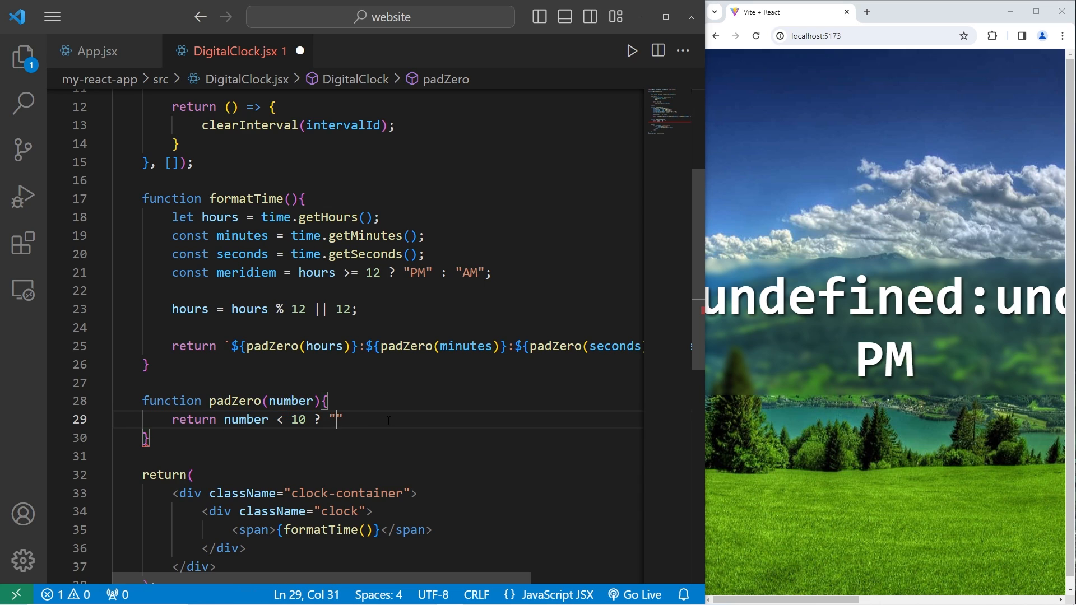
type("0")
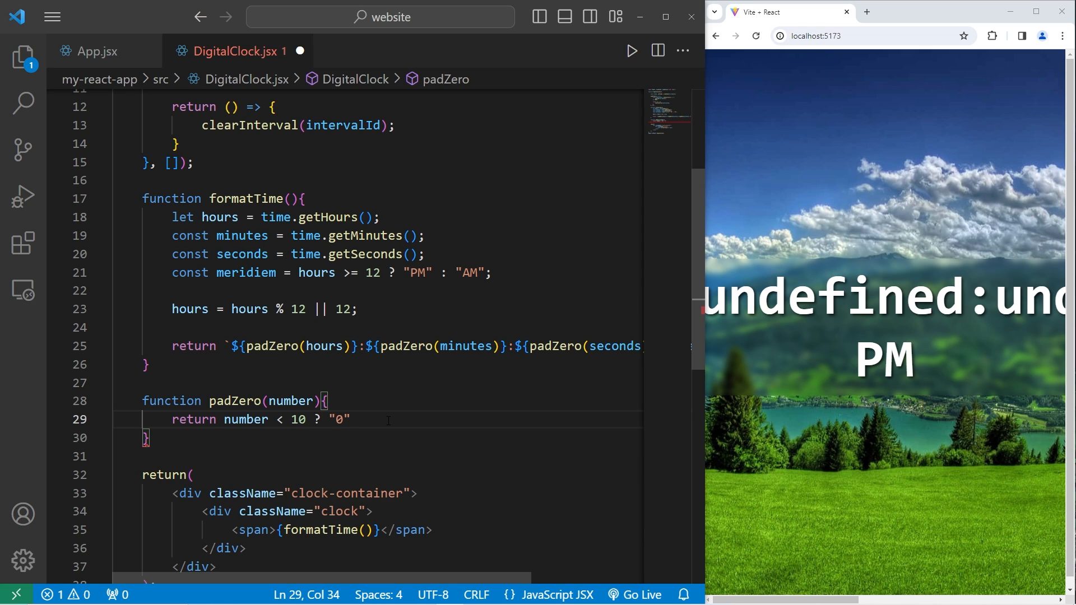
type(": \"\"")
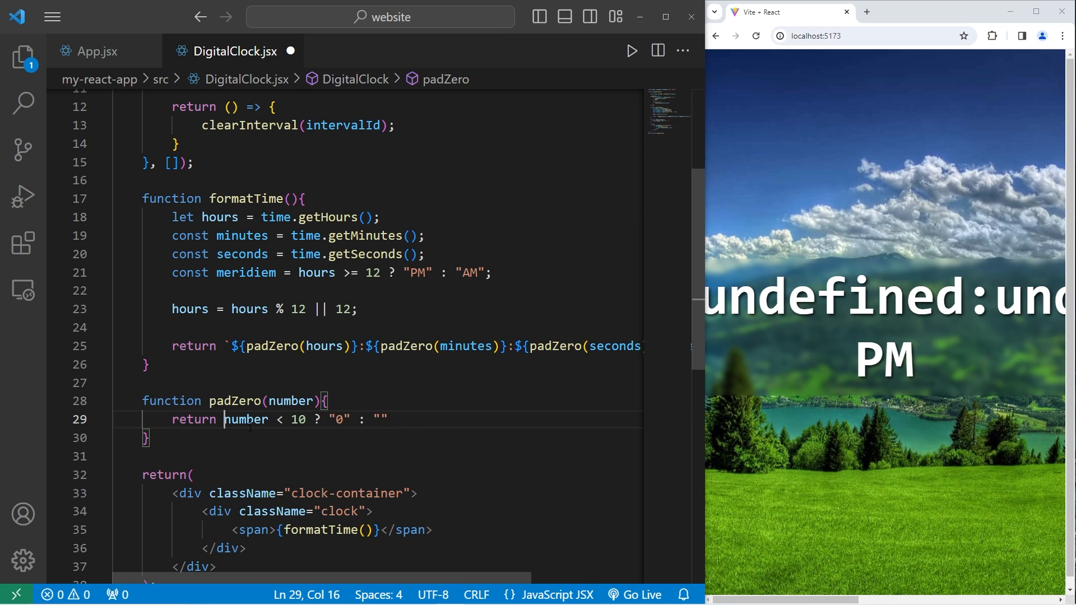
type("(")
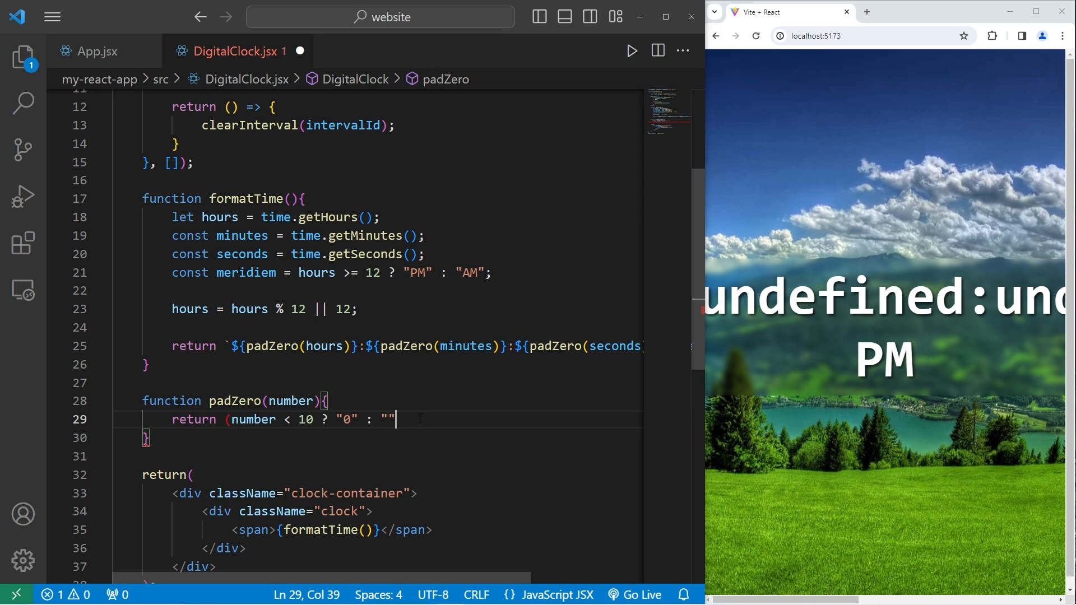
type(")")
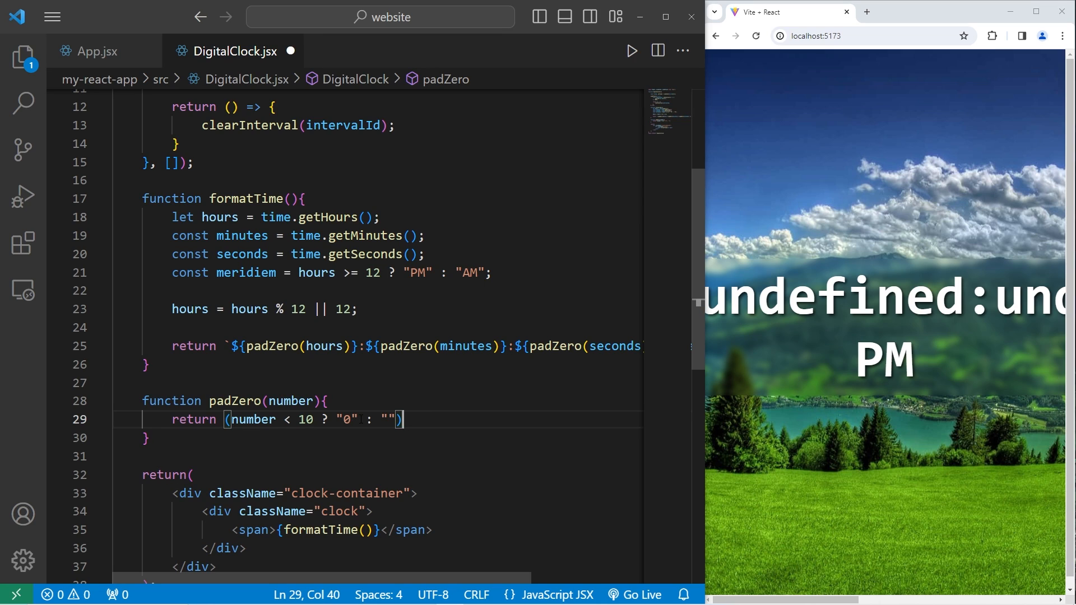
- Append + number; to complete the return and review the ternary expression
double_click(388, 419)
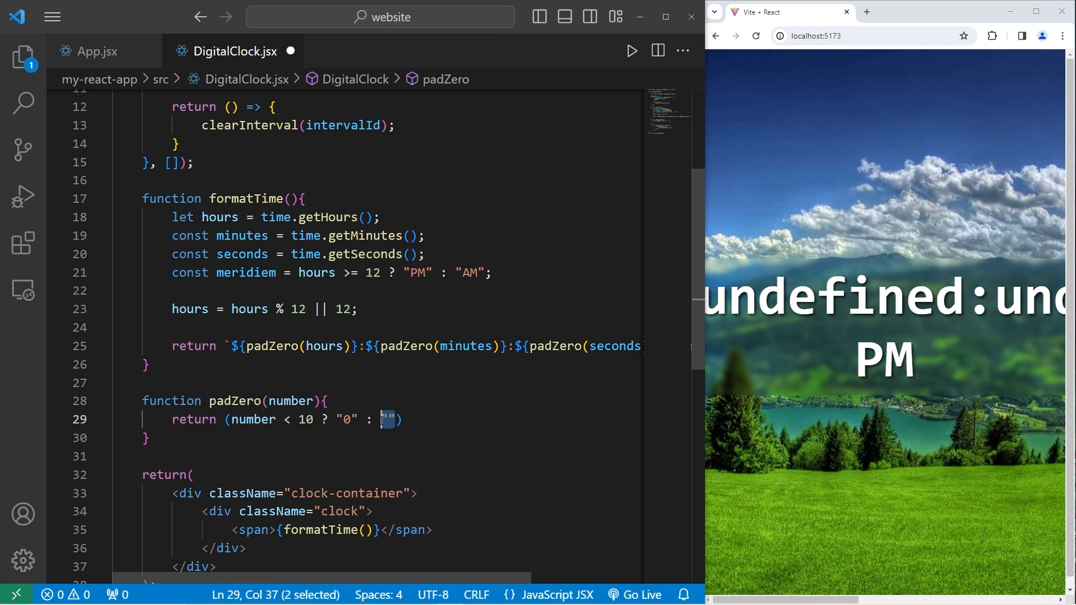
type("+")
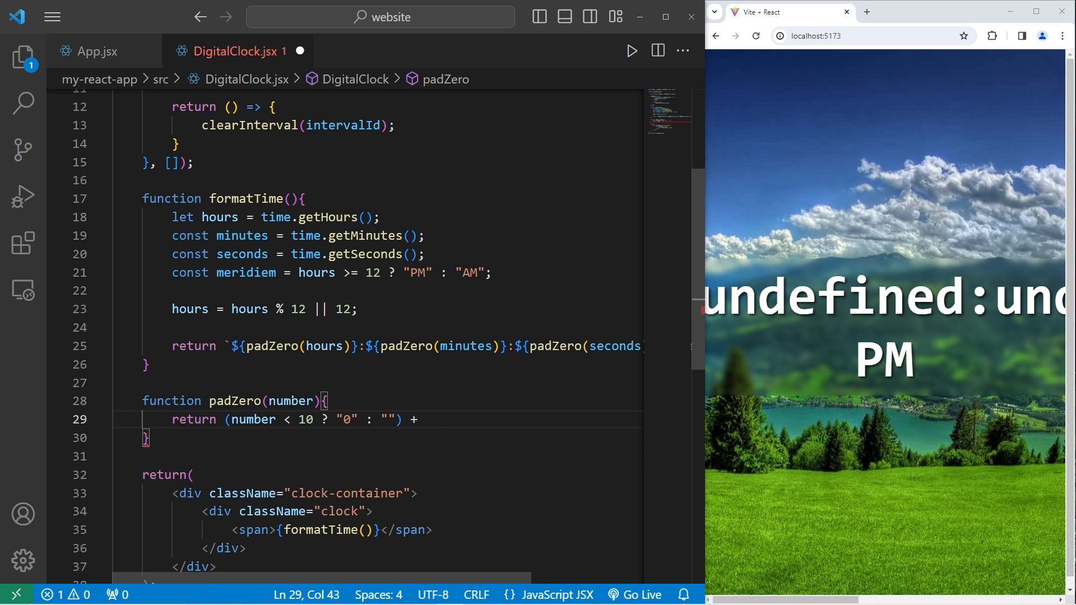
type("number;")
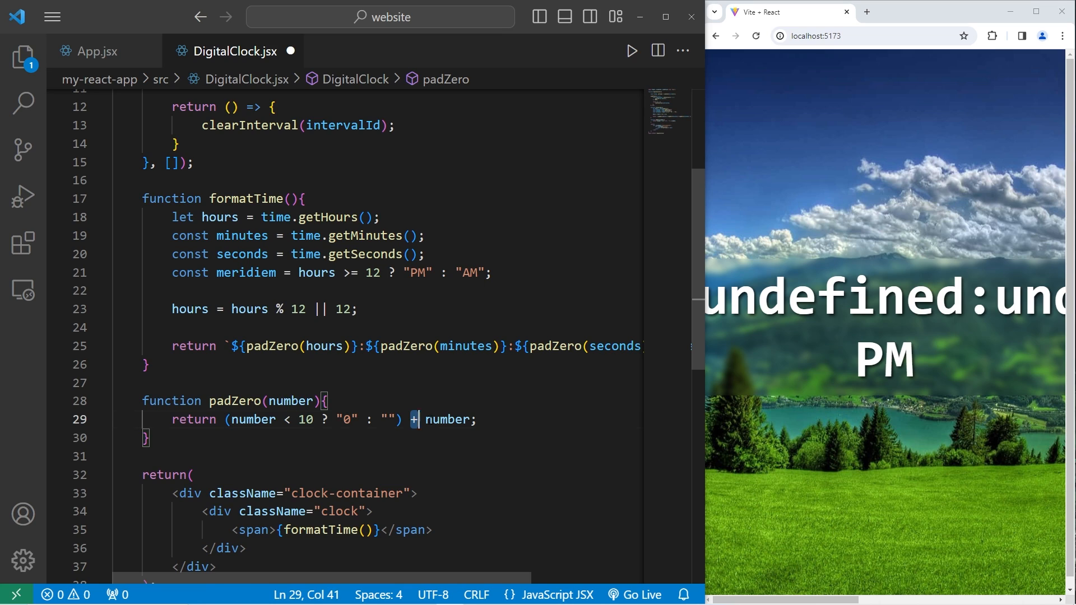
double_click(447, 419)
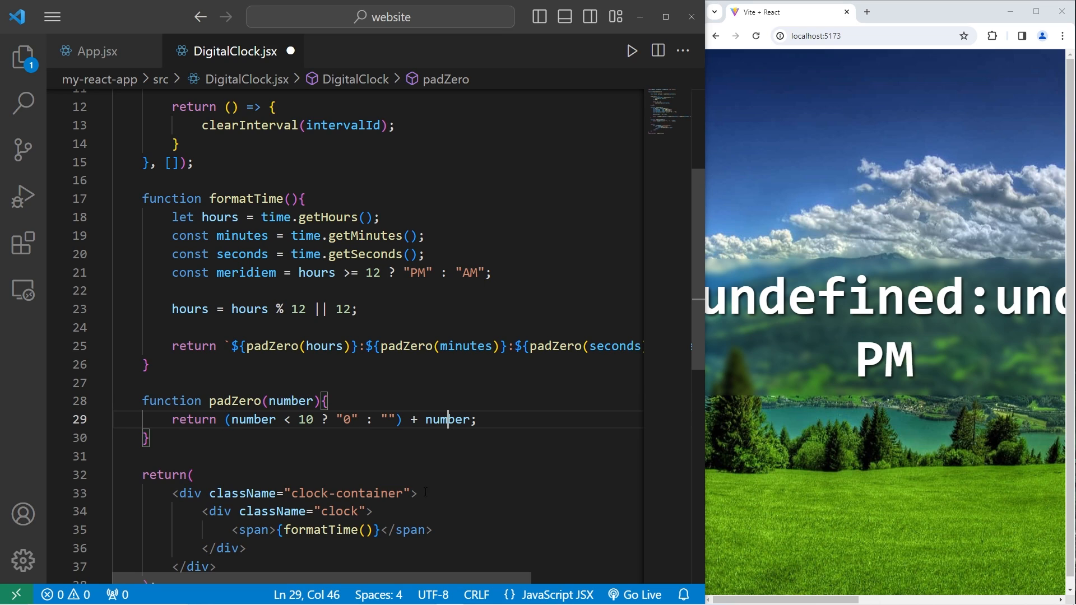
double_click(256, 419)
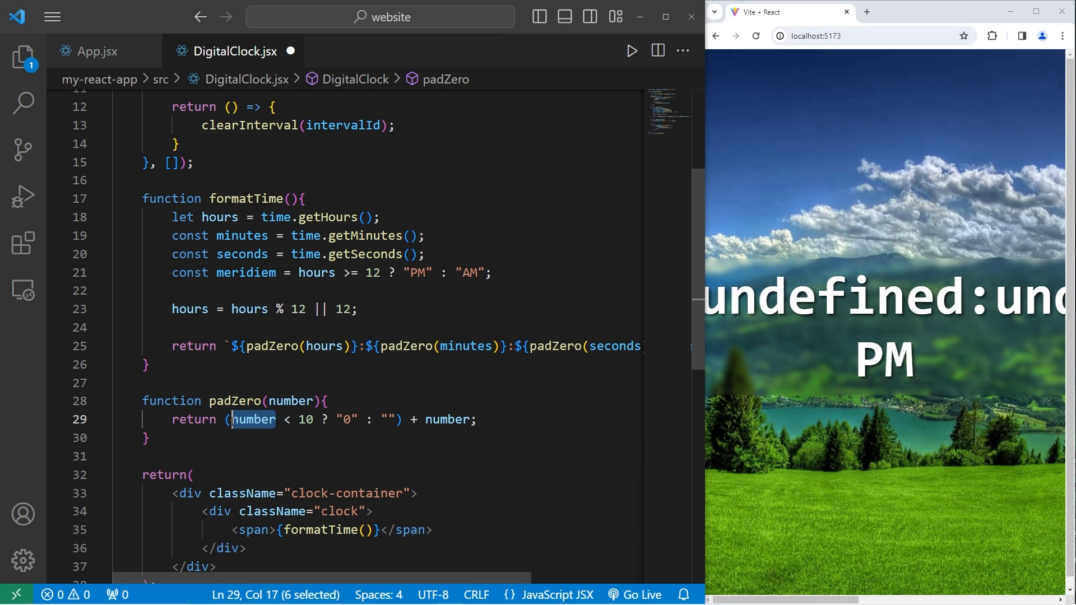
left_click_drag(232, 419, 319, 419)
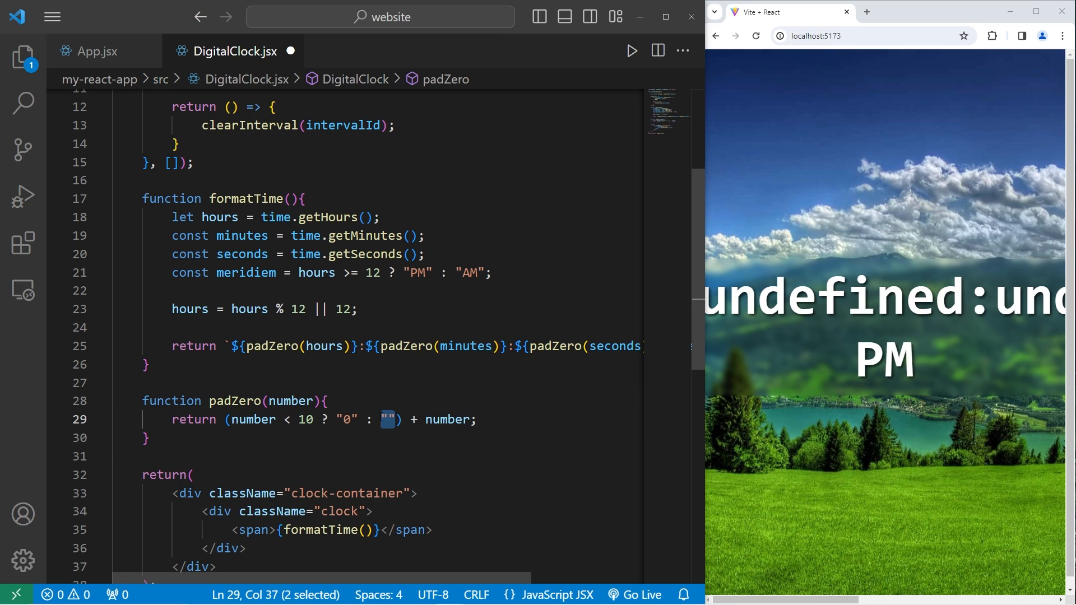
double_click(446, 419)
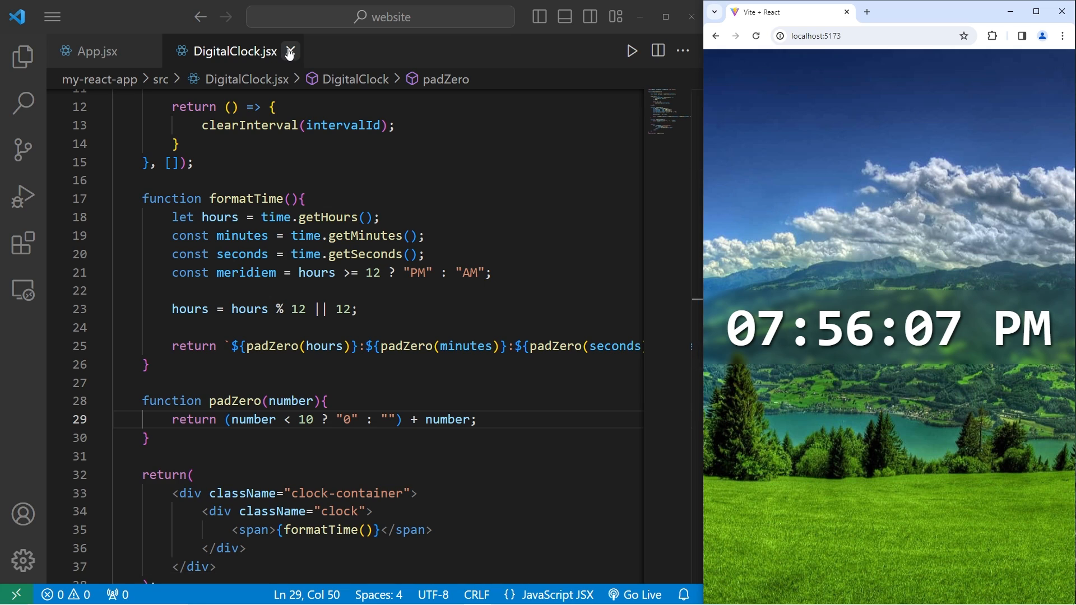
- In App.jsx, add <DigitalClock/> lines inside the fragment to render four clocks
left_click(90, 51)
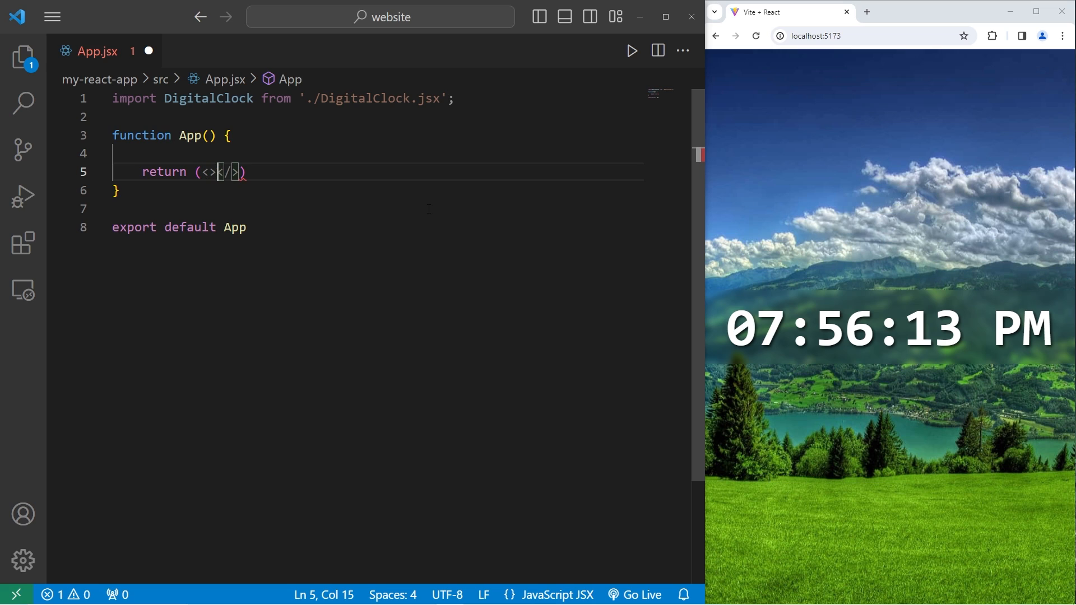
key("Enter")
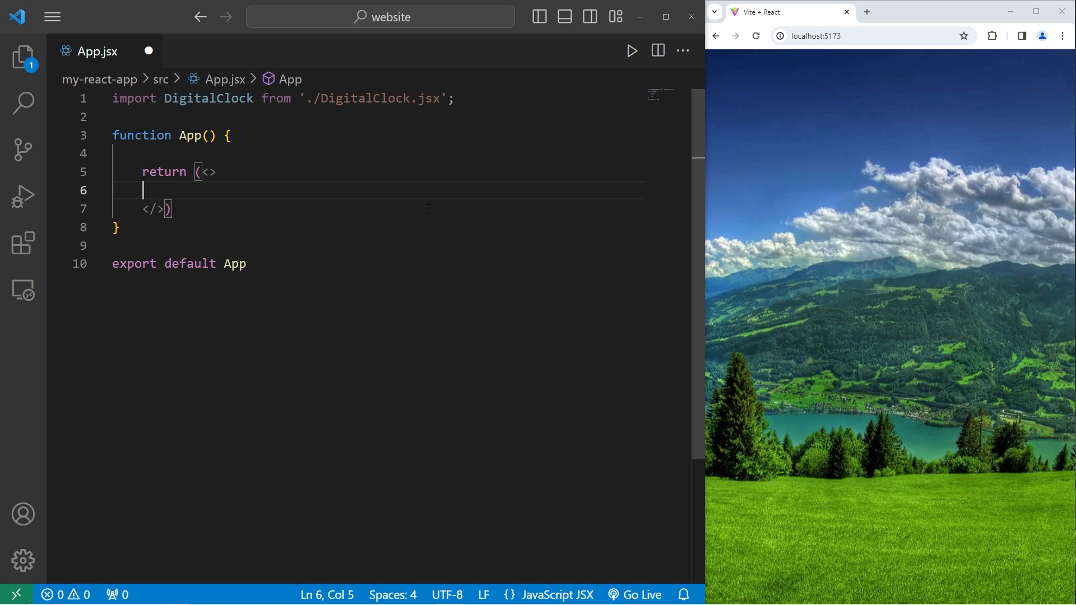
type("<DigitalClock/>")
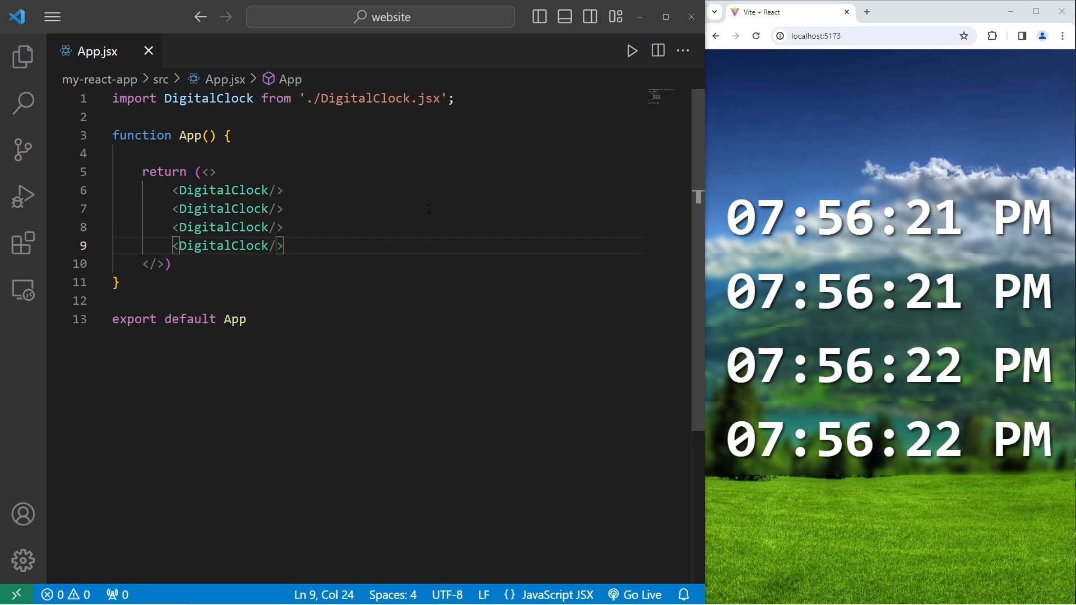
mouse_move(757, 35)
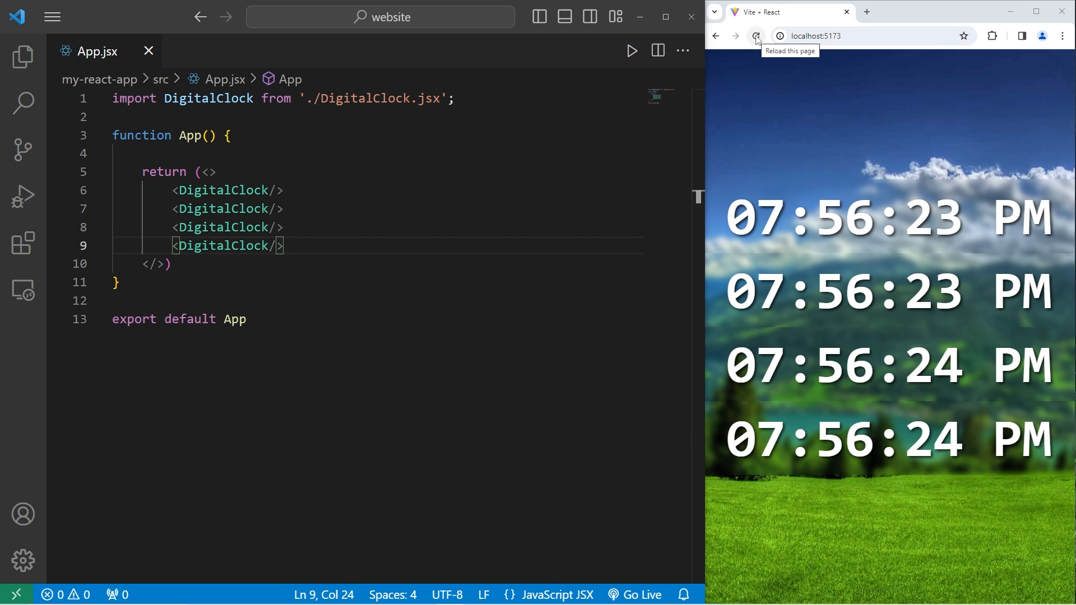